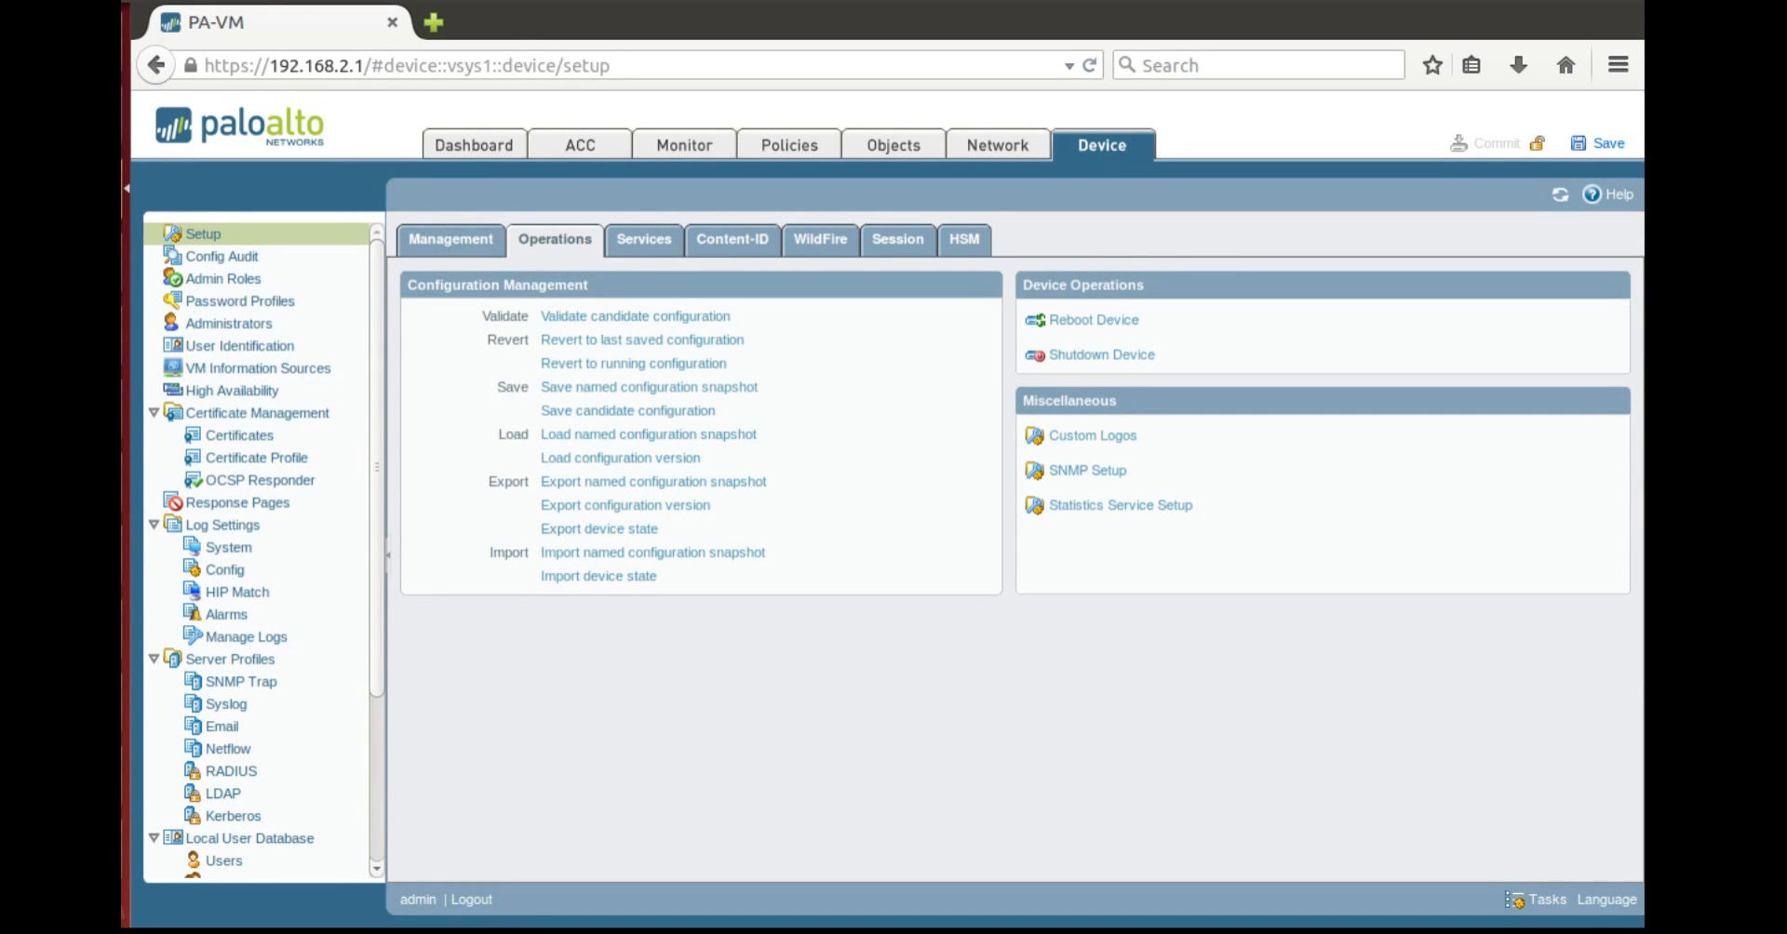
{"action": "mouse_move", "coordinate": [991, 149]}
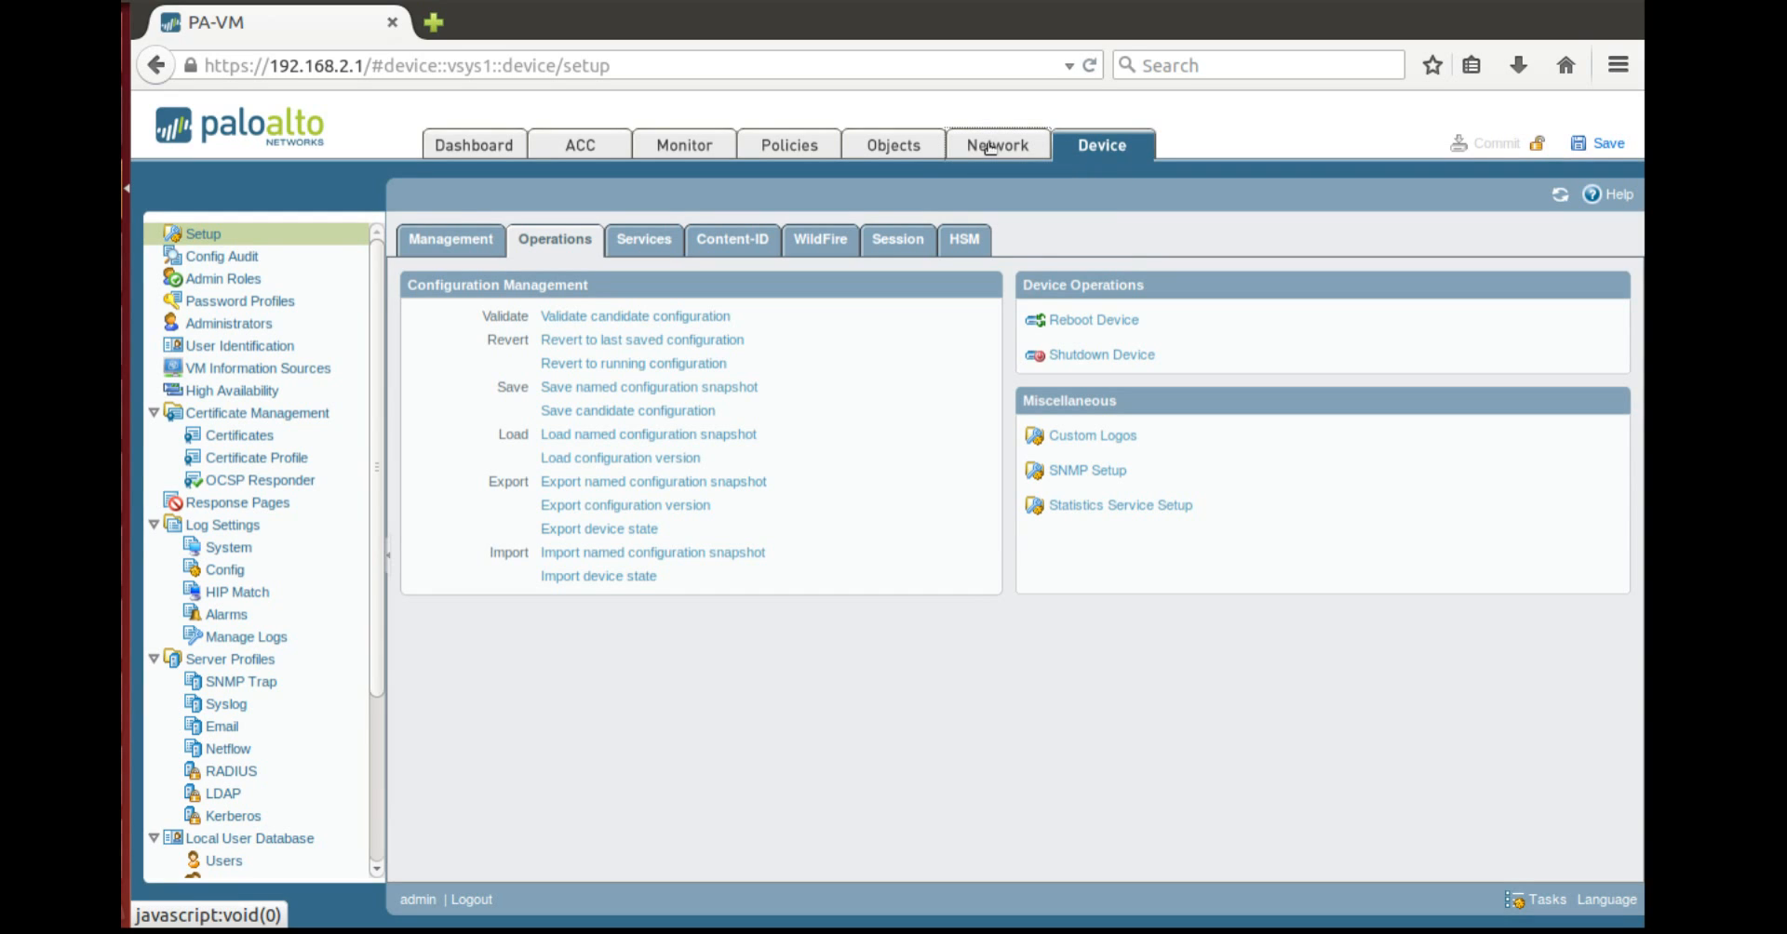
Open the Network area, showing the empty IPsec Tunnels list
{"action": "left_click", "coordinate": [995, 145]}
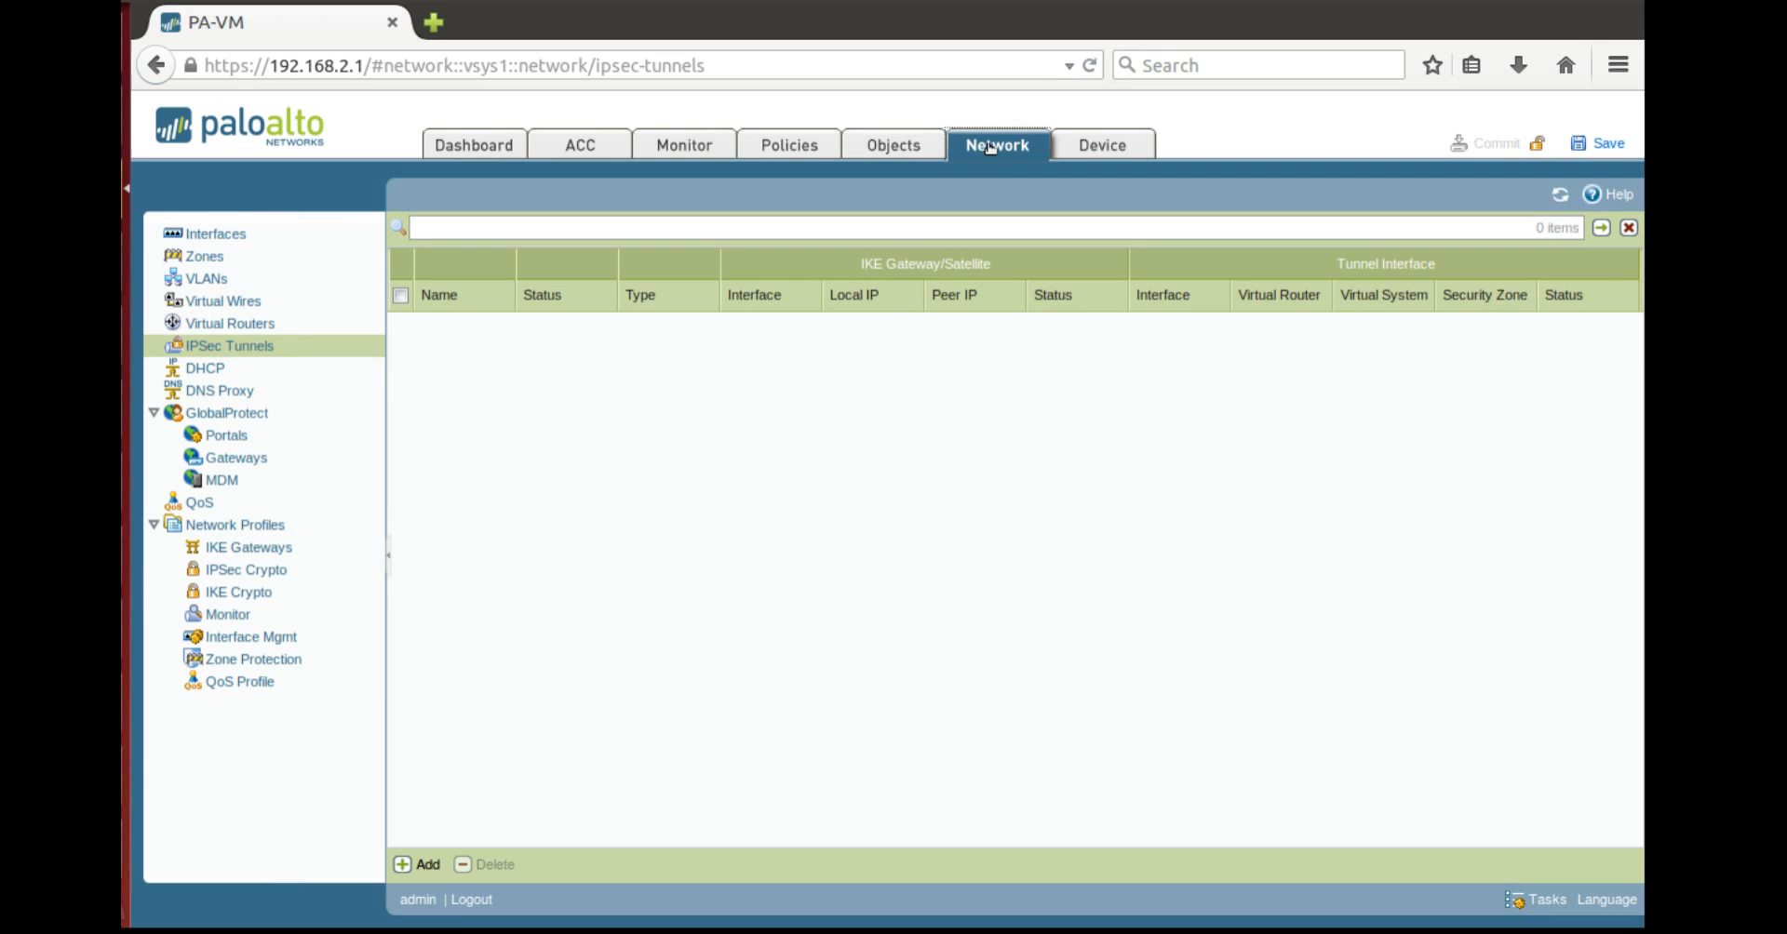
{"action": "mouse_move", "coordinate": [765, 513]}
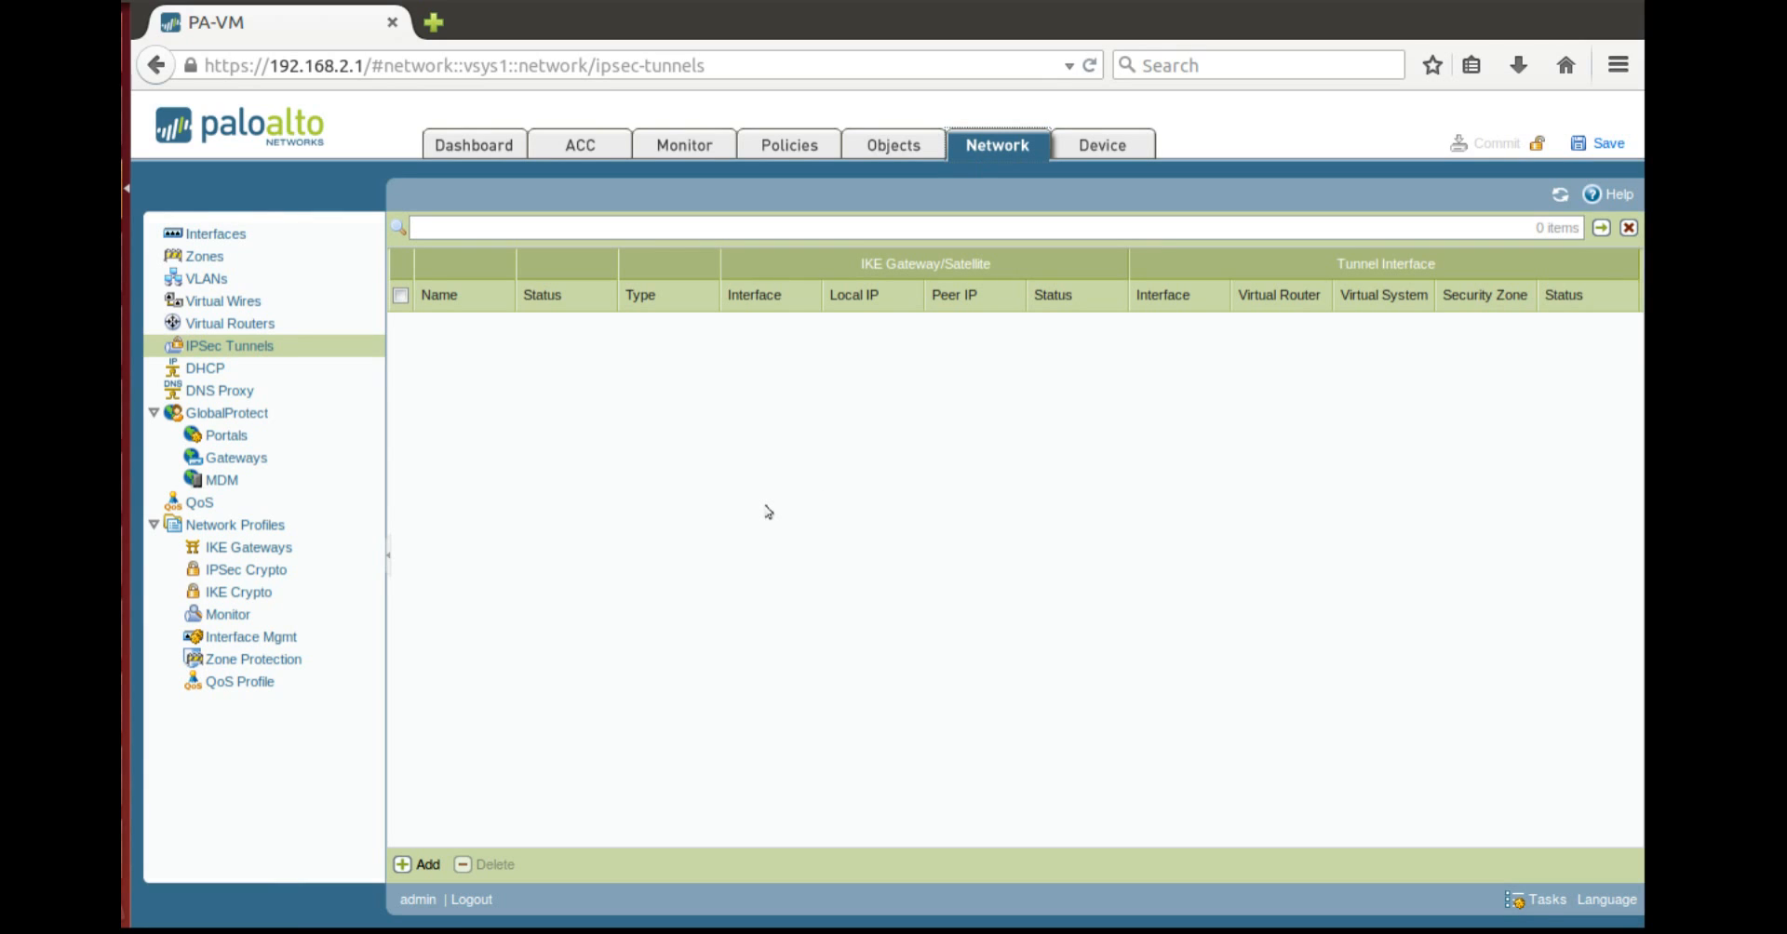
{"action": "mouse_move", "coordinate": [638, 485]}
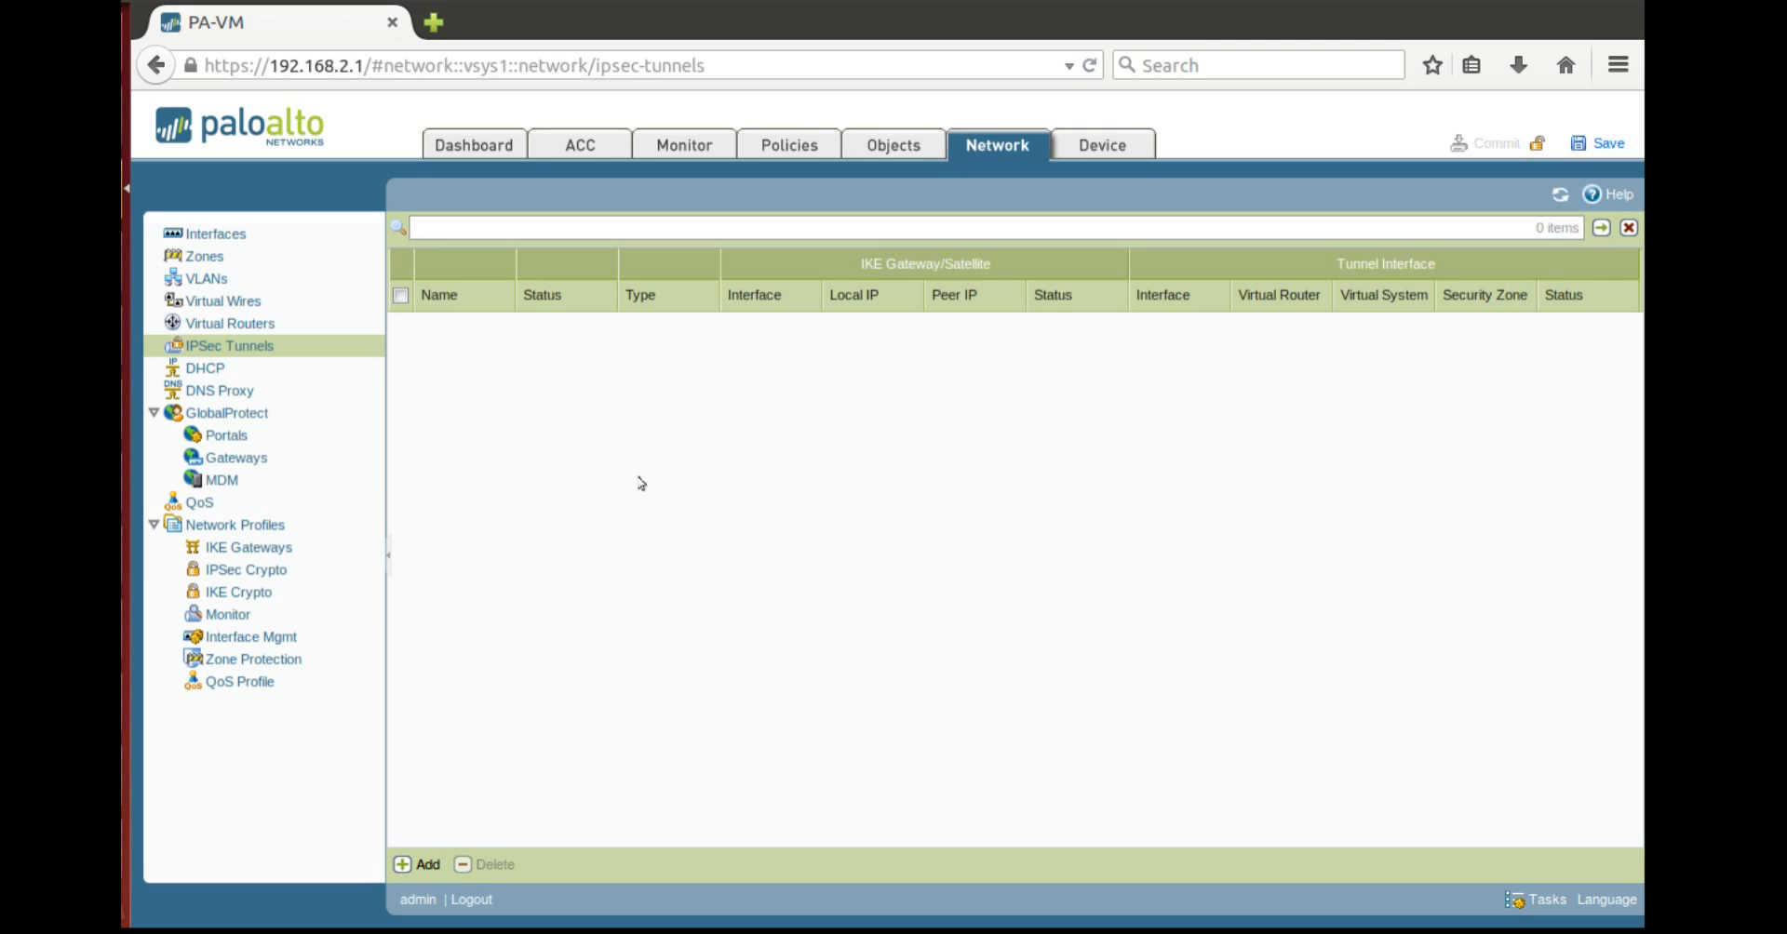
{"action": "mouse_move", "coordinate": [547, 528]}
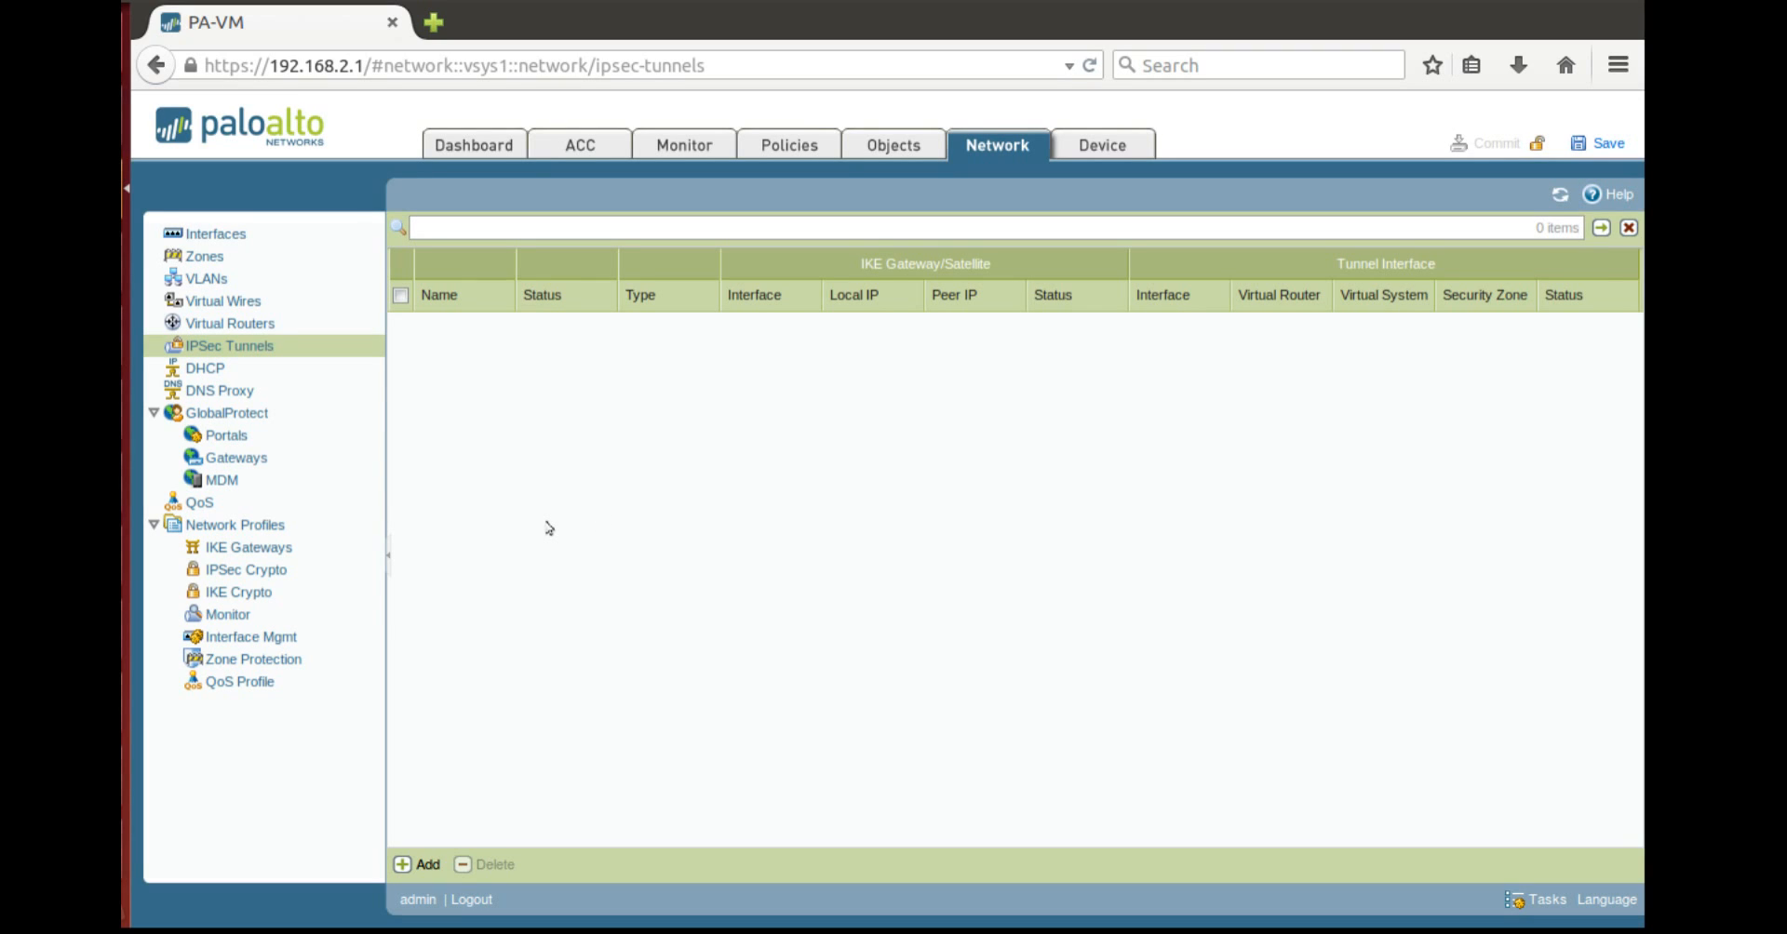
{"action": "mouse_move", "coordinate": [217, 235]}
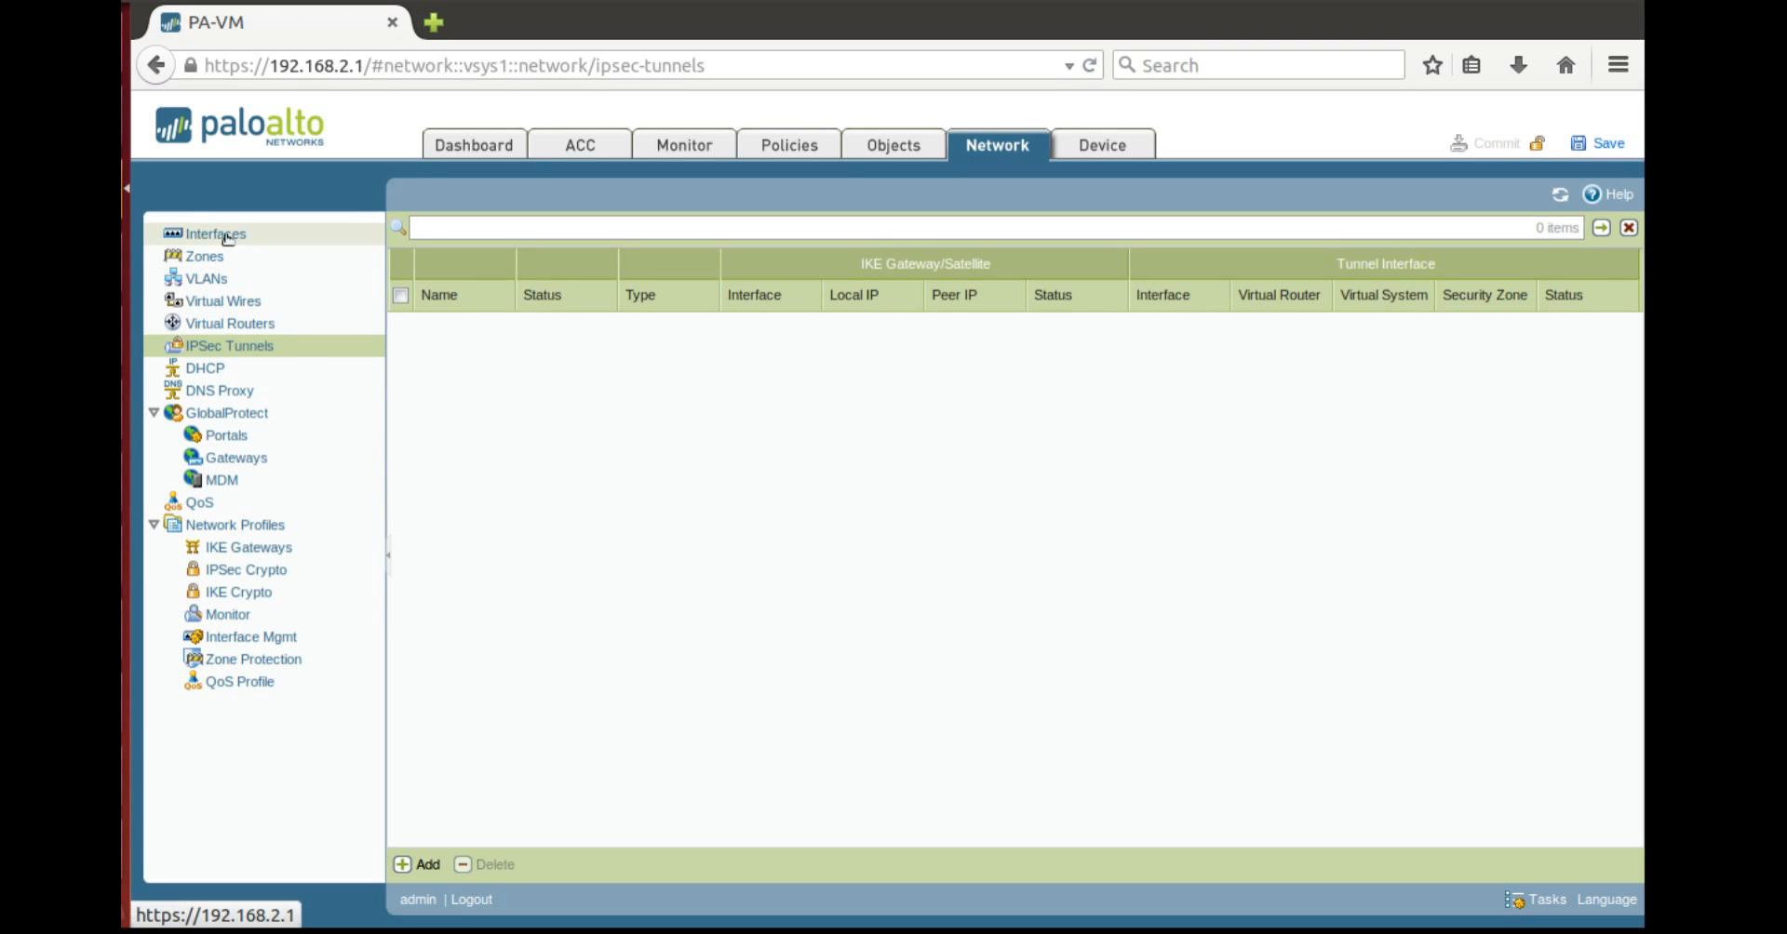
Show the Interfaces Tunnel tab listing tunnel and tunnel.1 in Trust-L3
{"action": "left_click", "coordinate": [214, 234]}
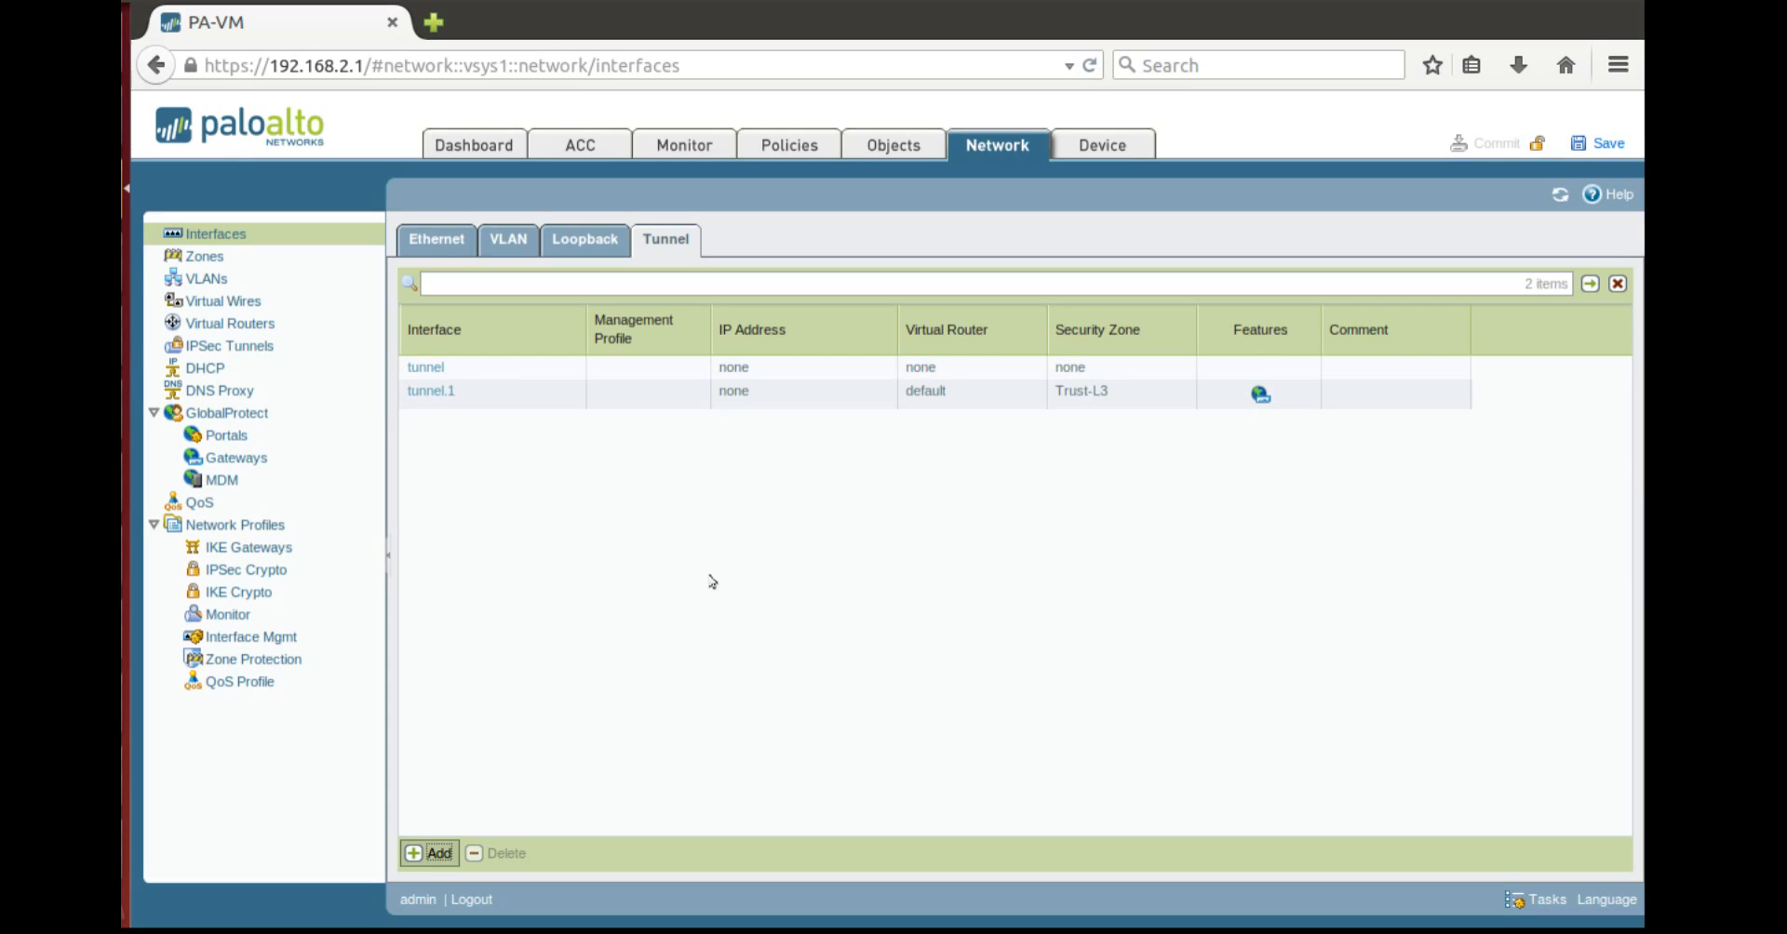
Add tunnel.2 with comment 'Partner Tunnel', default virtual router and Trust-L3 zone
{"action": "left_click", "coordinate": [434, 853]}
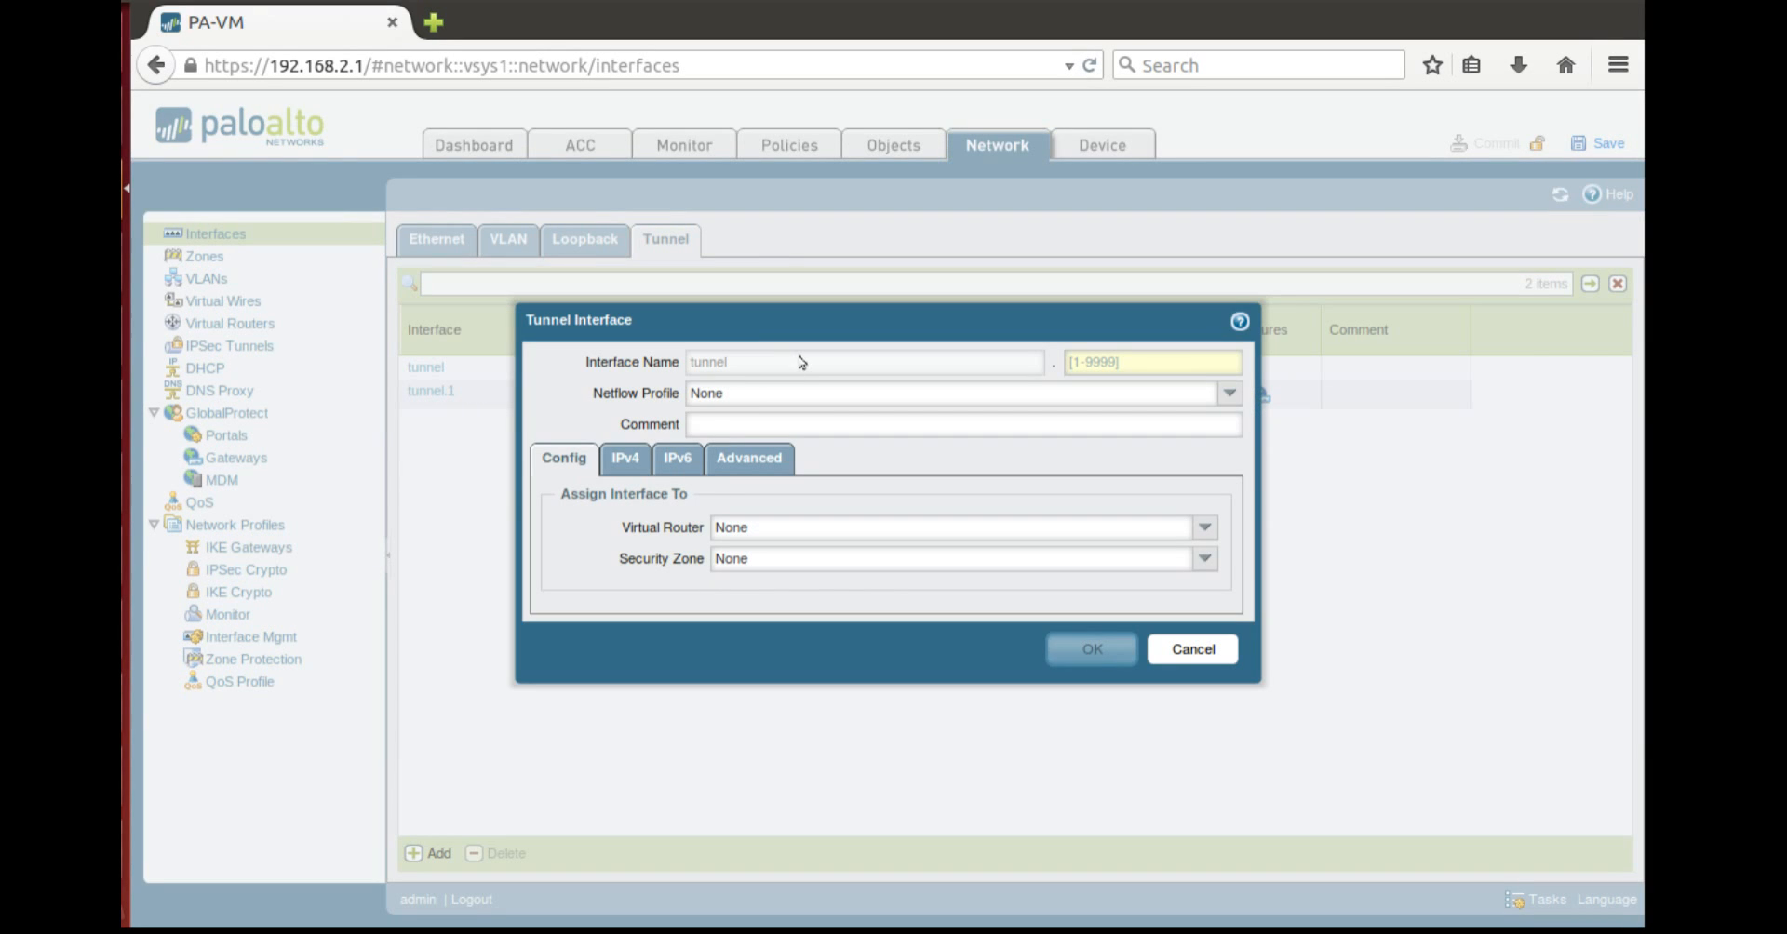
{"action": "left_click", "coordinate": [1150, 363]}
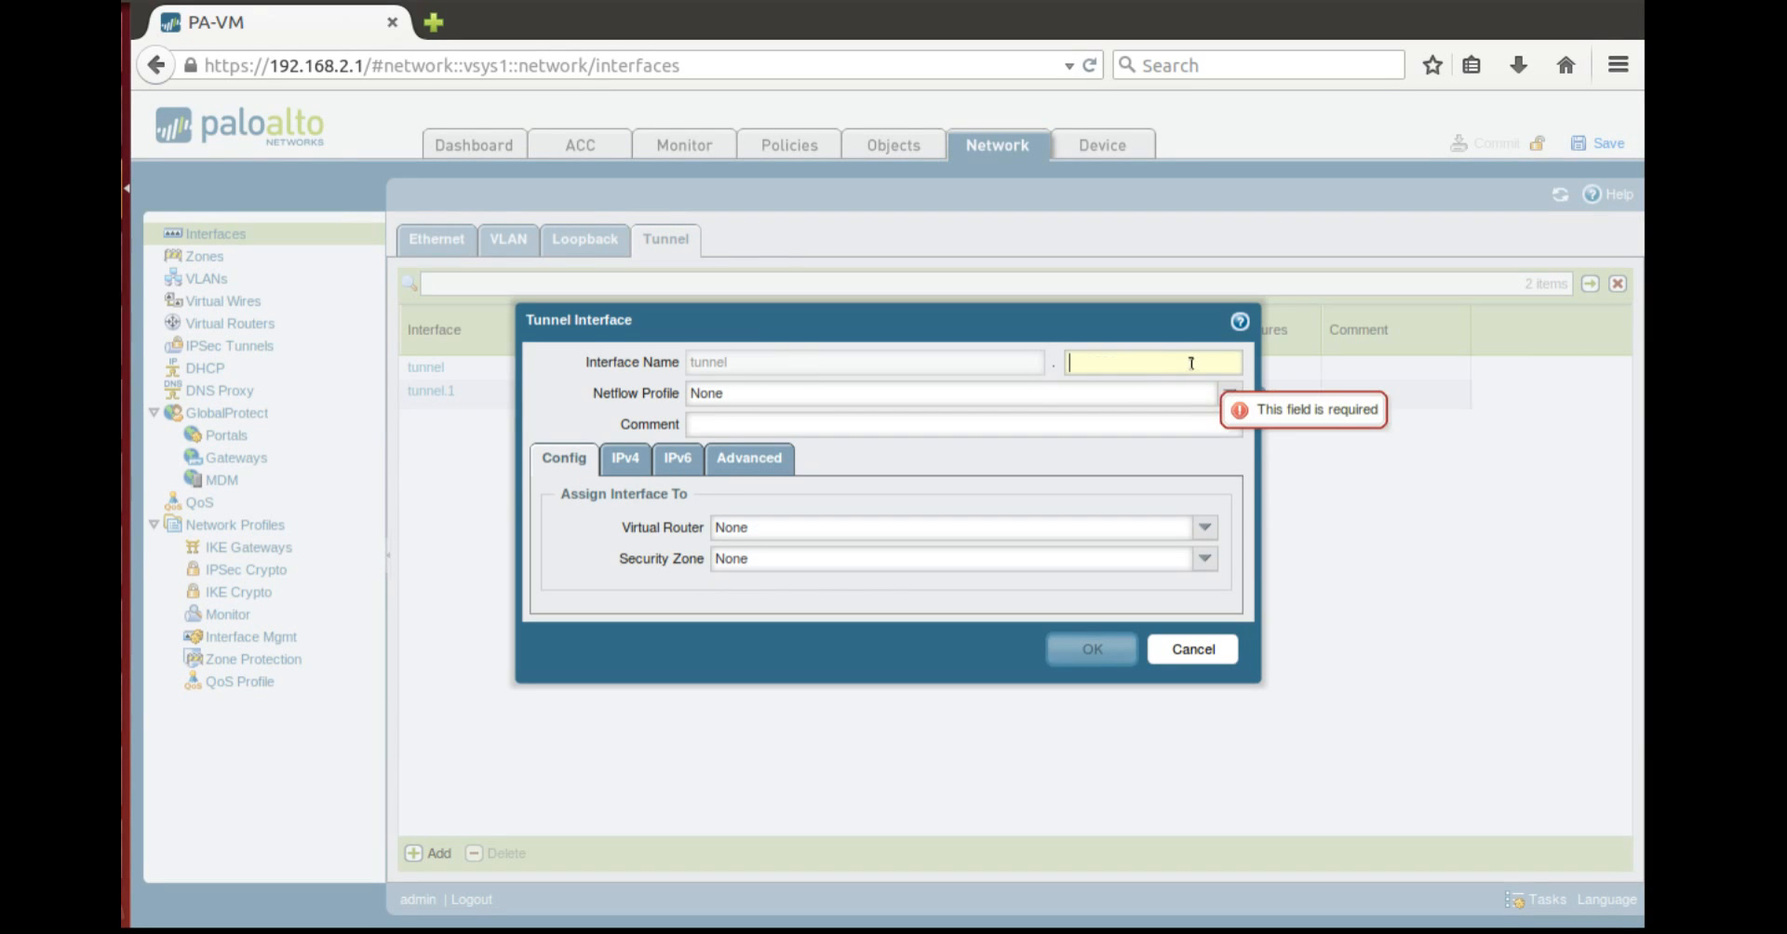
{"action": "type", "text": "2"}
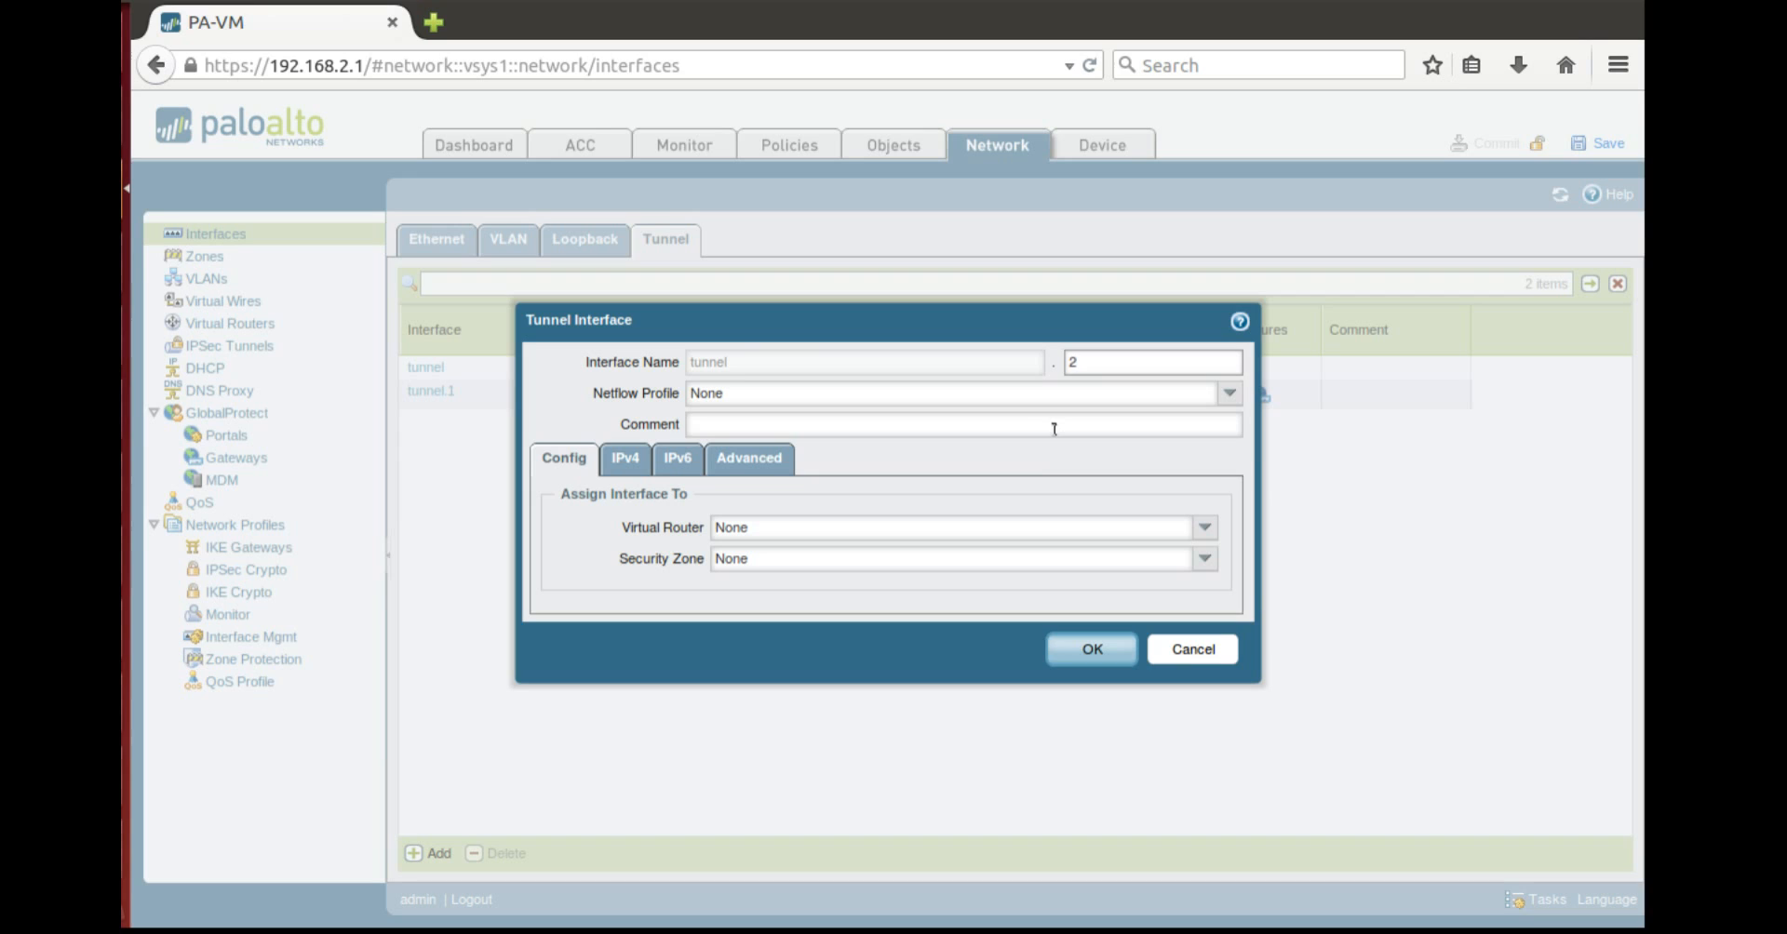
{"action": "type", "text": "Partner"}
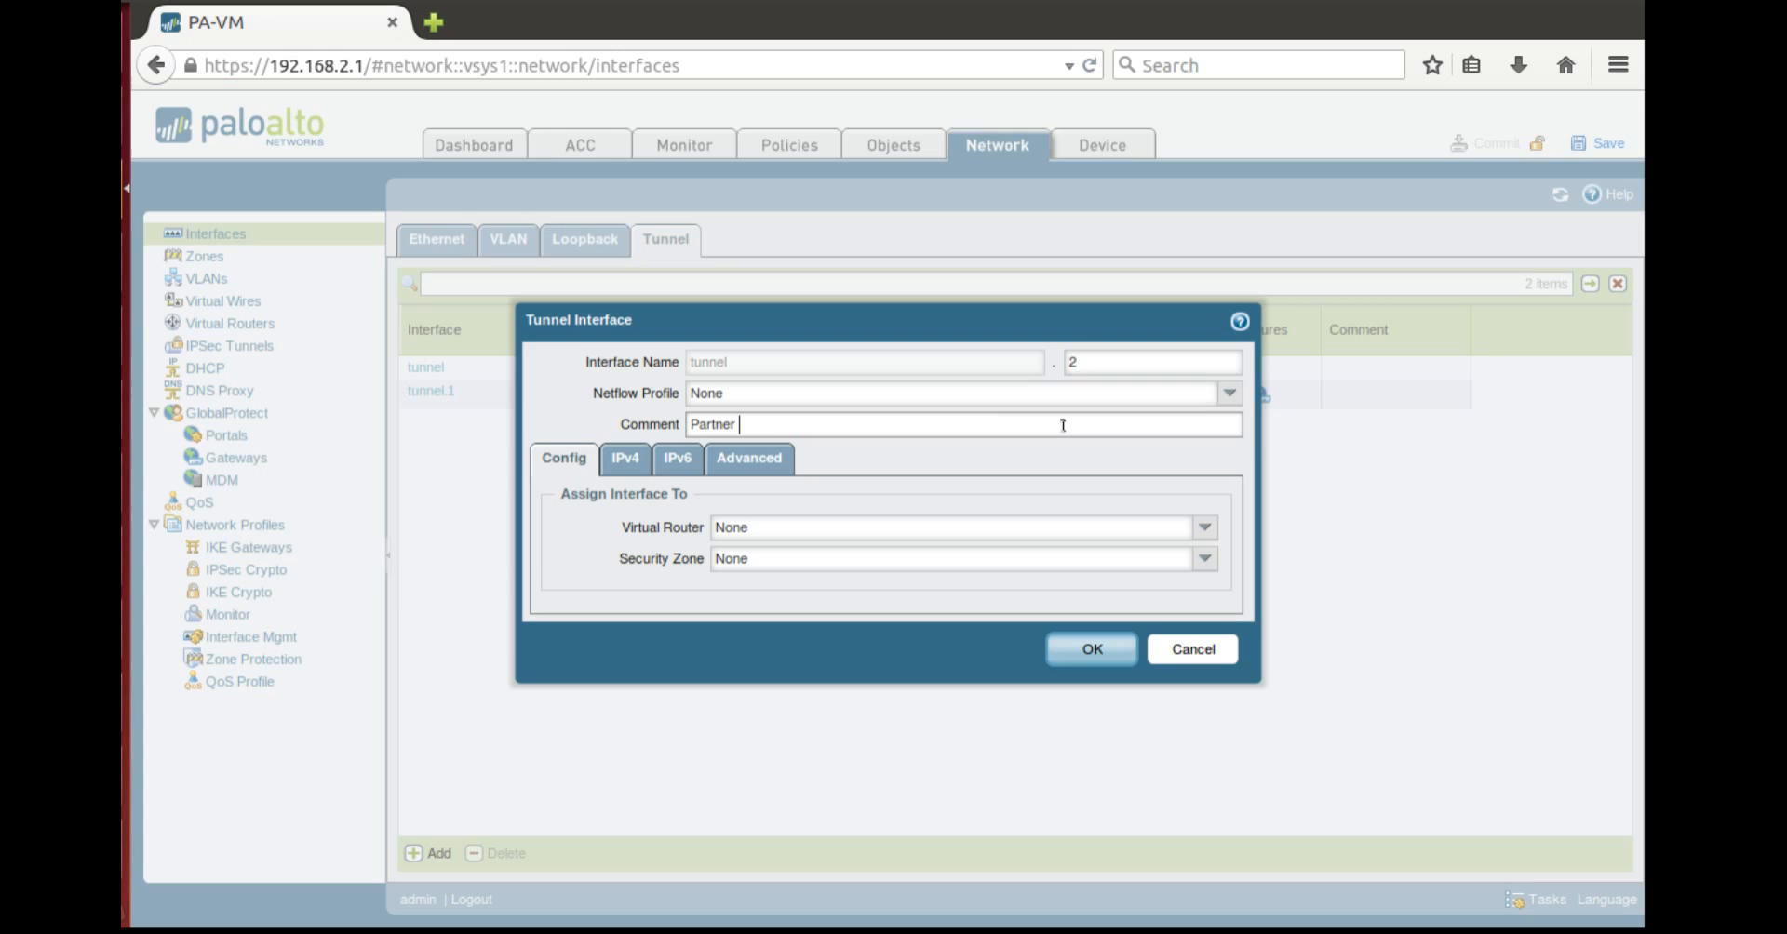
{"action": "type", "text": "Tun"}
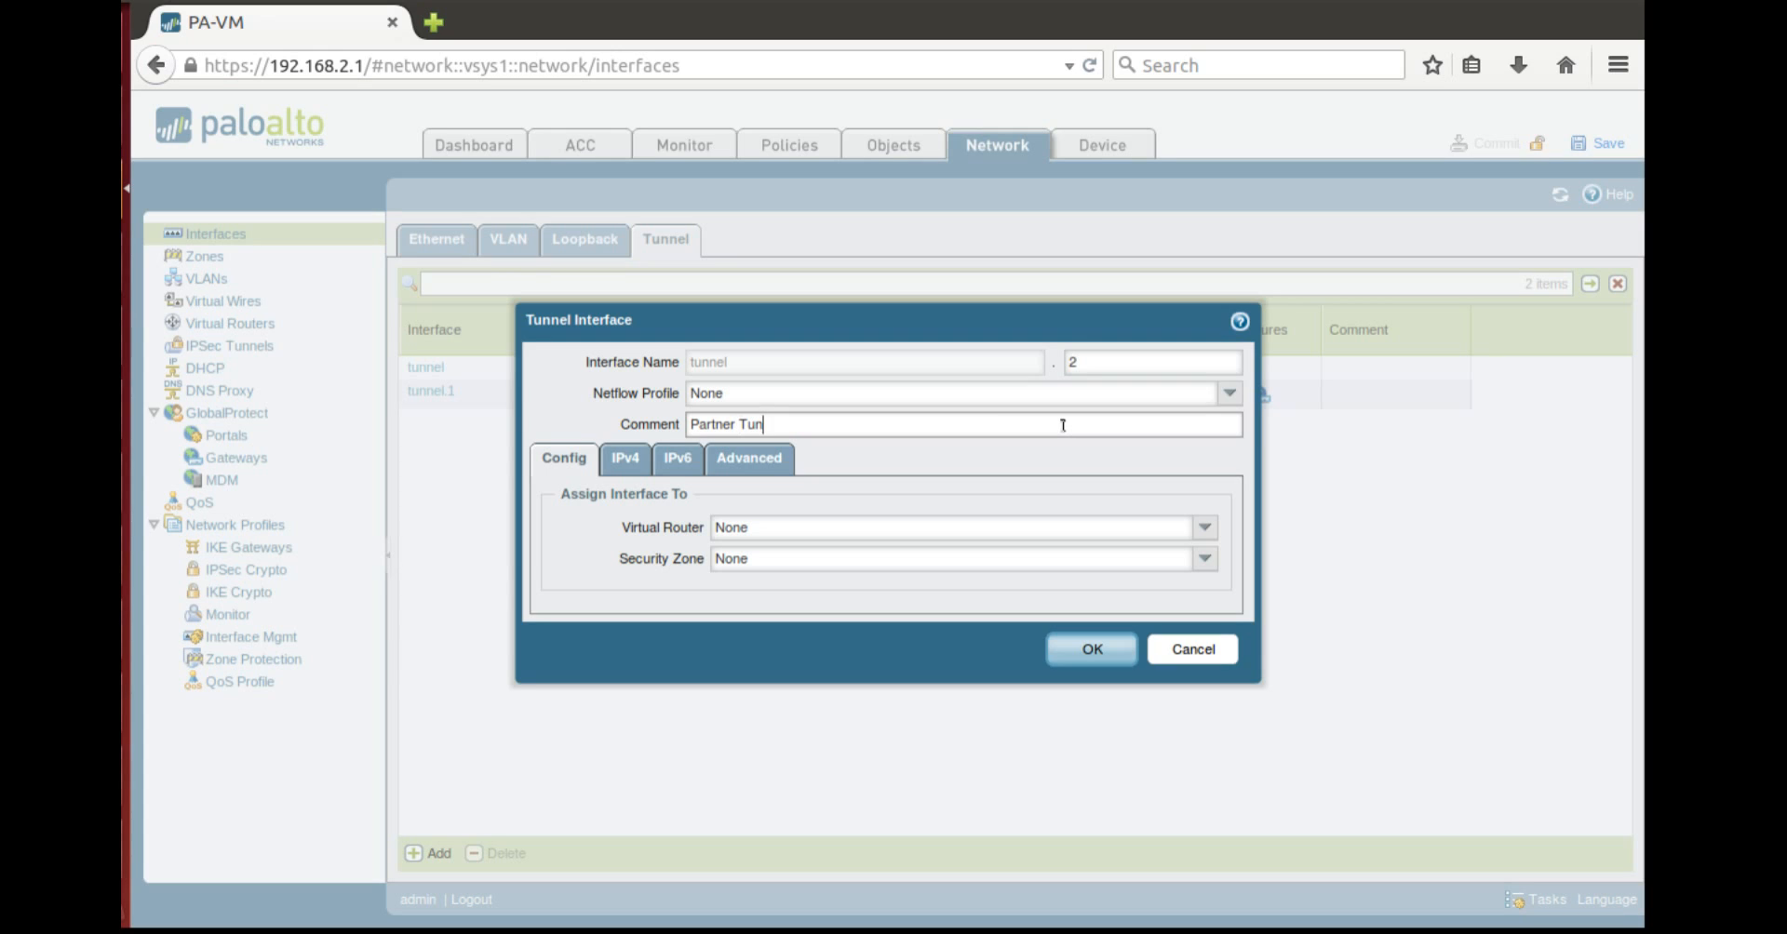
{"action": "type", "text": "nel"}
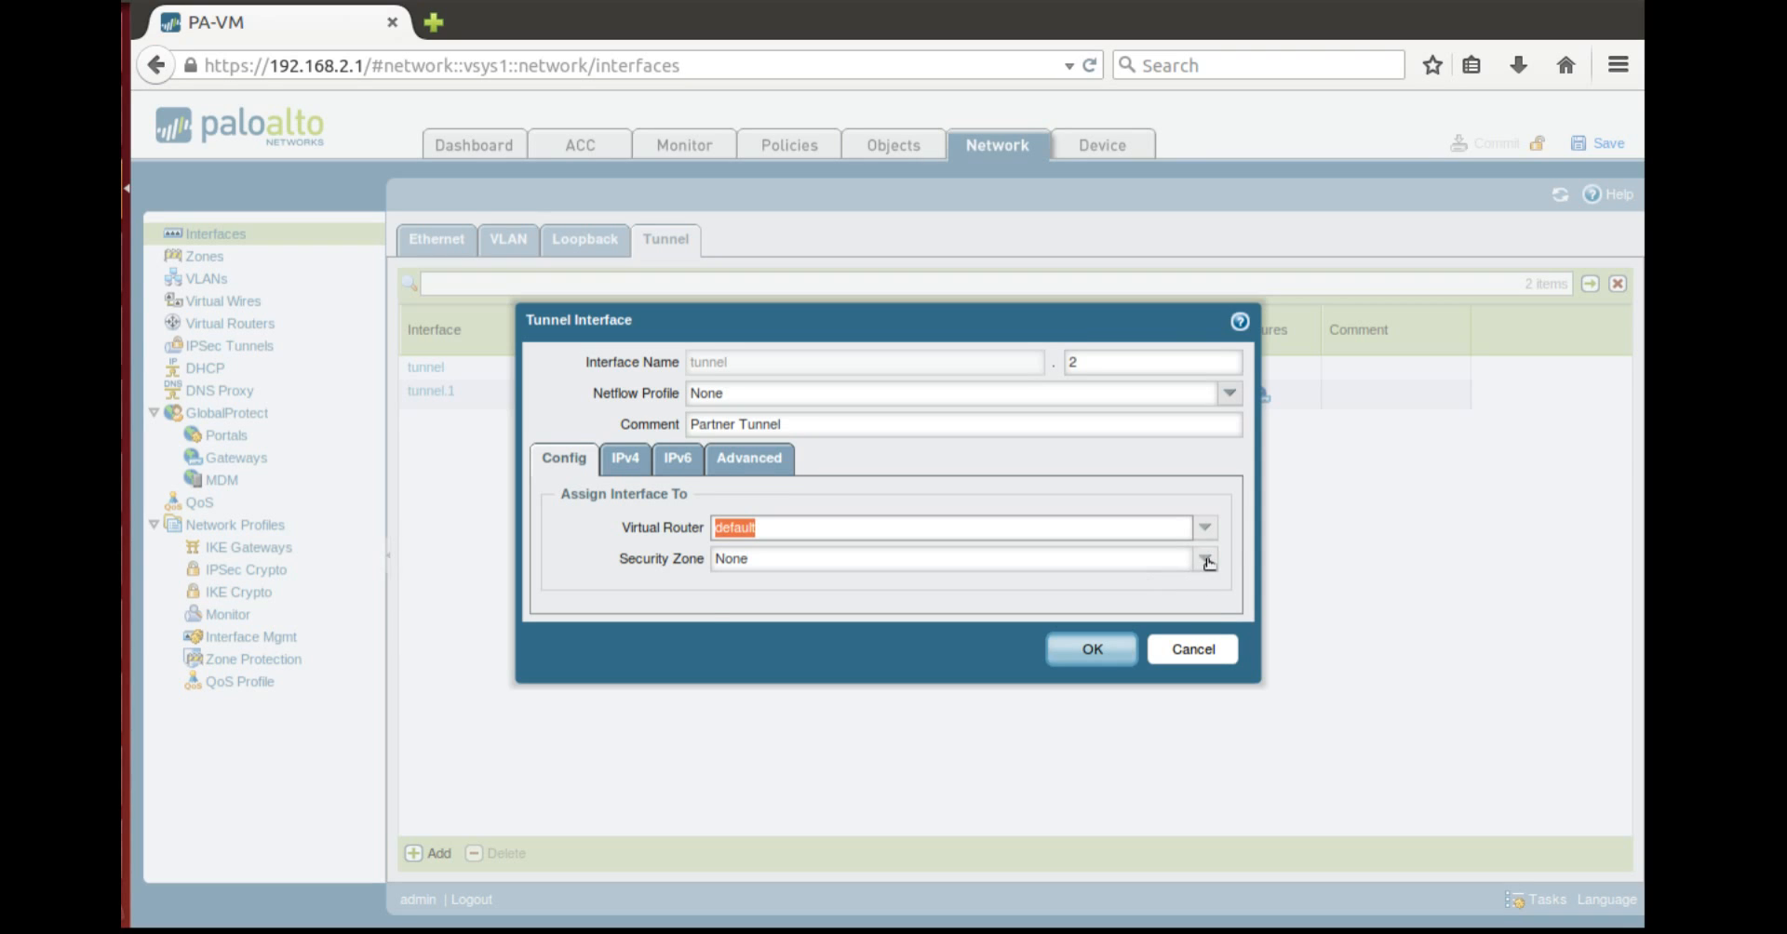
{"action": "left_click", "coordinate": [1206, 562]}
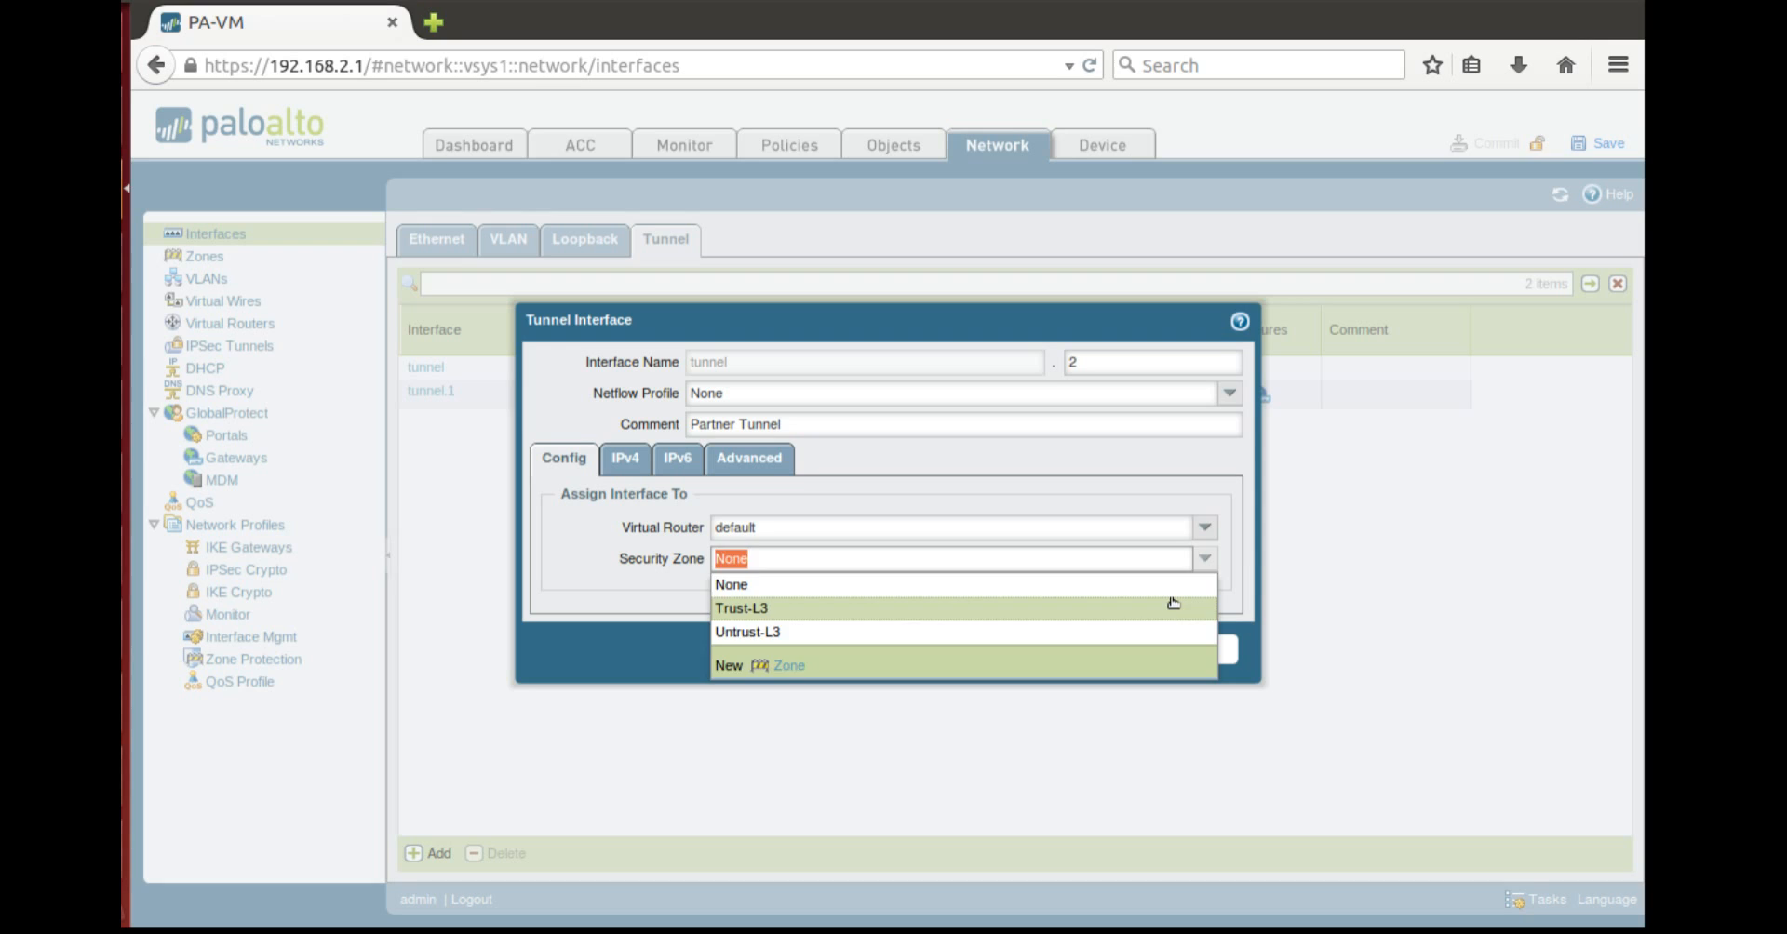
{"action": "left_click", "coordinate": [756, 610]}
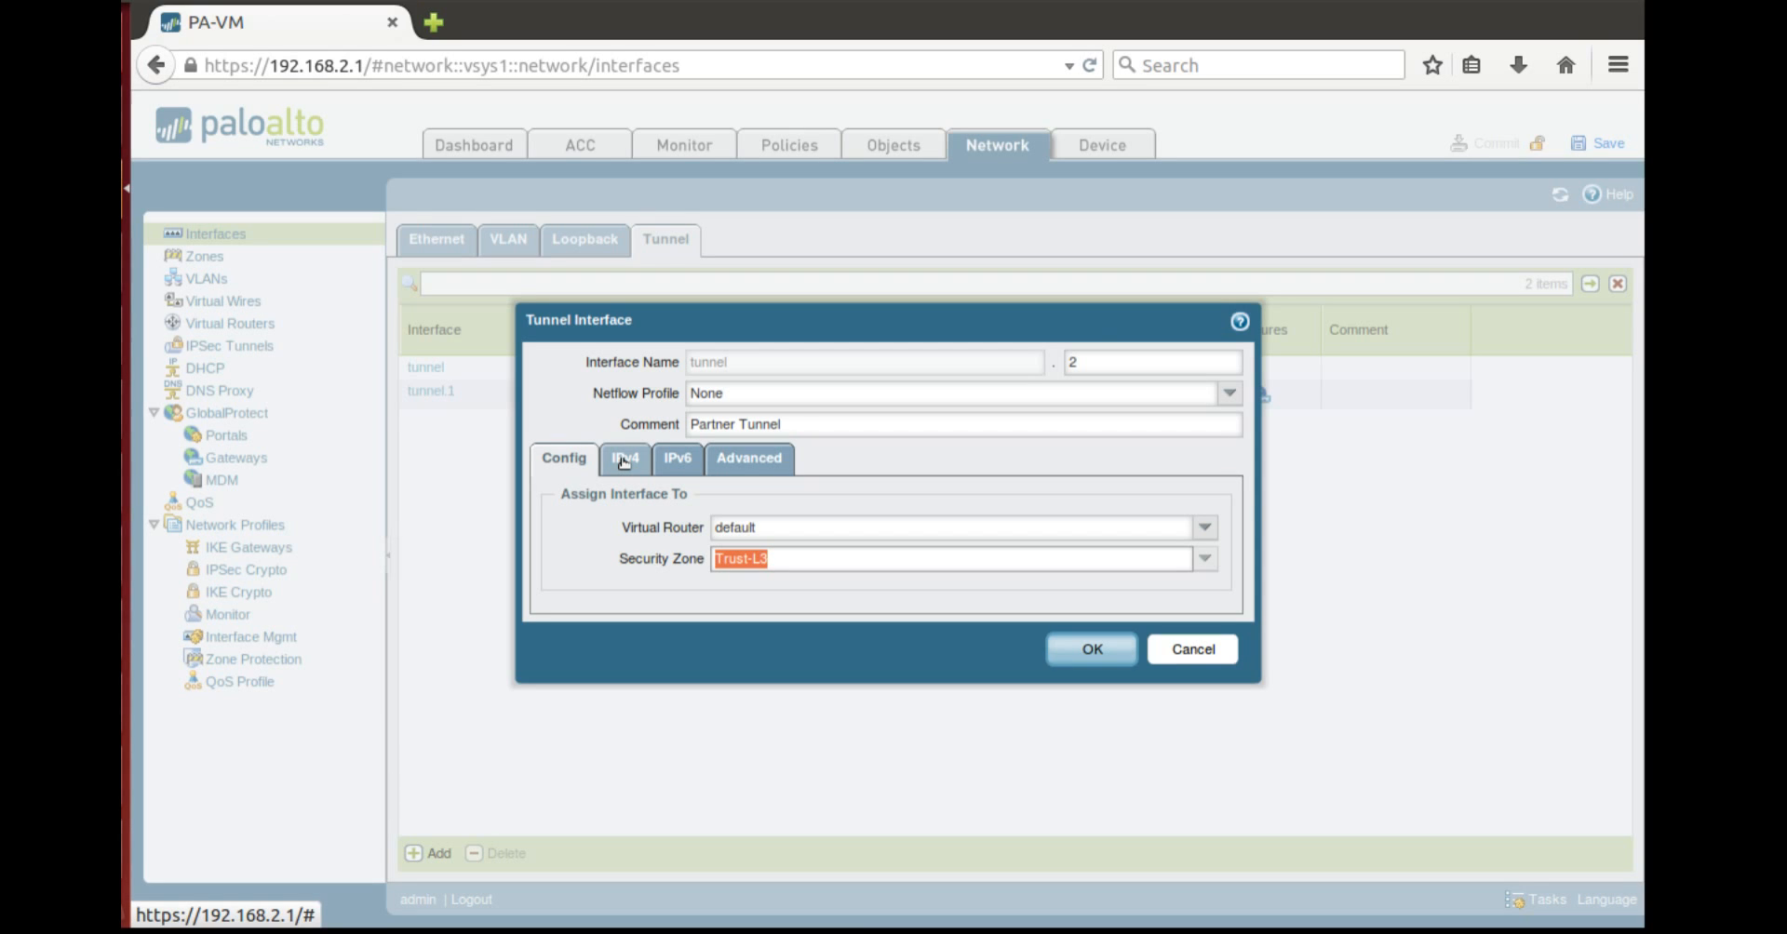
{"action": "left_click", "coordinate": [624, 459]}
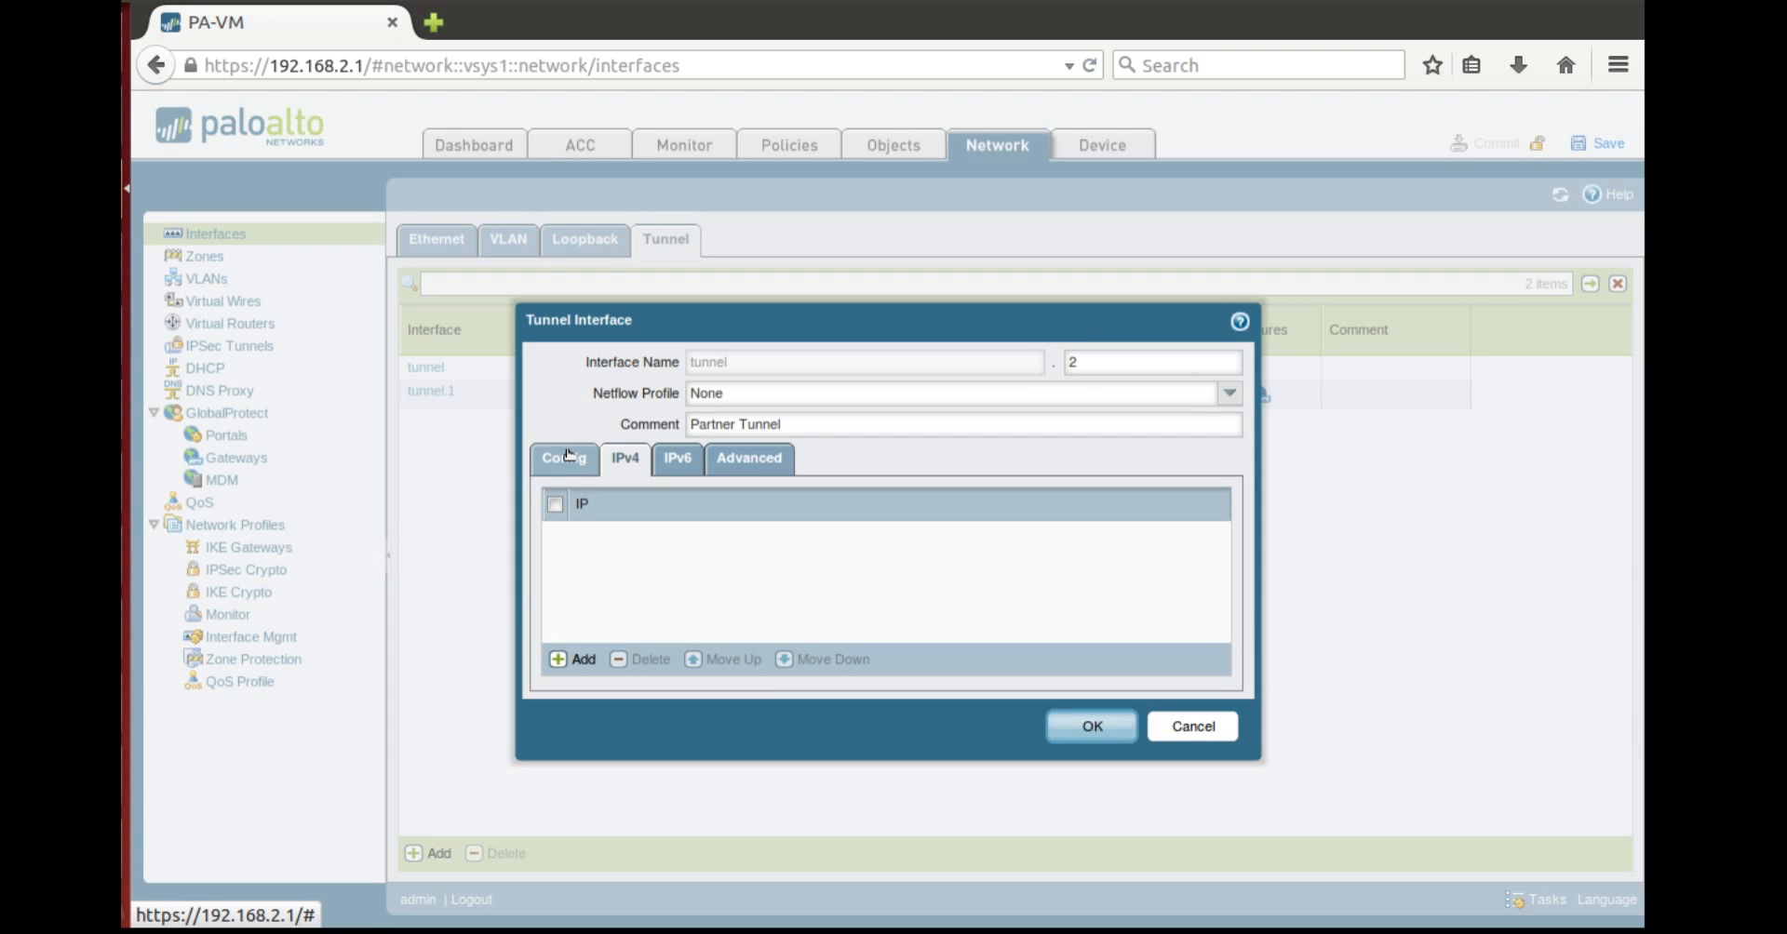
{"action": "left_click", "coordinate": [564, 459]}
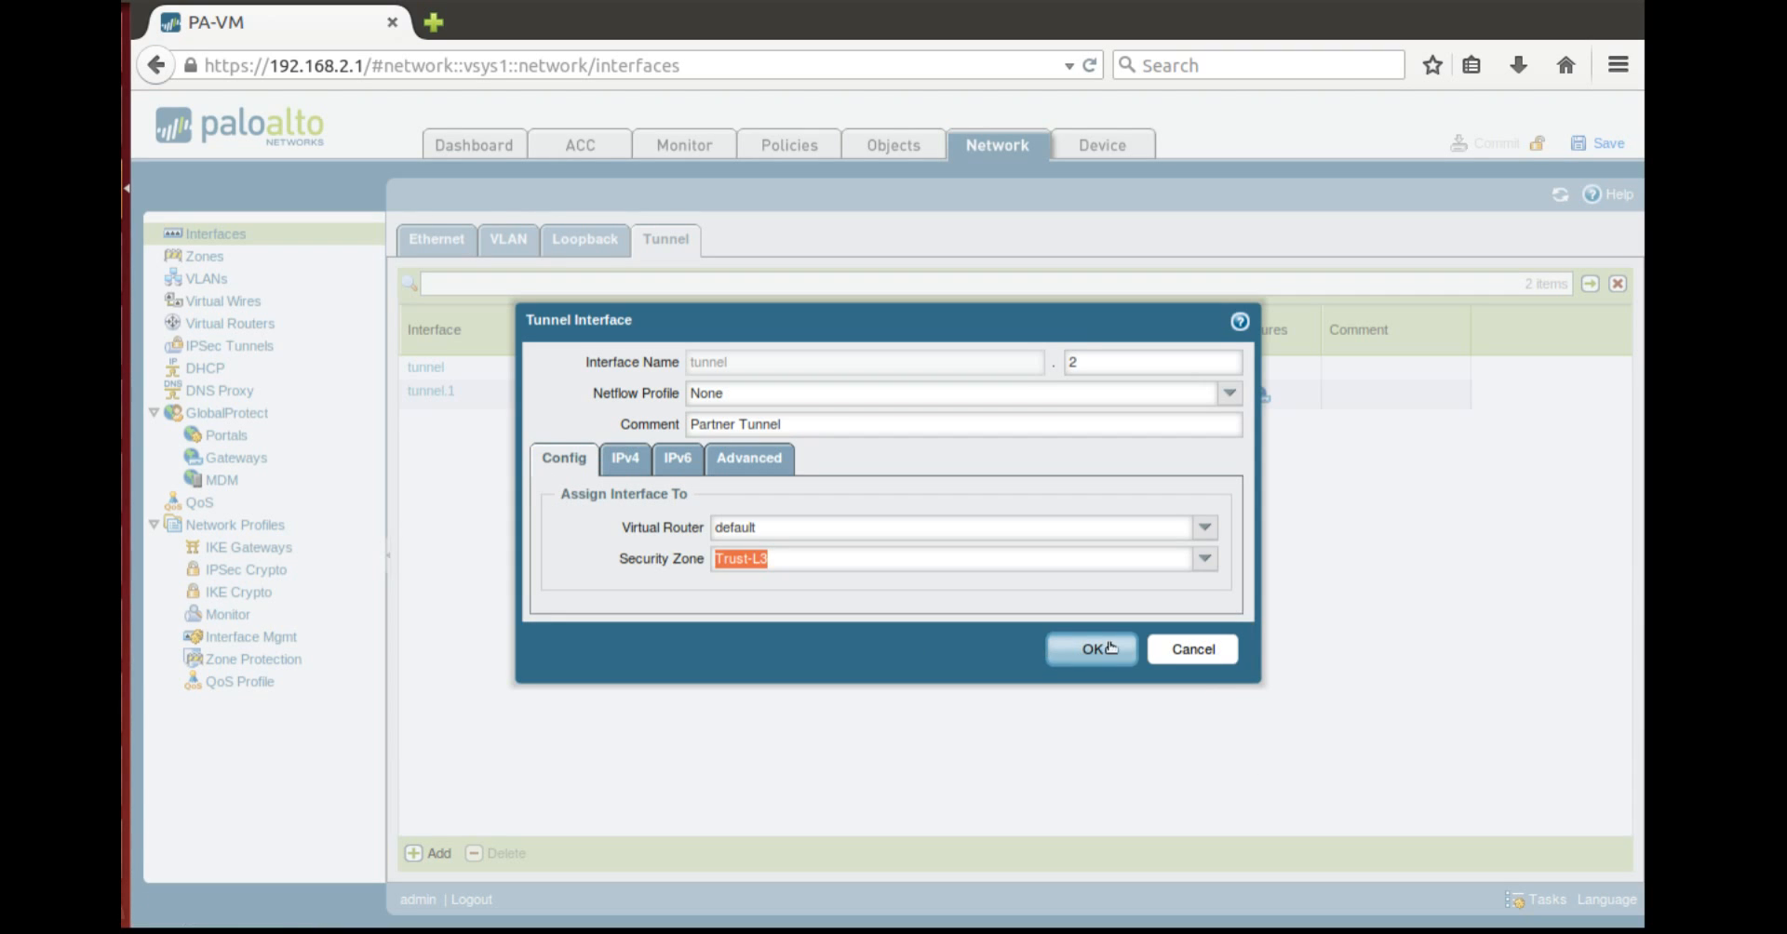
{"action": "left_click", "coordinate": [1090, 649]}
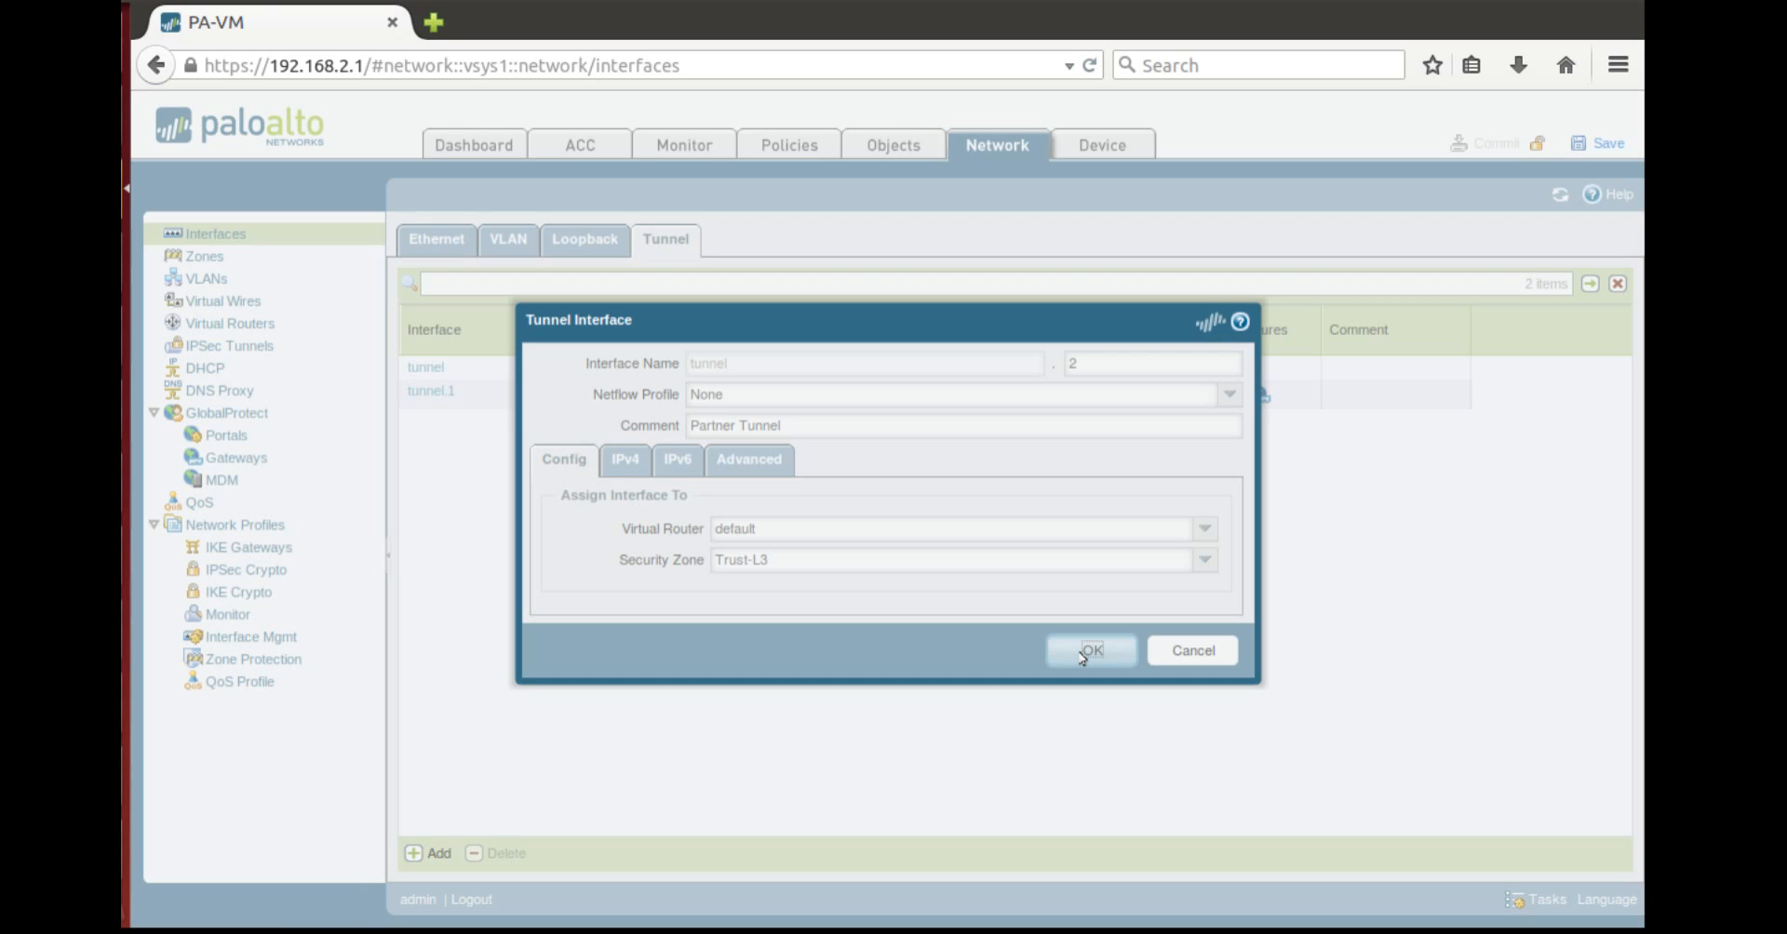
Confirm tunnel.2 is saved and show the empty IKE Gateways list
{"action": "left_click", "coordinate": [1091, 651]}
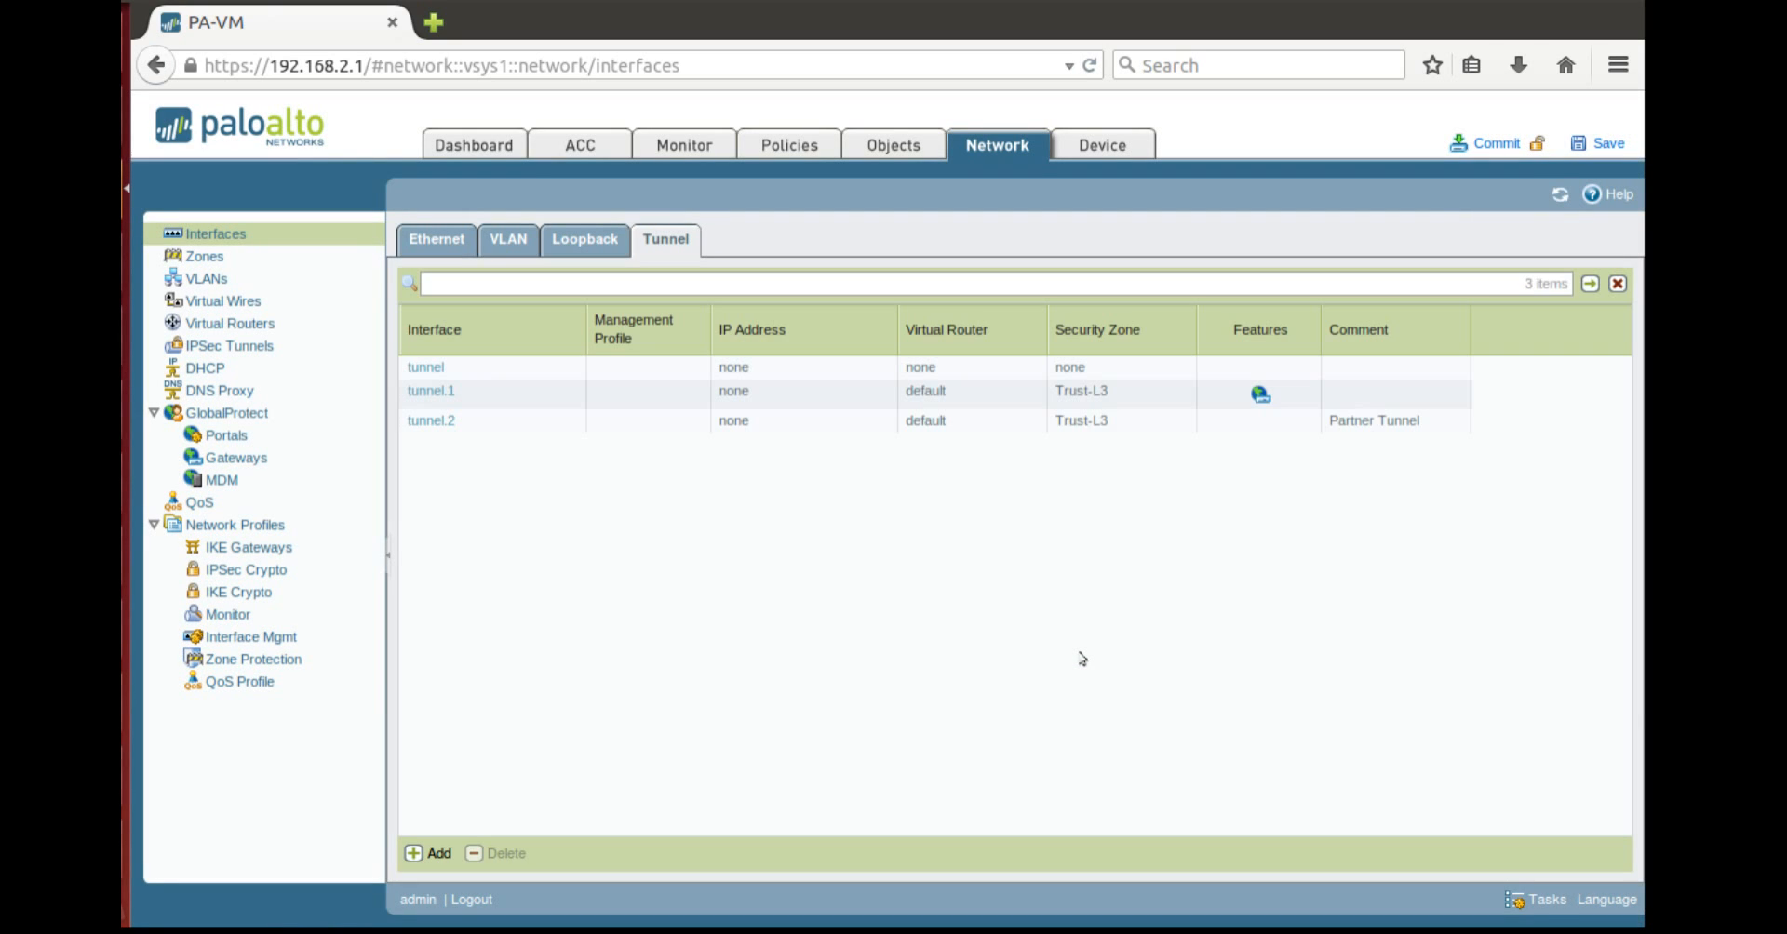
{"action": "mouse_move", "coordinate": [681, 640]}
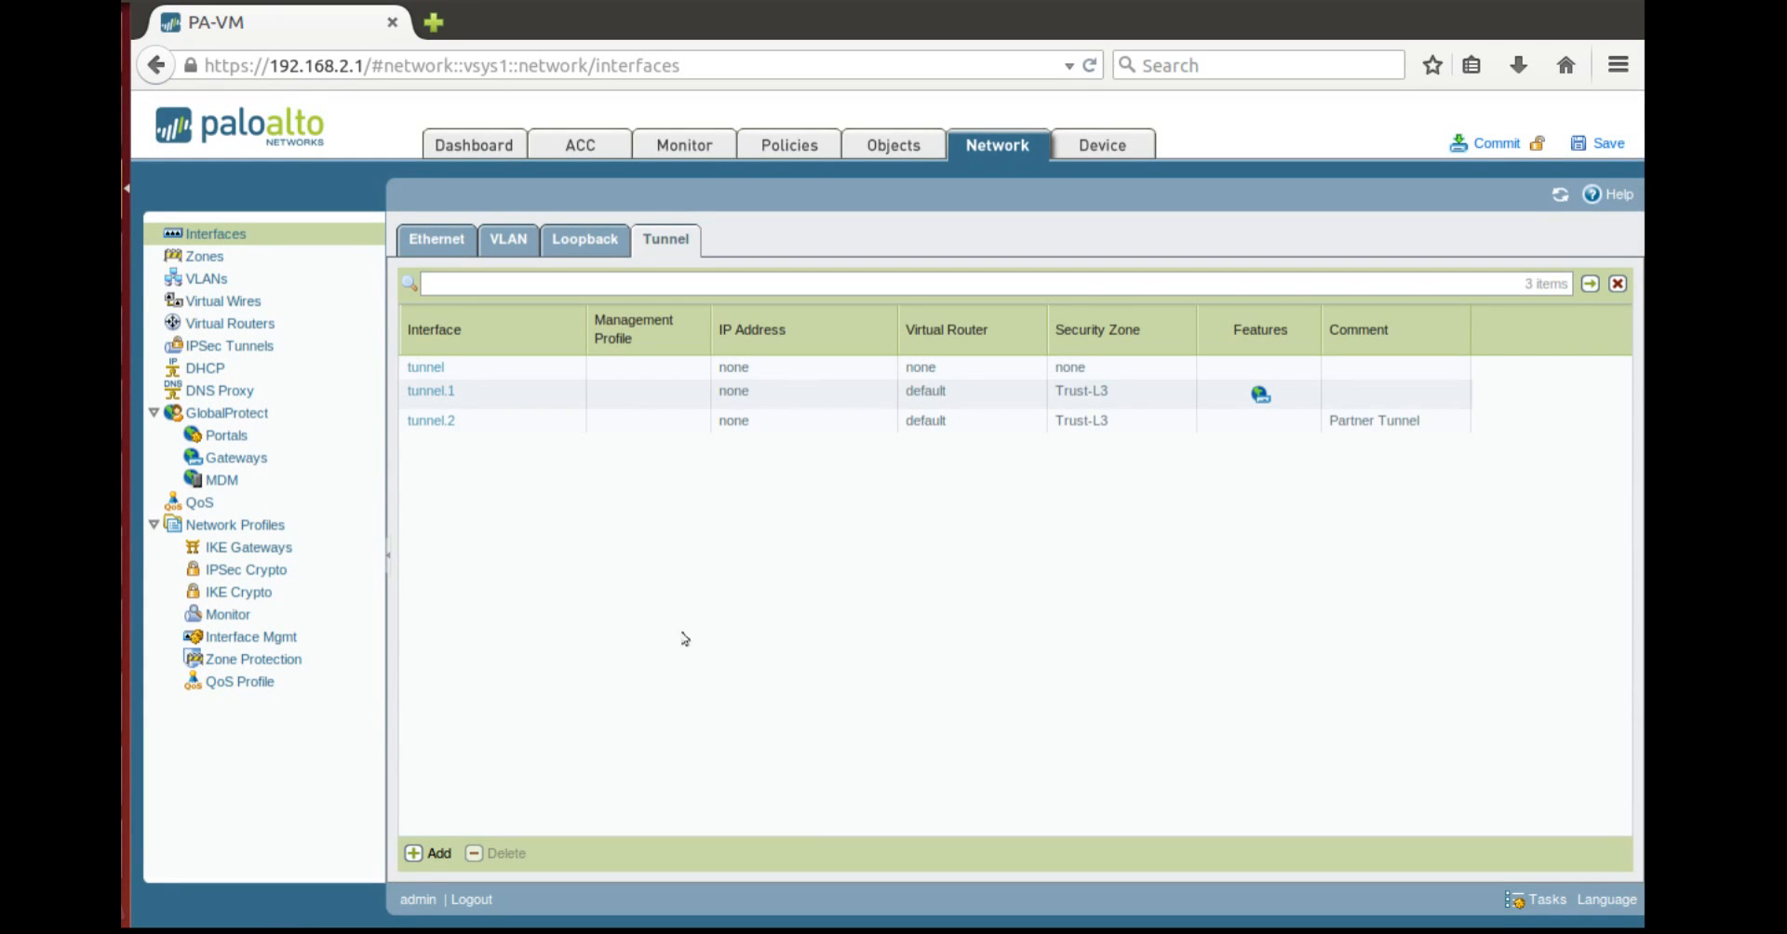
{"action": "mouse_move", "coordinate": [482, 492]}
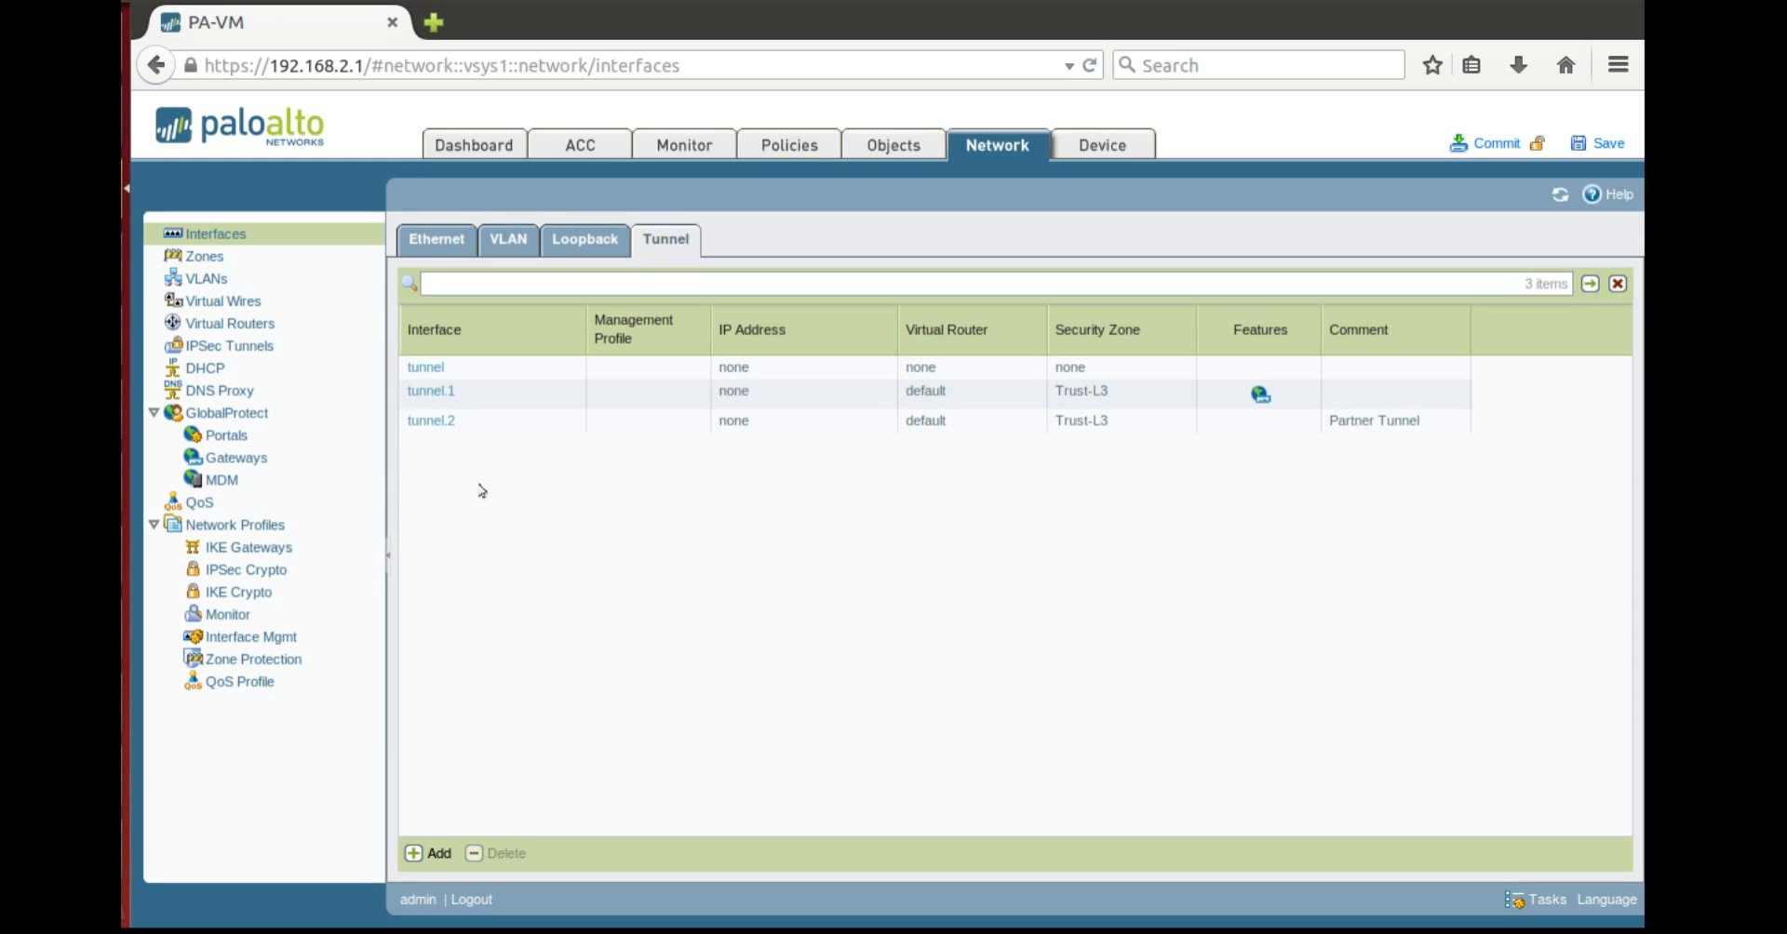
{"action": "mouse_move", "coordinate": [425, 527]}
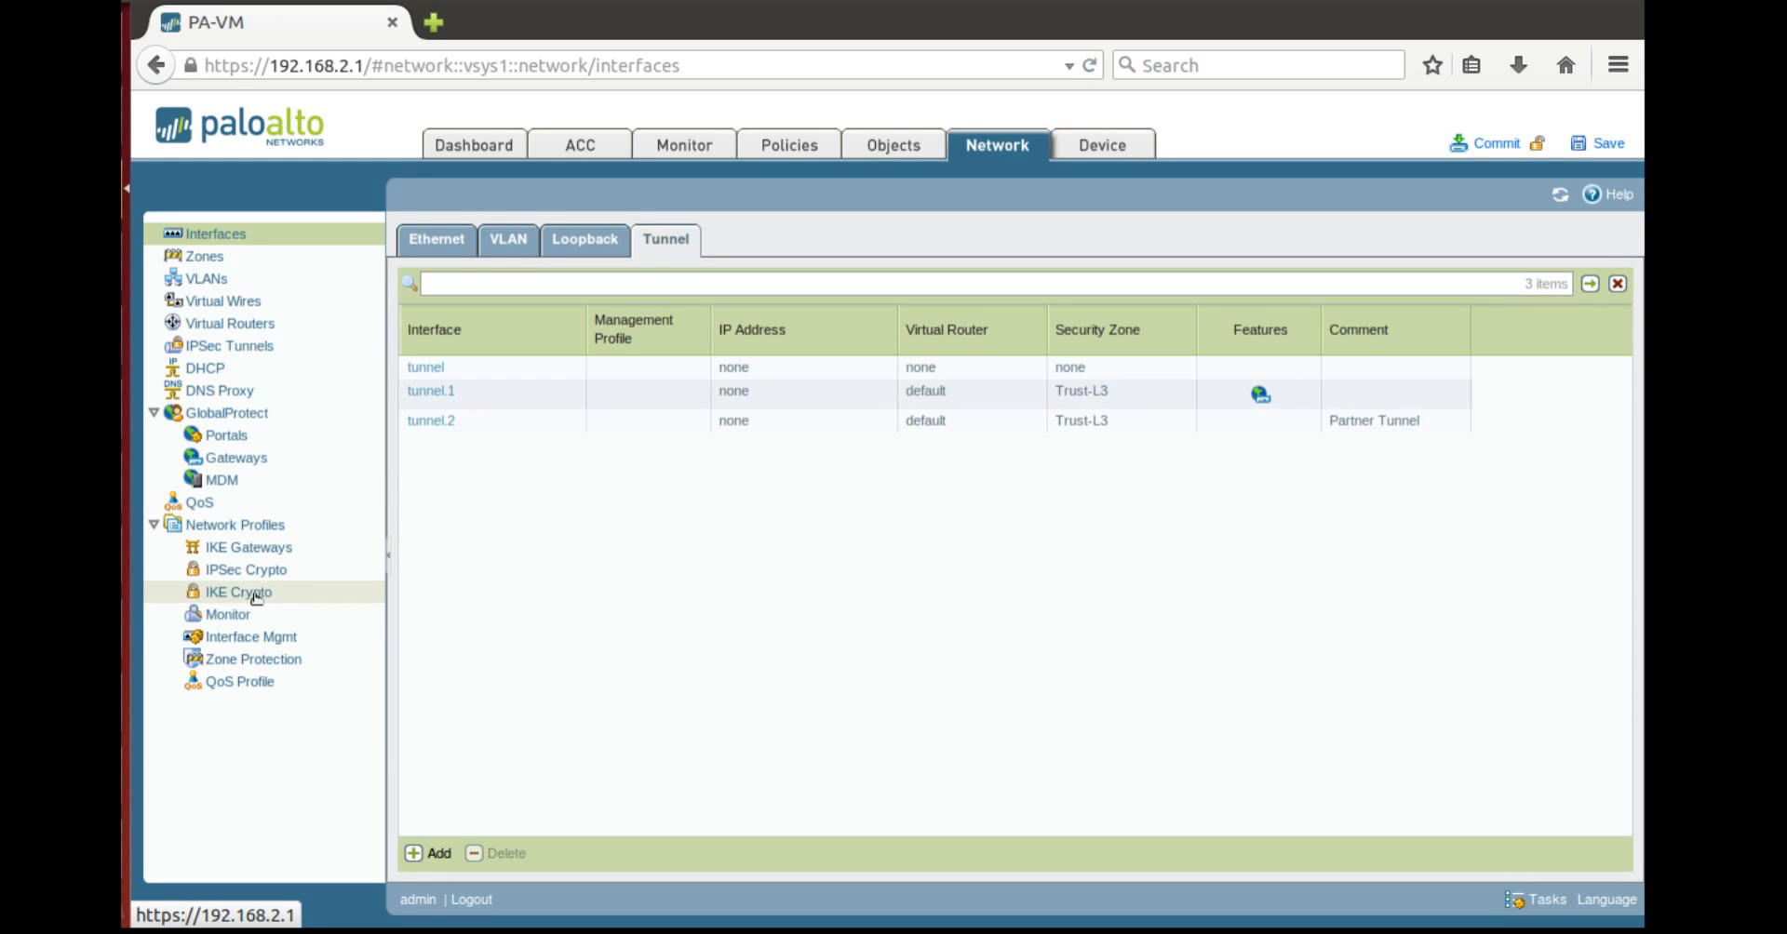
{"action": "mouse_move", "coordinate": [522, 538]}
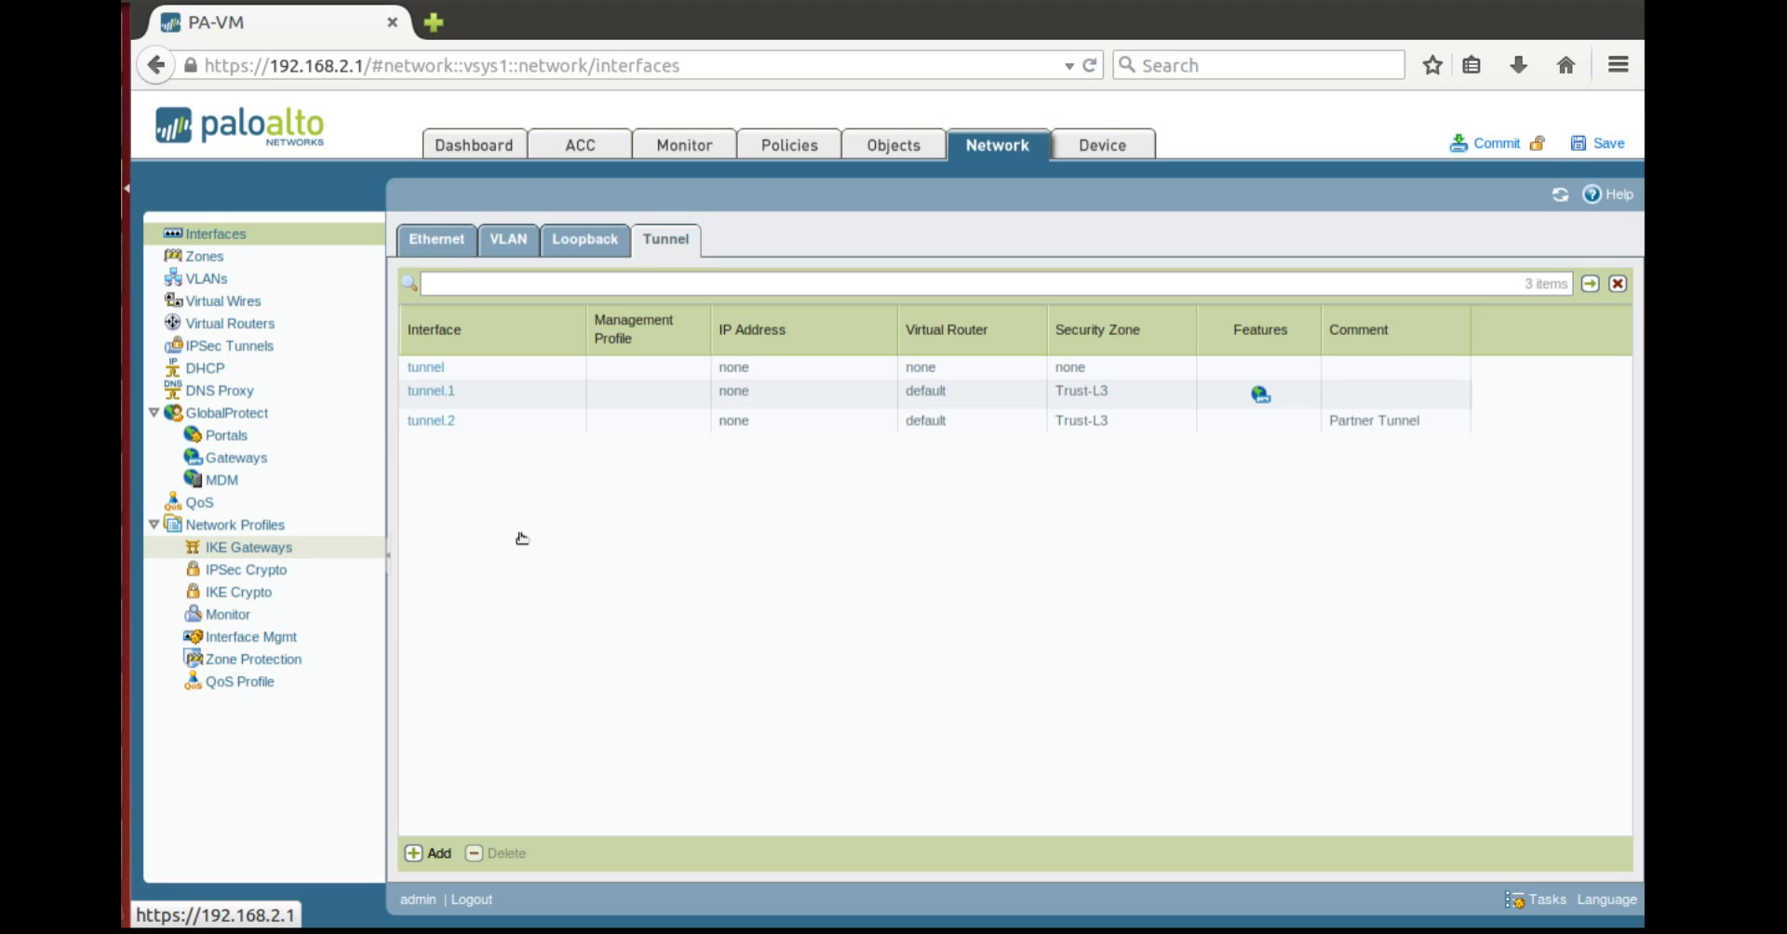
{"action": "left_click", "coordinate": [248, 547]}
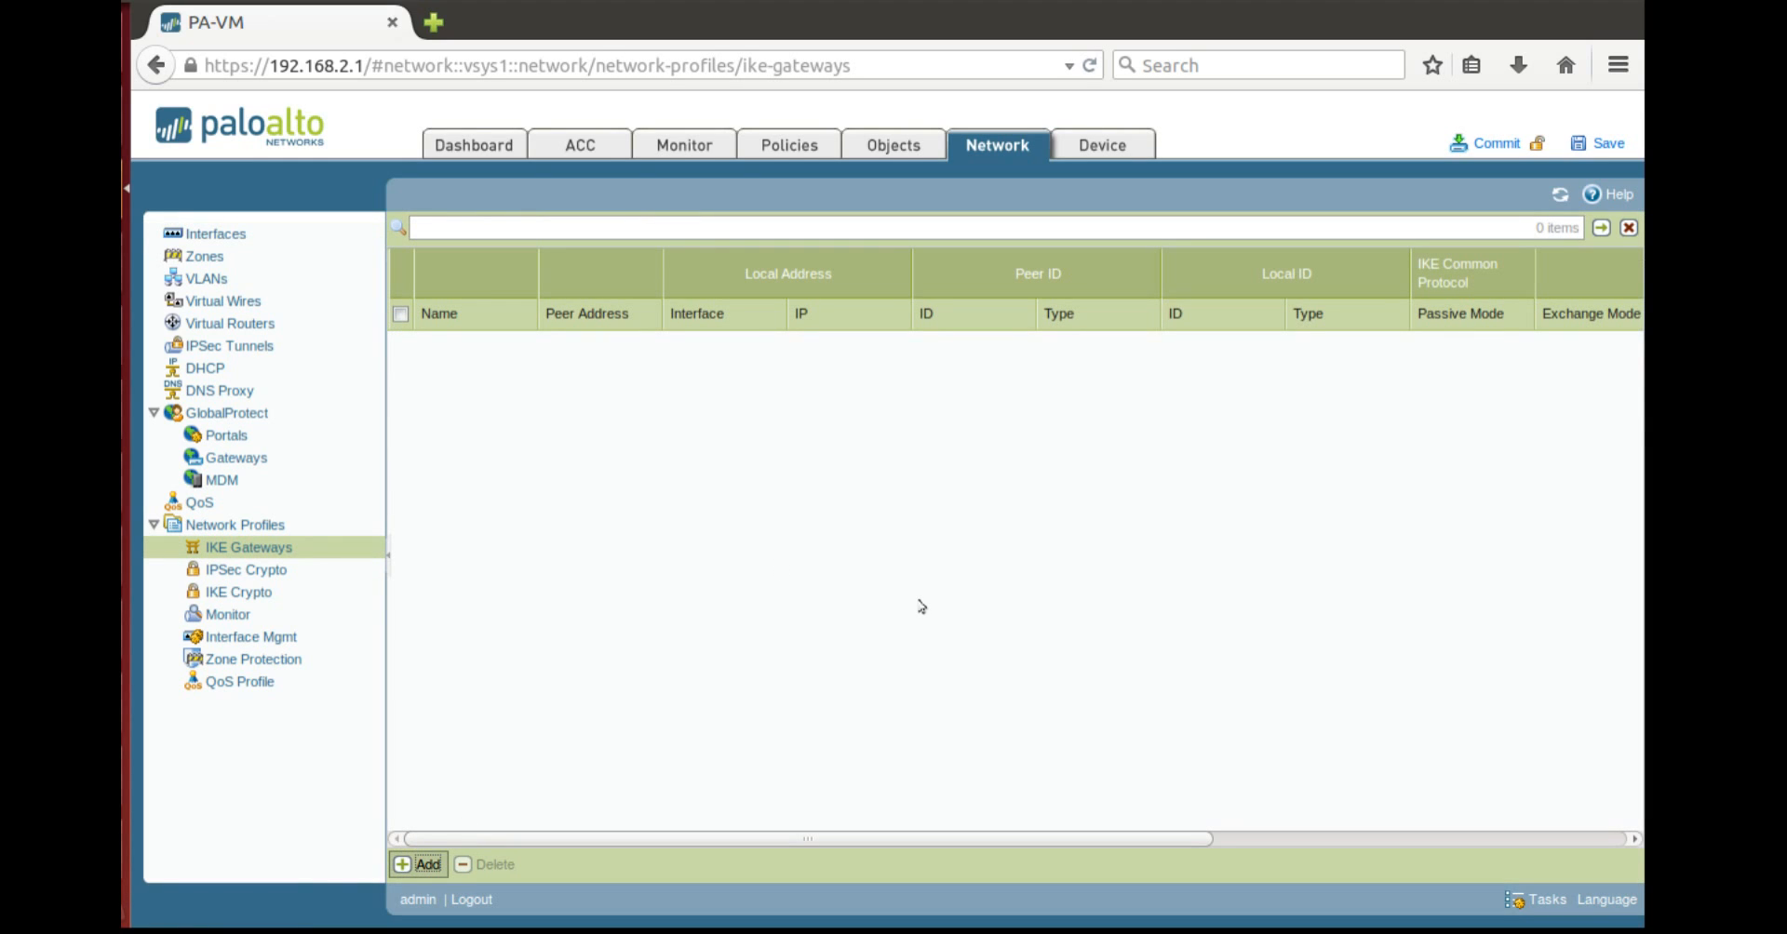
{"action": "mouse_move", "coordinate": [655, 666]}
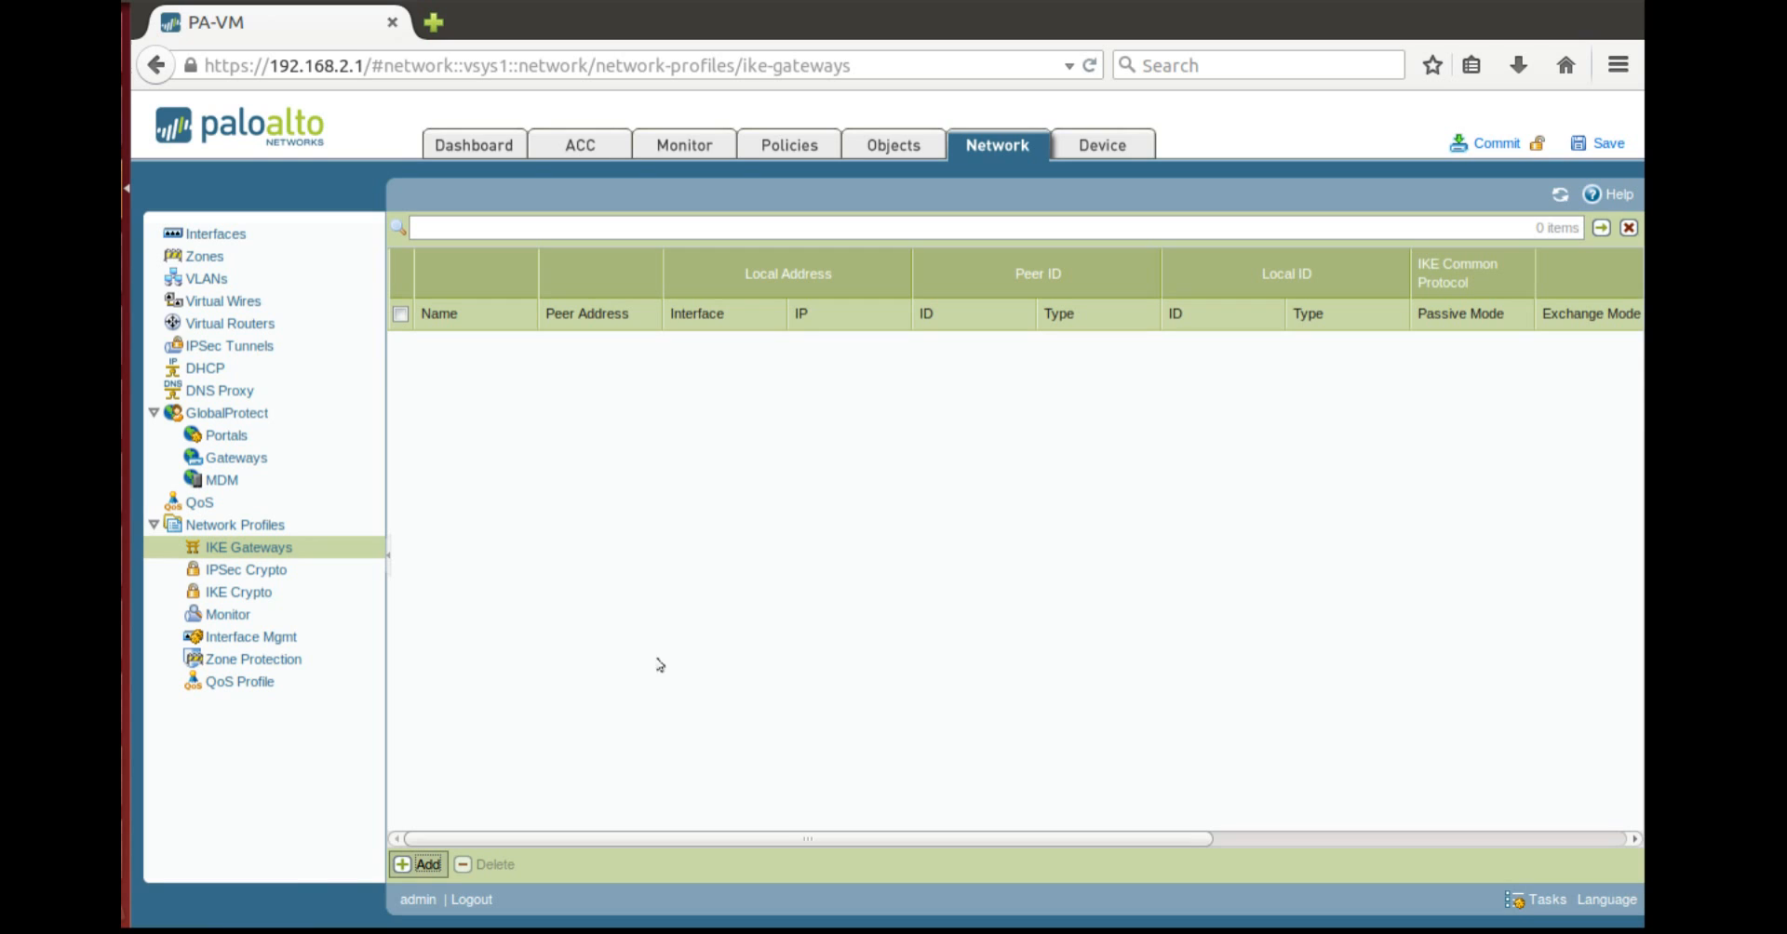
Define gateway Partner-1 on ethernet1/1, local 10.1.1.110/24, peer 2.2.2.2, with pre-shared key
{"action": "left_click", "coordinate": [418, 865]}
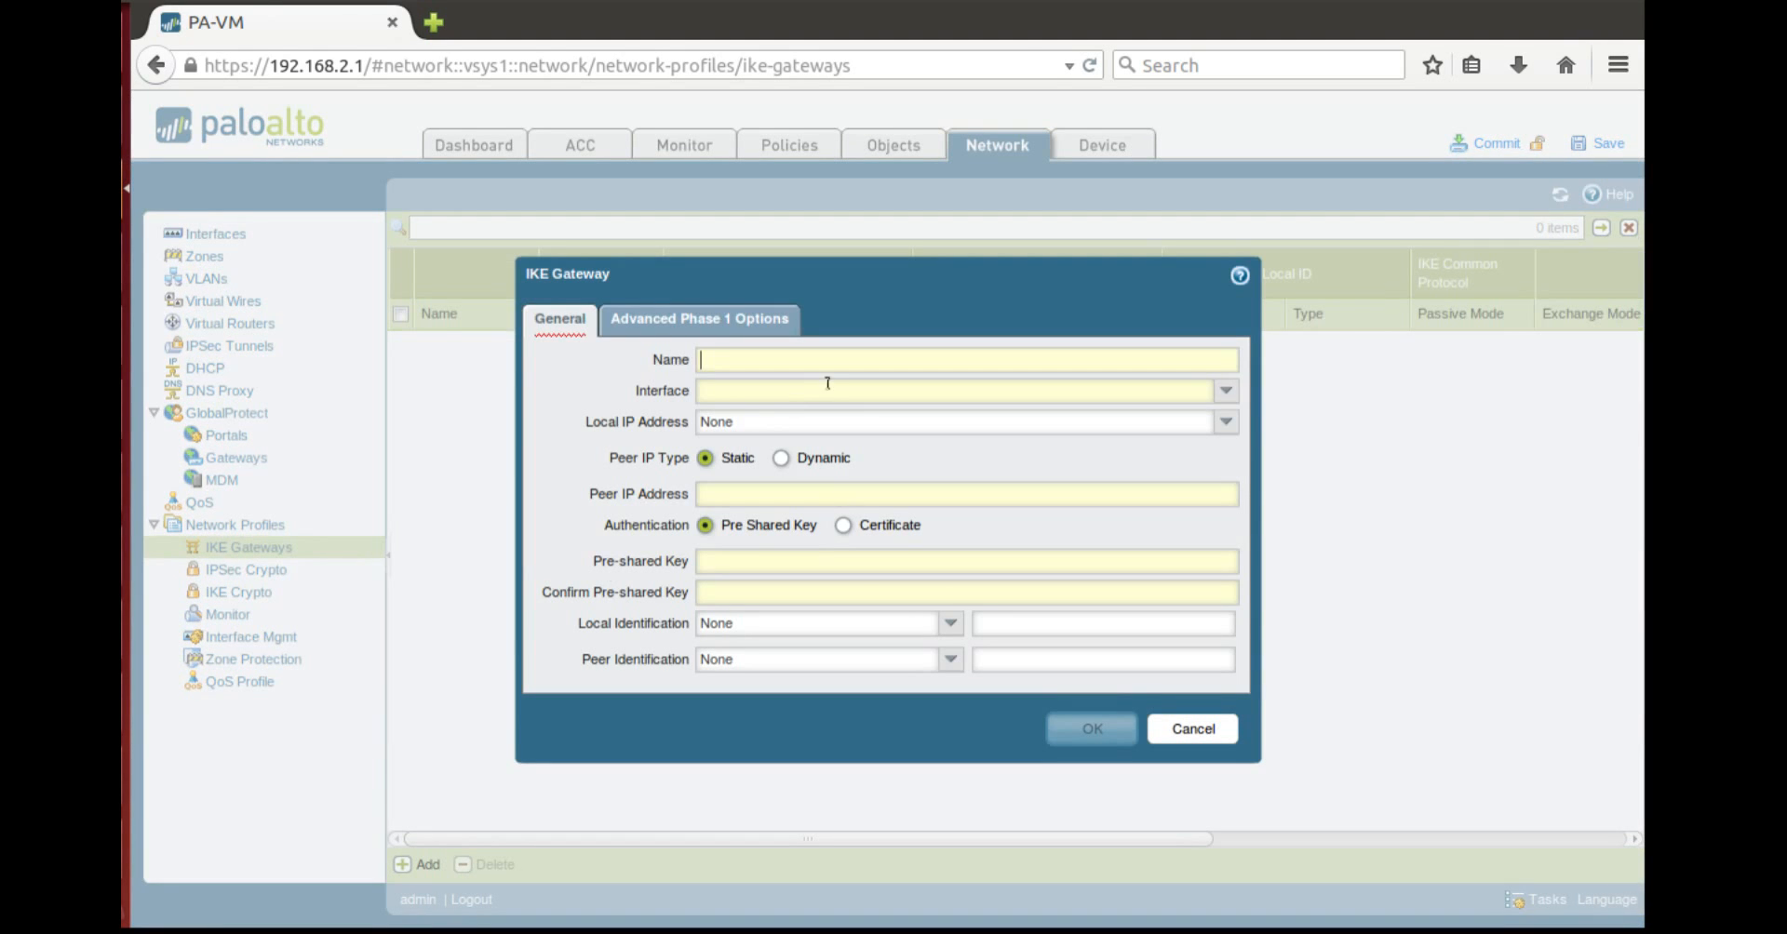
{"action": "type", "text": "Partner-1"}
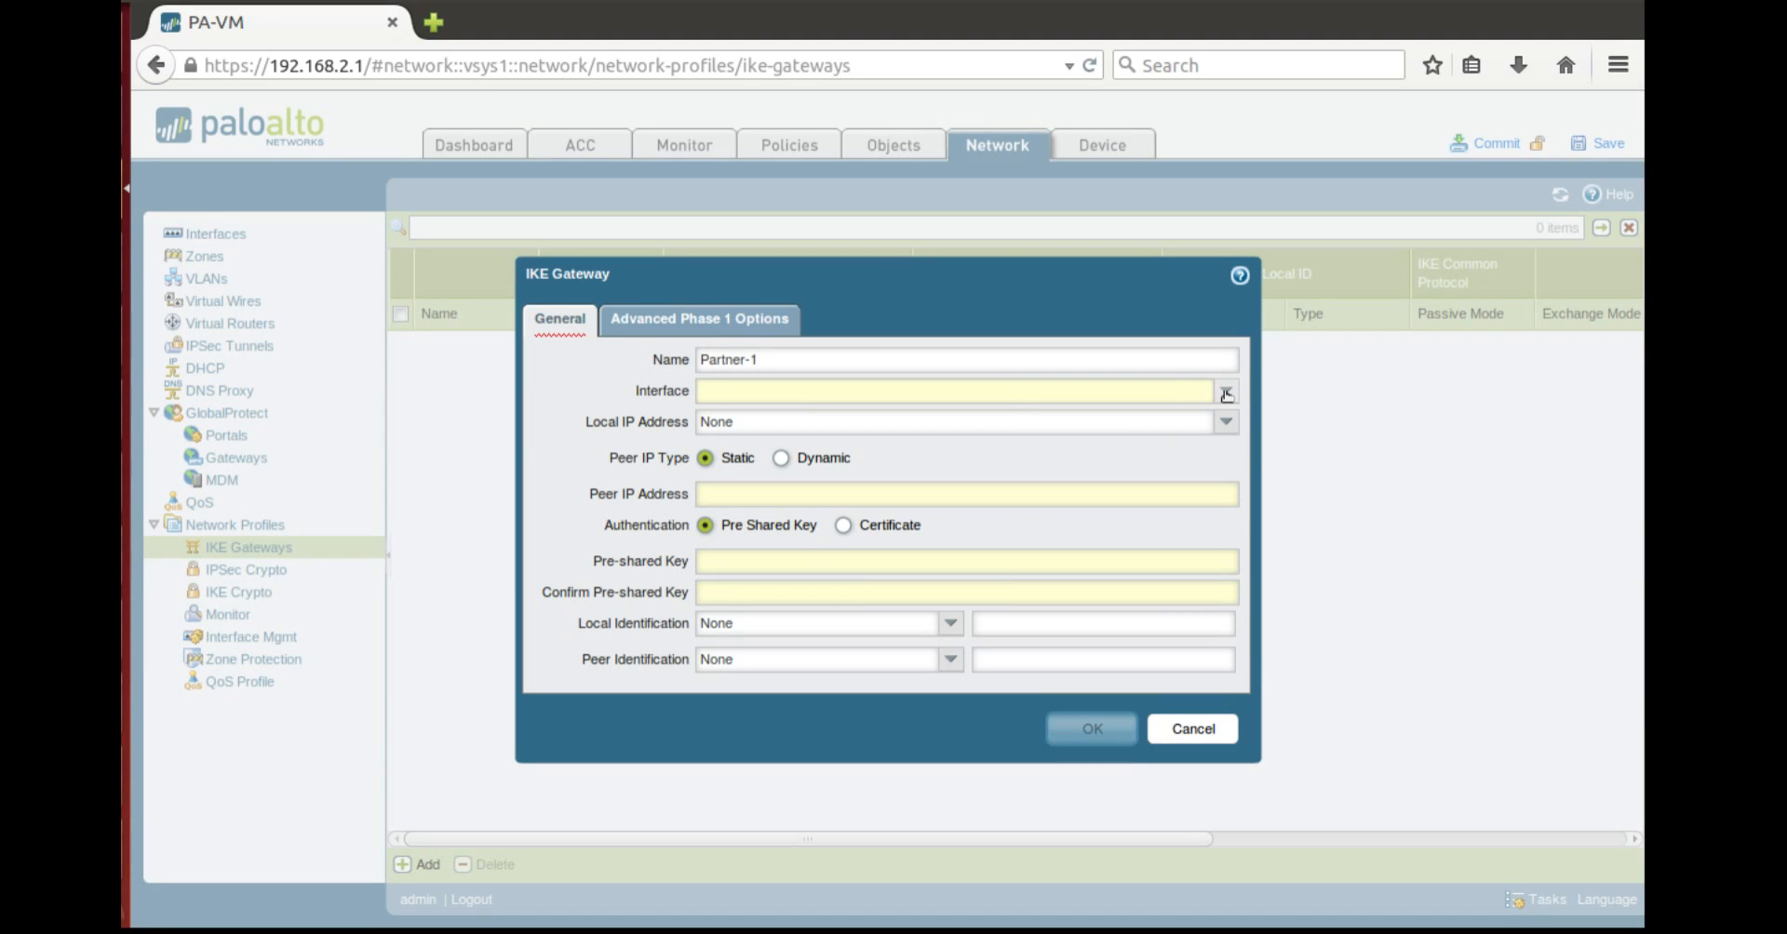
{"action": "left_click", "coordinate": [1226, 393]}
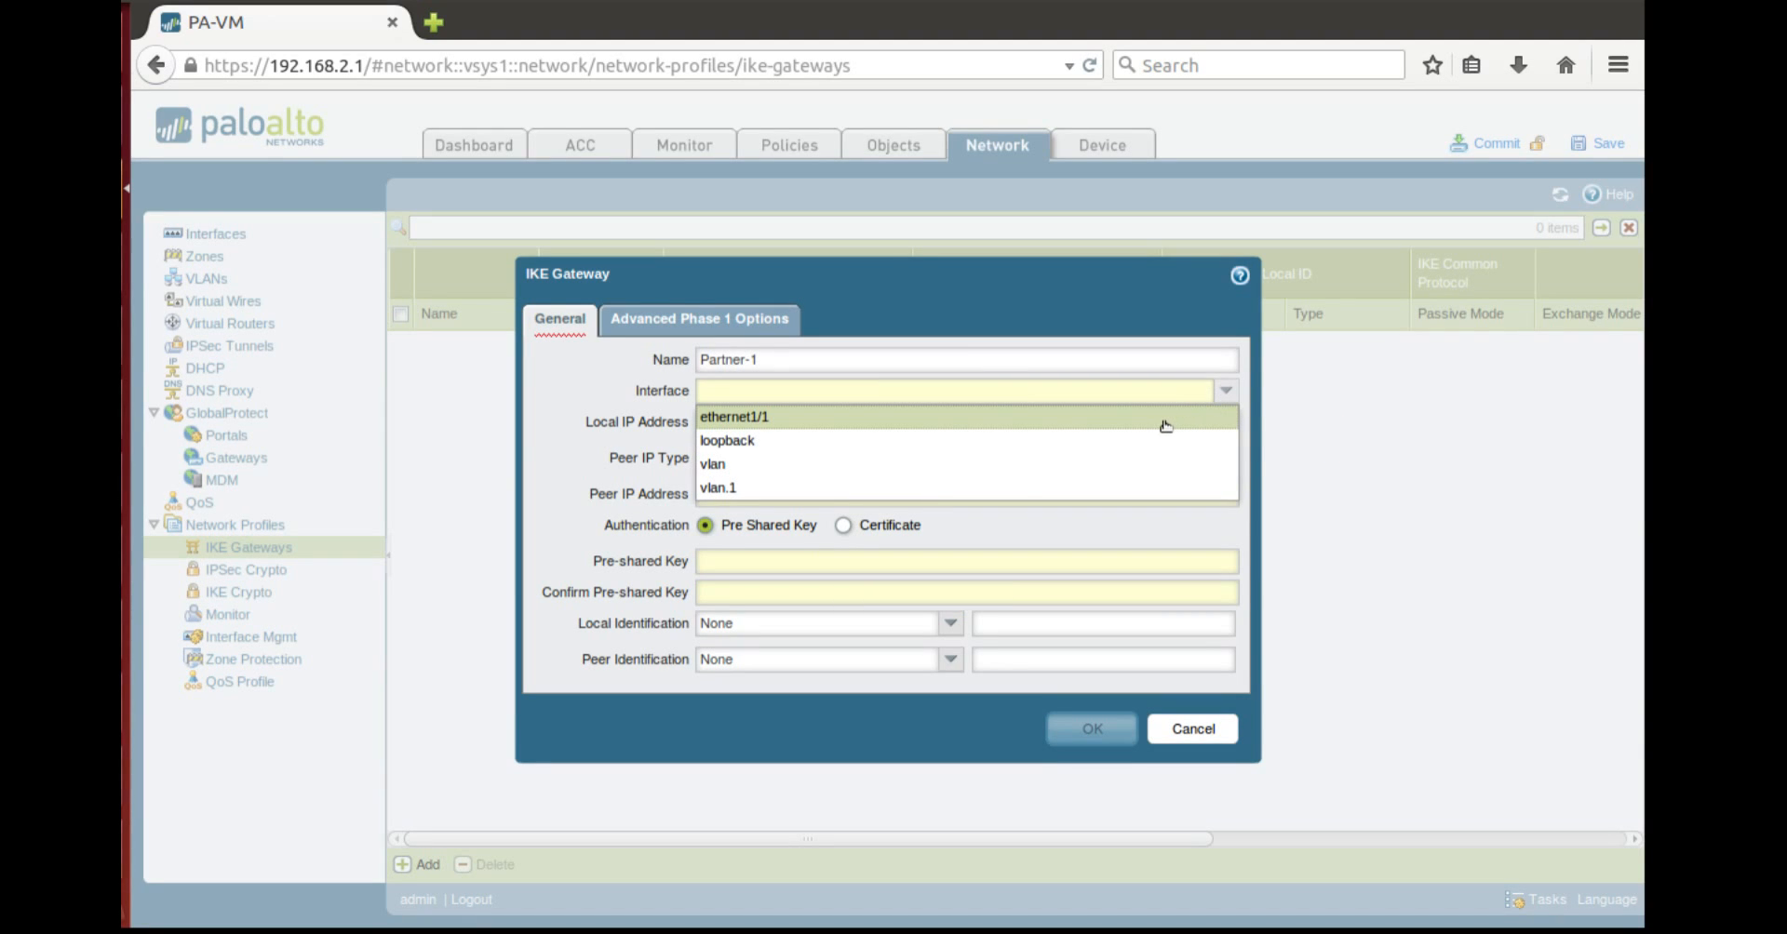
{"action": "left_click", "coordinate": [733, 418]}
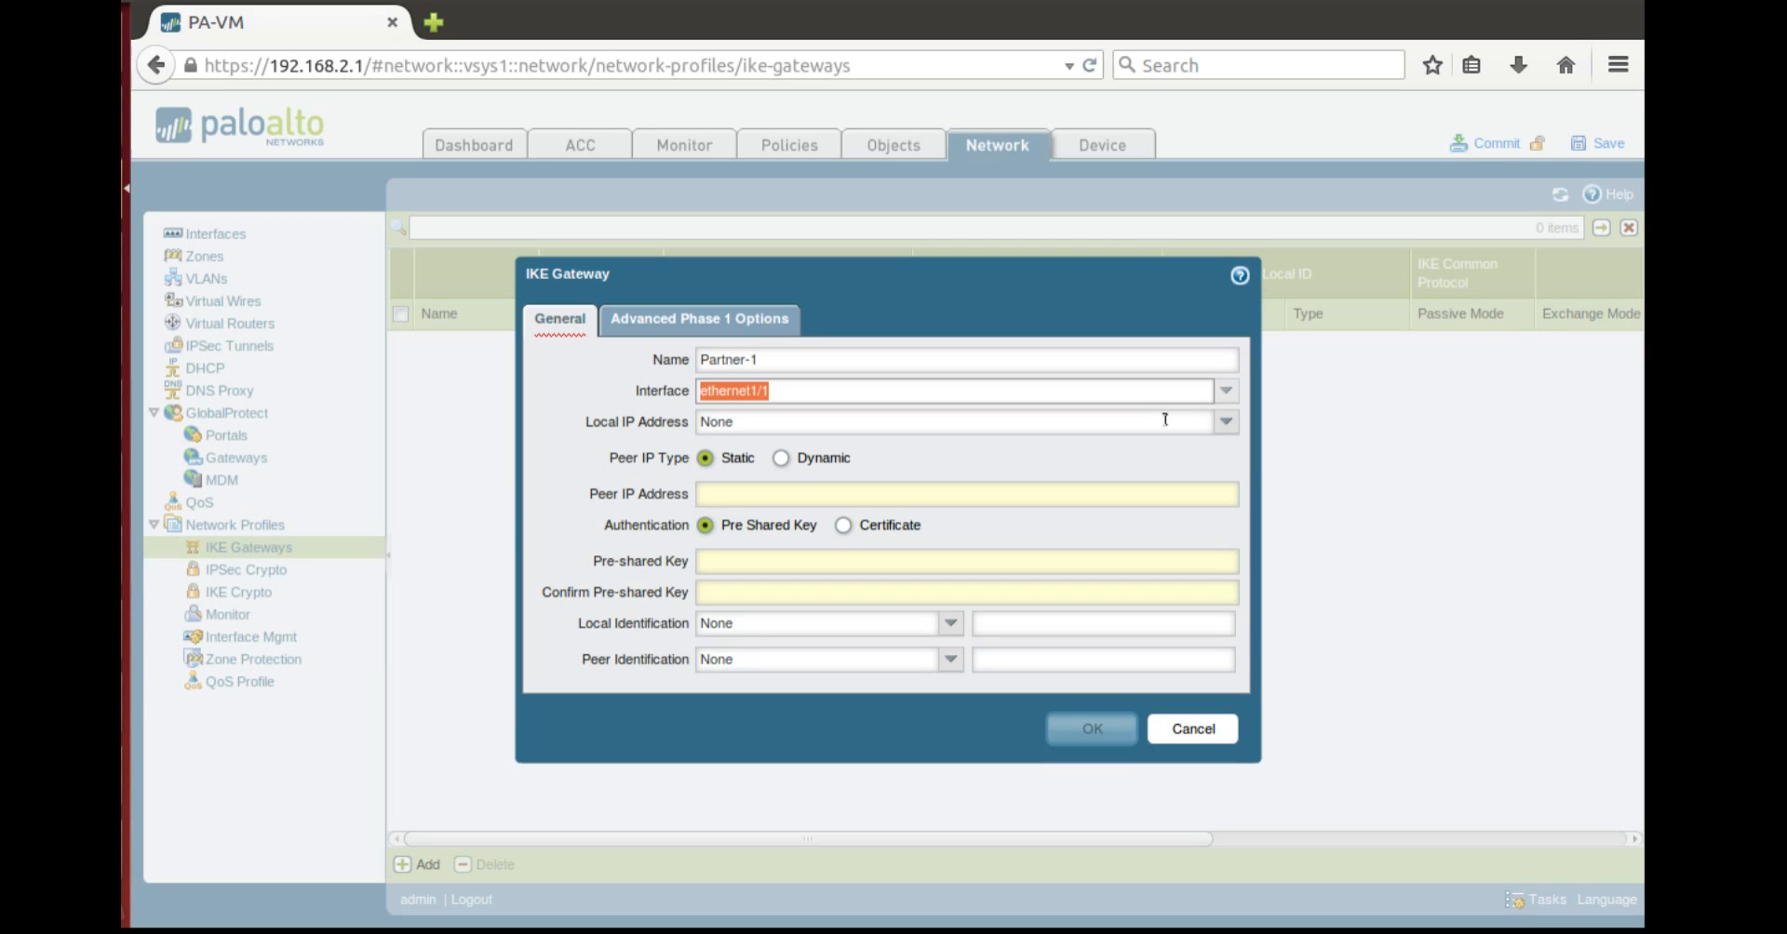
{"action": "left_click", "coordinate": [1226, 421]}
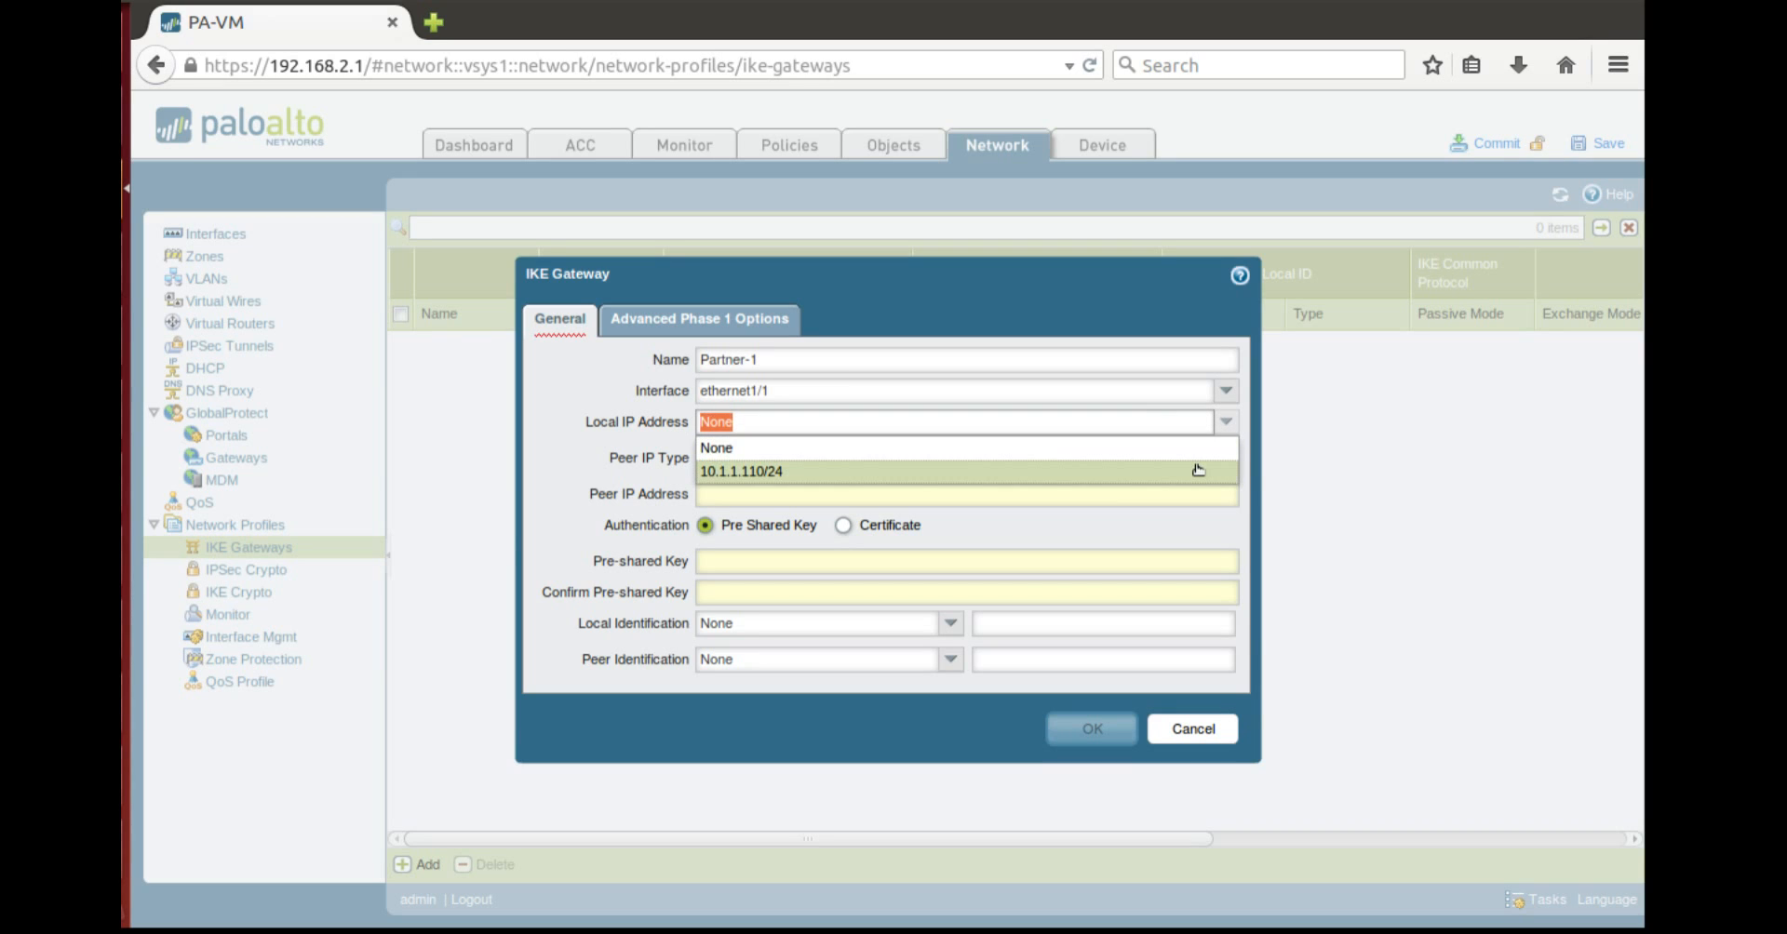
{"action": "left_click", "coordinate": [740, 471]}
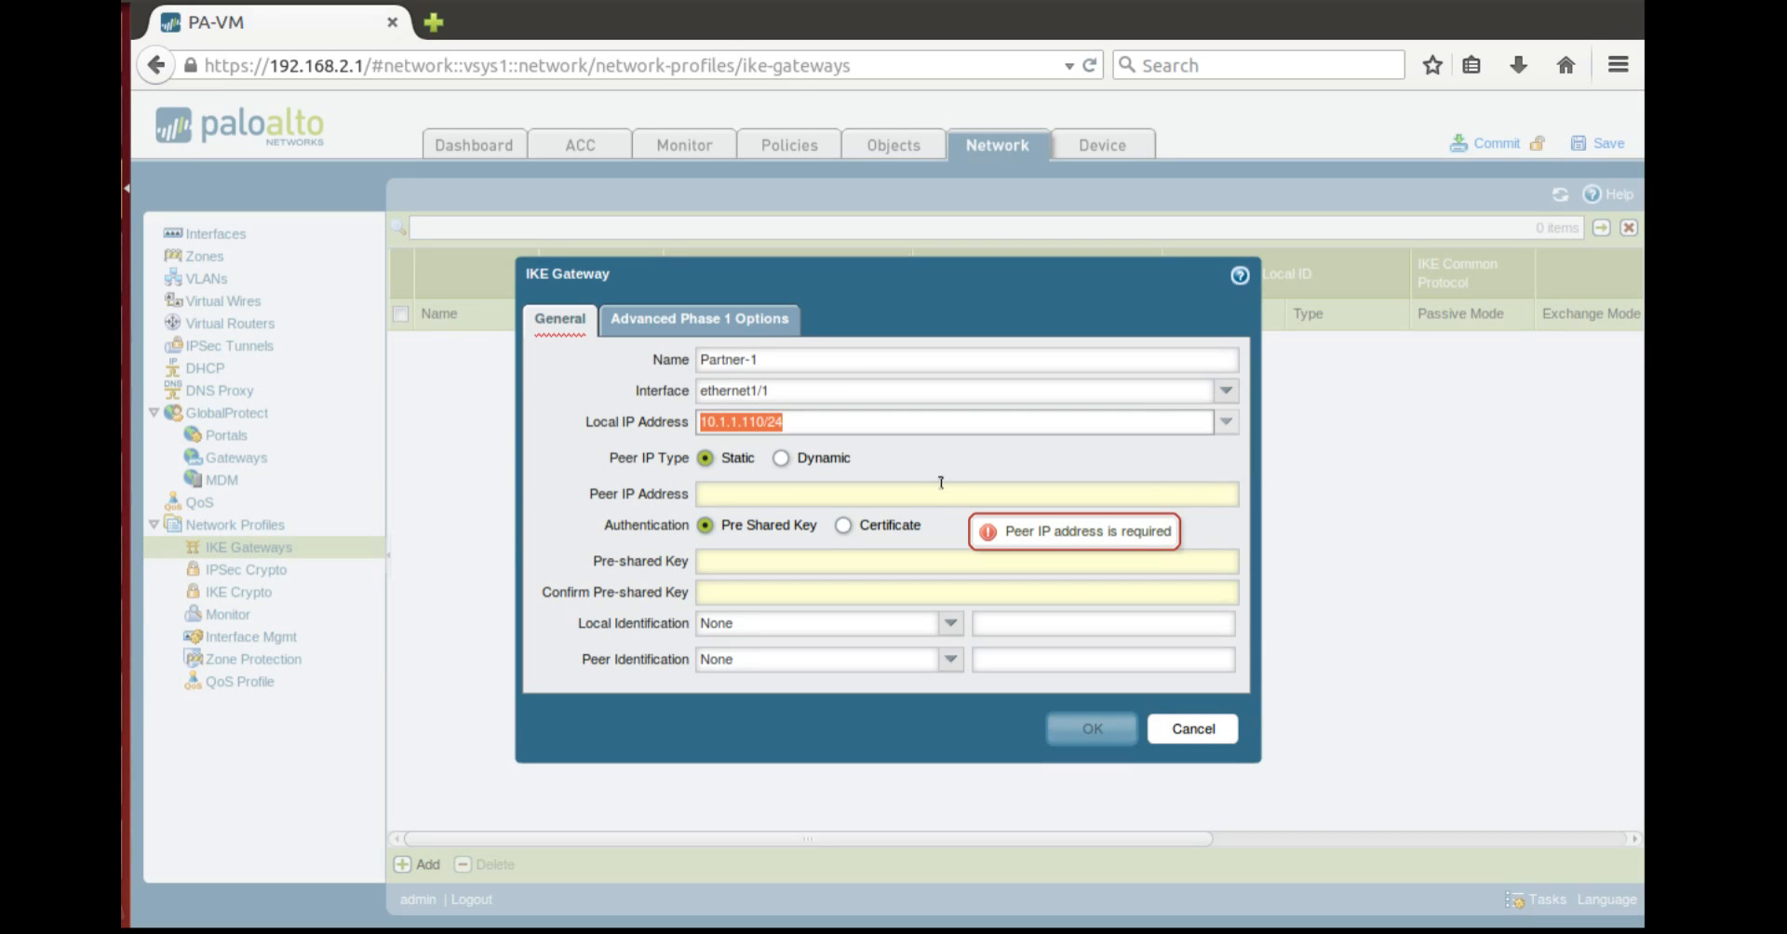
{"action": "type", "text": "2.2.2.2"}
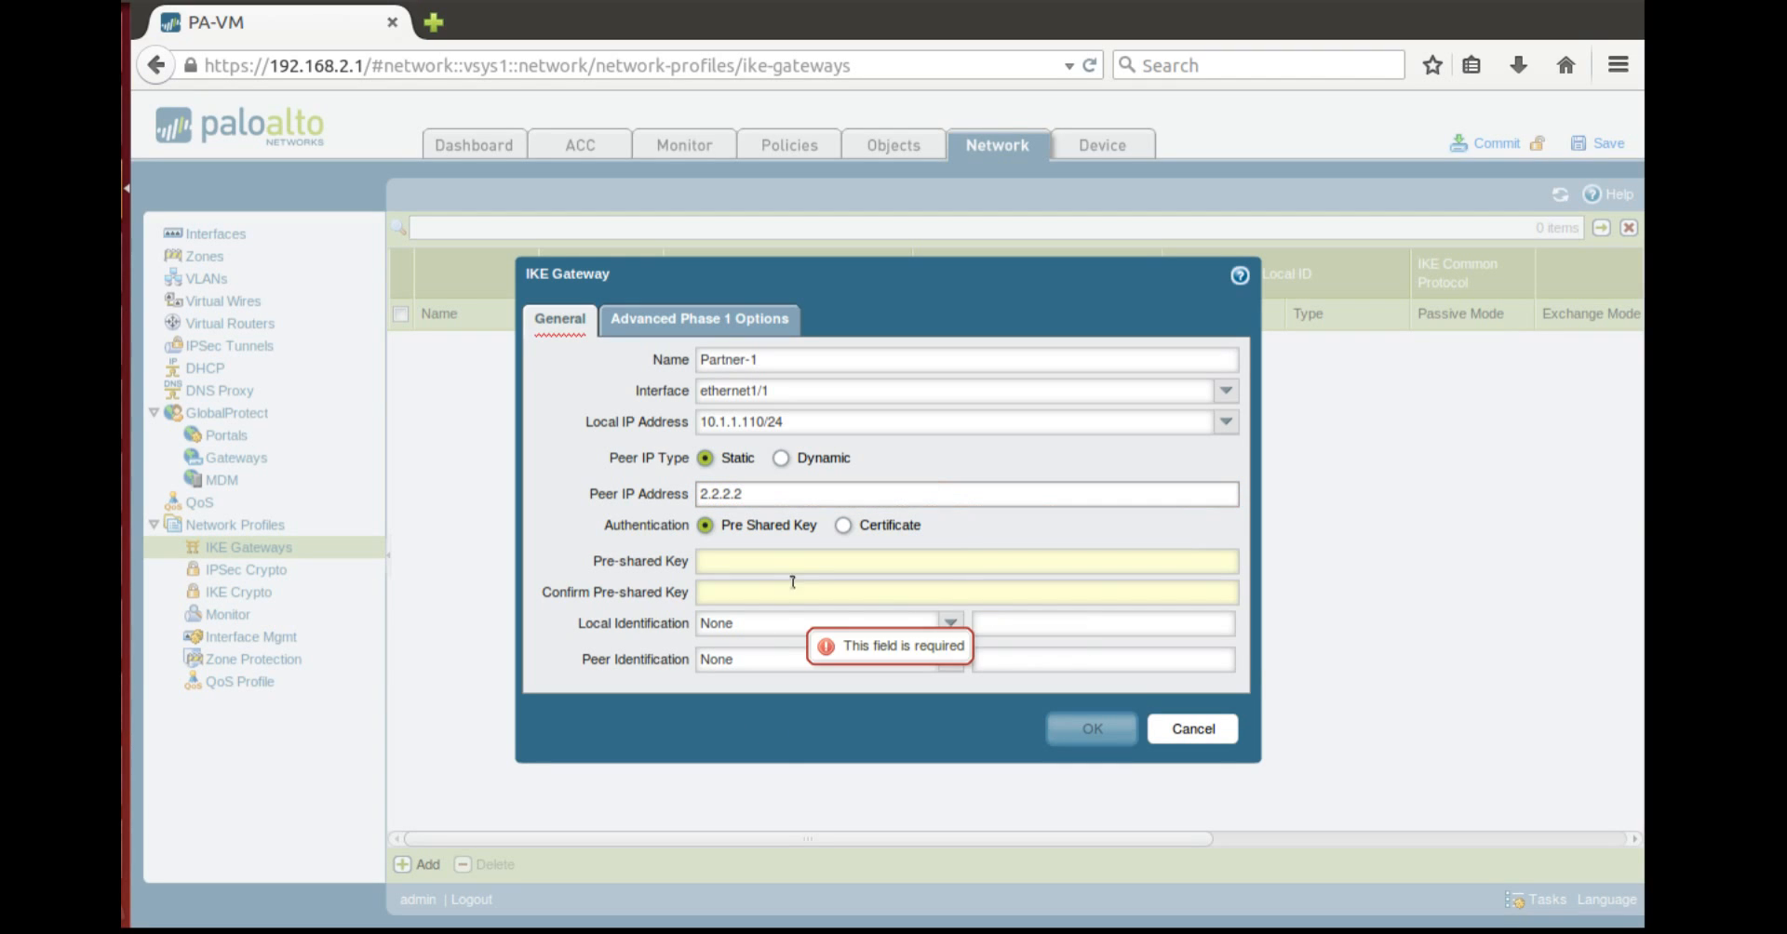
{"action": "left_click", "coordinate": [965, 561]}
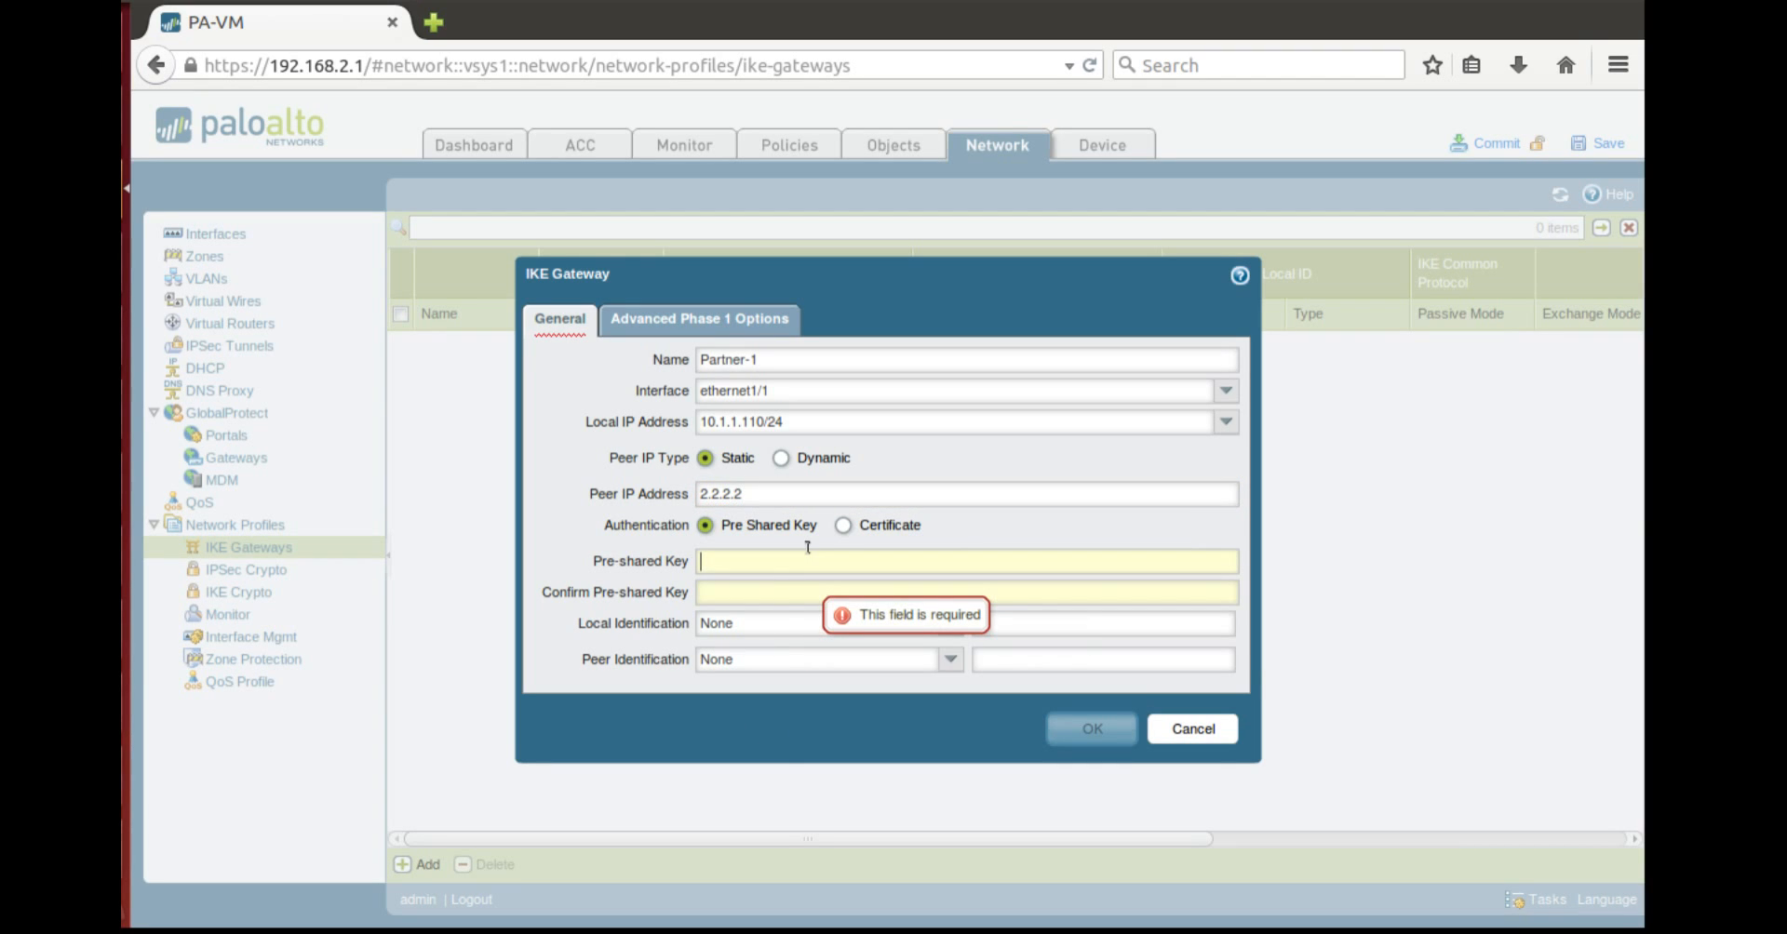
{"action": "type", "text": "•••••"}
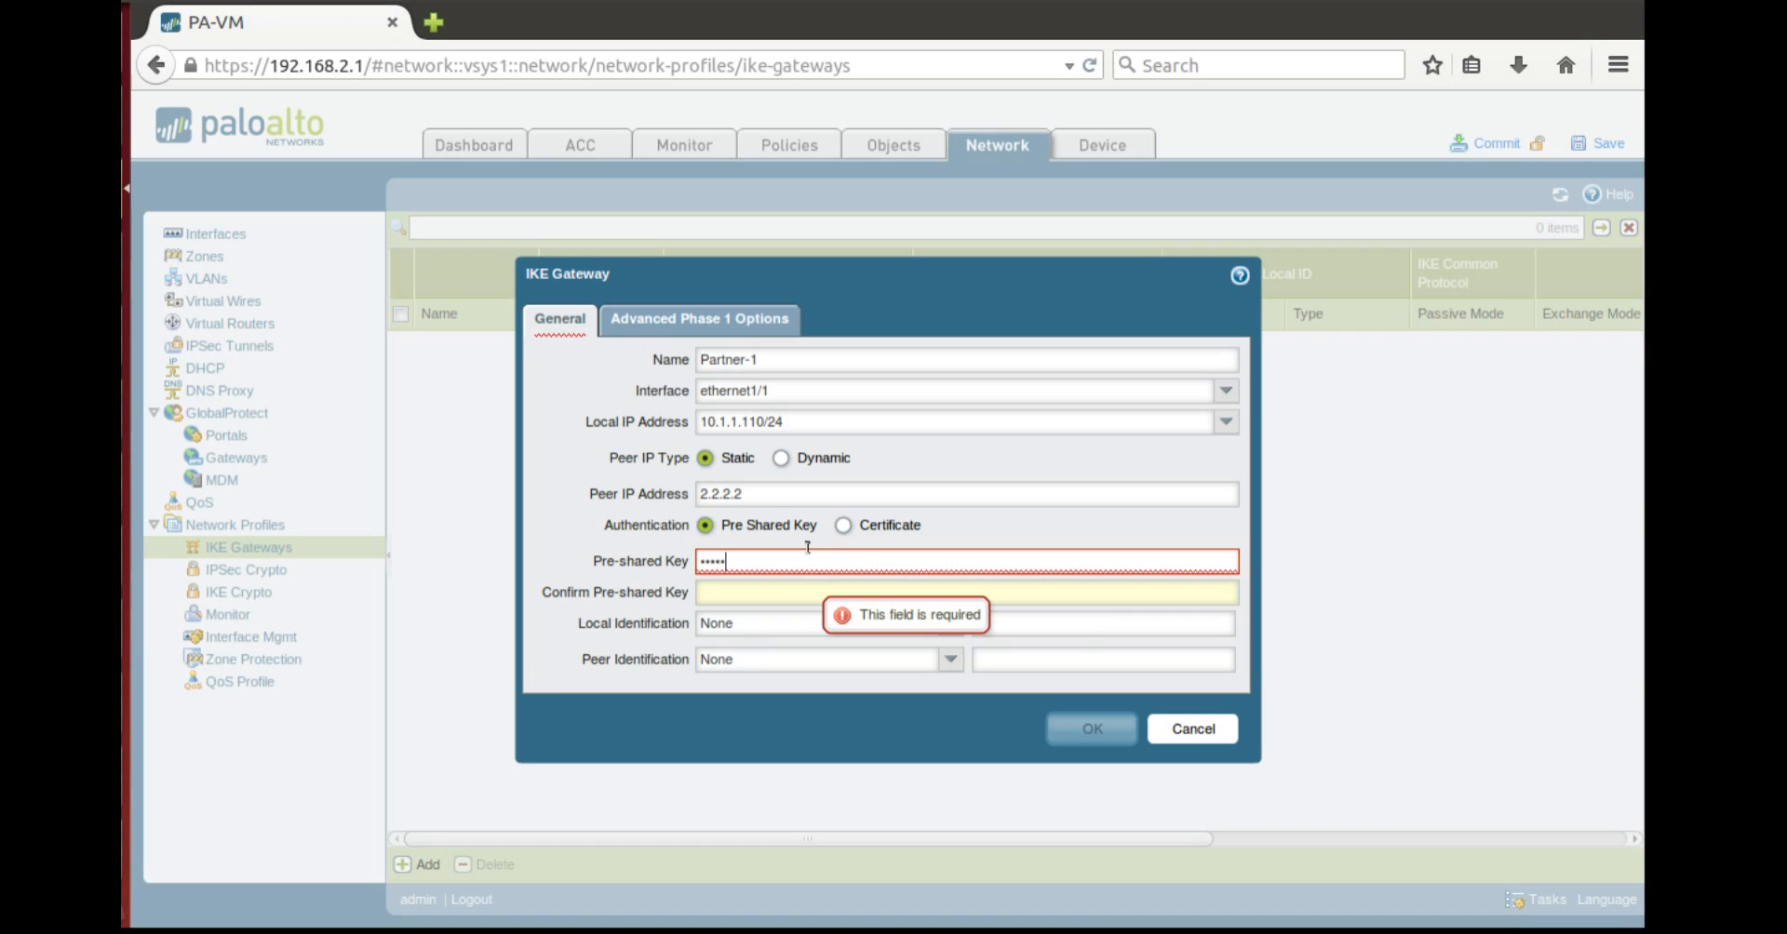
{"action": "type", "text": "•••••"}
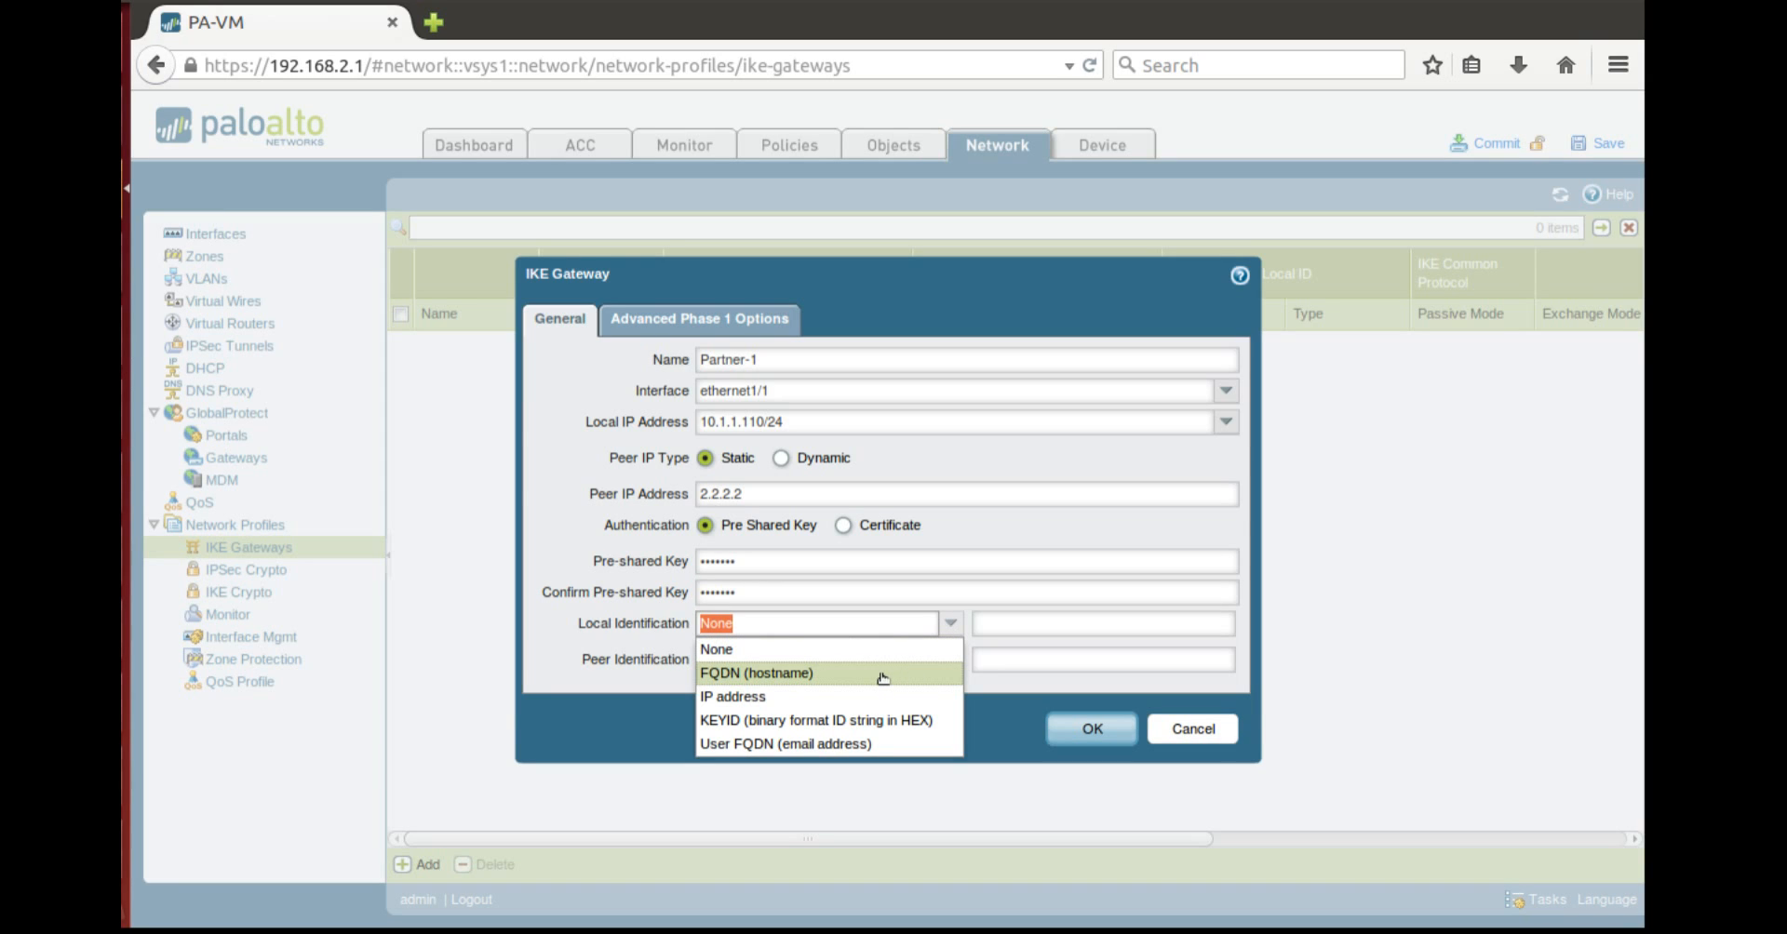
{"action": "mouse_move", "coordinate": [889, 678]}
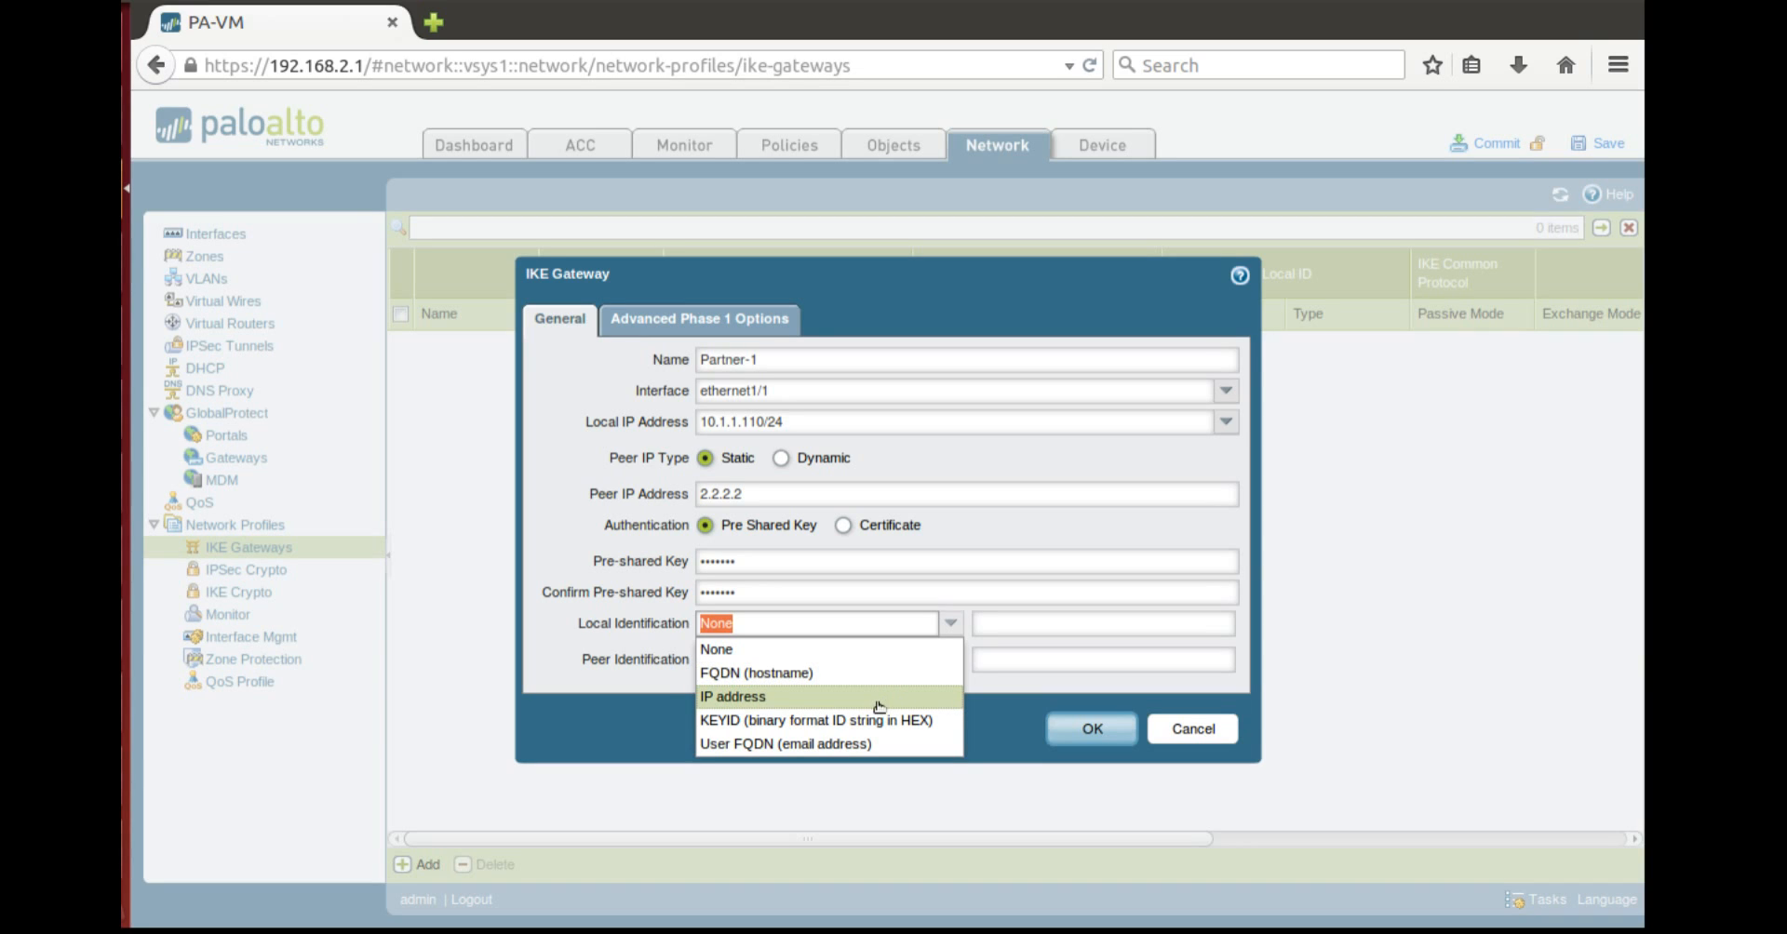
{"action": "mouse_move", "coordinate": [890, 705]}
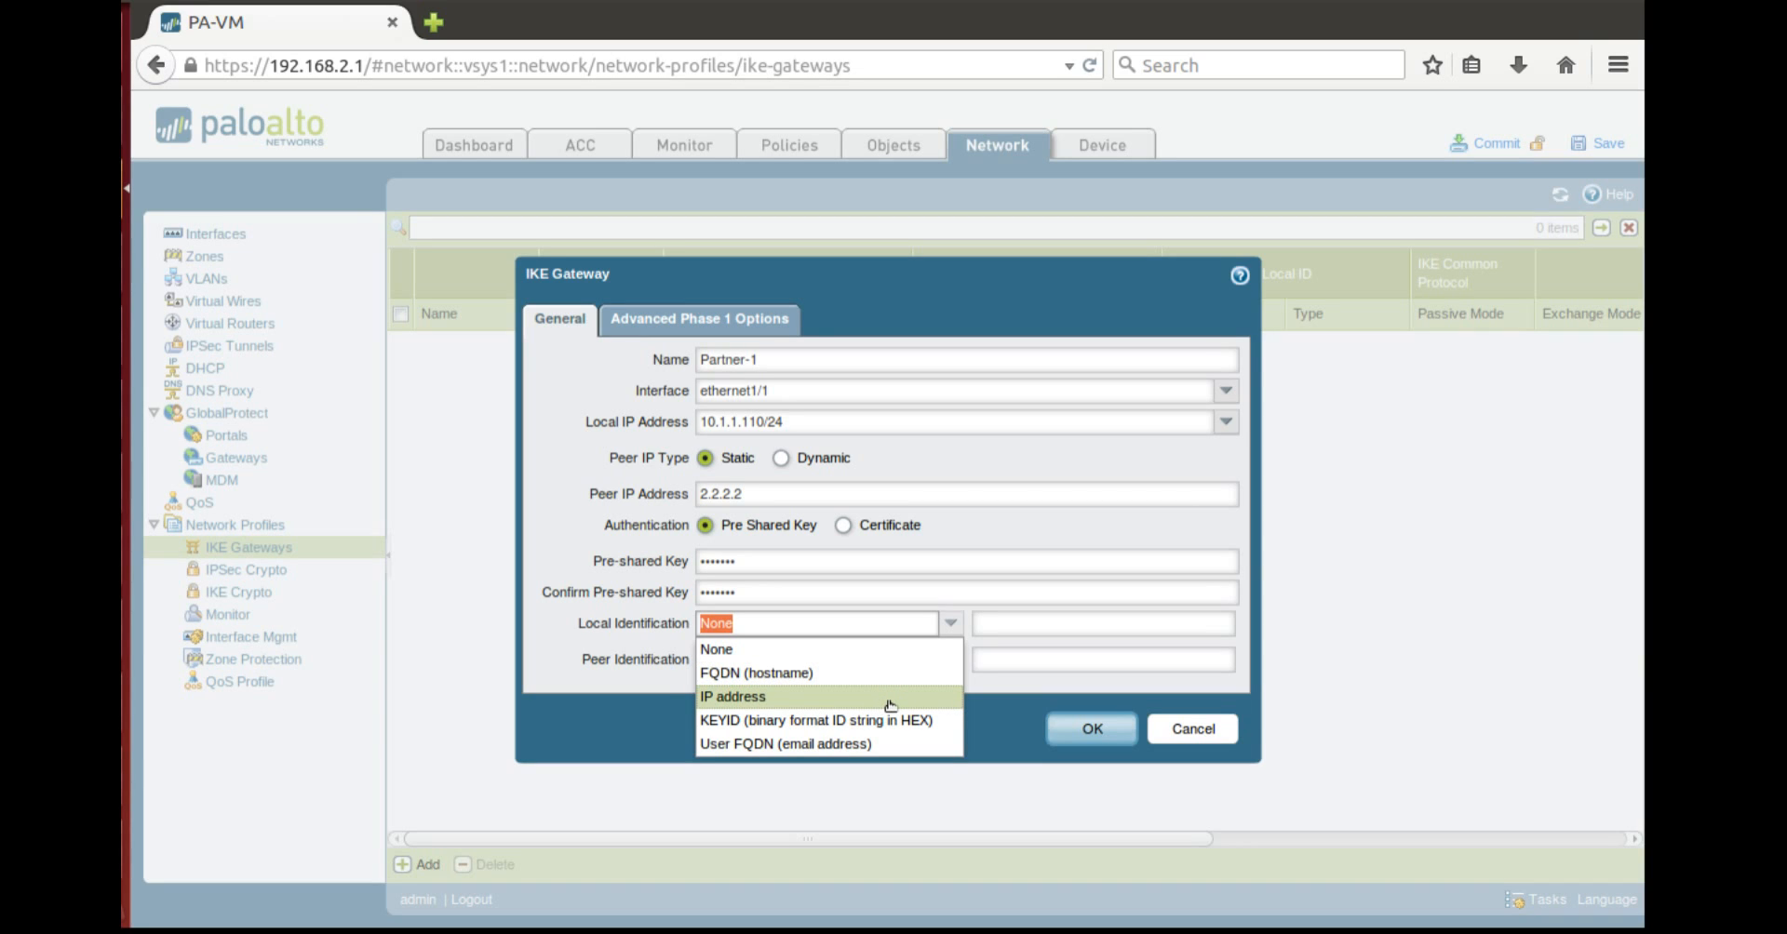
Set IP-address local and peer identifications and save the Partner-1 gateway
{"action": "left_click", "coordinate": [731, 697]}
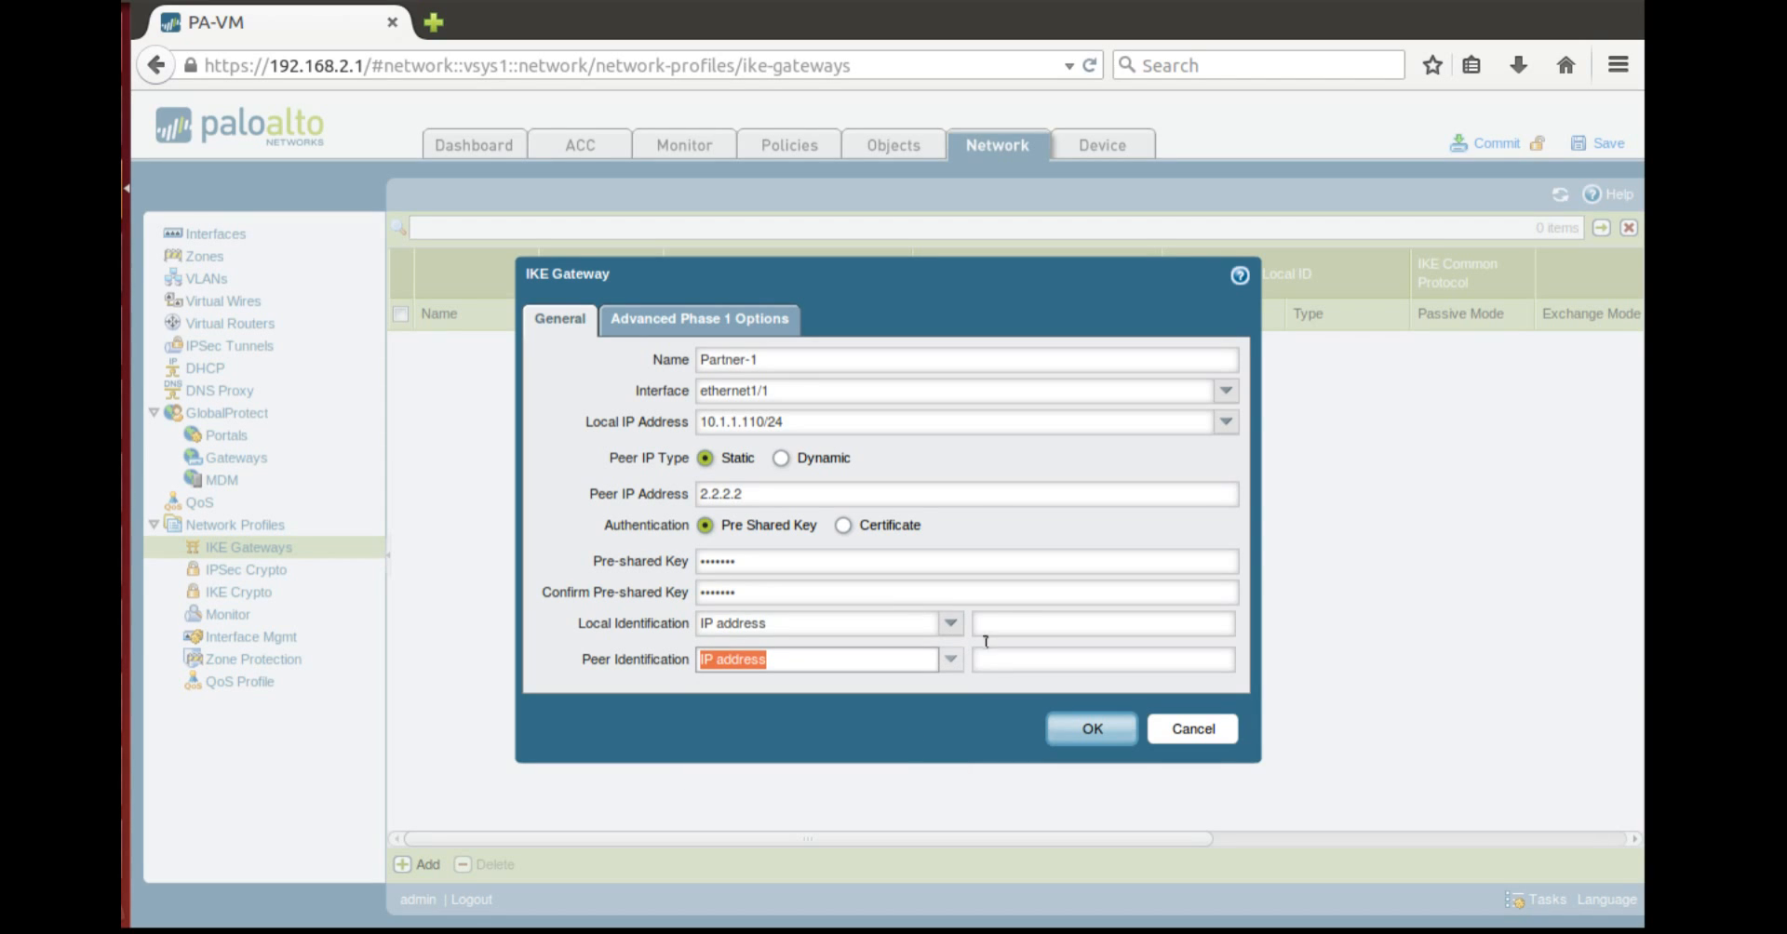
{"action": "type", "text": "10.1.1.110"}
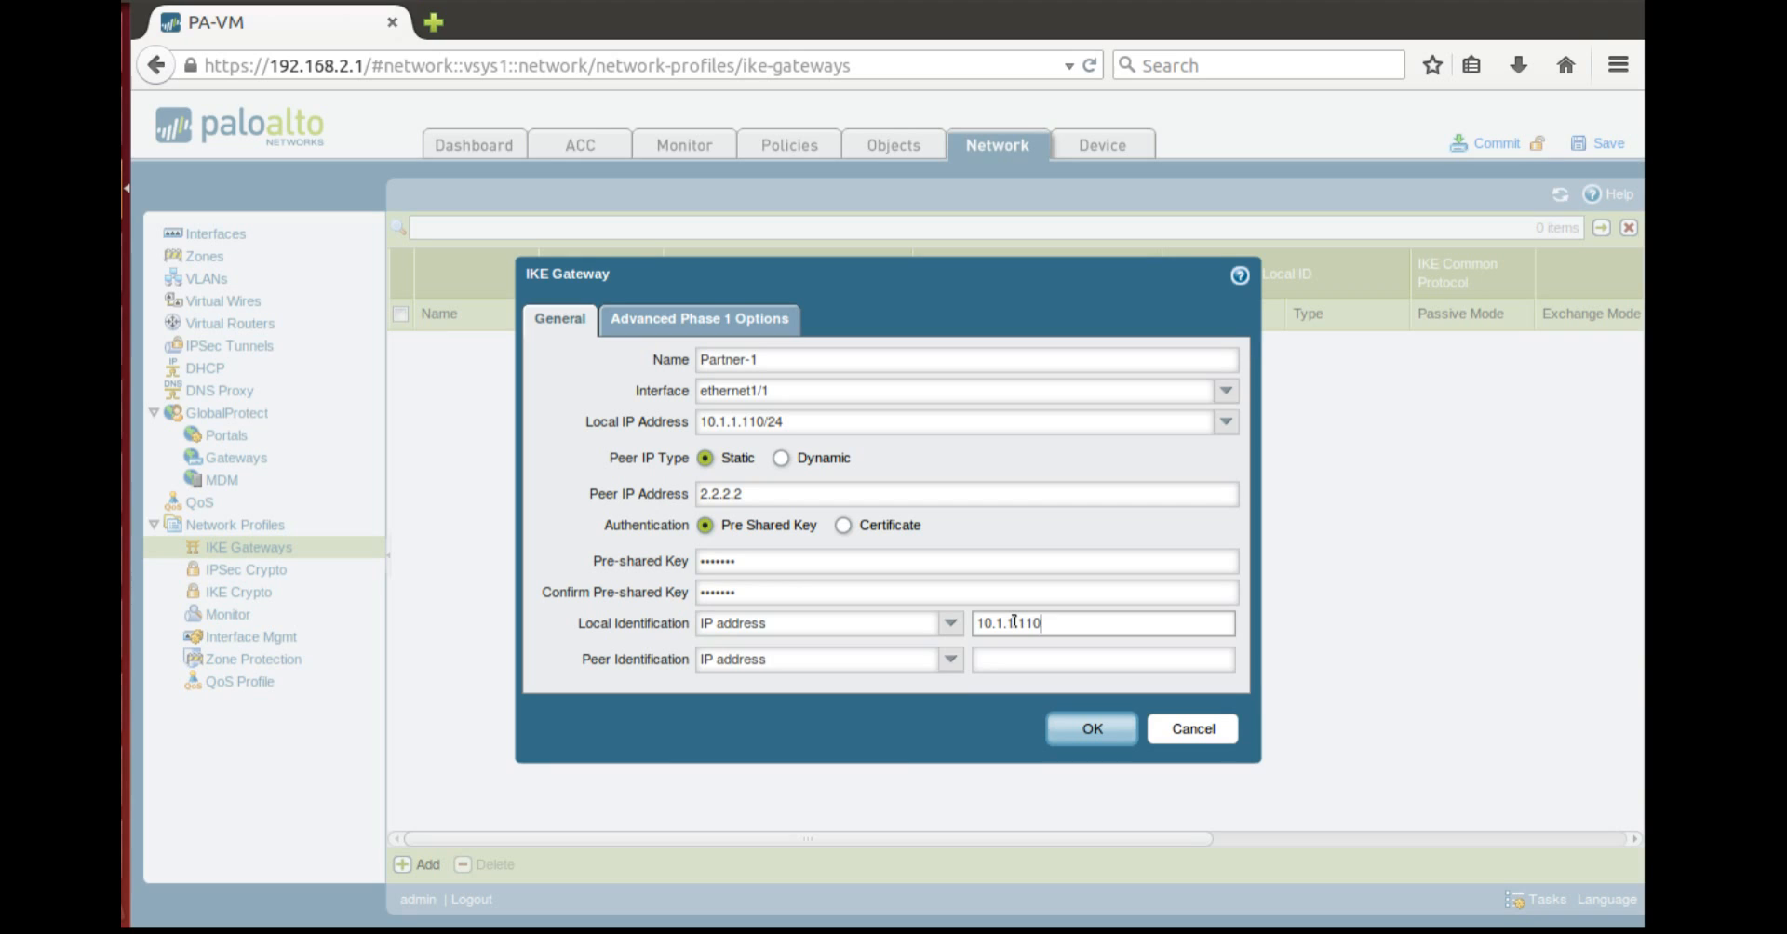
{"action": "type", "text": "2.2.2.2"}
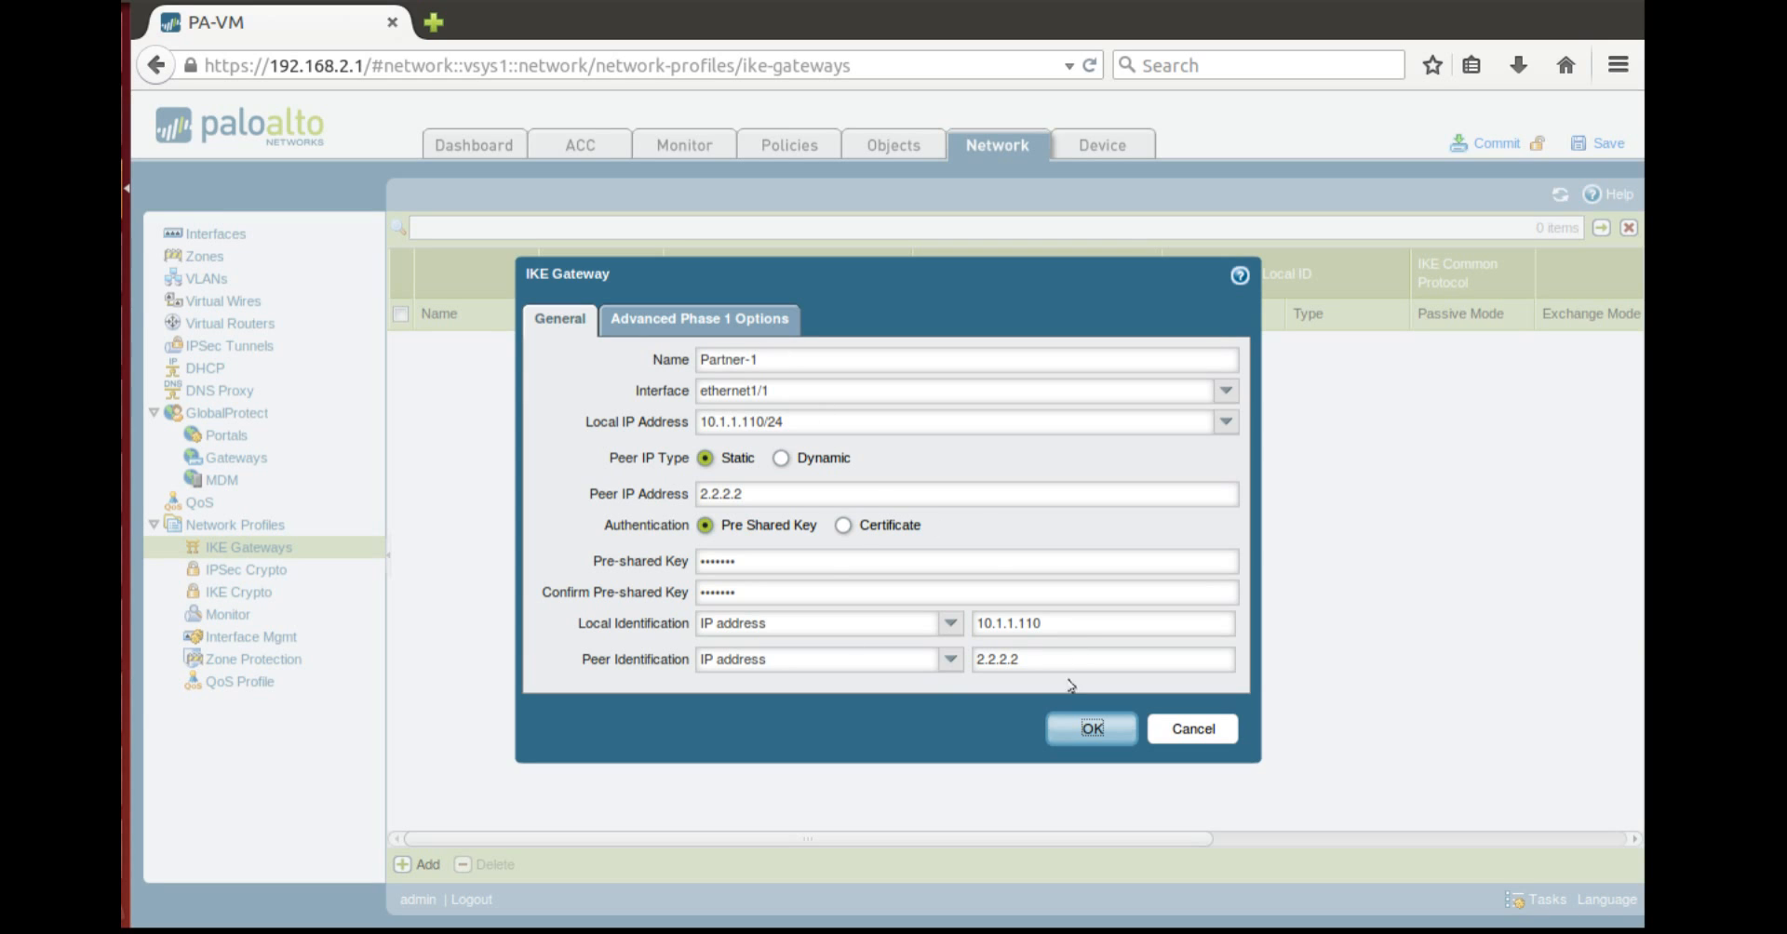
{"action": "left_click", "coordinate": [1091, 730]}
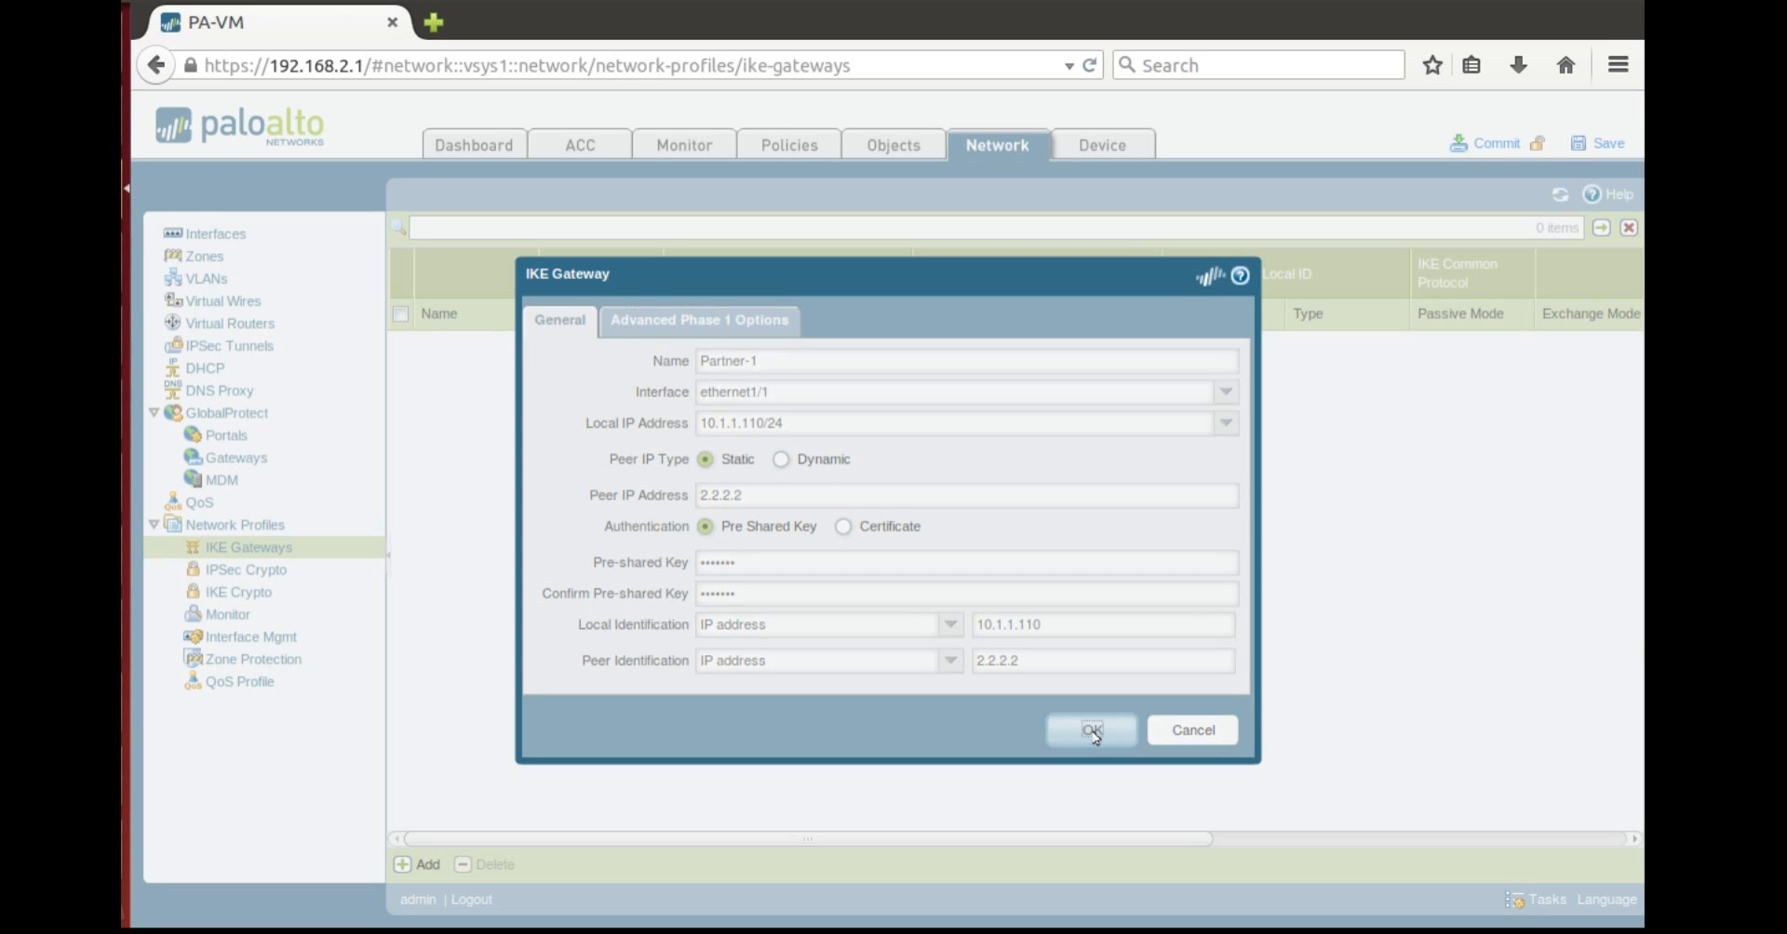
Review the default IKE crypto profile, then view the IPsec crypto profiles
{"action": "left_click", "coordinate": [1091, 730]}
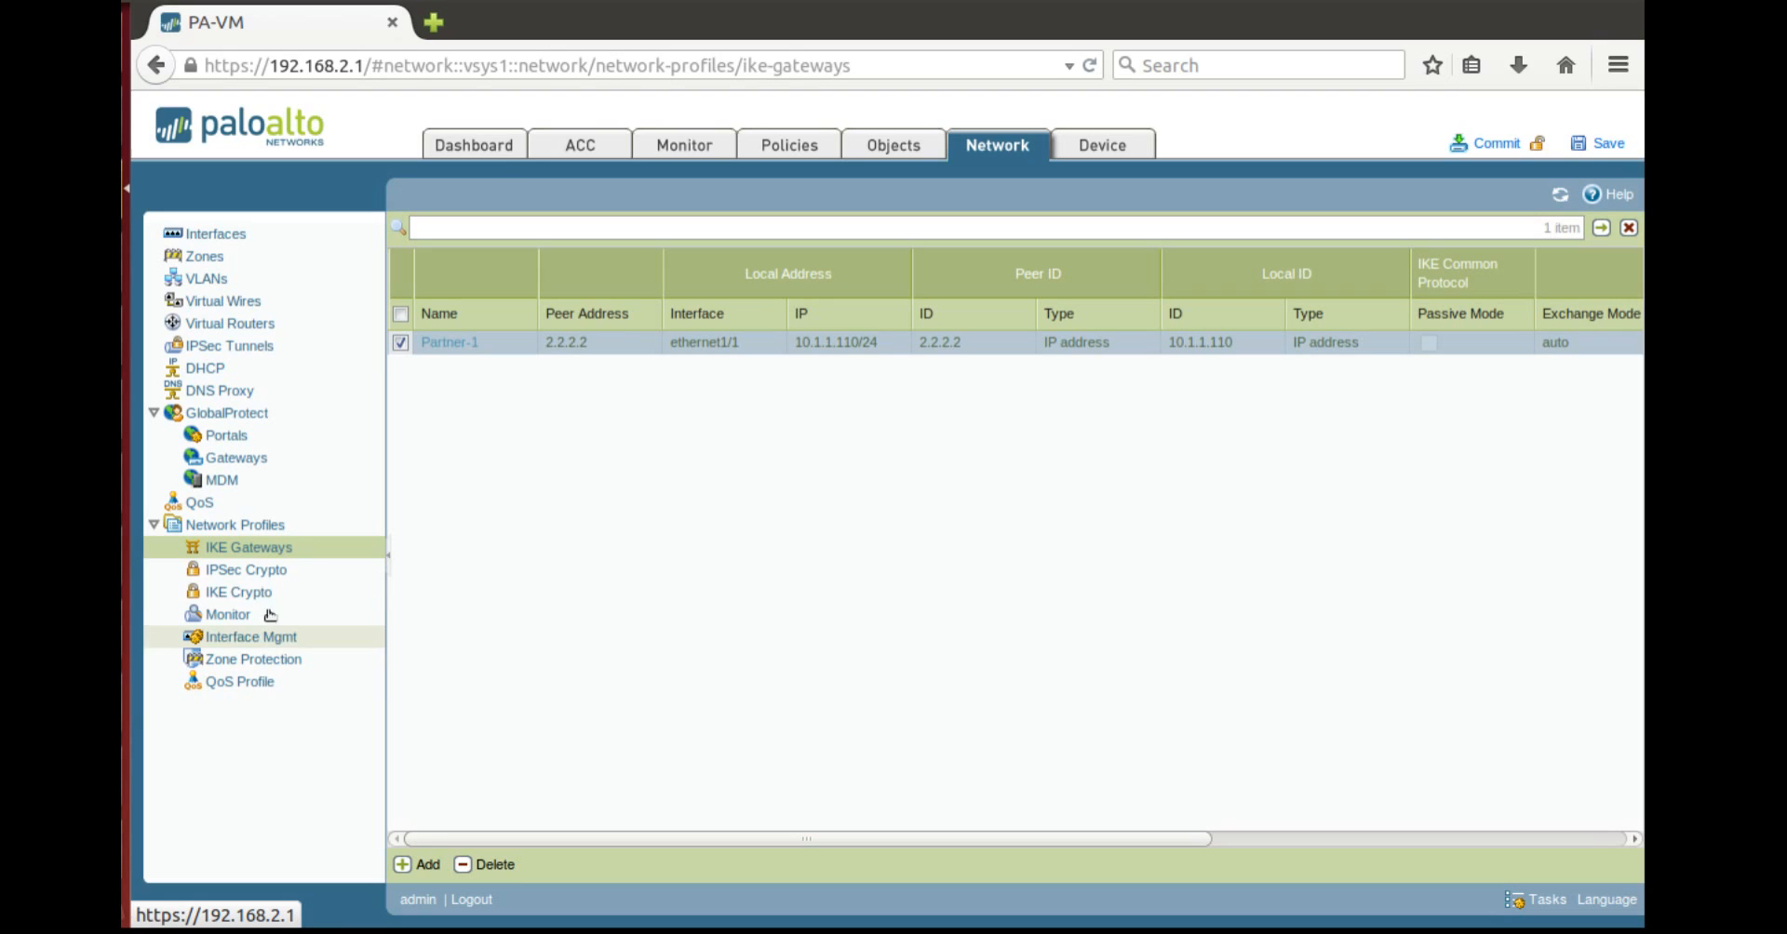
{"action": "left_click", "coordinate": [238, 592]}
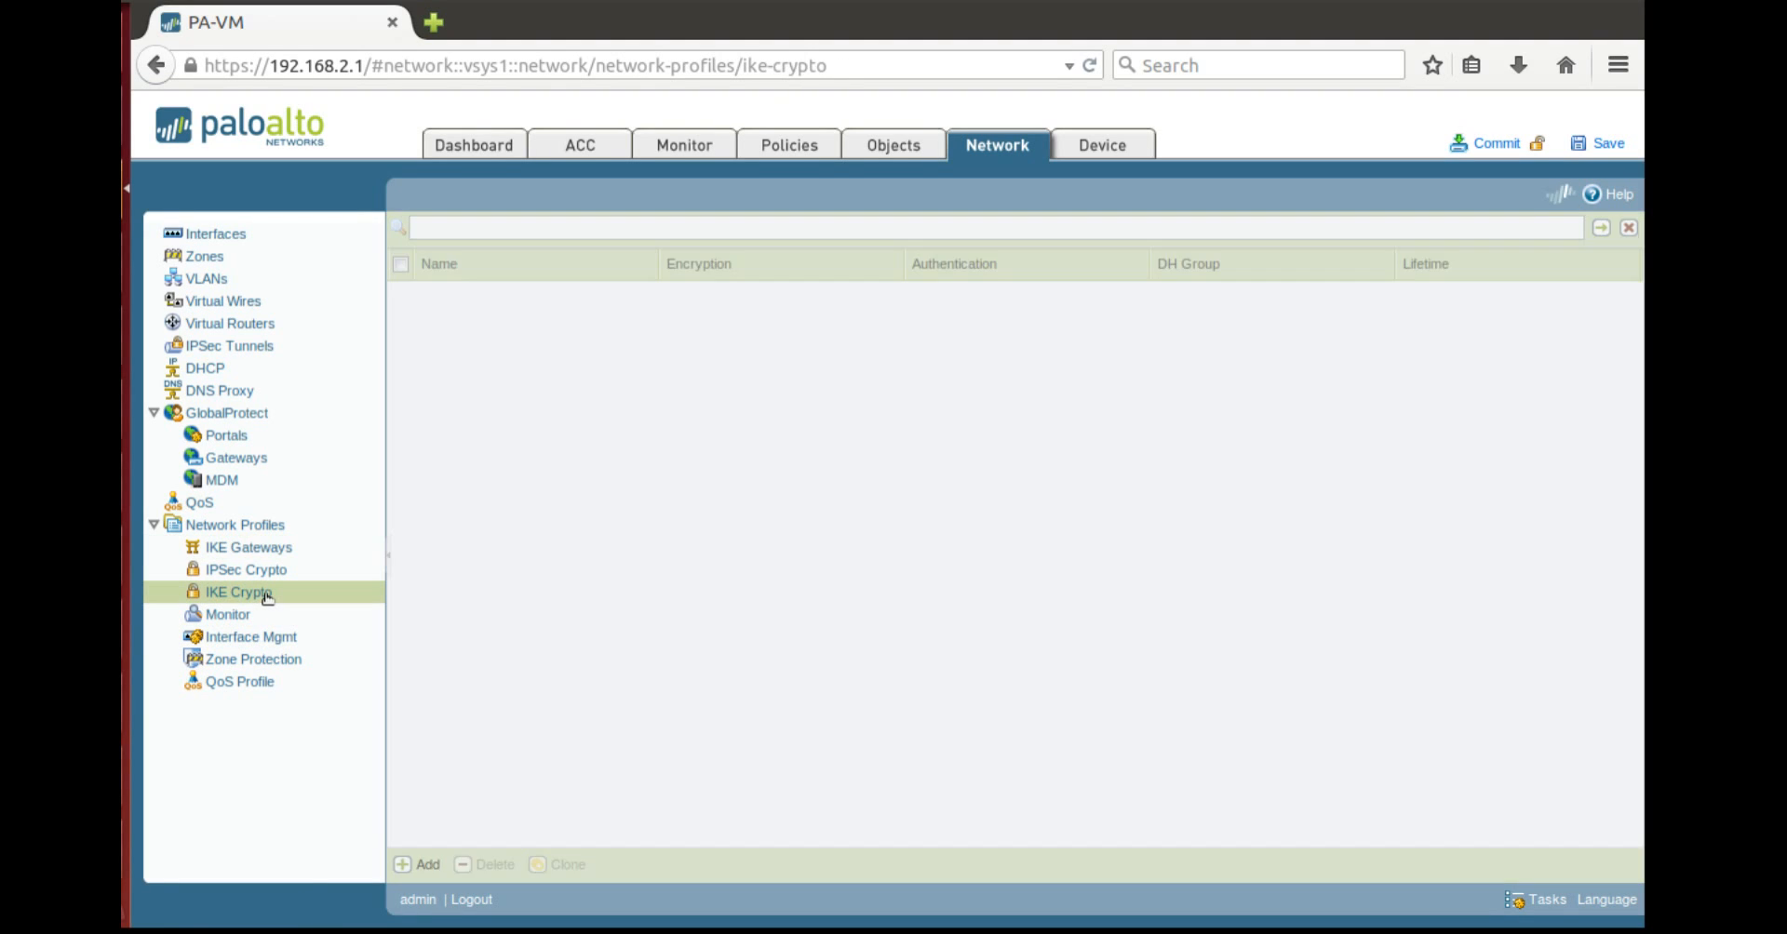
{"action": "left_click", "coordinate": [238, 592]}
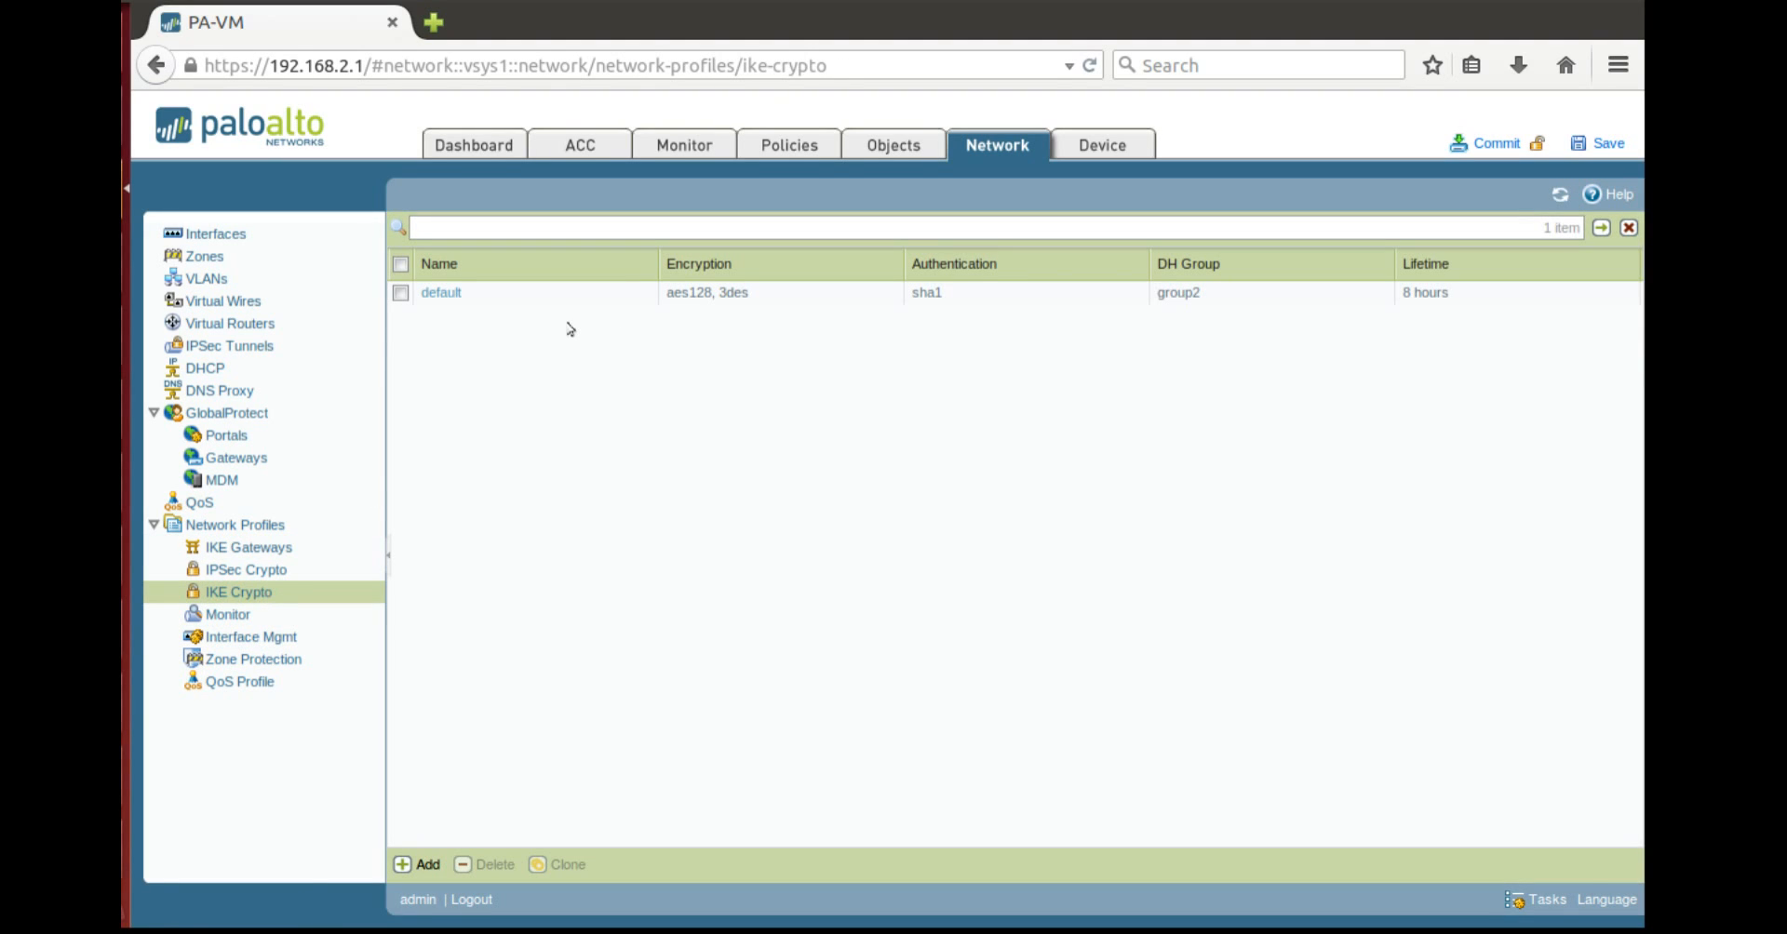
{"action": "mouse_move", "coordinate": [222, 570]}
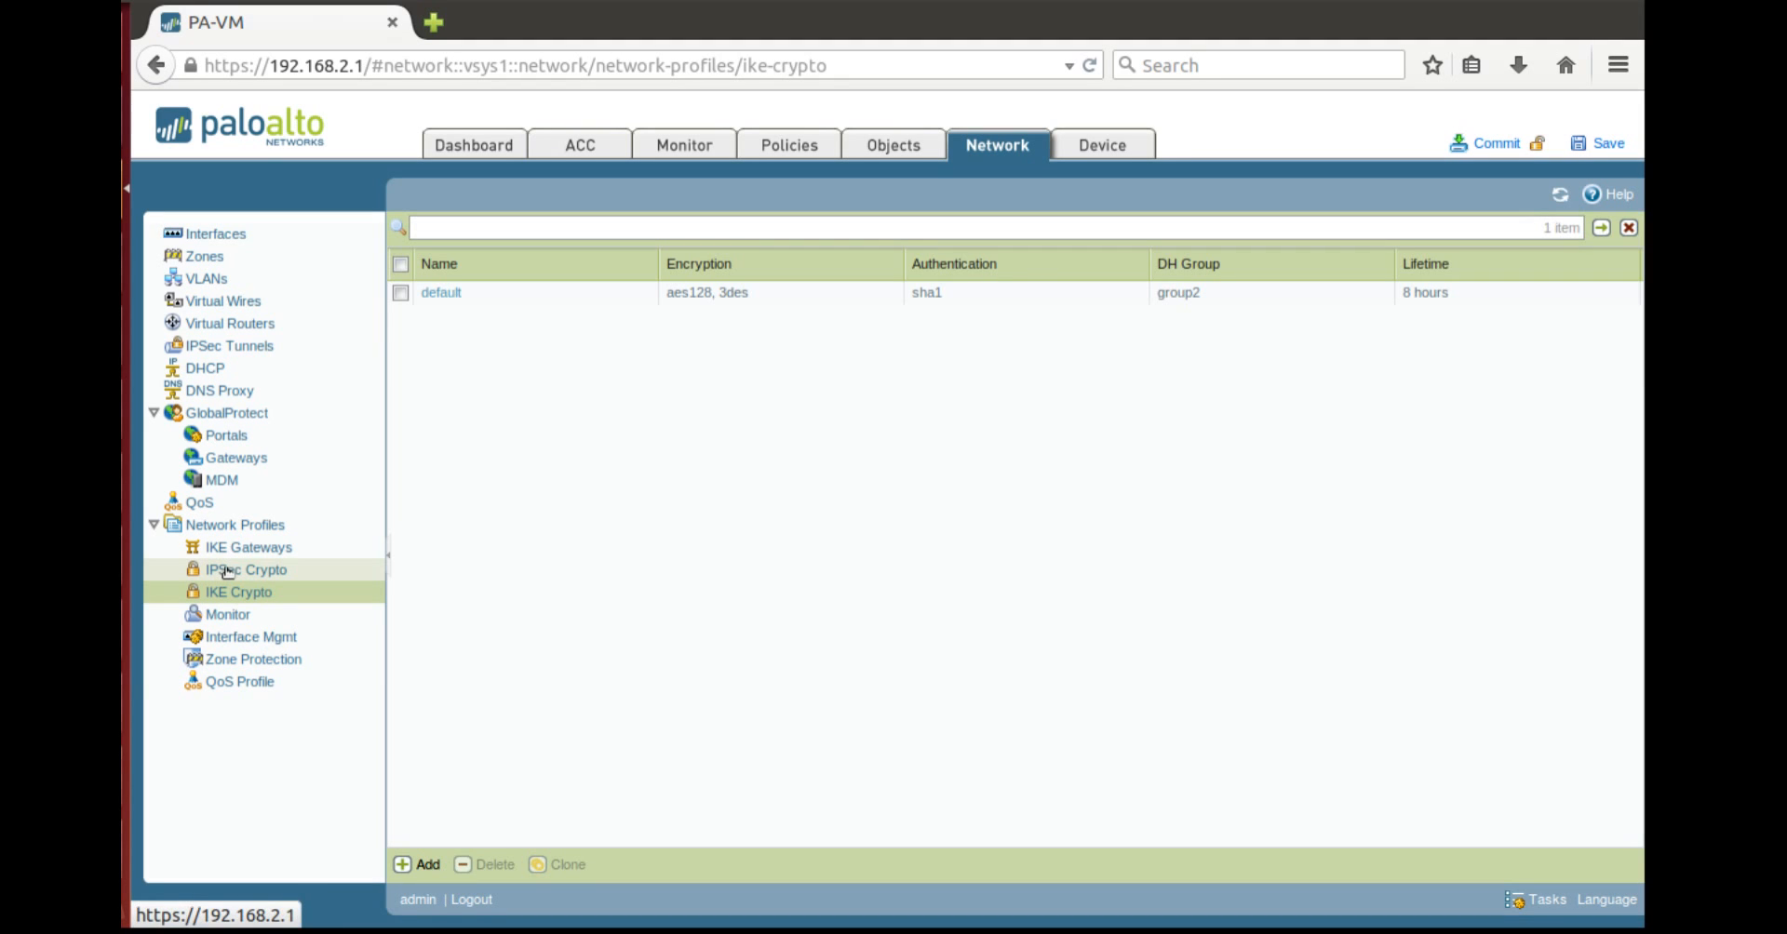
{"action": "left_click", "coordinate": [245, 569]}
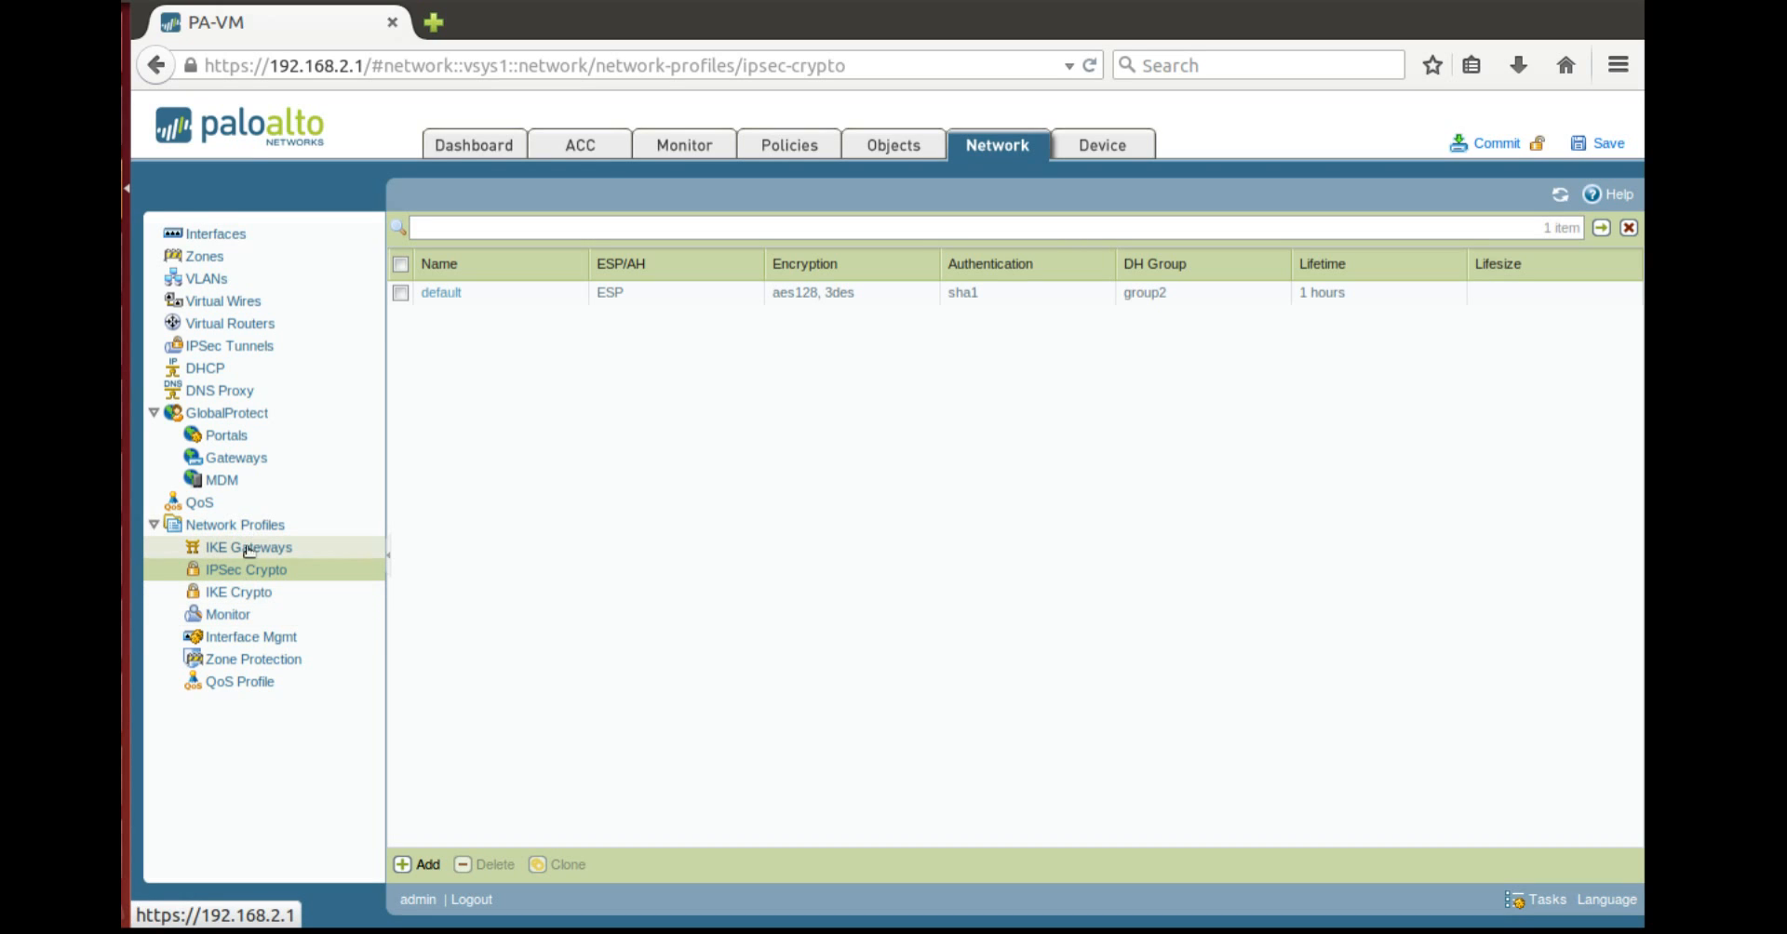
{"action": "mouse_move", "coordinate": [259, 346]}
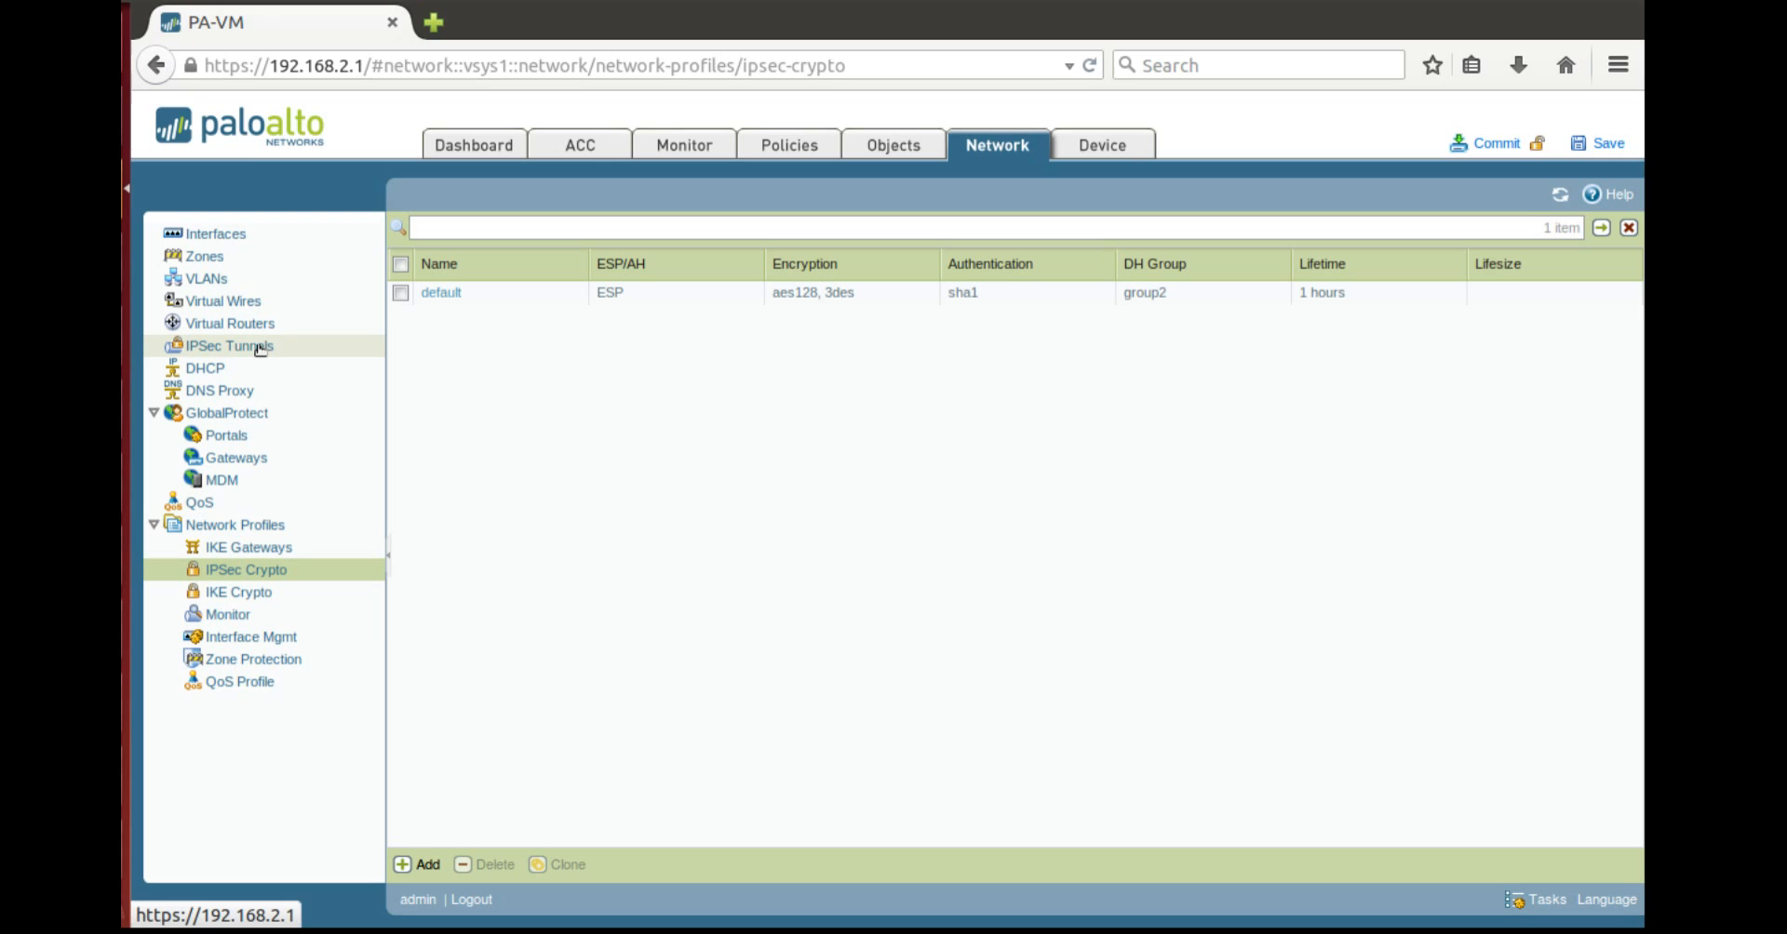
Go to IPsec Tunnels, dismiss the script warning, and start a new tunnel
{"action": "left_click", "coordinate": [229, 346]}
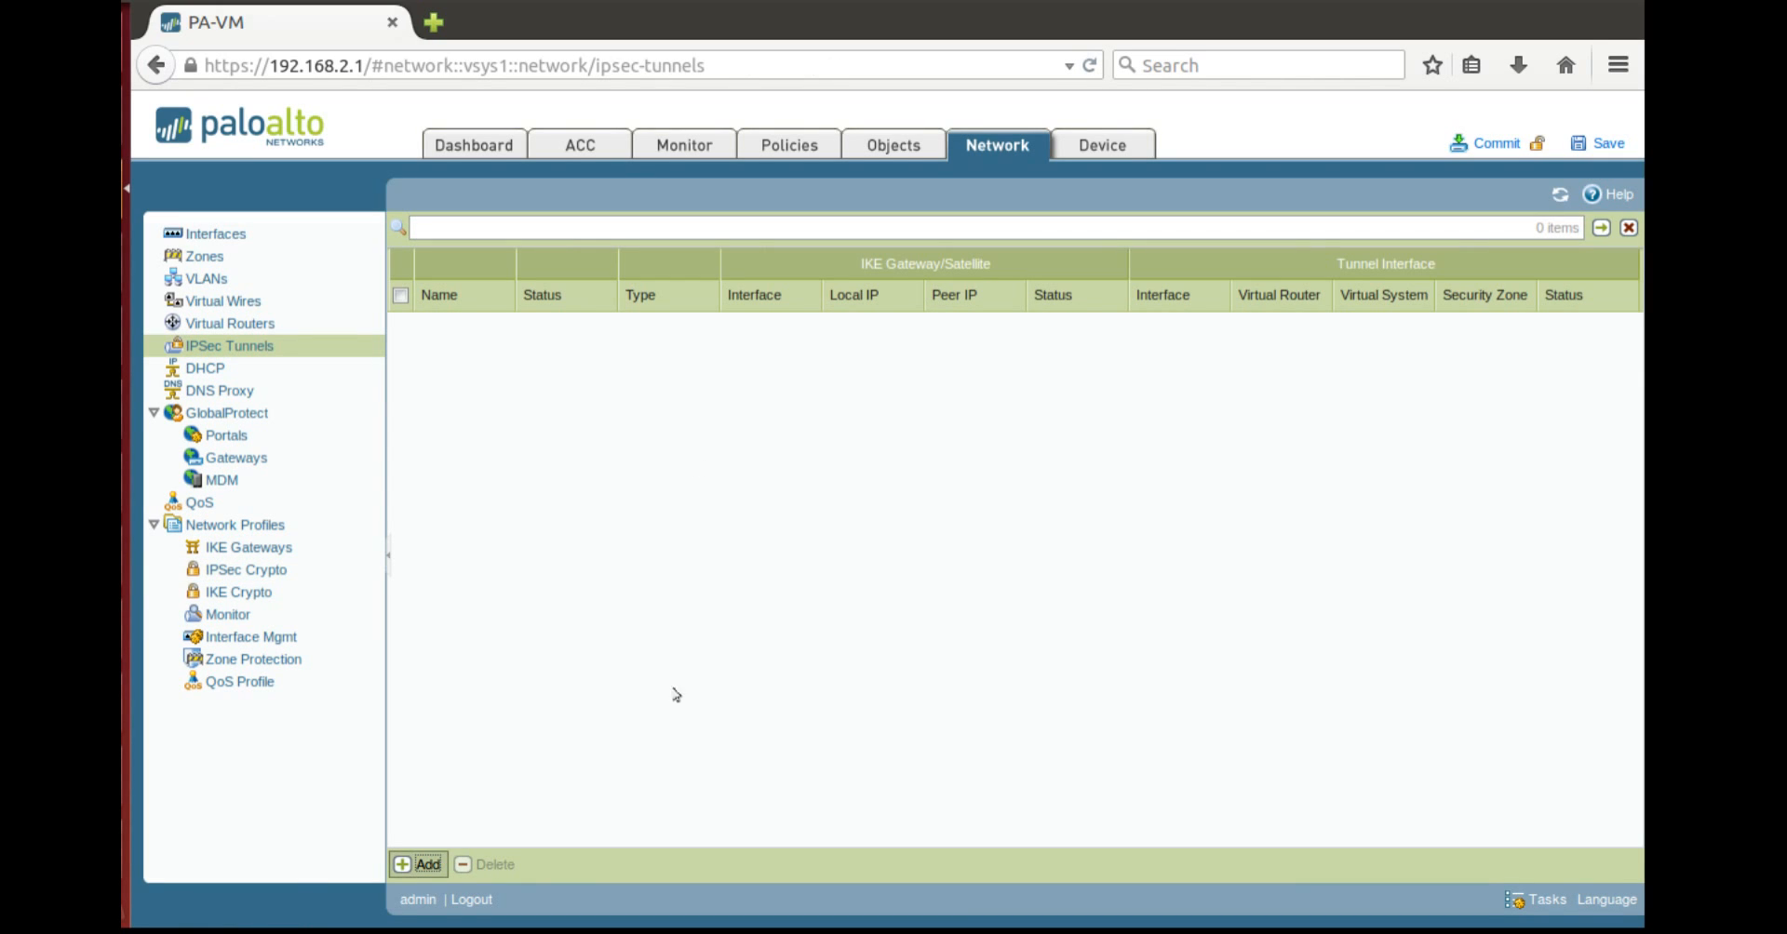
{"action": "mouse_move", "coordinate": [925, 561]}
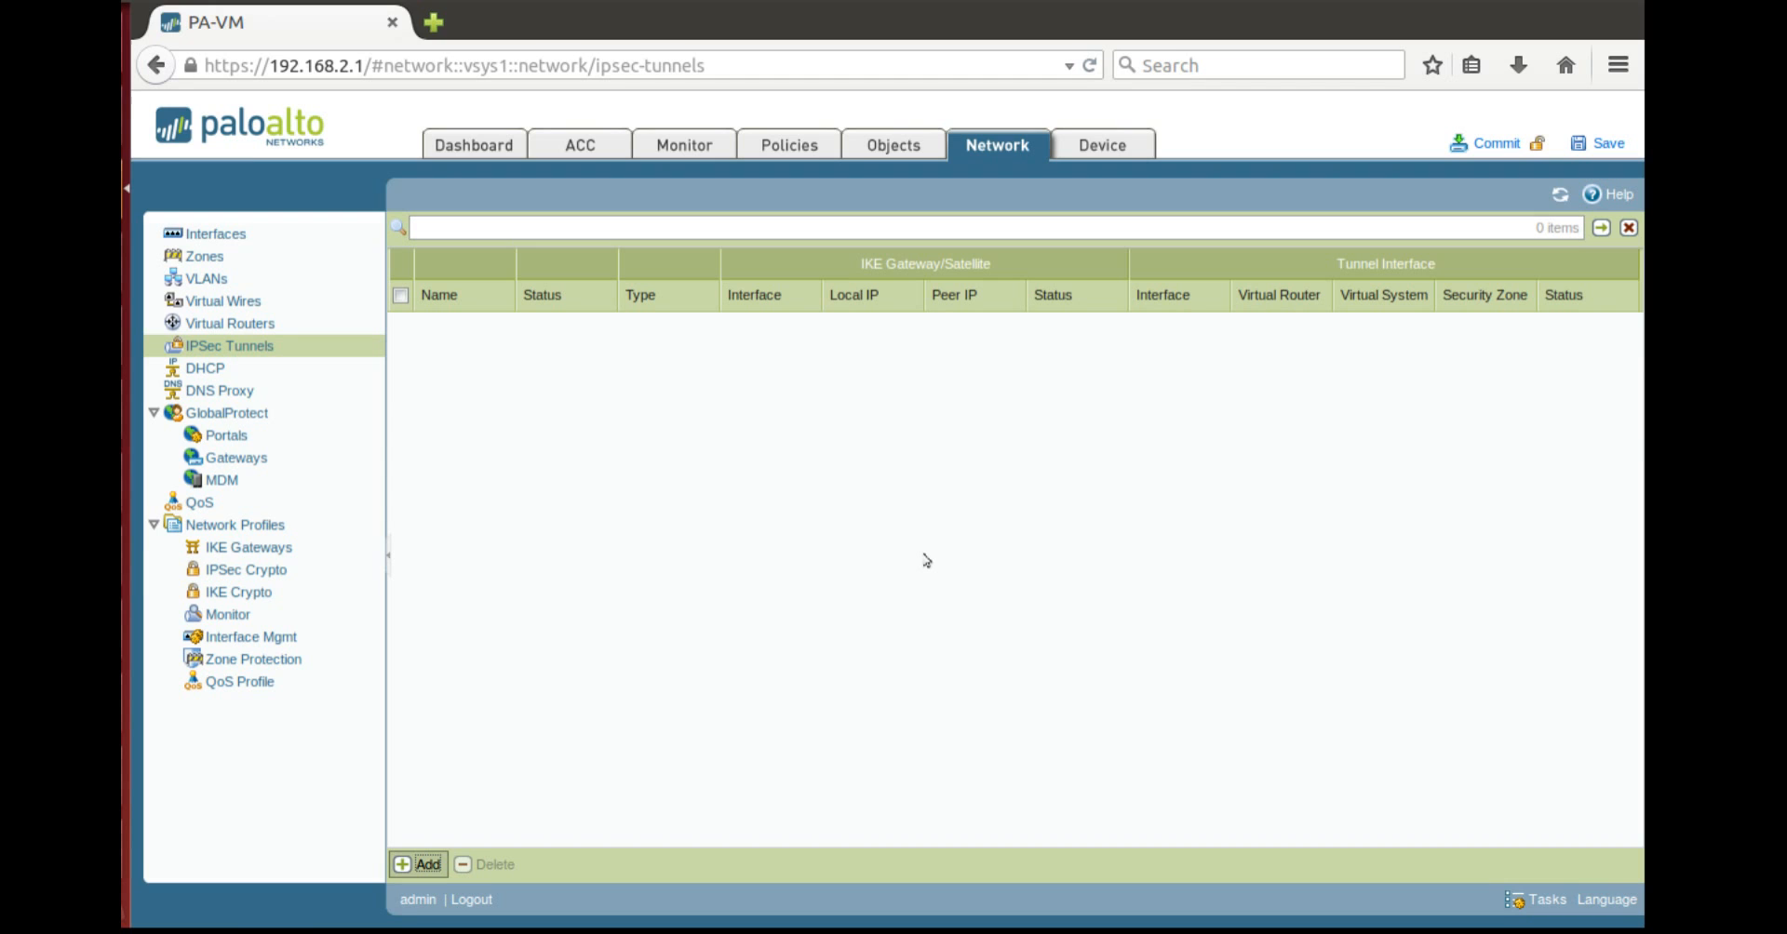
{"action": "mouse_move", "coordinate": [755, 659]}
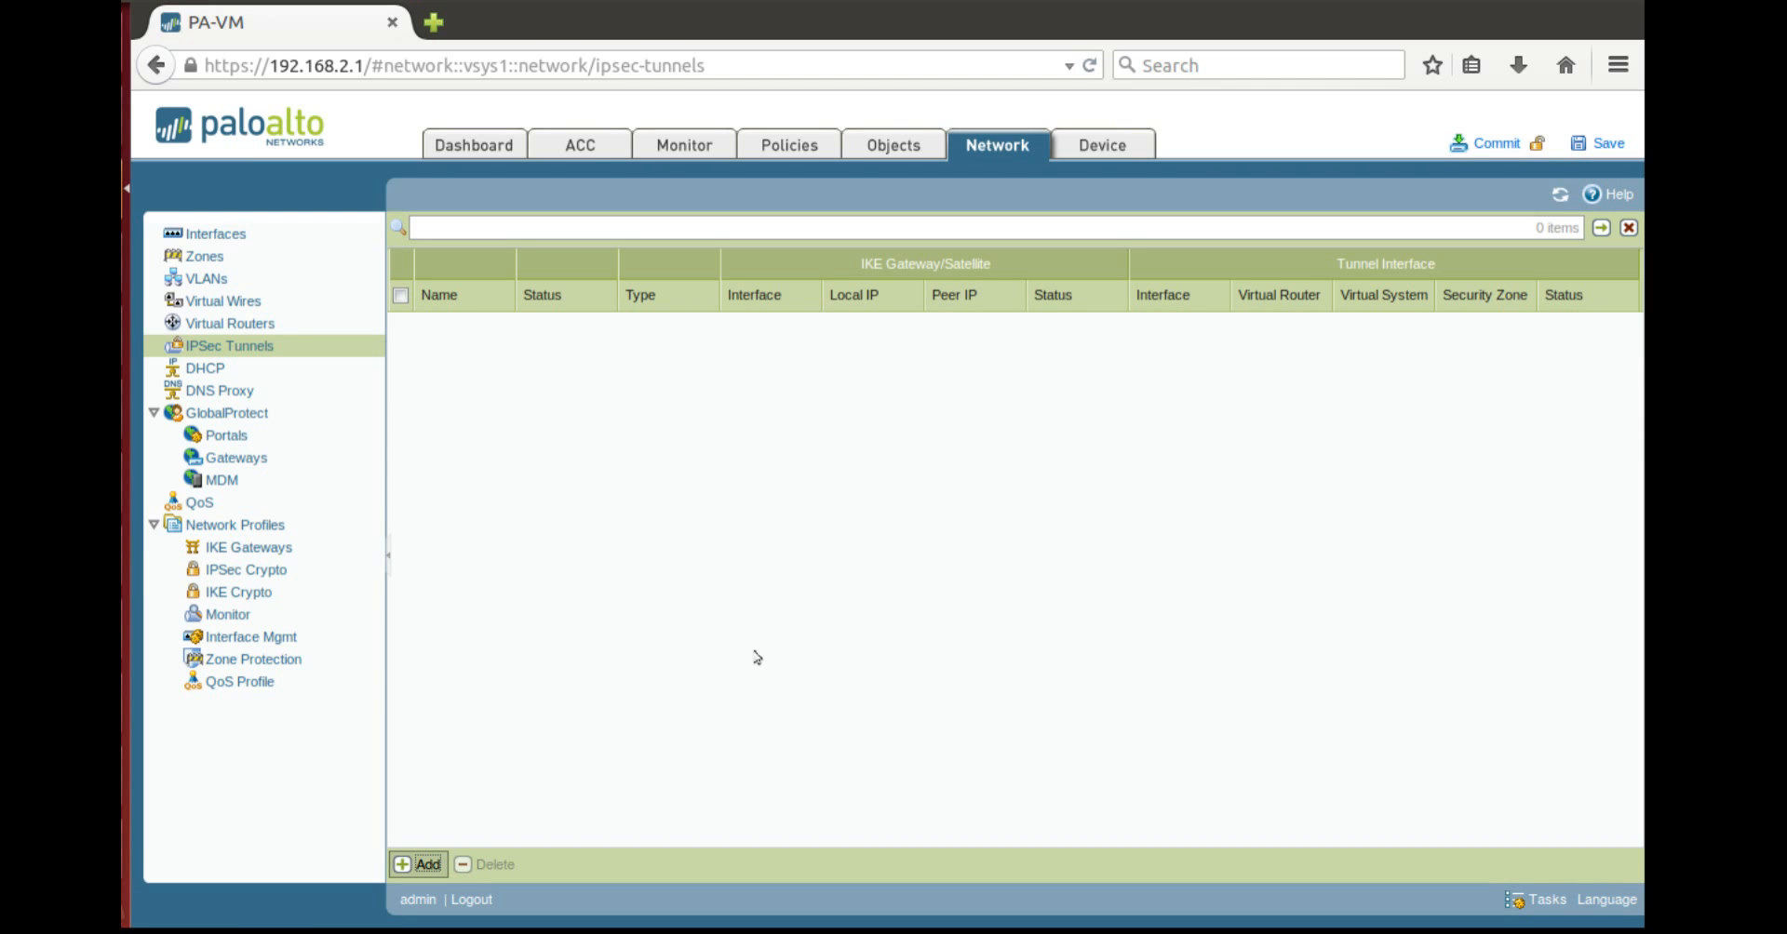
{"action": "mouse_move", "coordinate": [794, 602]}
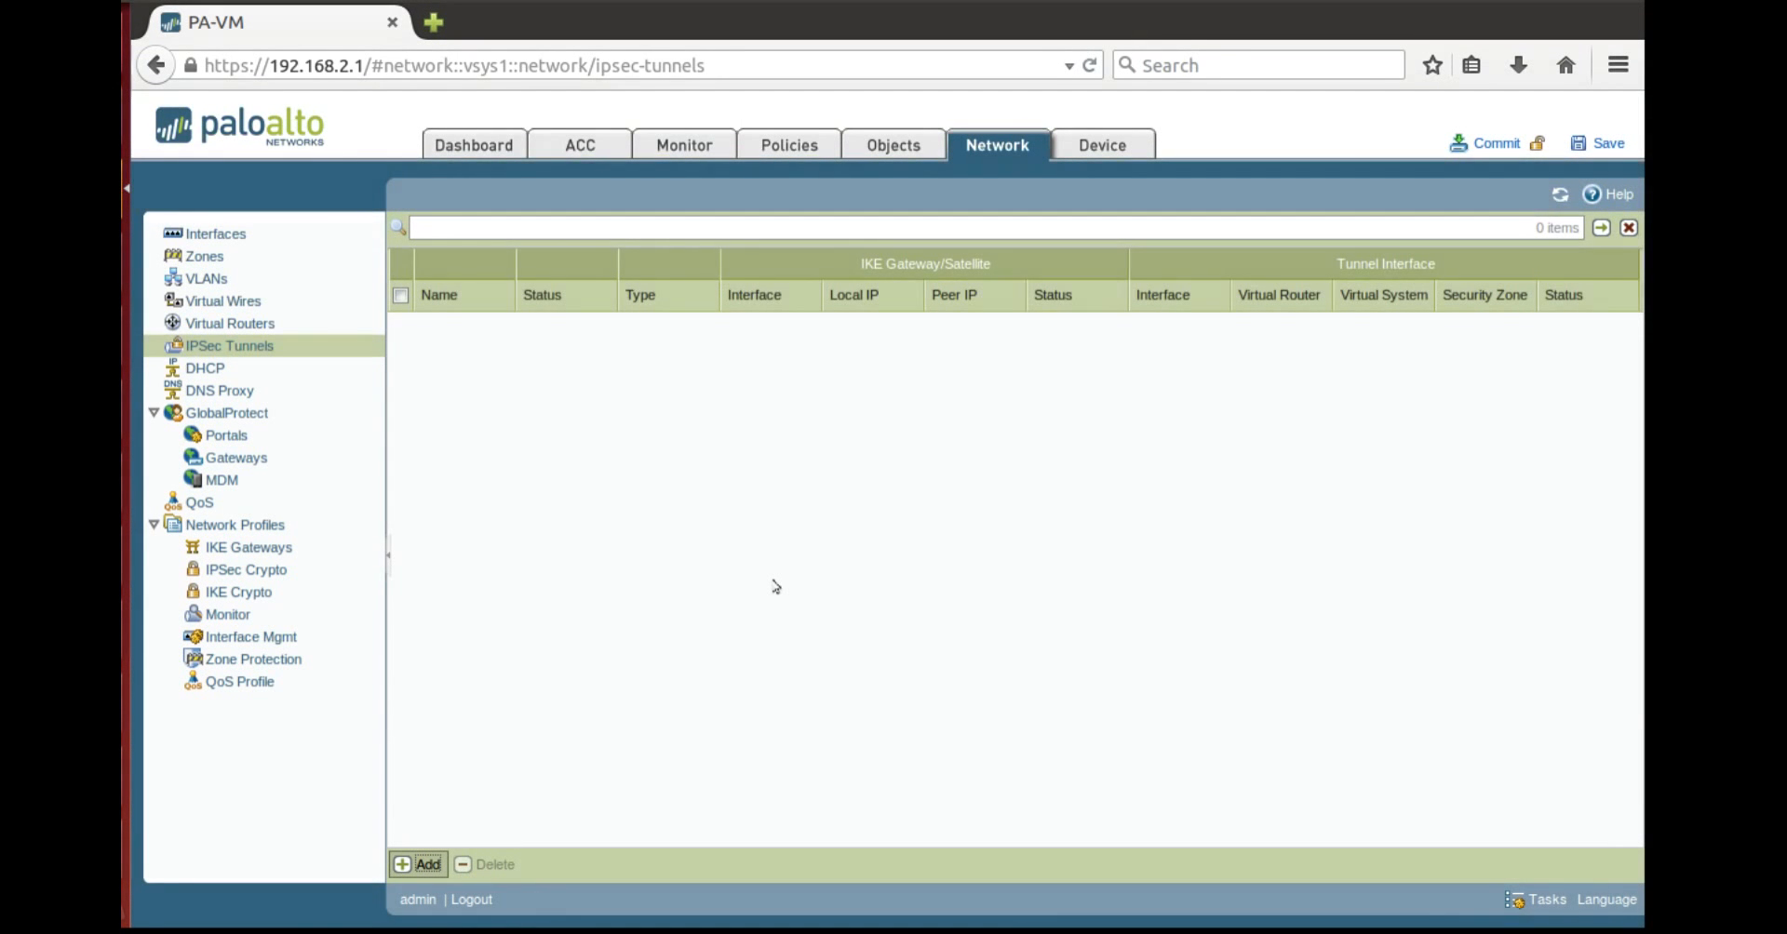
{"action": "left_click", "coordinate": [424, 865]}
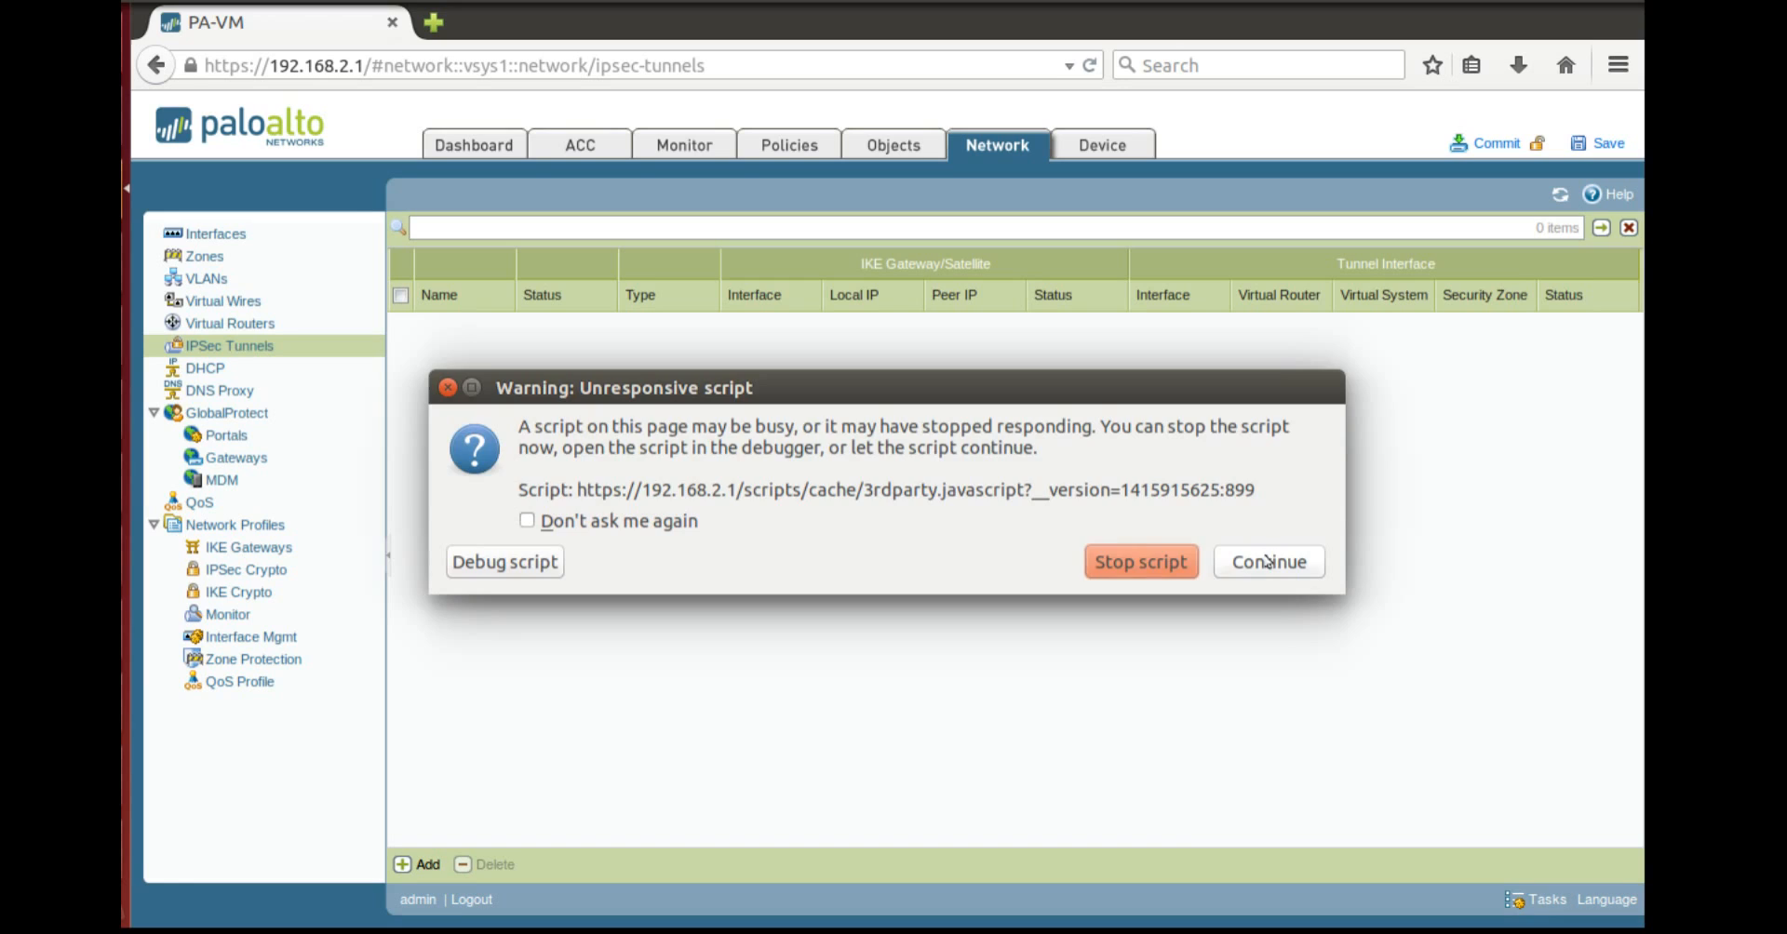
{"action": "left_click", "coordinate": [1269, 562]}
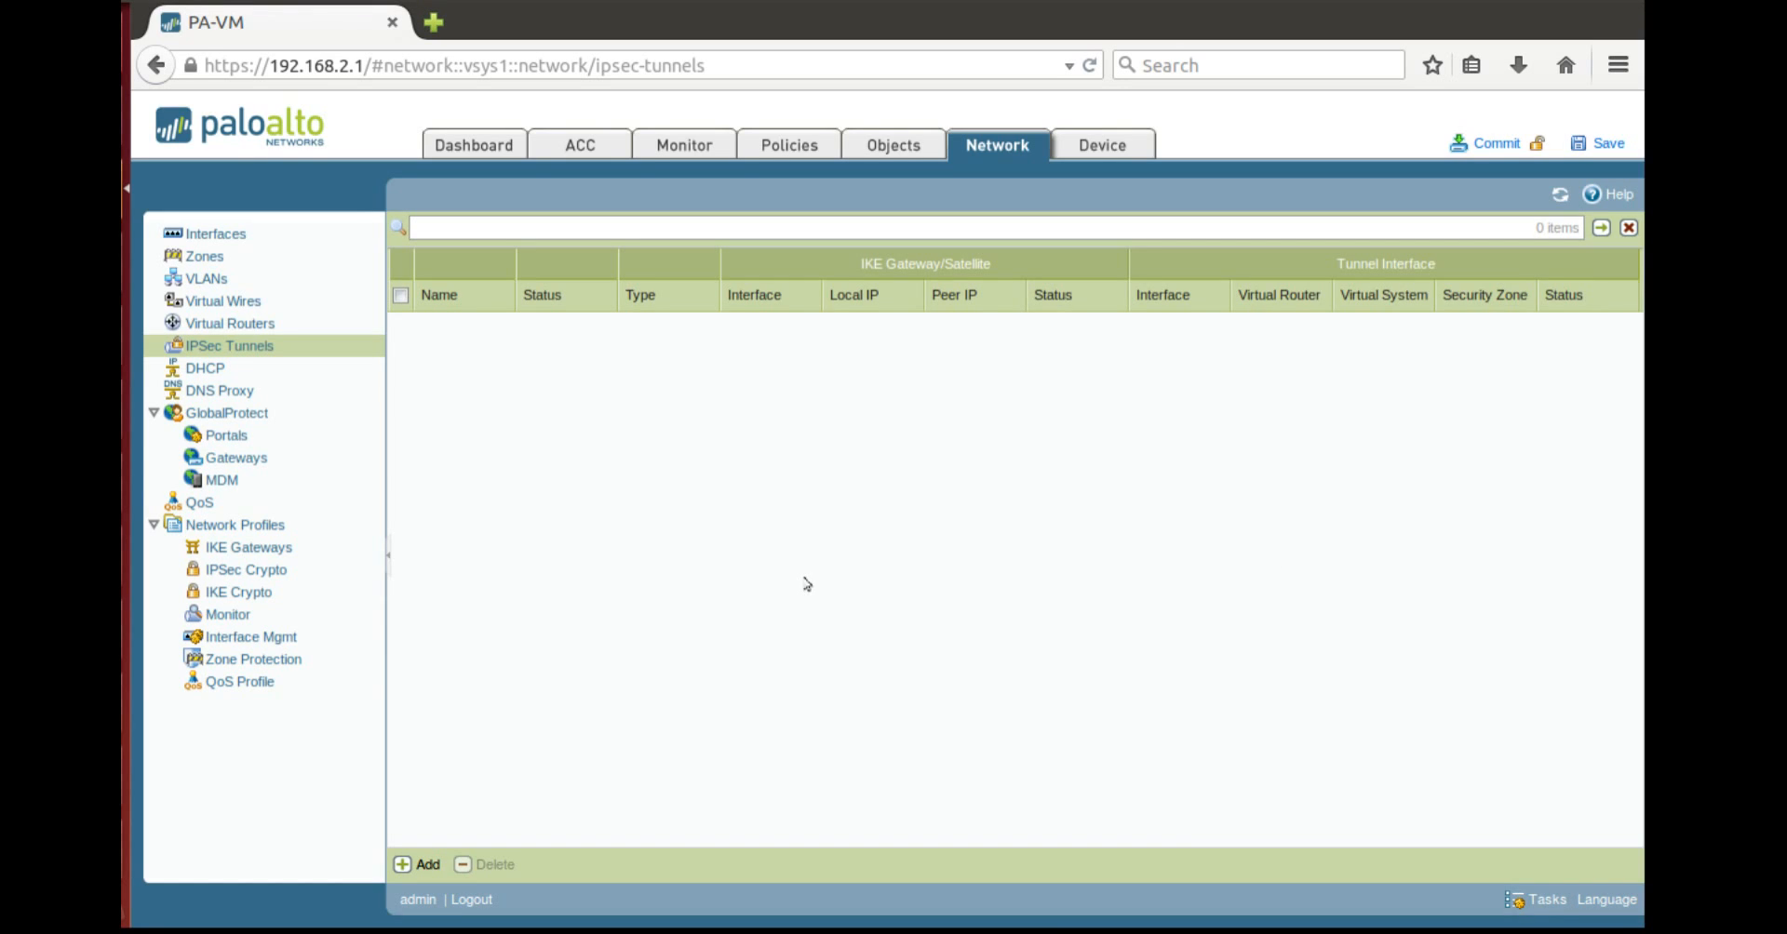
{"action": "left_click", "coordinate": [419, 865]}
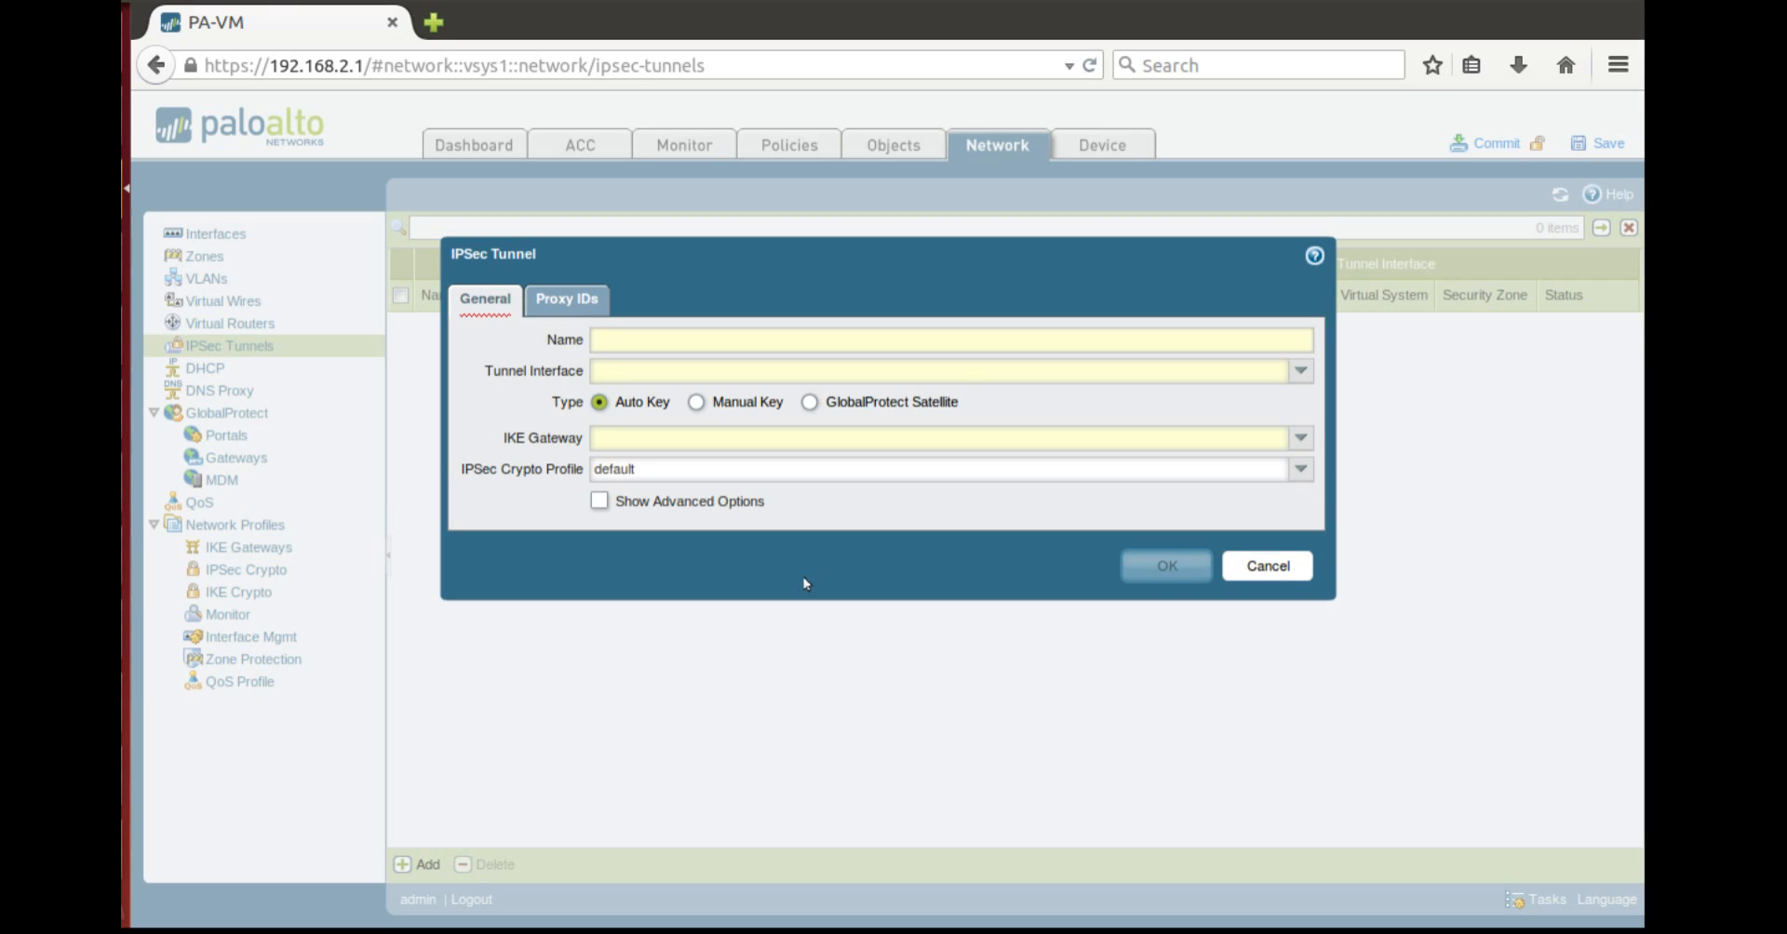
Name the tunnel PArtner-1 using tunnel.2, gateway Partner-1 and default crypto profile
{"action": "type", "text": "PArtner-1"}
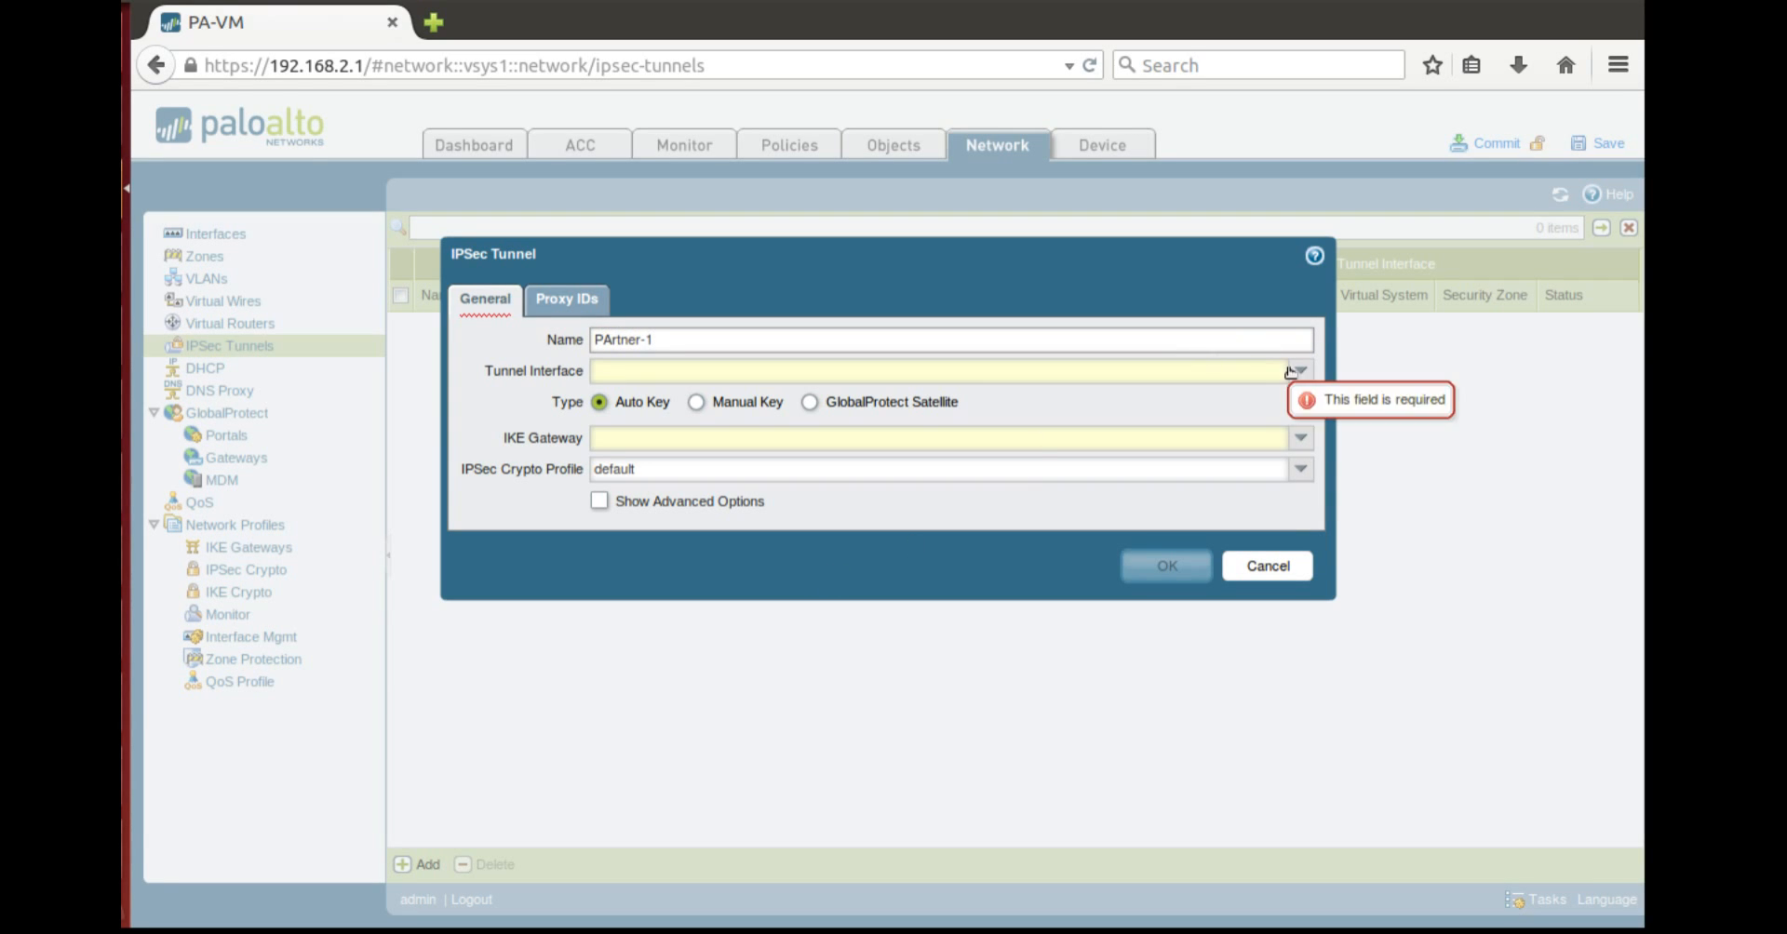
{"action": "left_click", "coordinate": [1299, 370]}
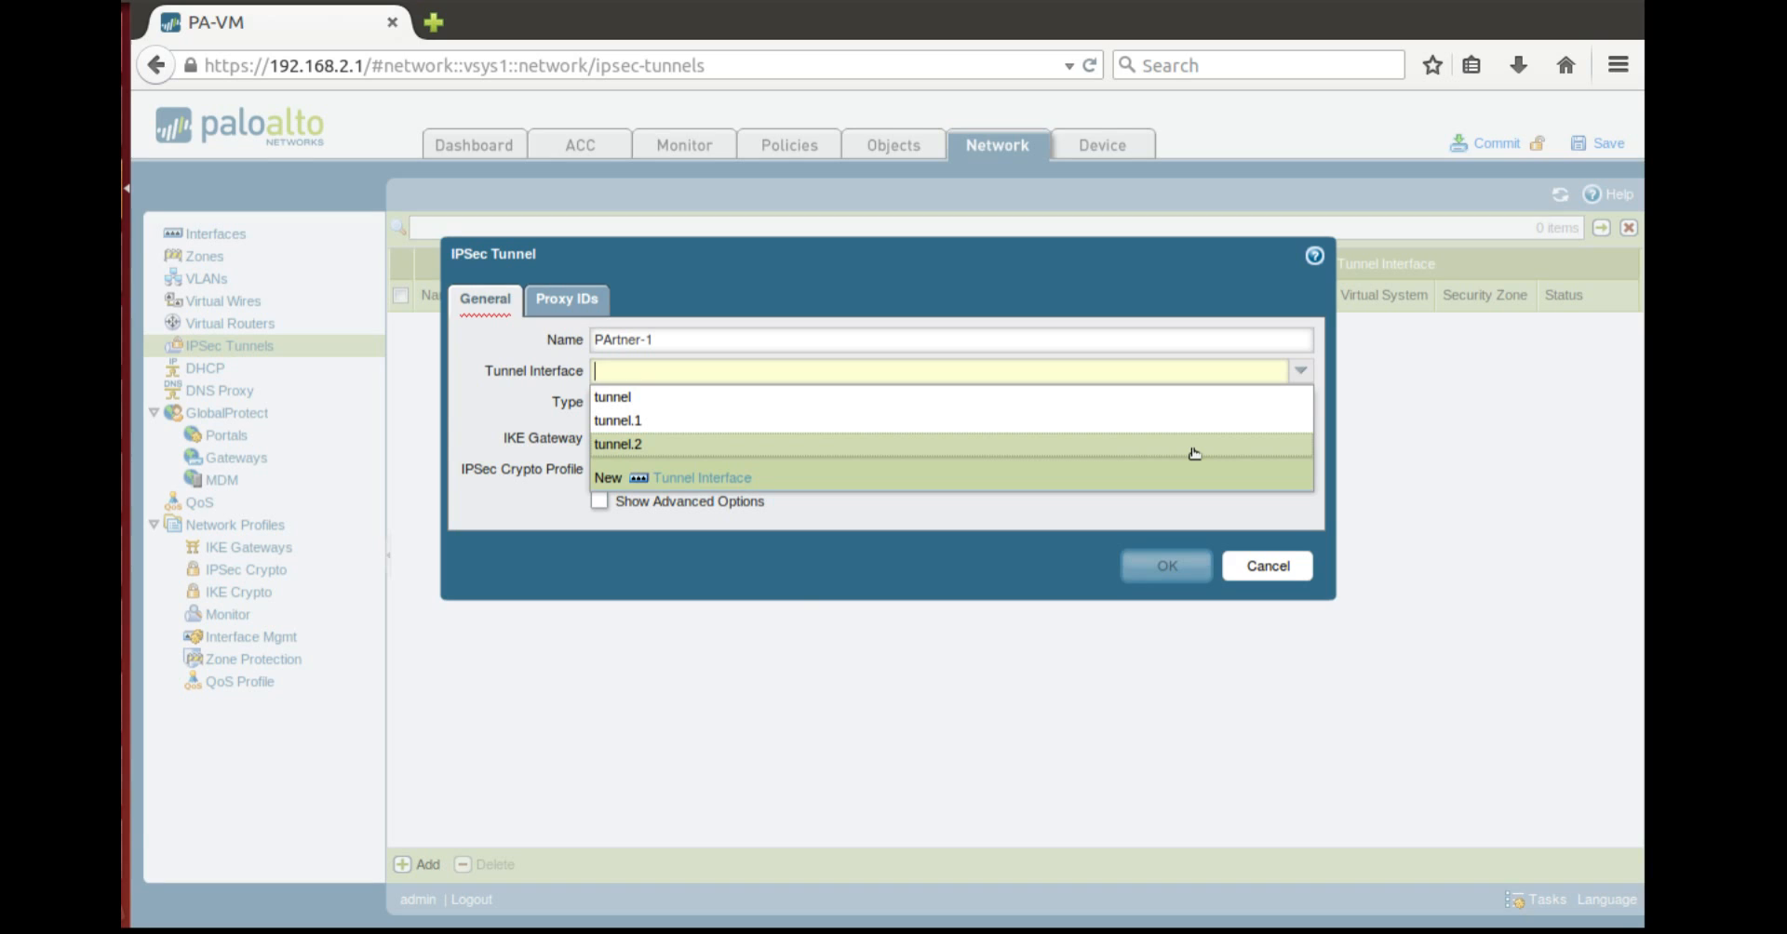
{"action": "left_click", "coordinate": [620, 445]}
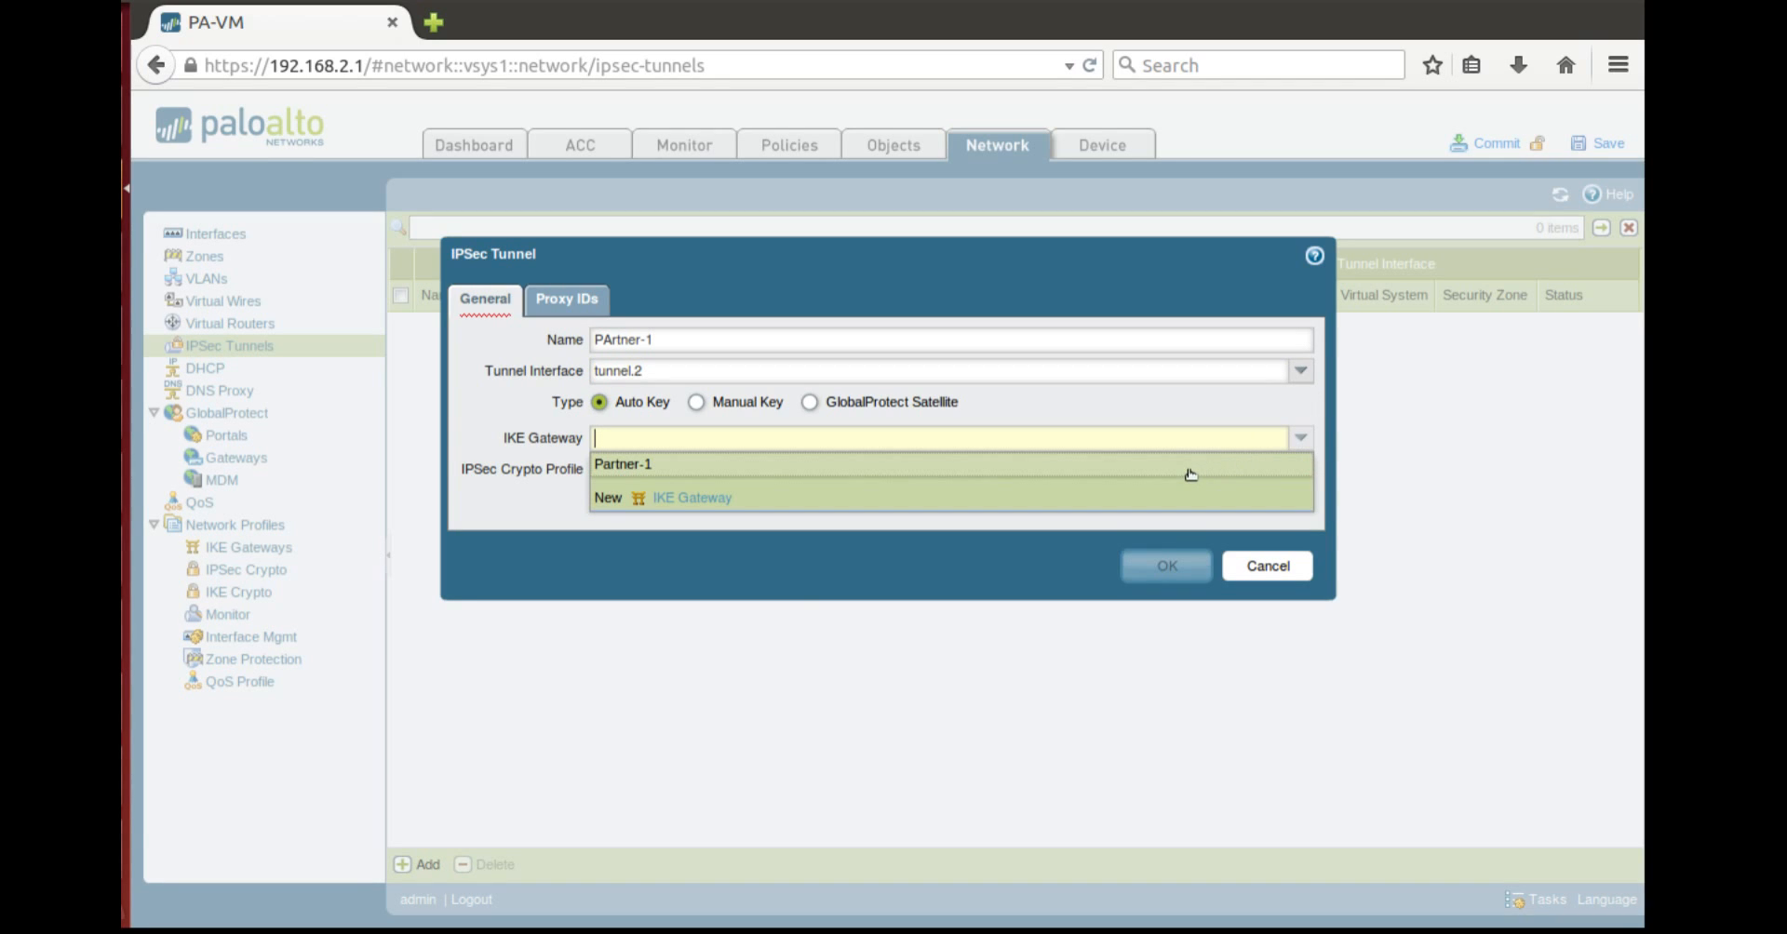
{"action": "left_click", "coordinate": [632, 465]}
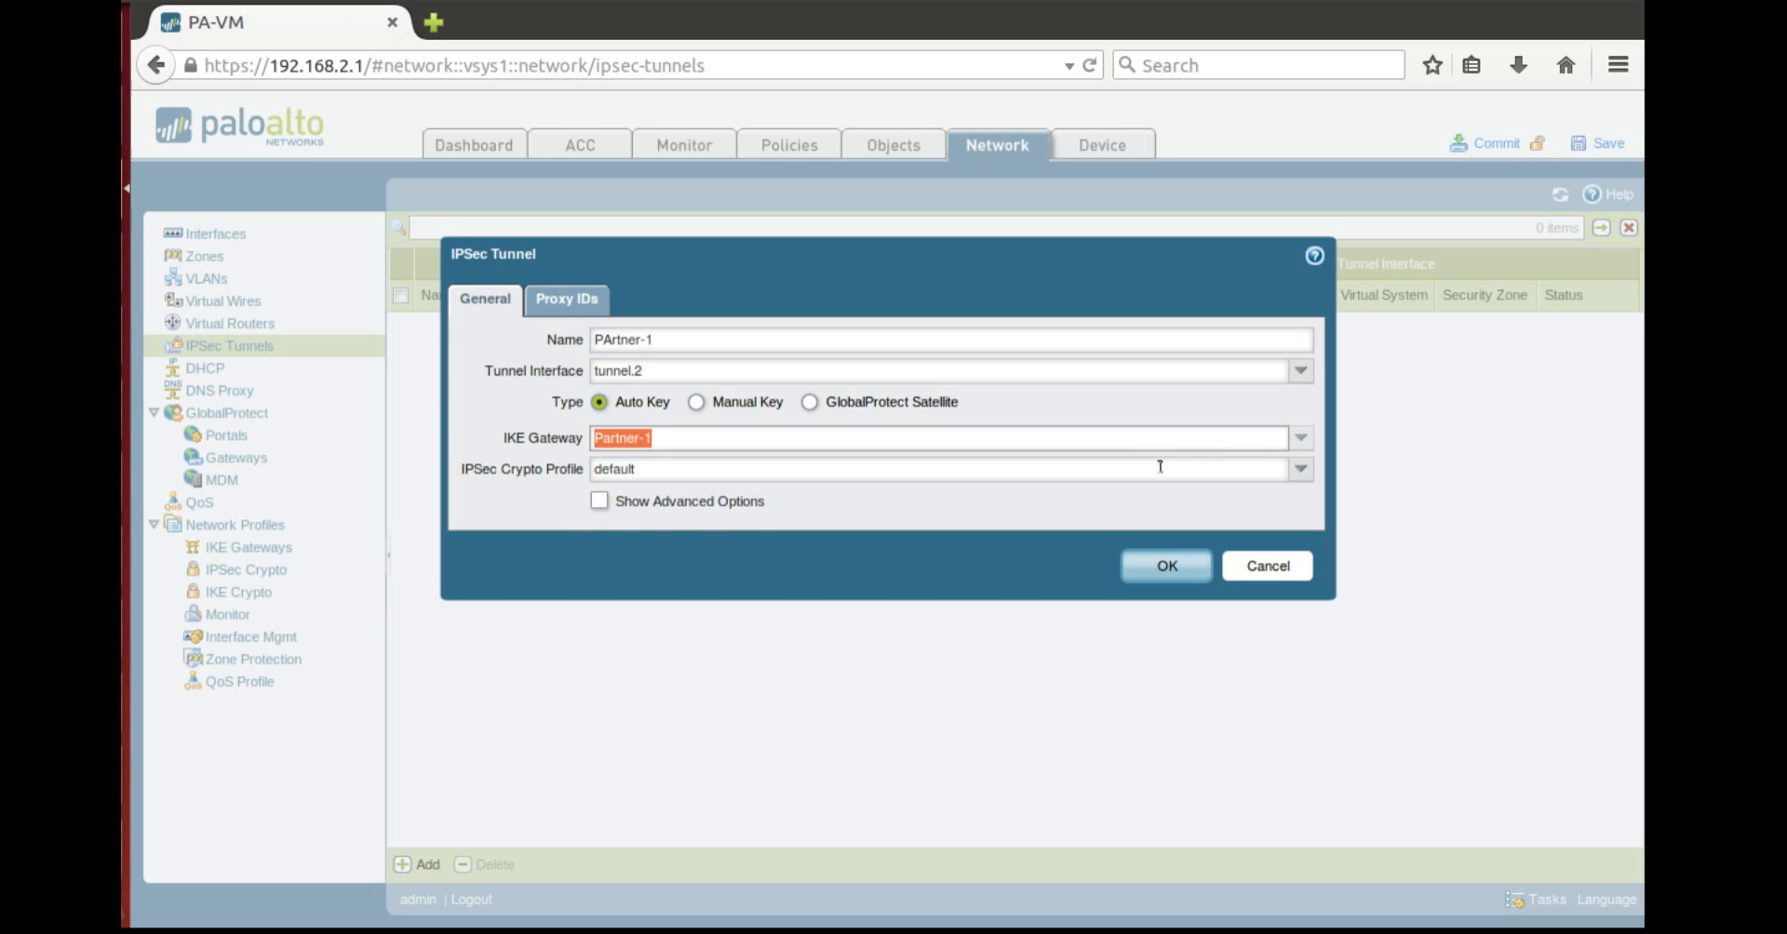
{"action": "mouse_move", "coordinate": [1249, 521]}
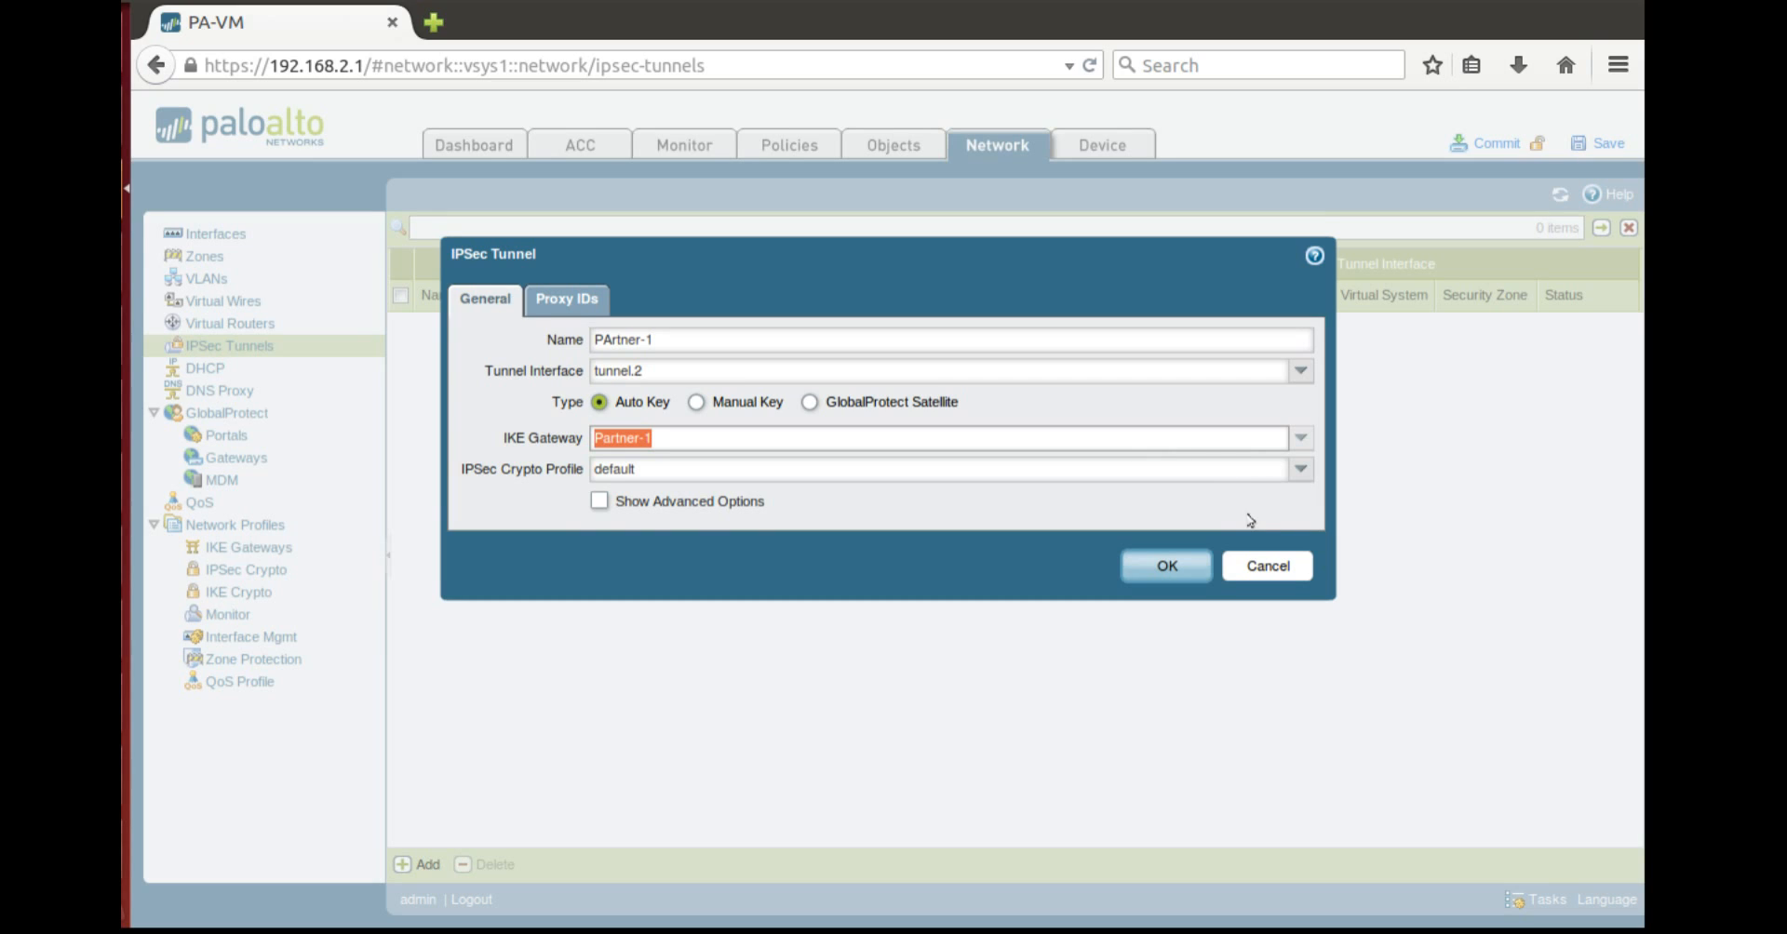
{"action": "left_click", "coordinate": [1300, 470]}
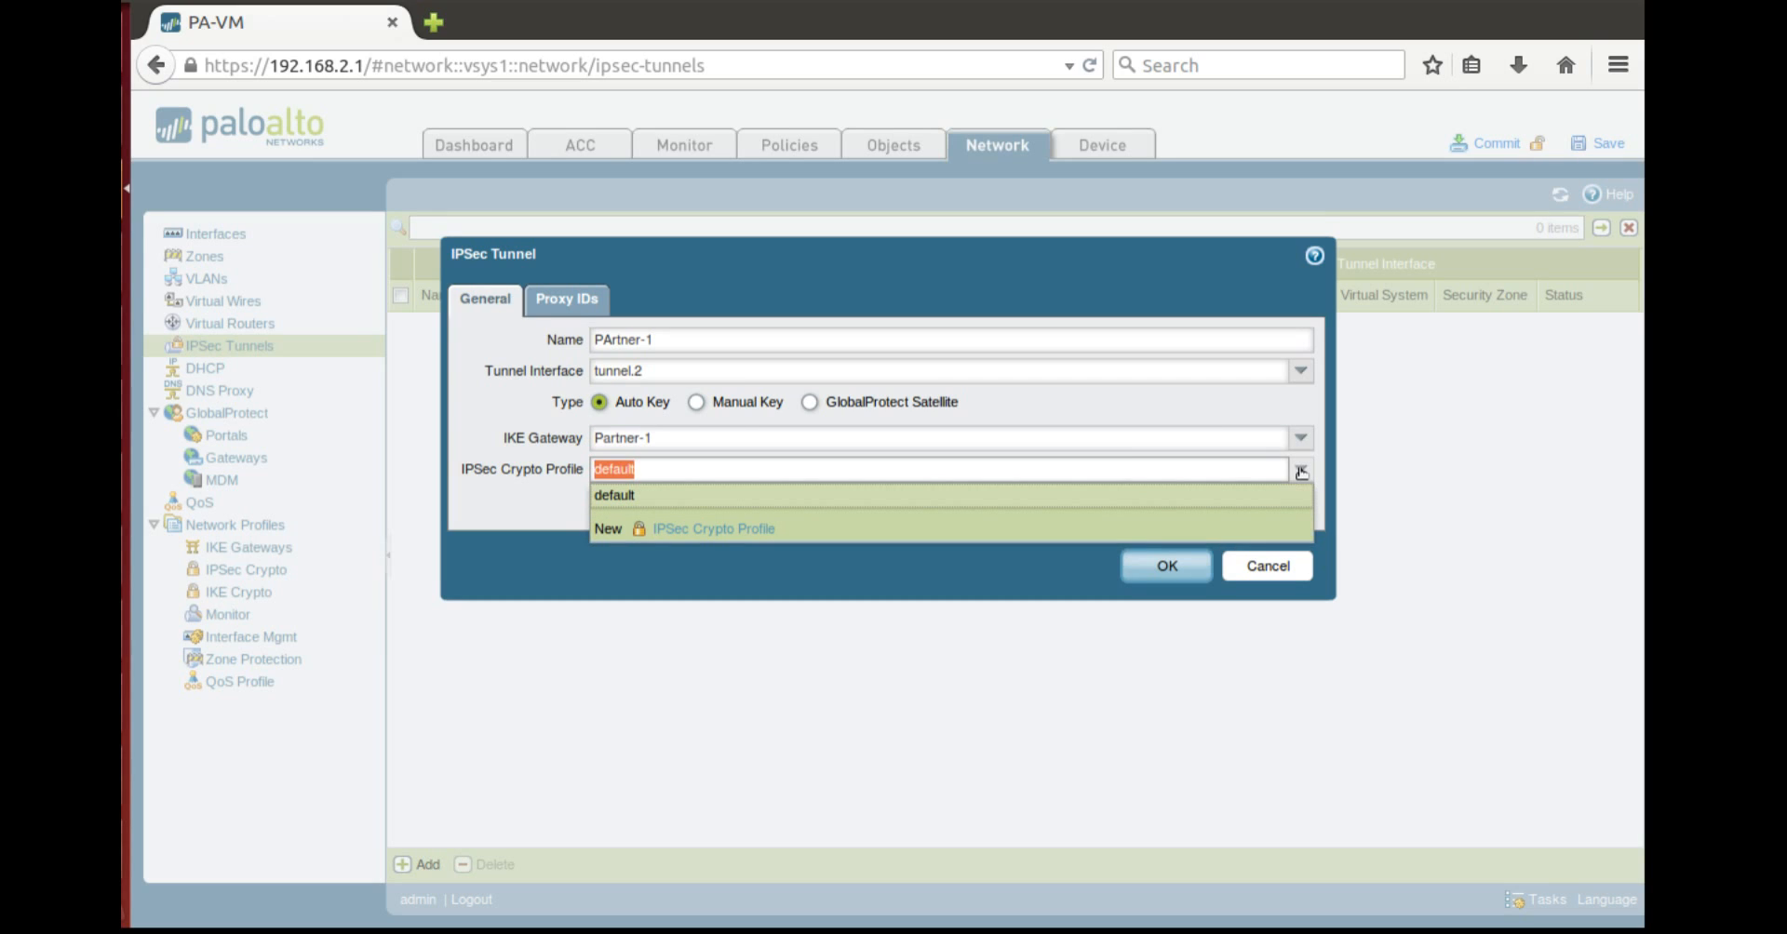
{"action": "left_click", "coordinate": [614, 495]}
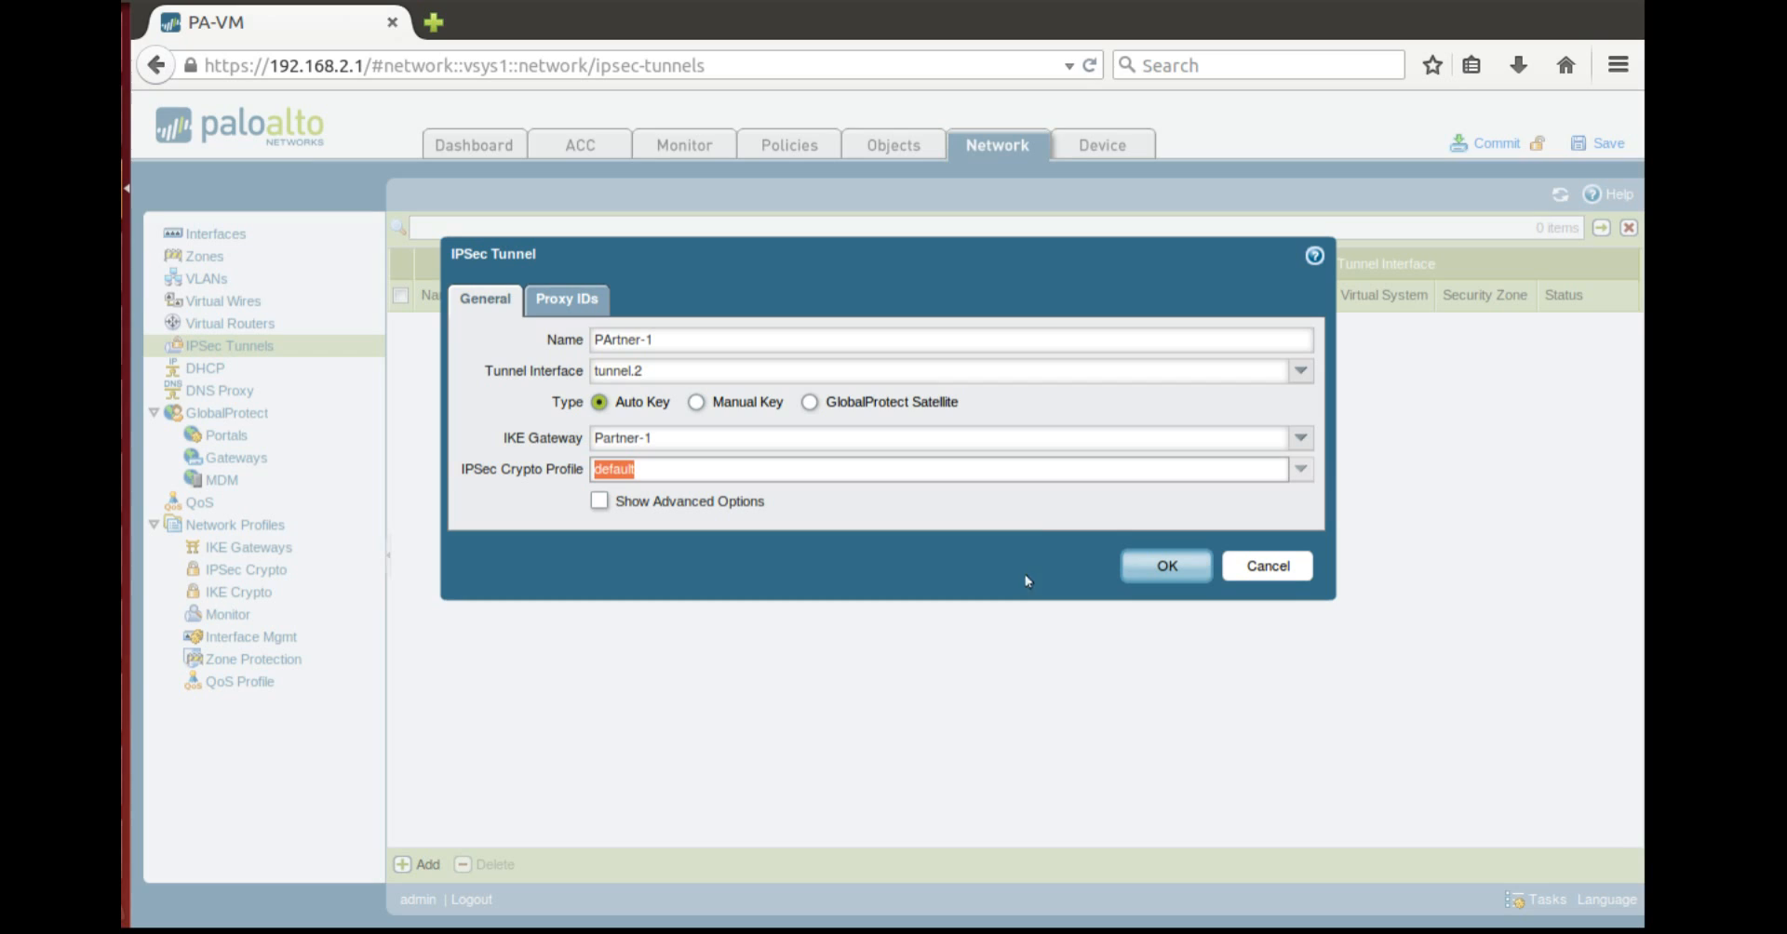
{"action": "mouse_move", "coordinate": [1088, 506]}
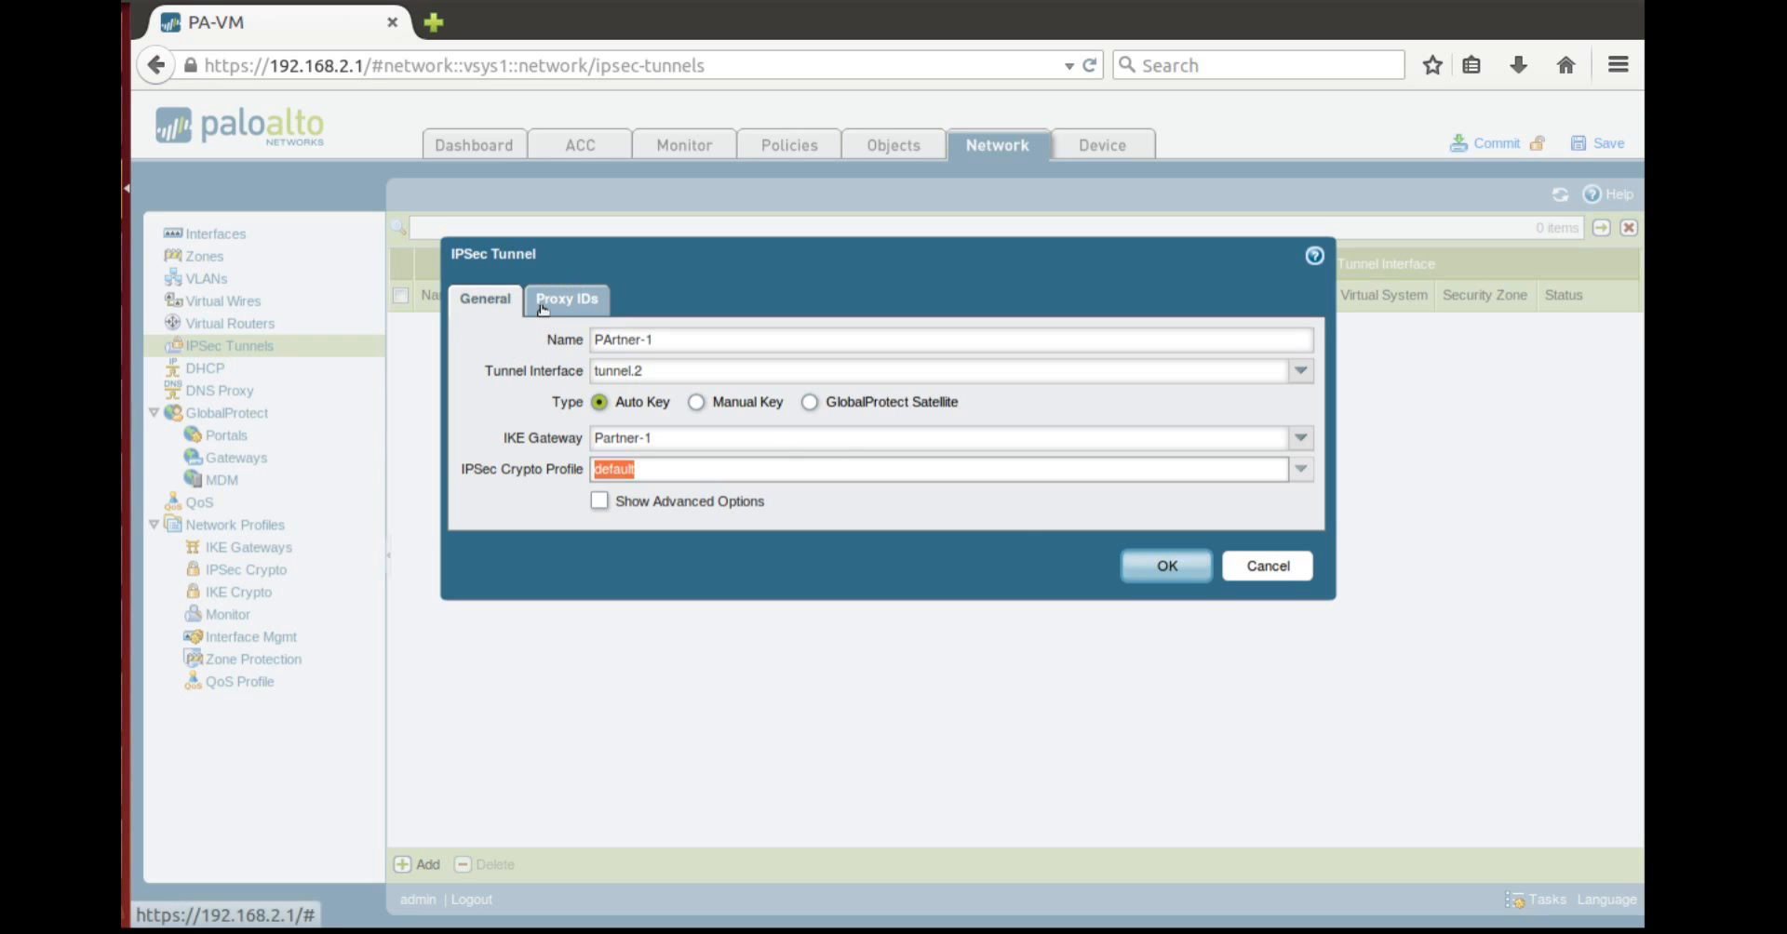
{"action": "left_click", "coordinate": [566, 299]}
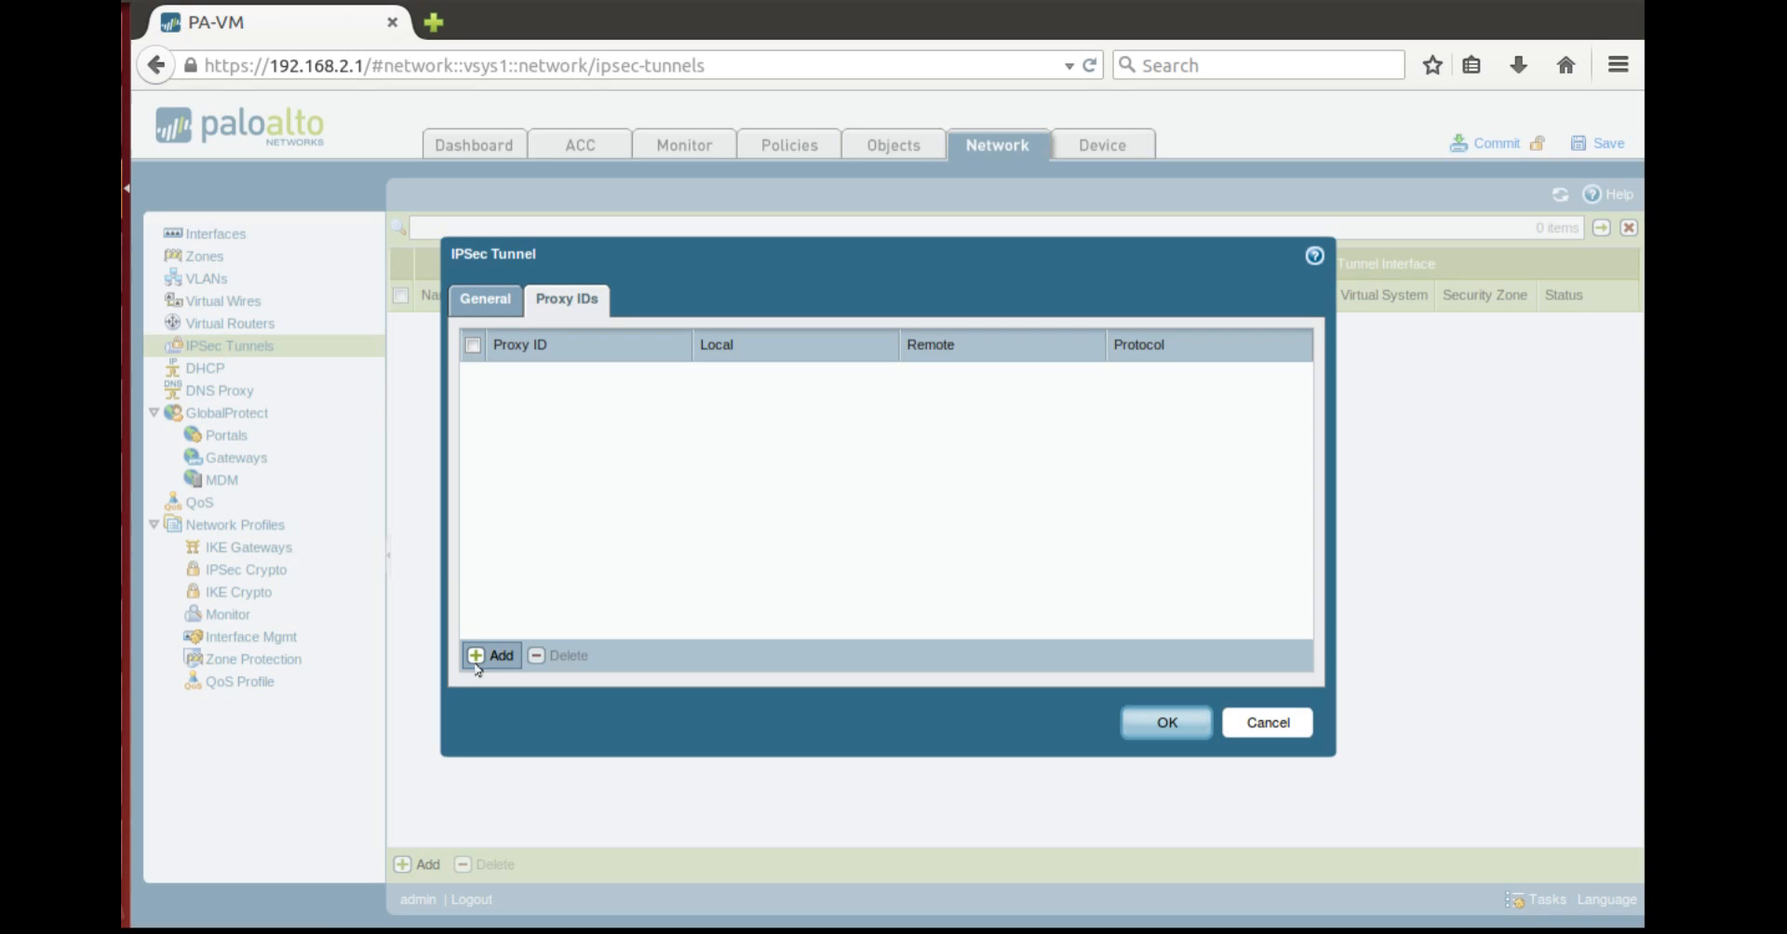
{"action": "left_click", "coordinate": [493, 656]}
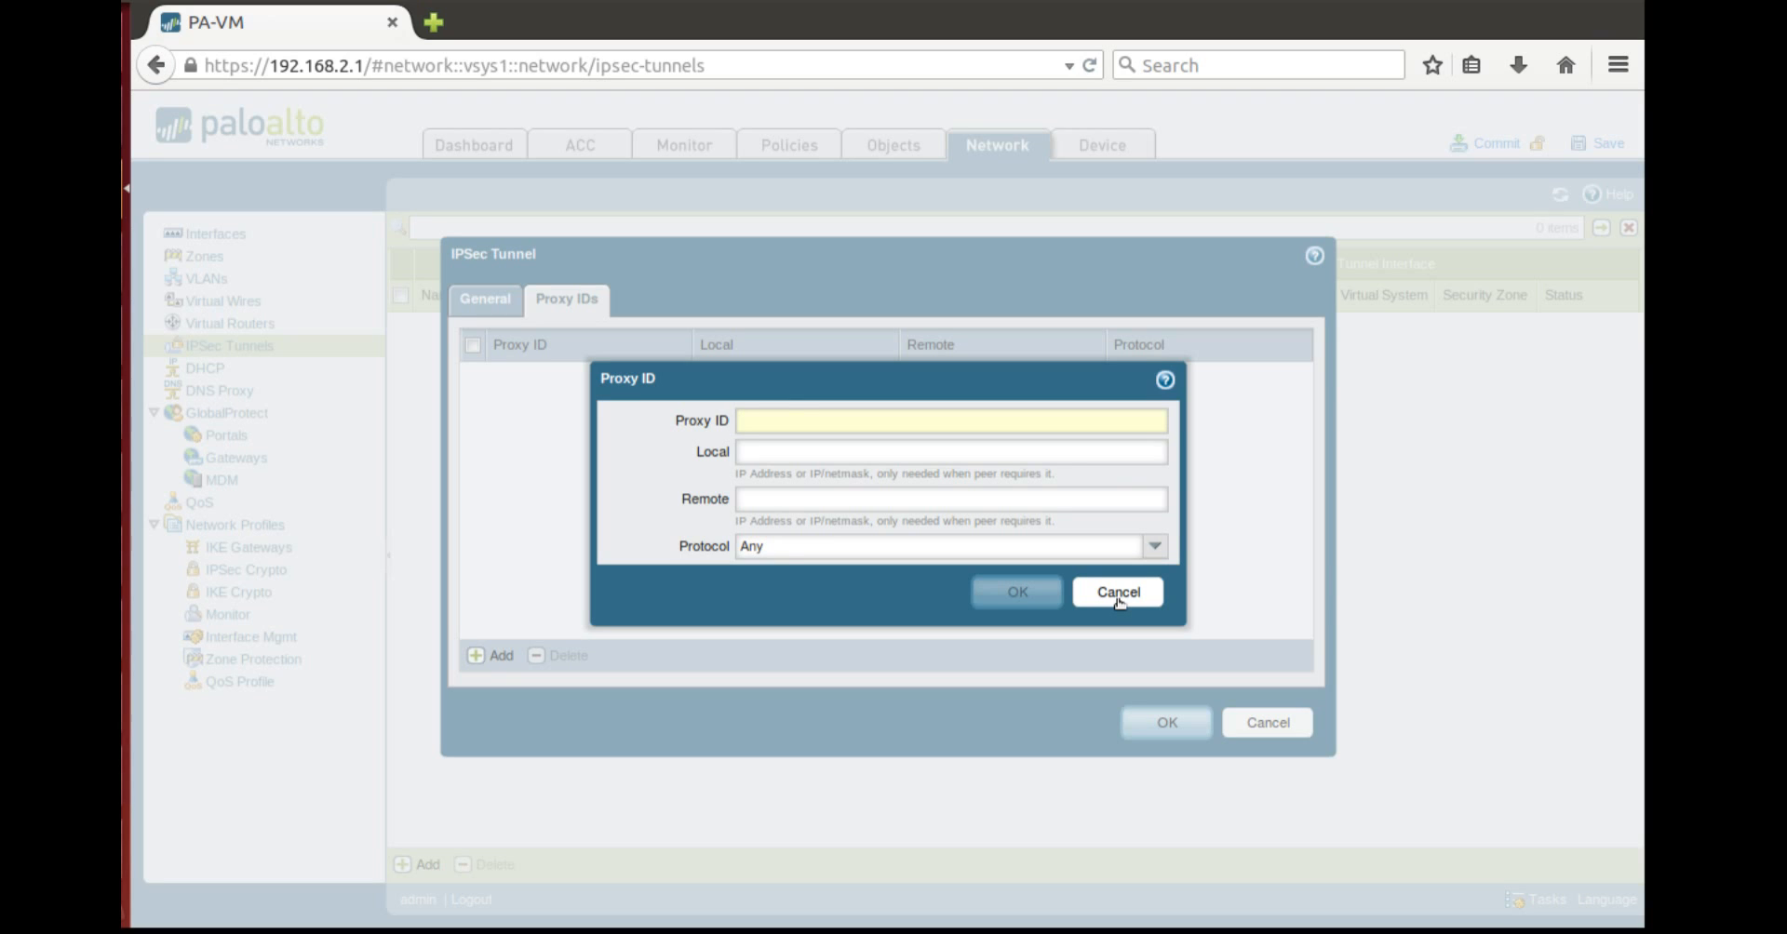
{"action": "left_click", "coordinate": [1117, 592]}
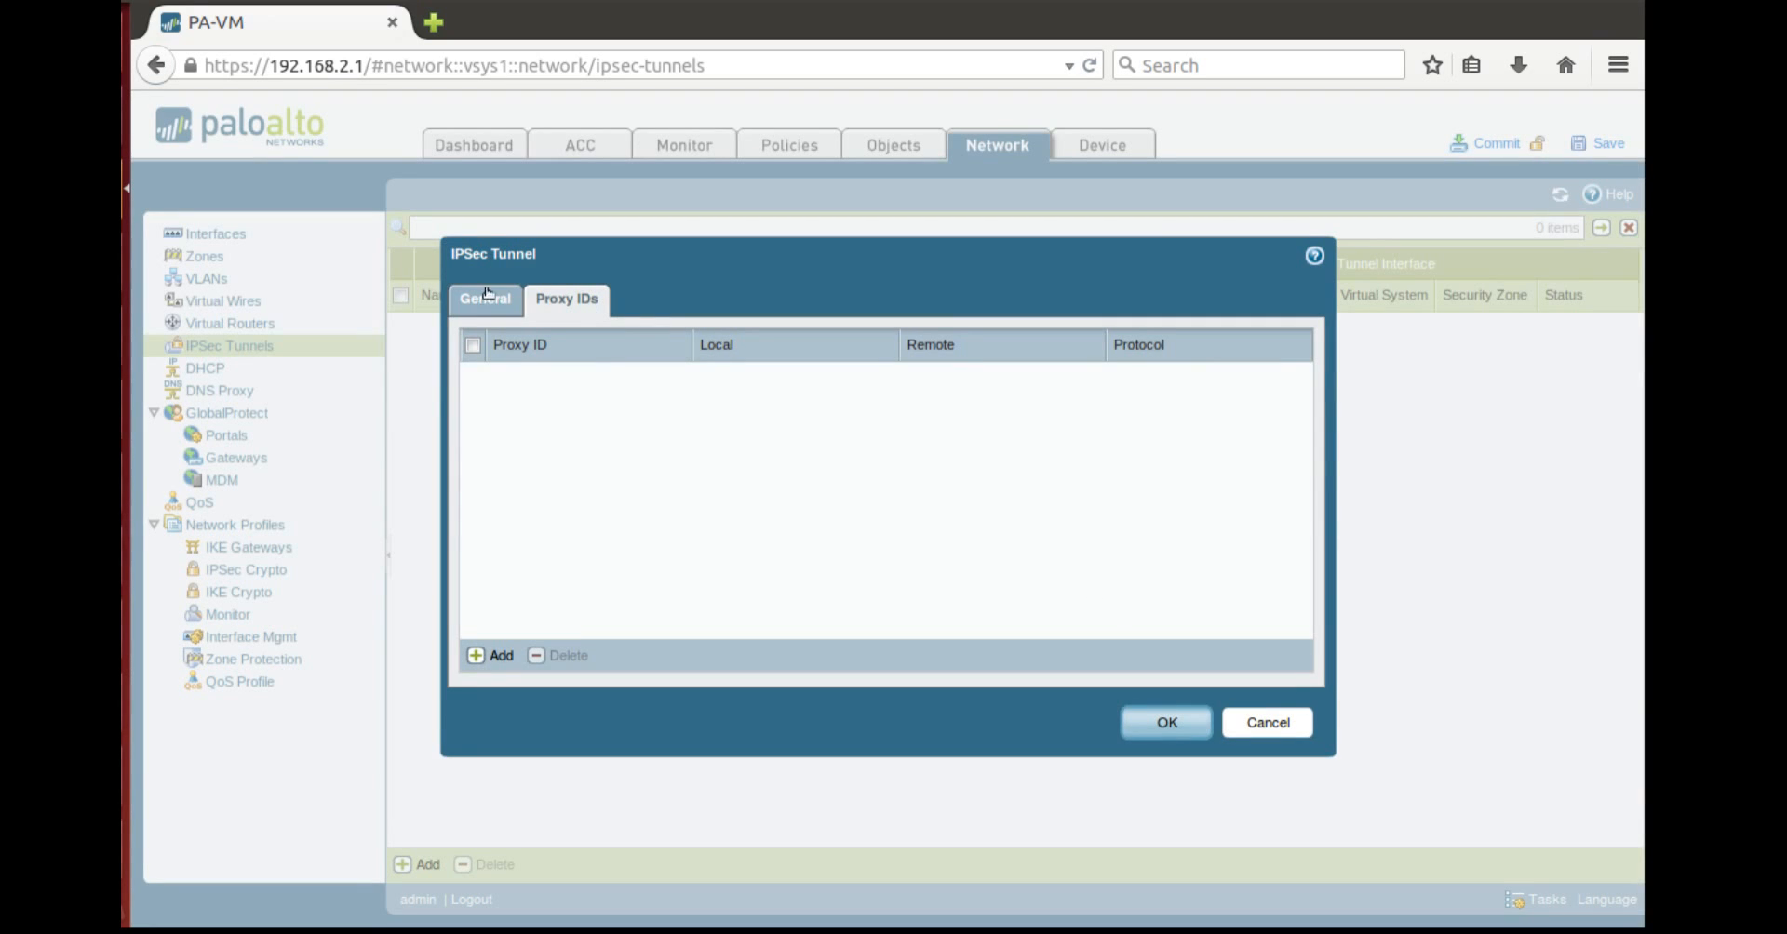
{"action": "mouse_move", "coordinate": [908, 97]}
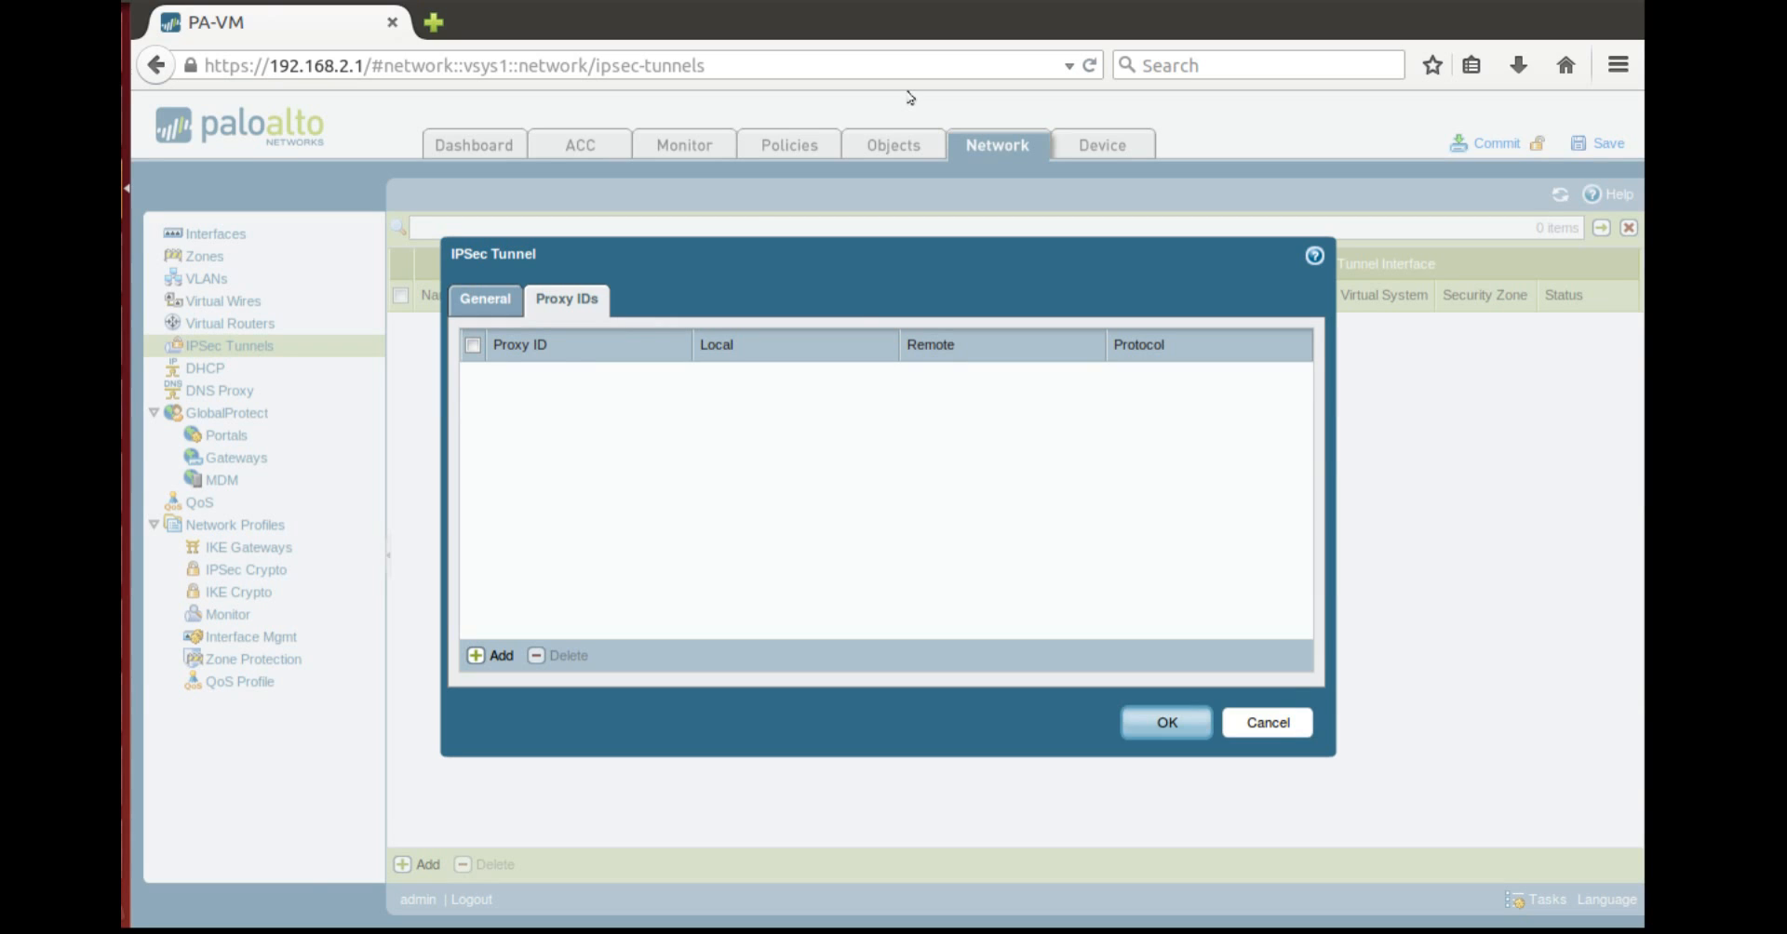
{"action": "left_click", "coordinate": [484, 300]}
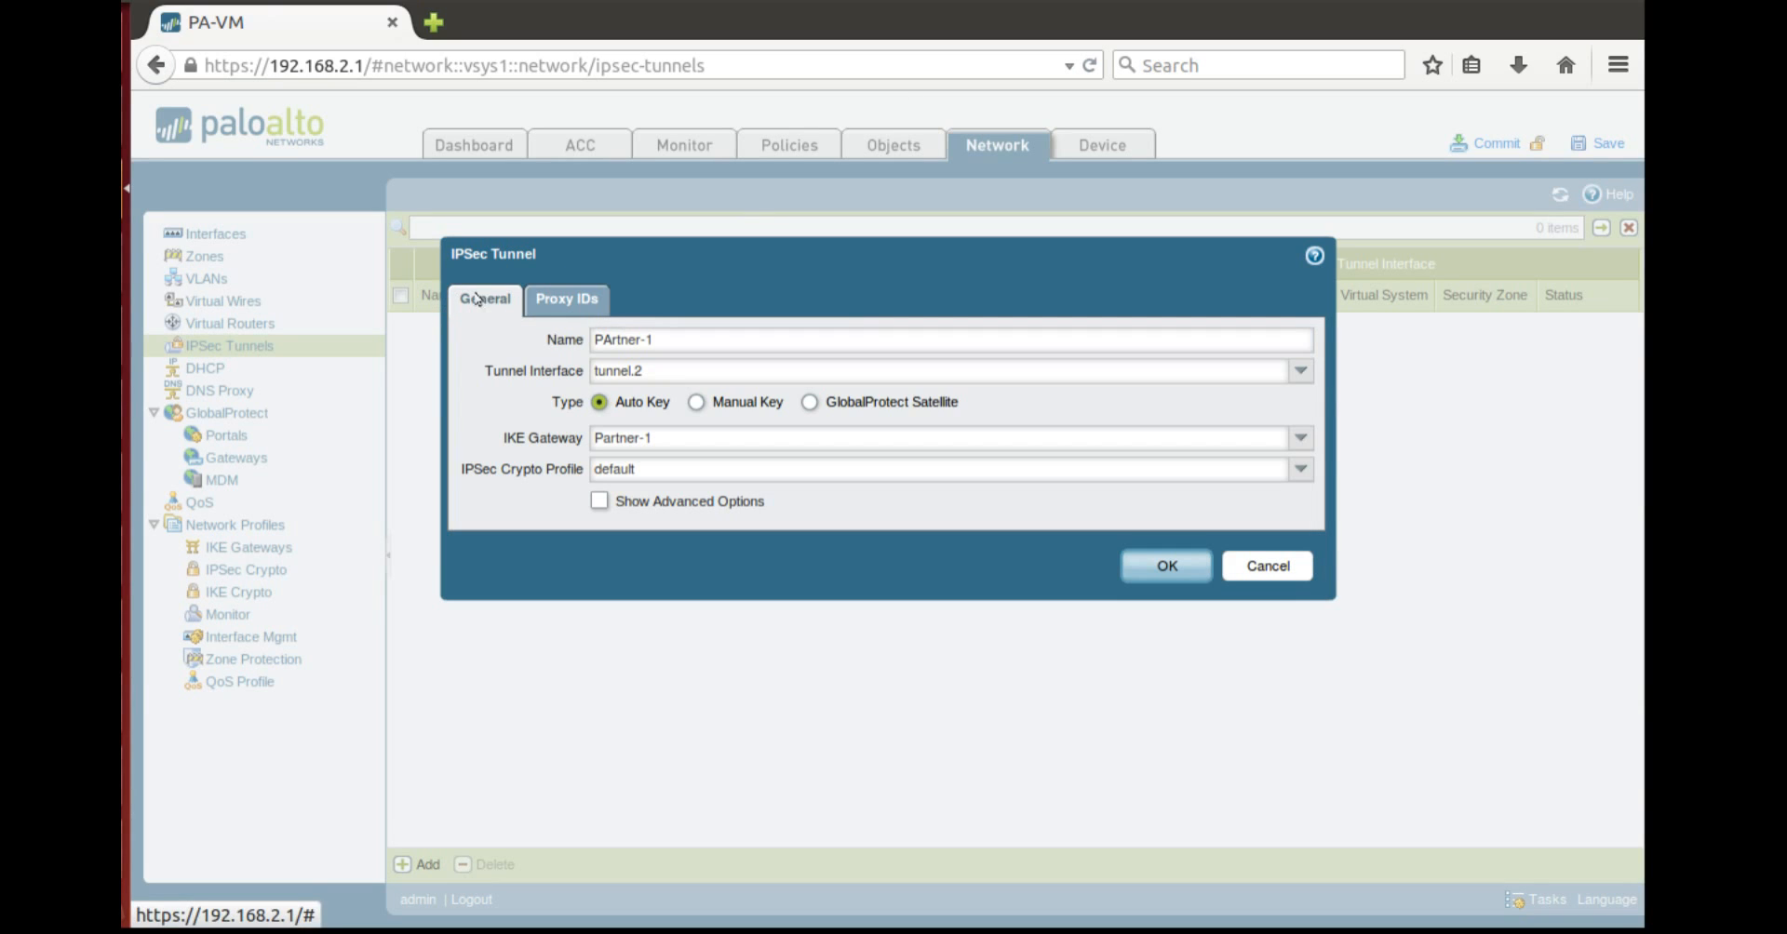
{"action": "mouse_move", "coordinate": [665, 406]}
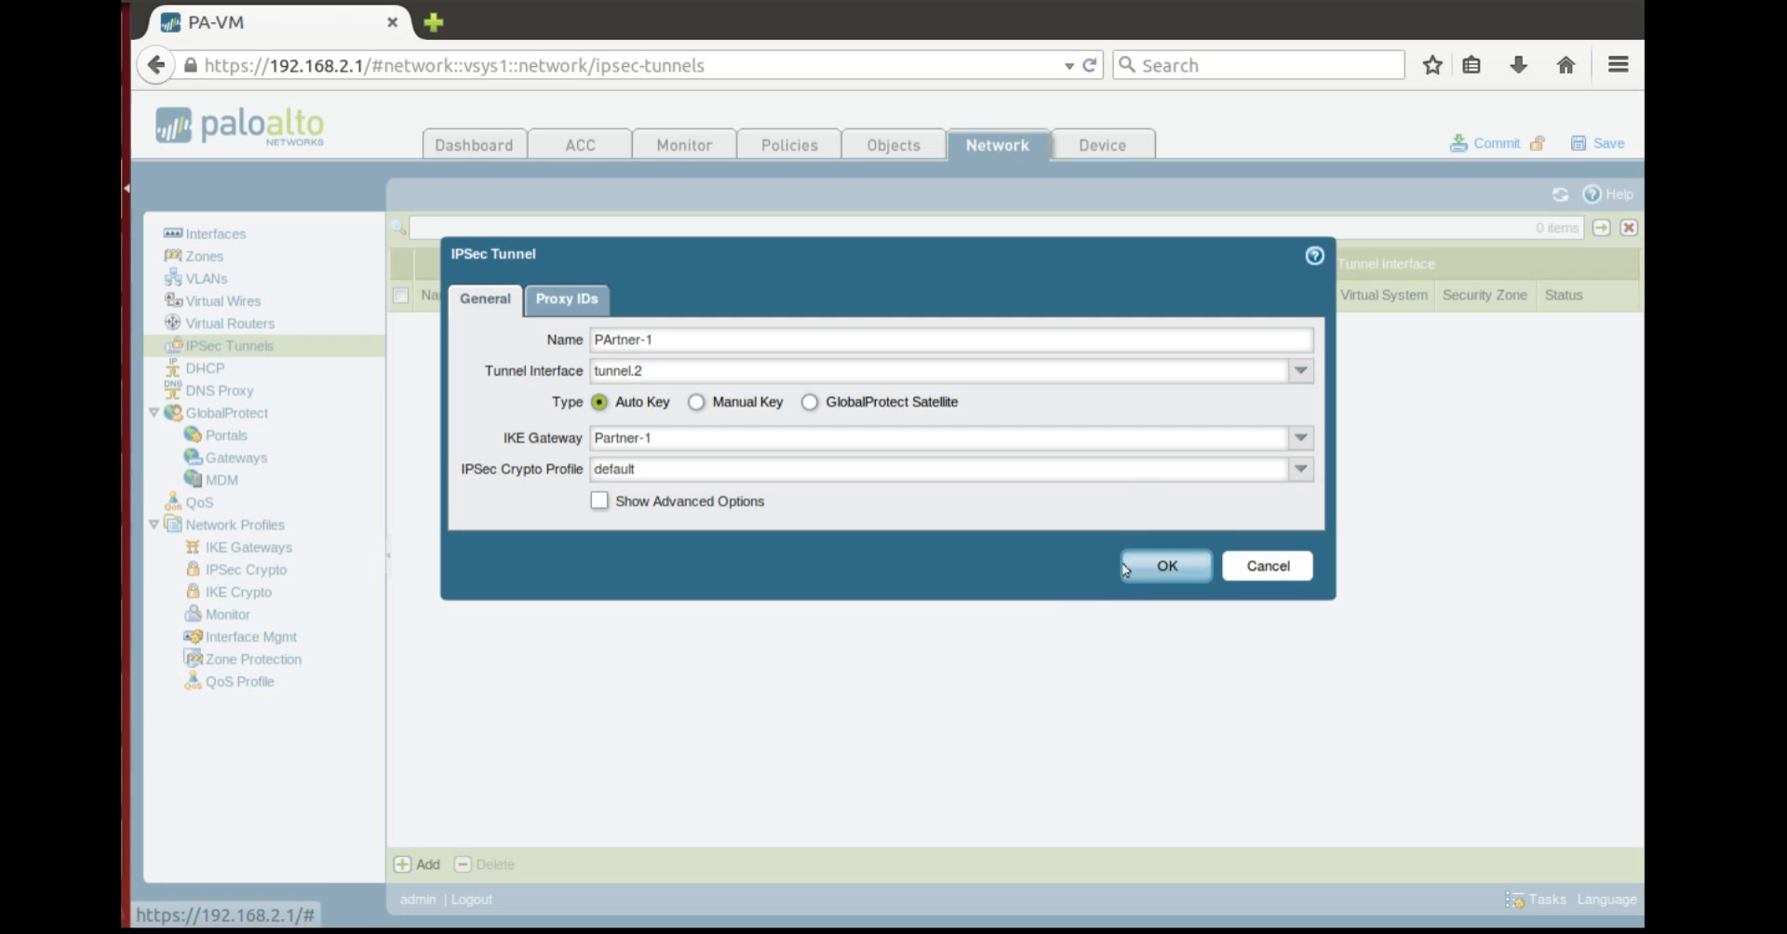
{"action": "mouse_move", "coordinate": [1154, 588]}
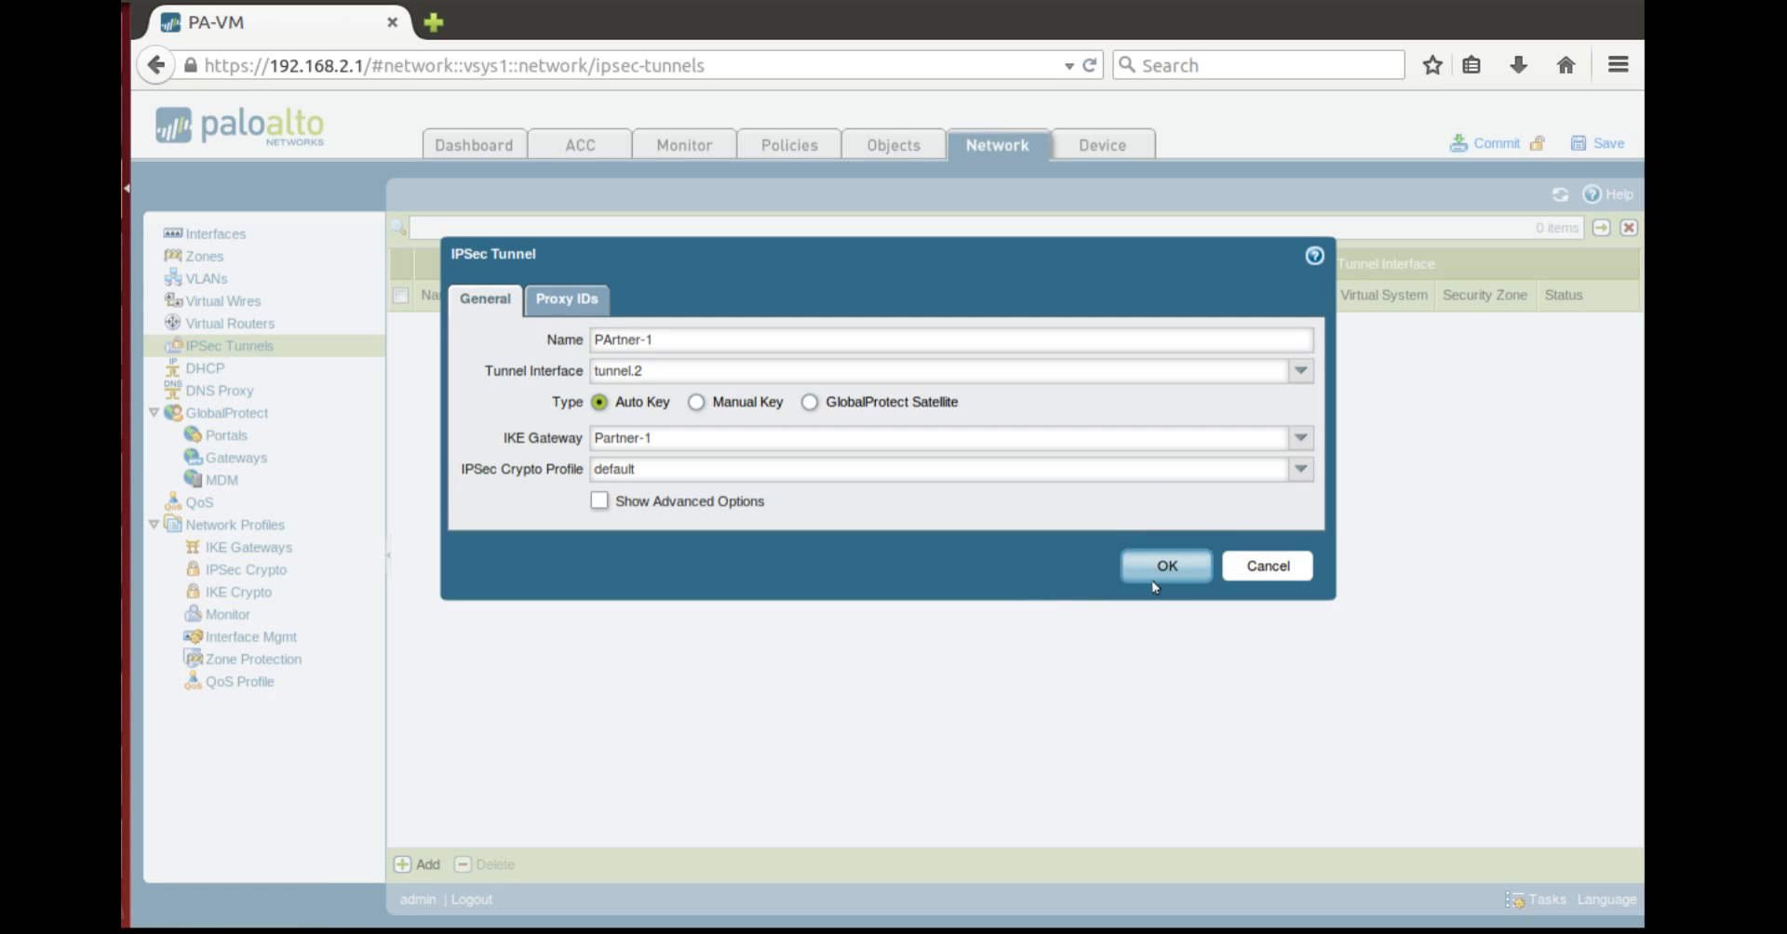
Save the PArtner-1 tunnel and open the default virtual router's static routes
{"action": "left_click", "coordinate": [1165, 566]}
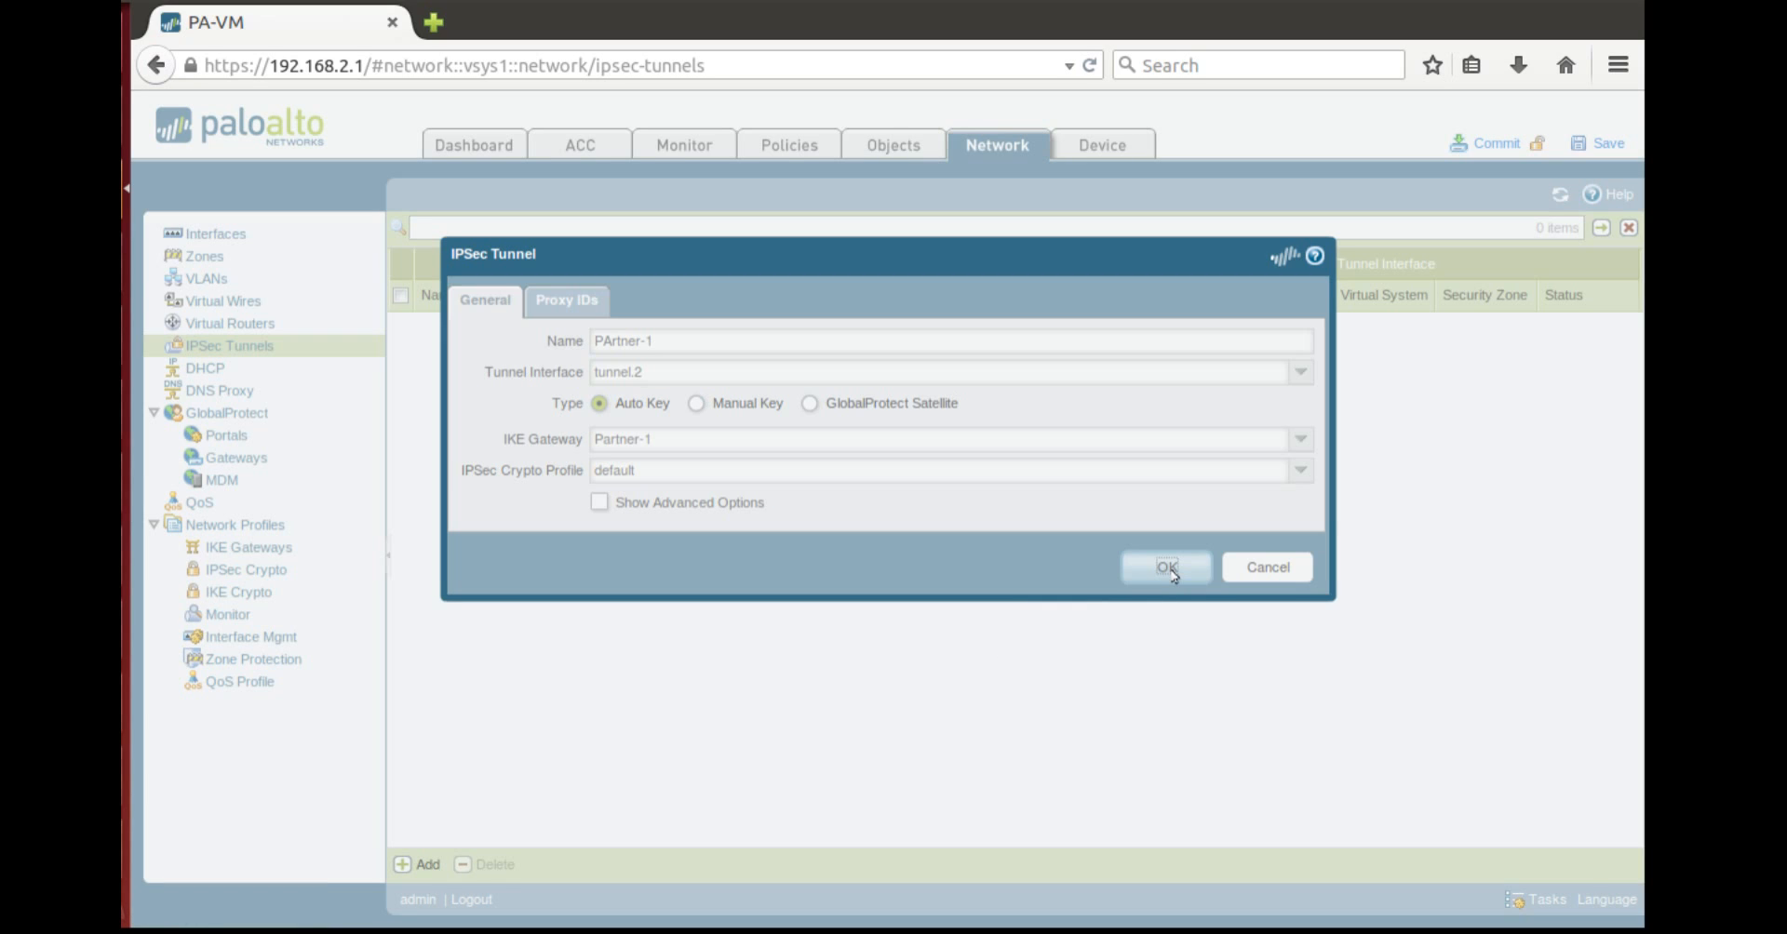
{"action": "left_click", "coordinate": [1165, 566]}
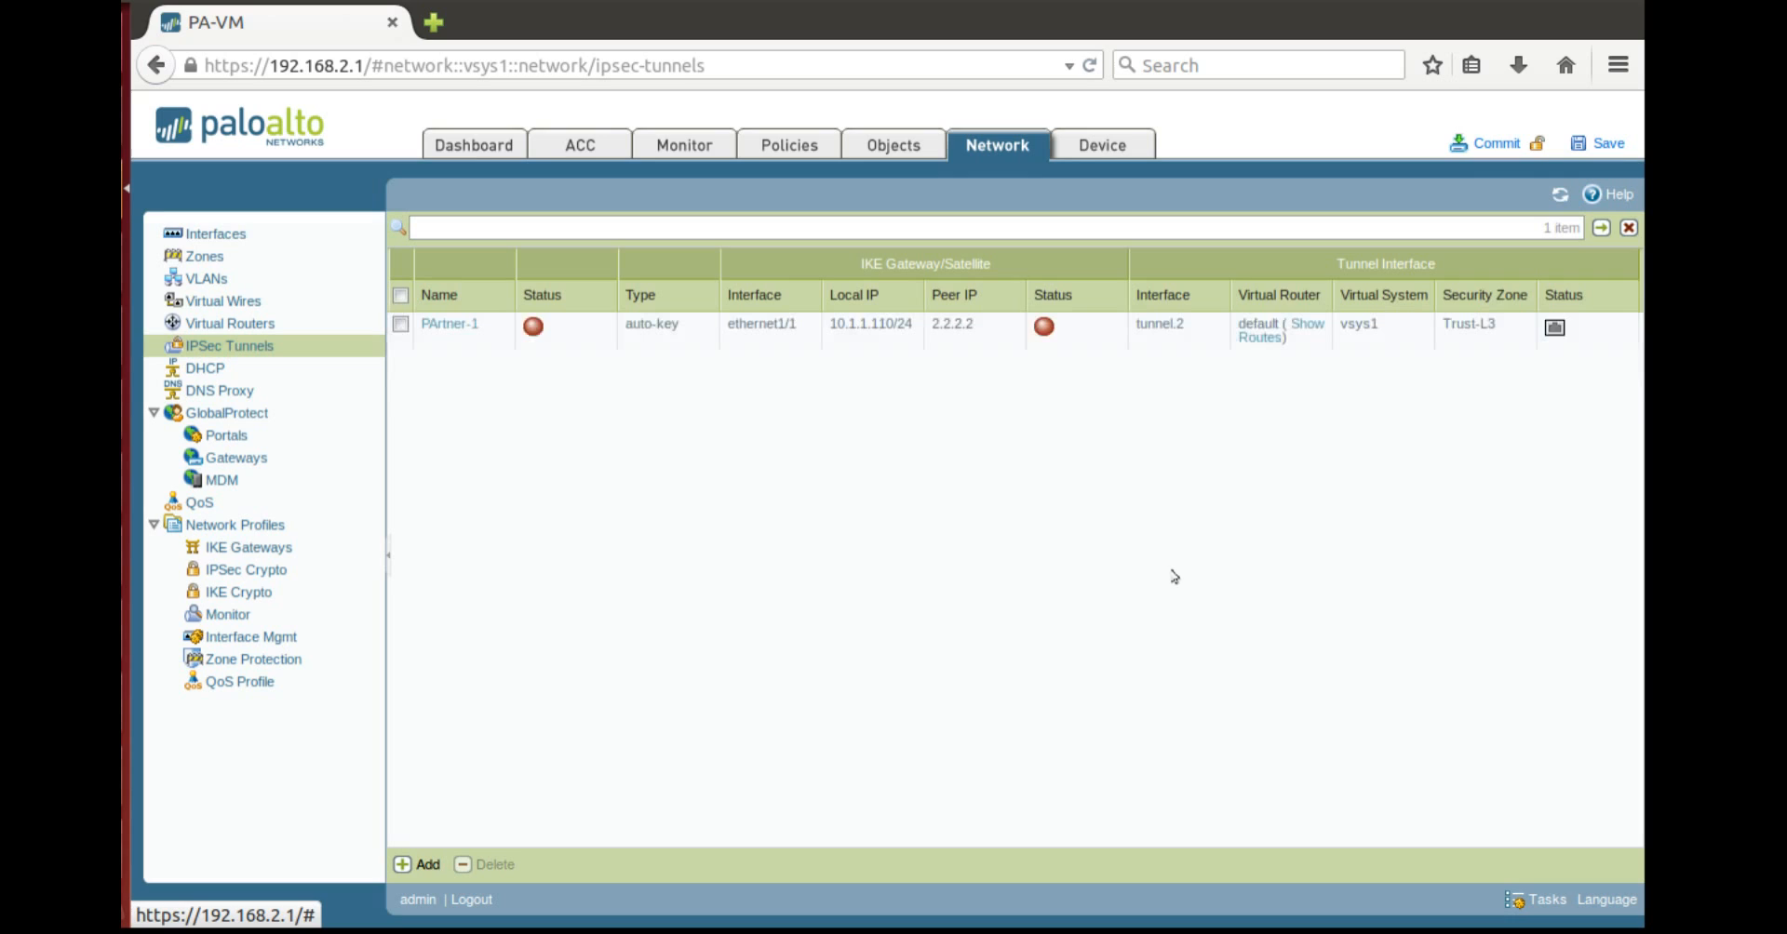
{"action": "mouse_move", "coordinate": [804, 537]}
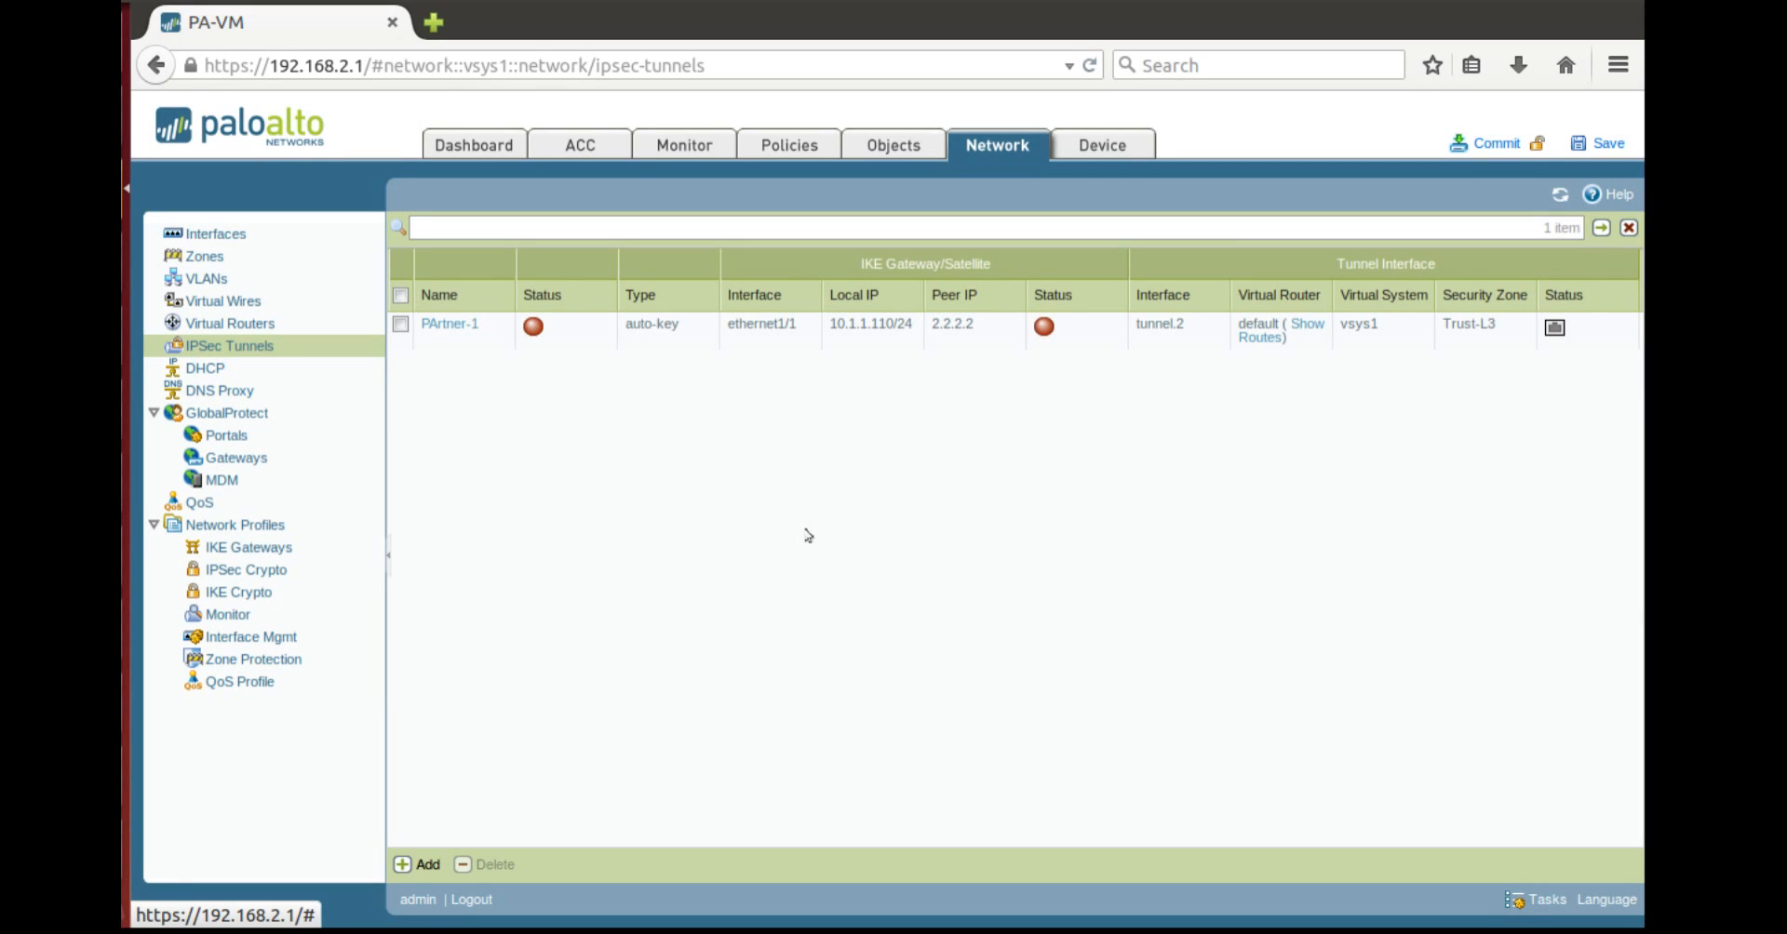
{"action": "mouse_move", "coordinate": [452, 505]}
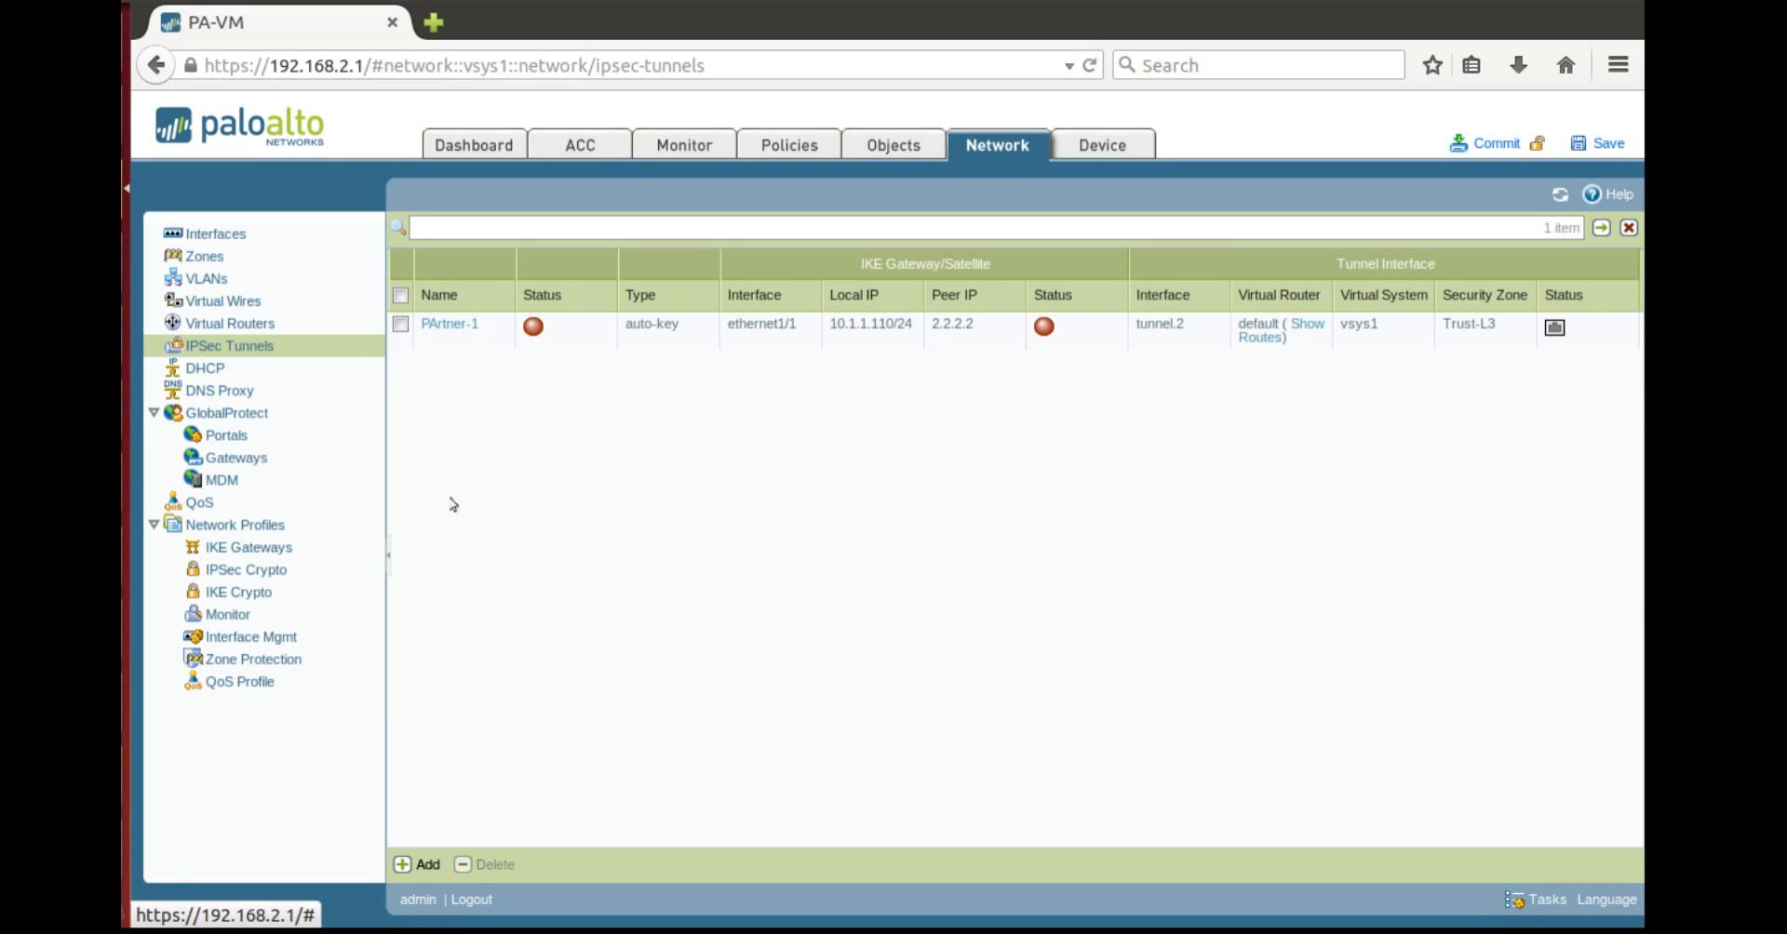
{"action": "mouse_move", "coordinate": [213, 282]}
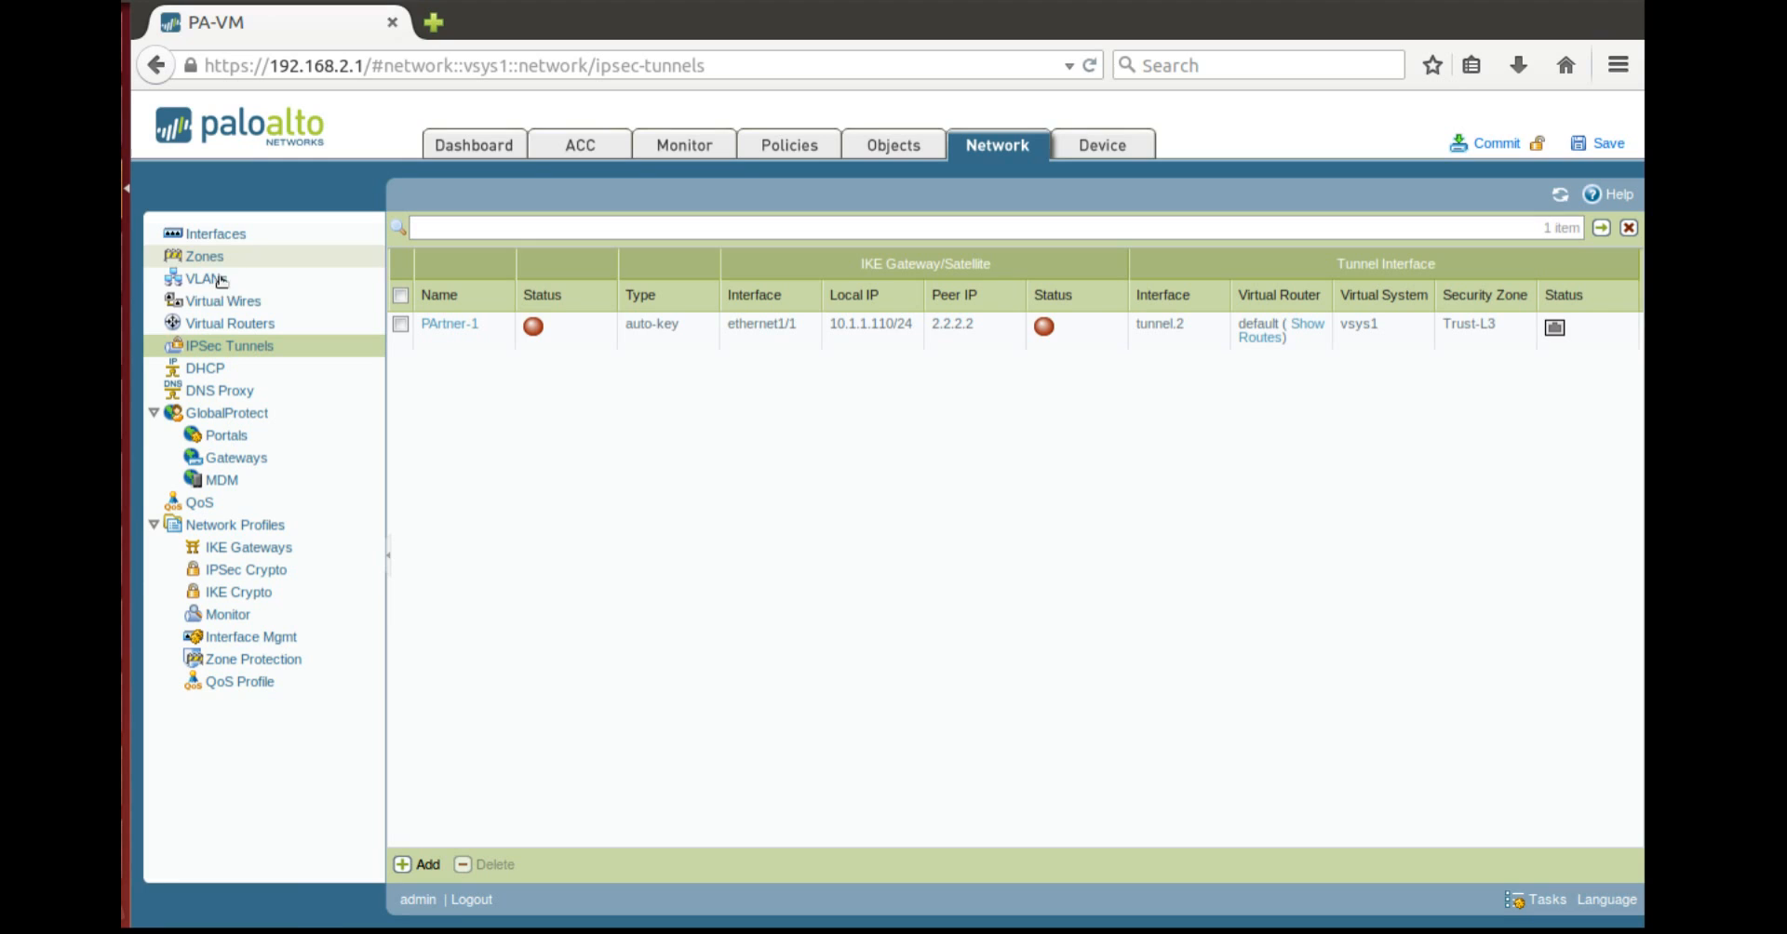
{"action": "mouse_move", "coordinate": [214, 299]}
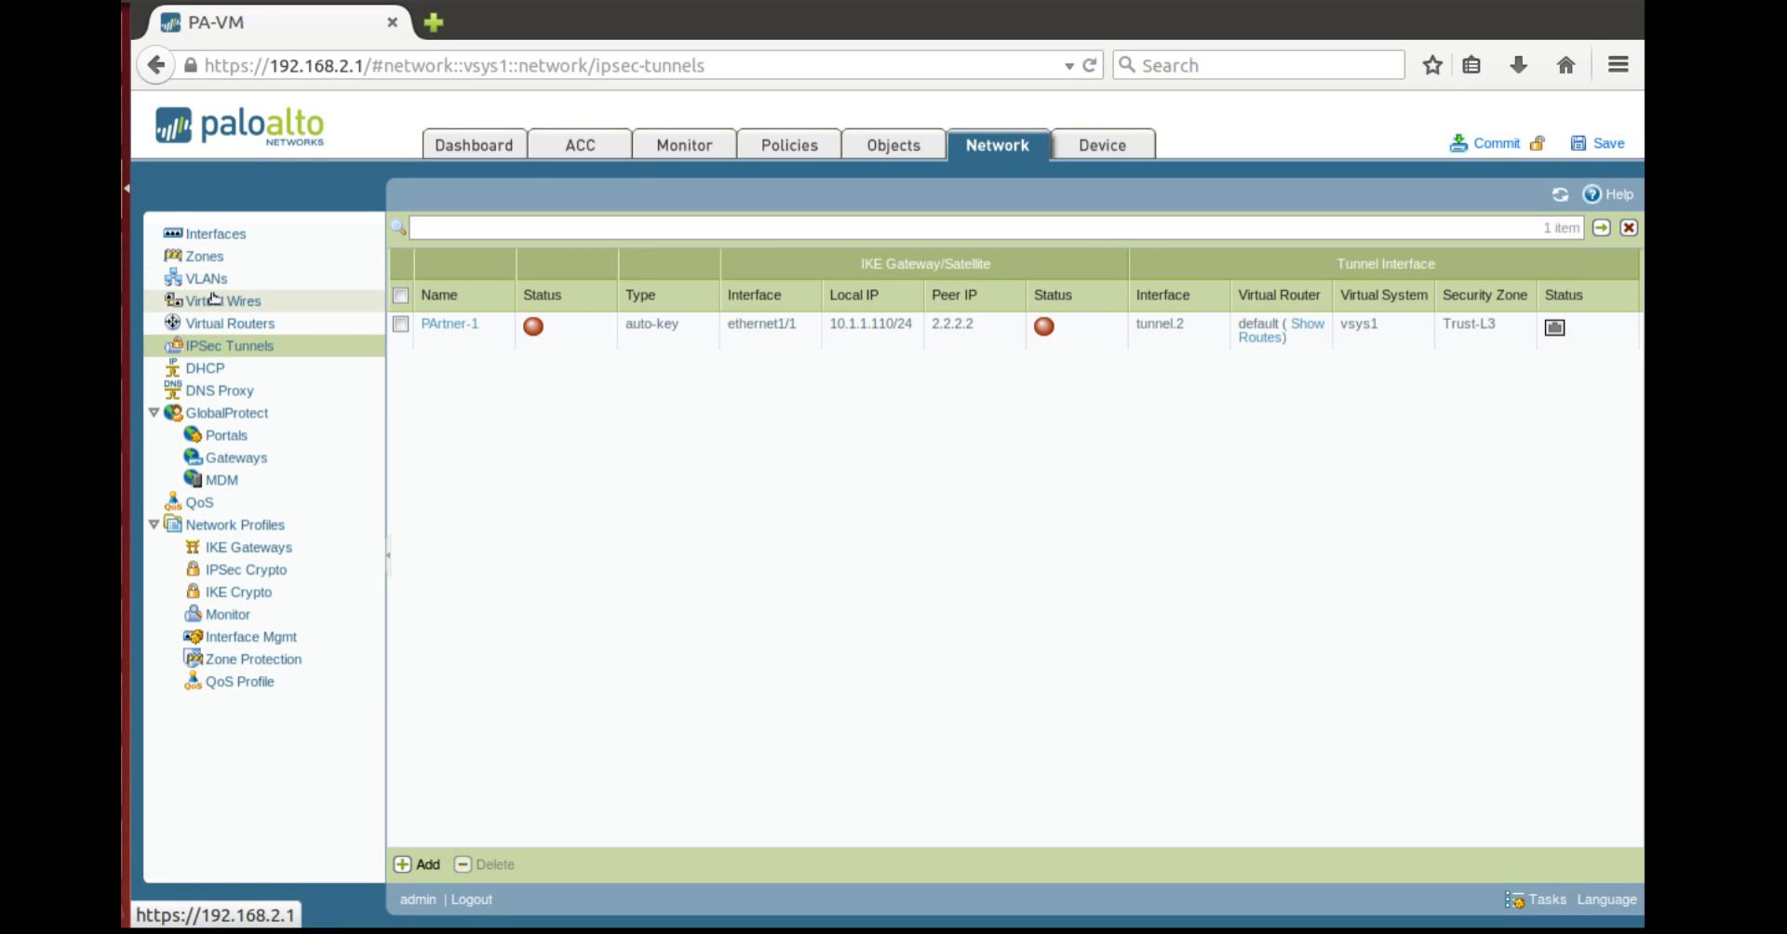
{"action": "left_click", "coordinate": [220, 301]}
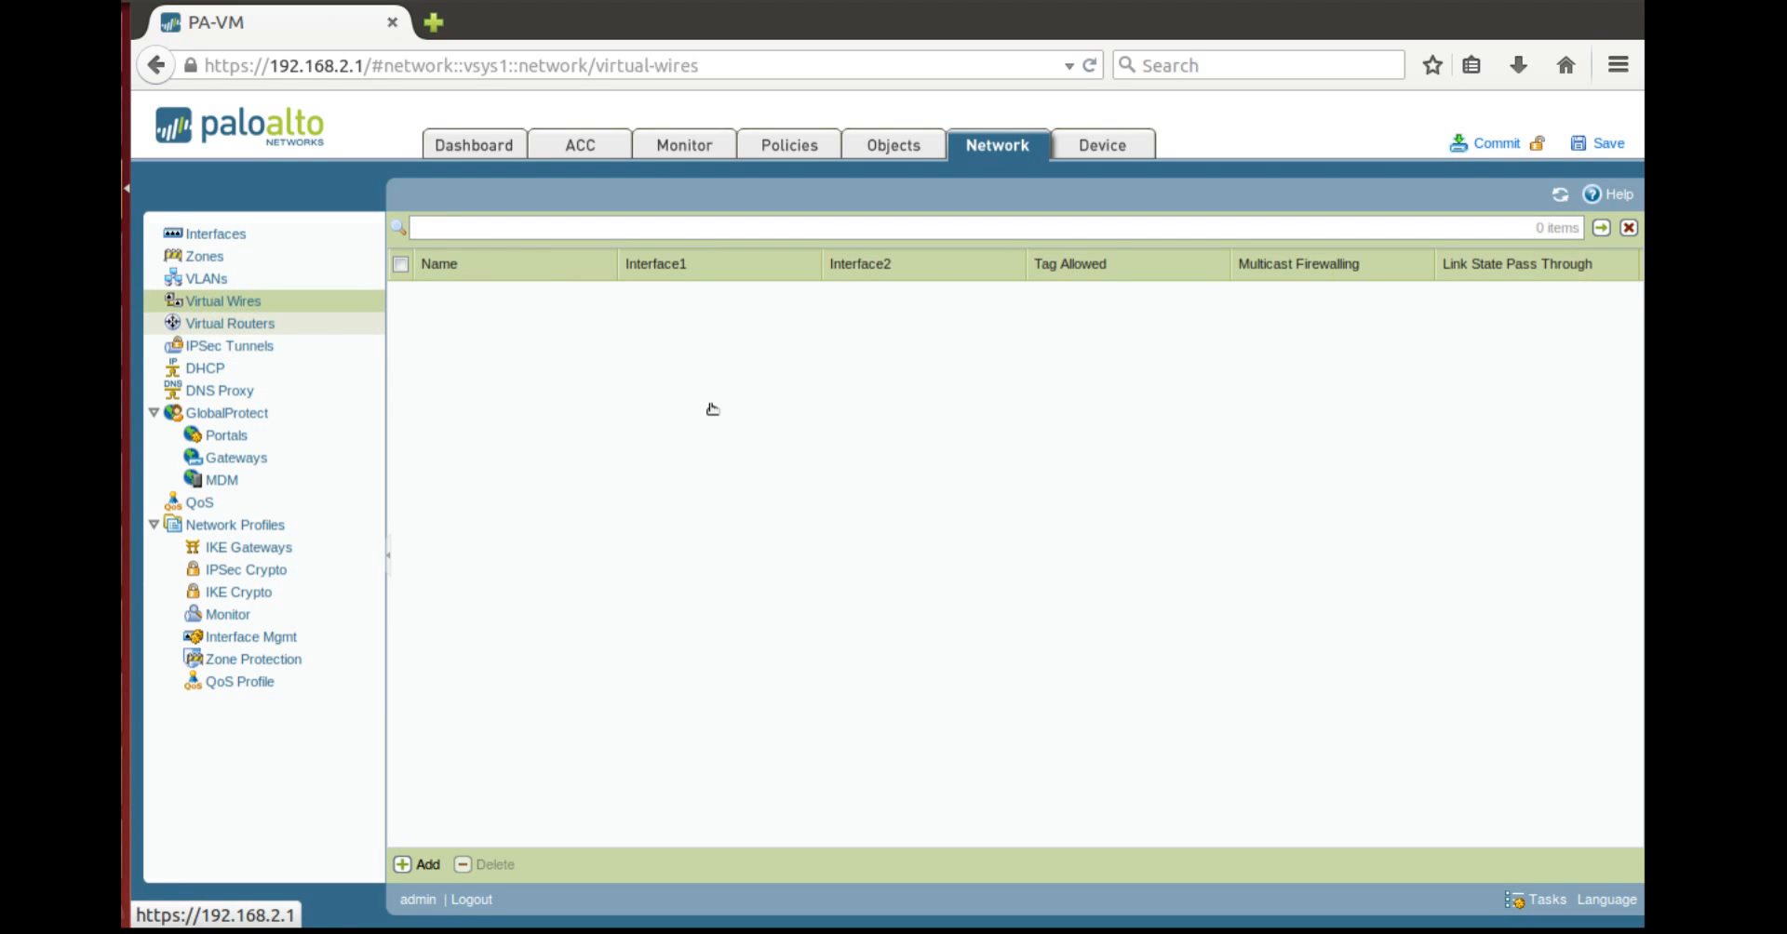
{"action": "mouse_move", "coordinate": [420, 360]}
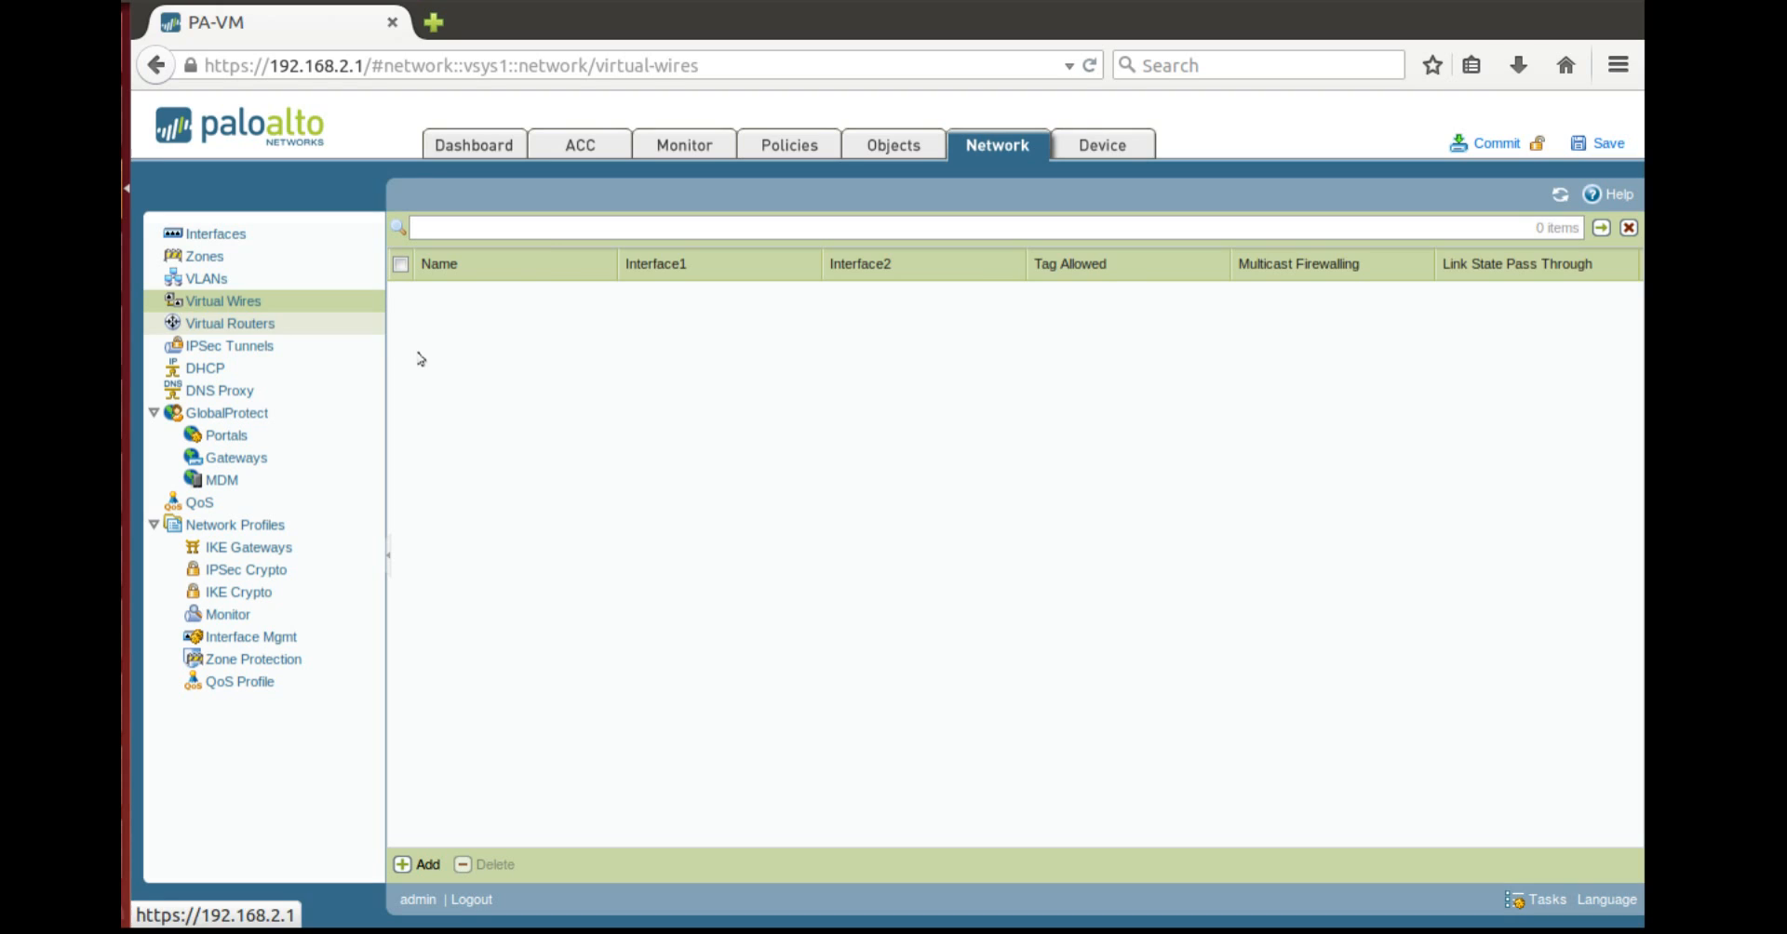
{"action": "left_click", "coordinate": [229, 323]}
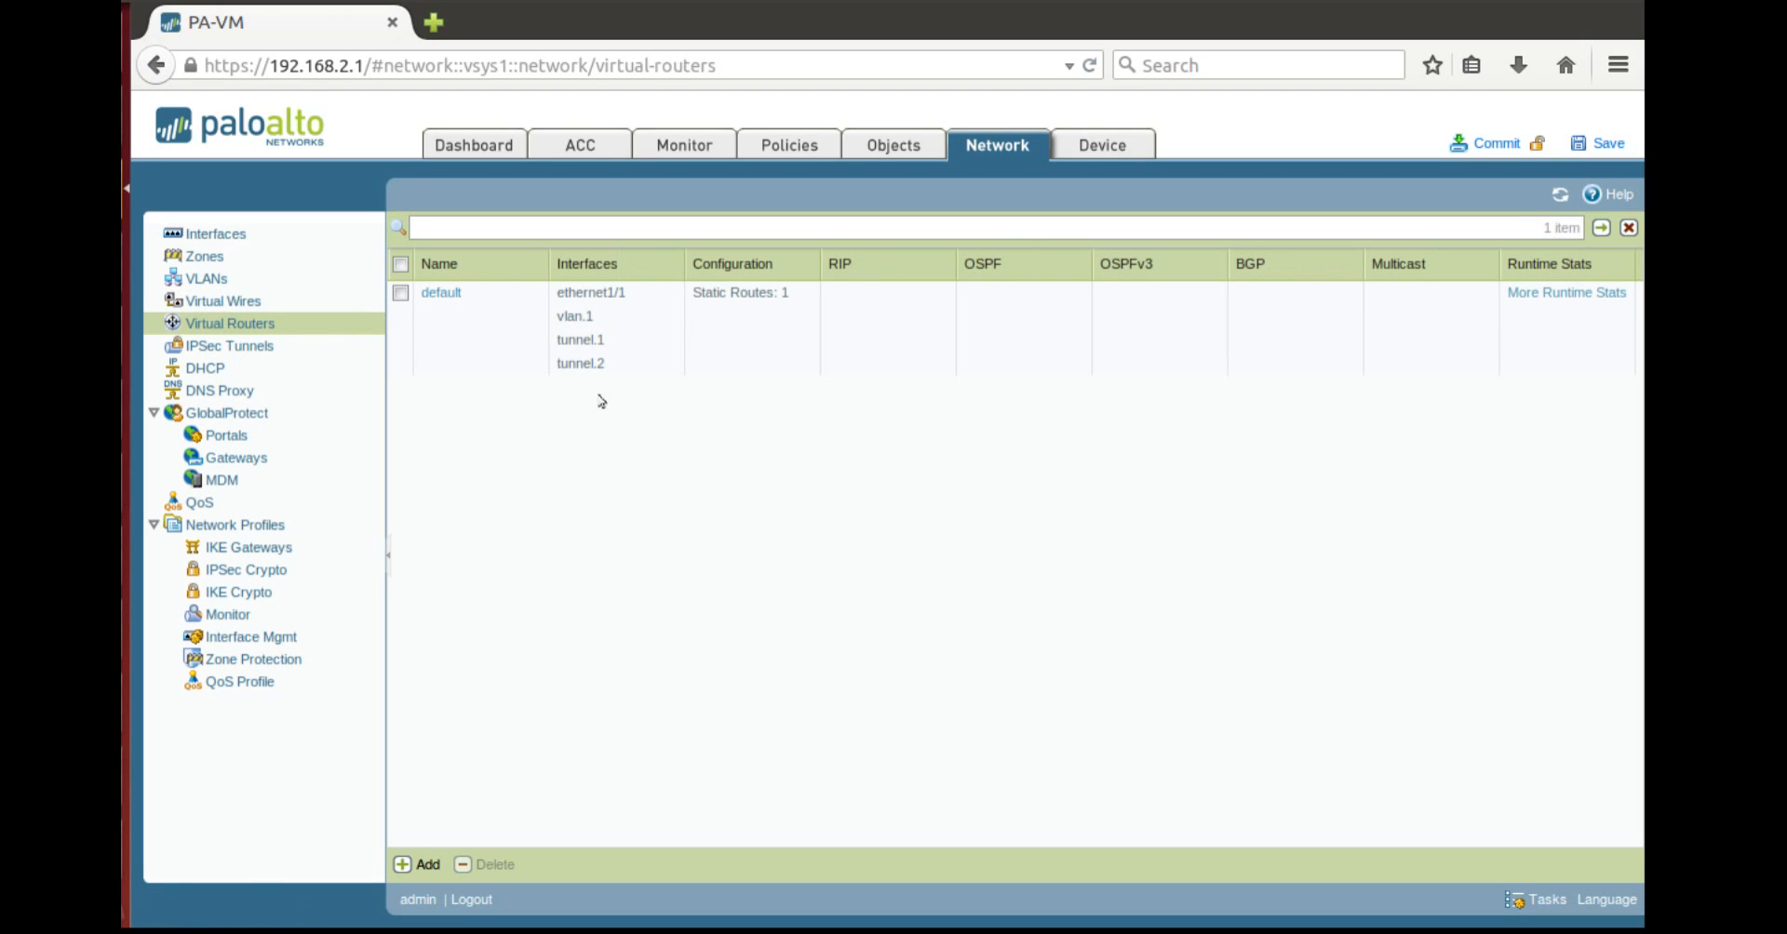
{"action": "mouse_move", "coordinate": [580, 393]}
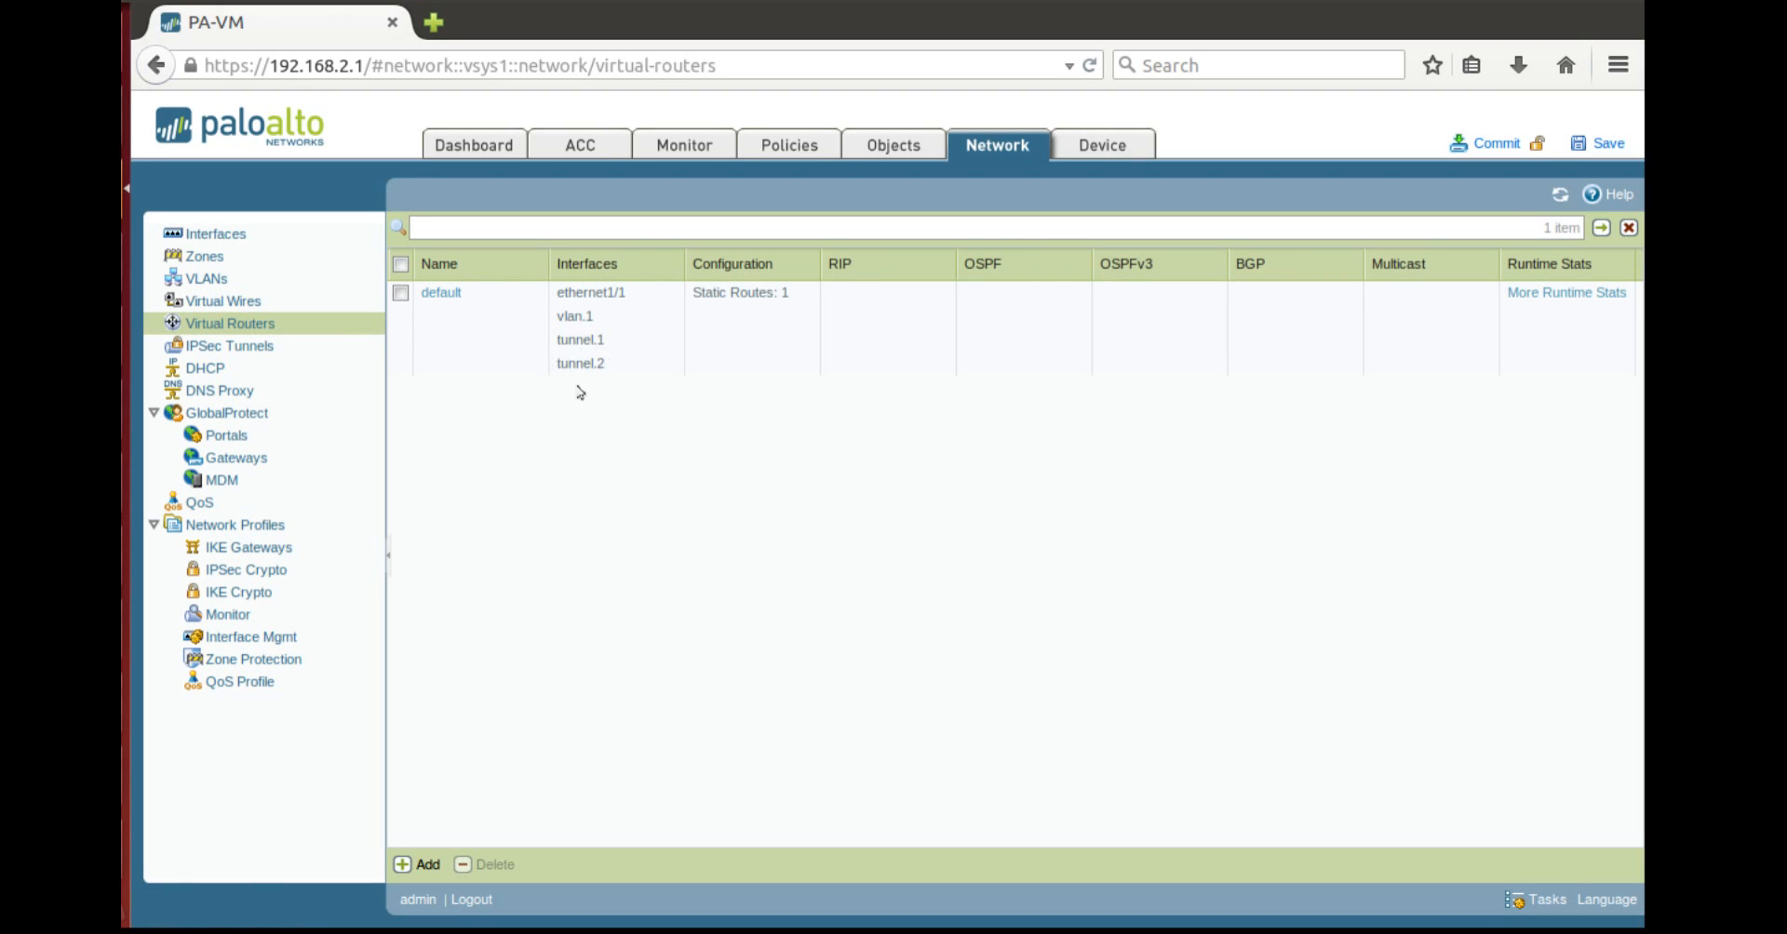
{"action": "mouse_move", "coordinate": [442, 293]}
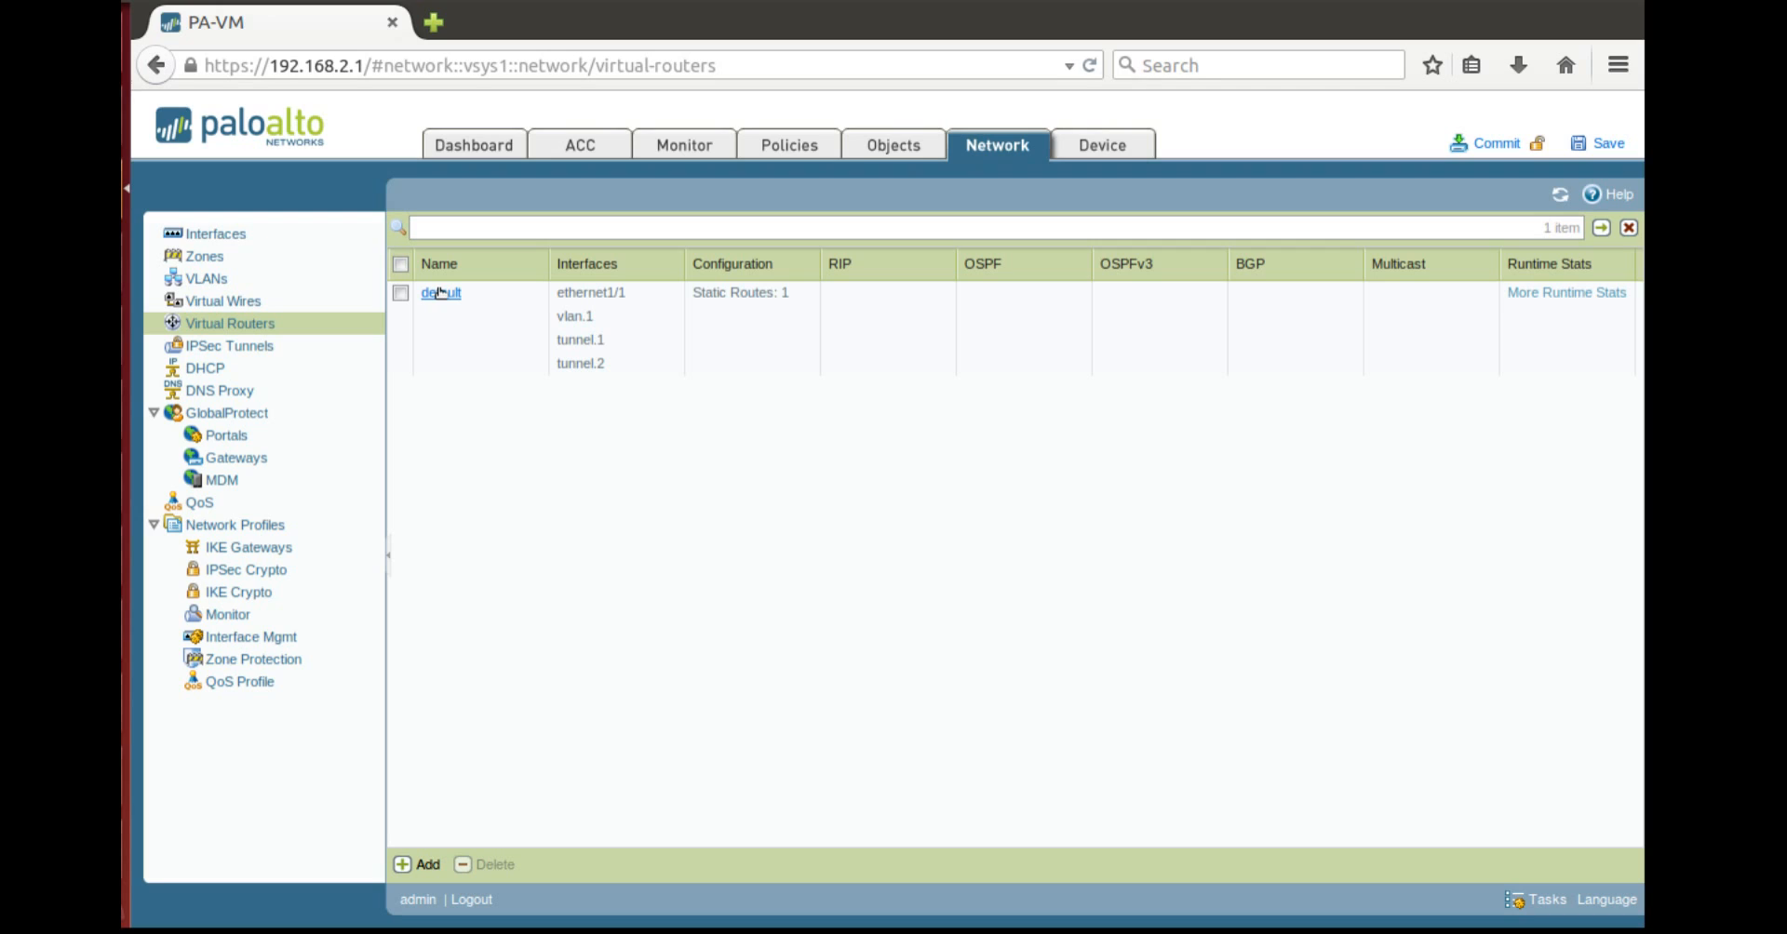
{"action": "mouse_move", "coordinate": [605, 784]}
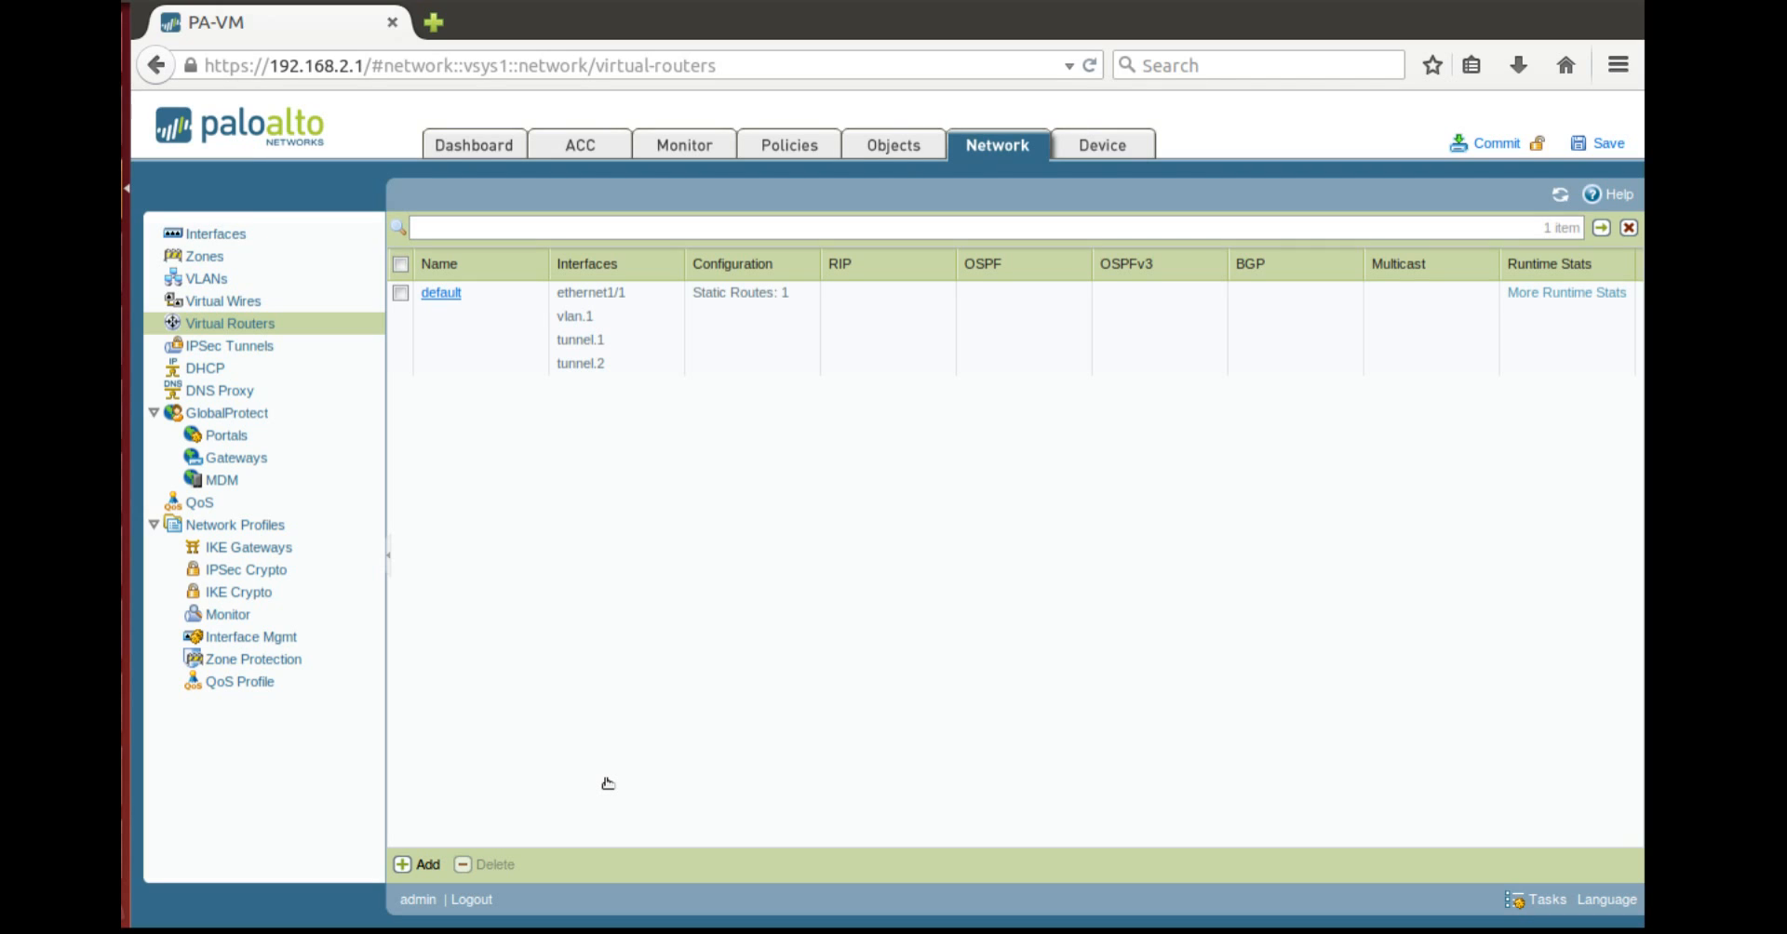
{"action": "mouse_move", "coordinate": [427, 458]}
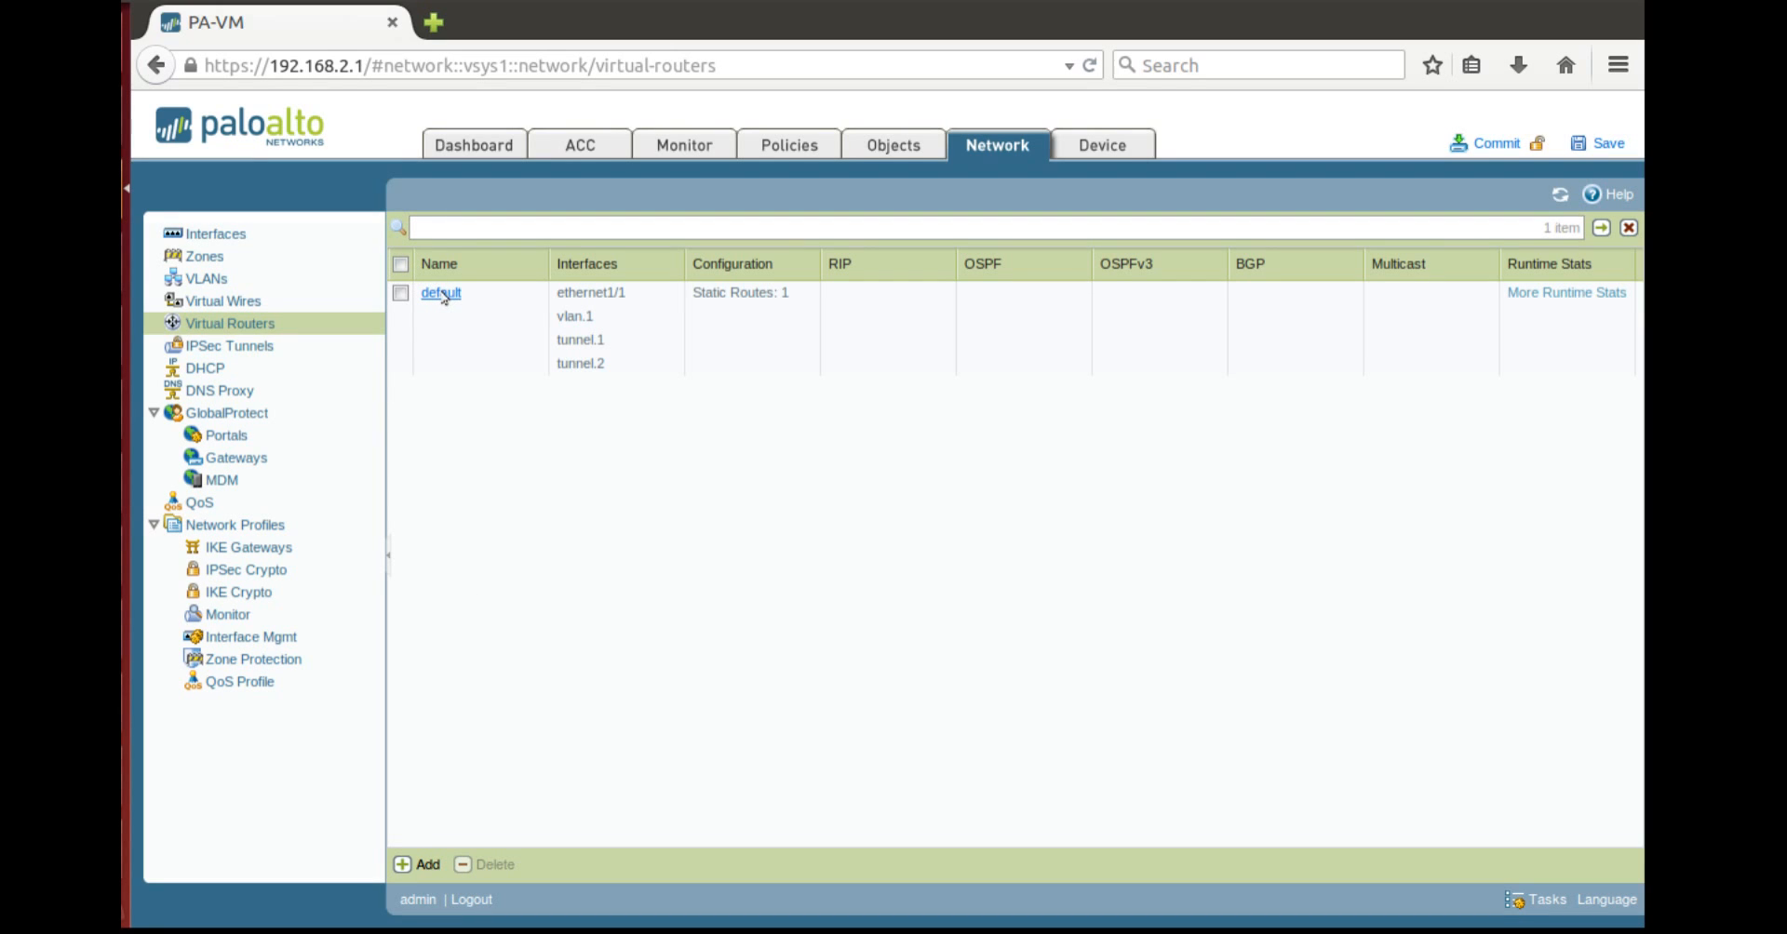
{"action": "mouse_move", "coordinate": [453, 314]}
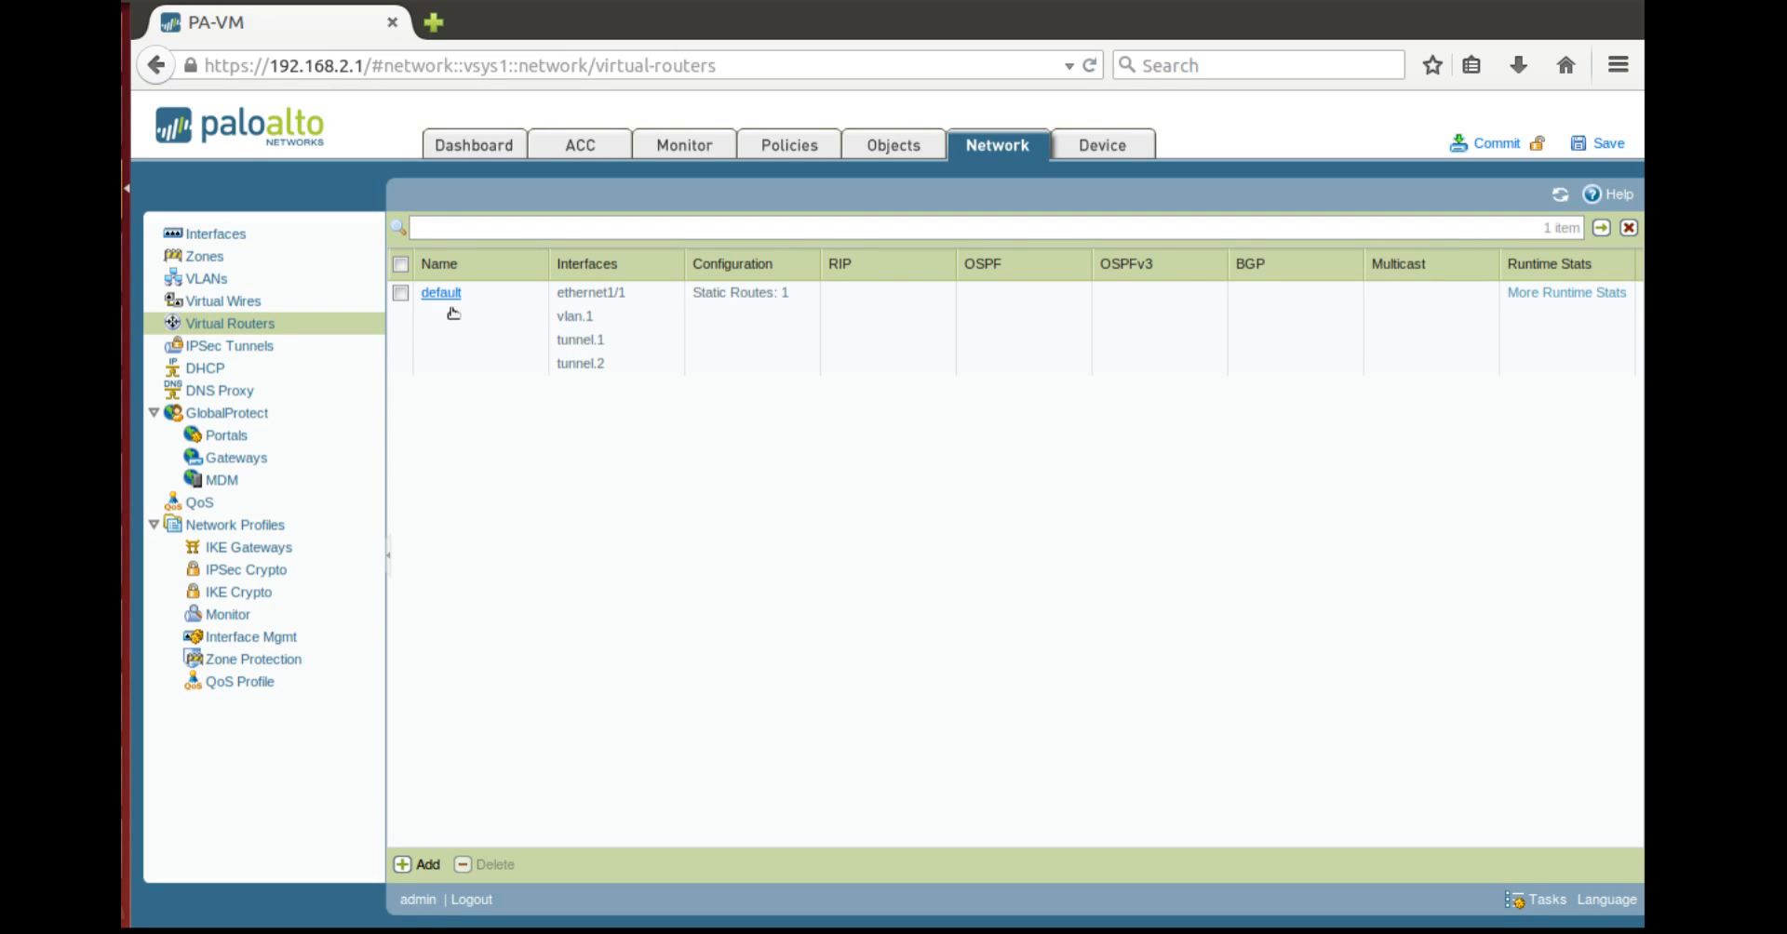
{"action": "mouse_move", "coordinate": [447, 299]}
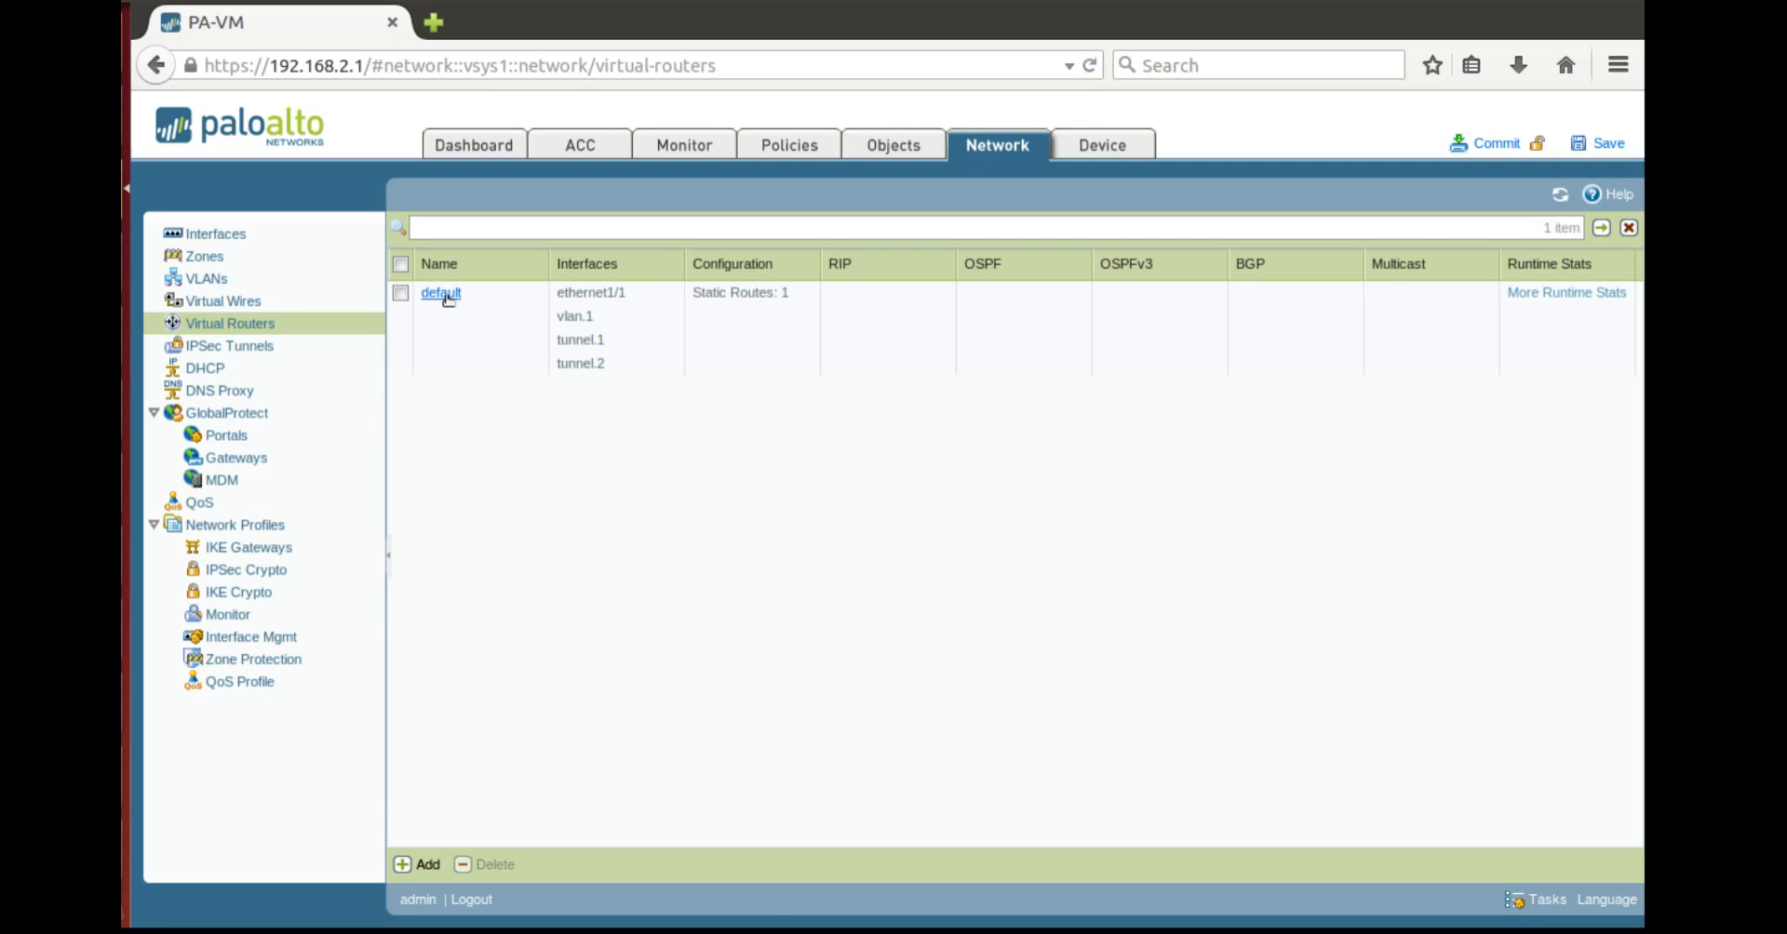
{"action": "left_click", "coordinate": [440, 294]}
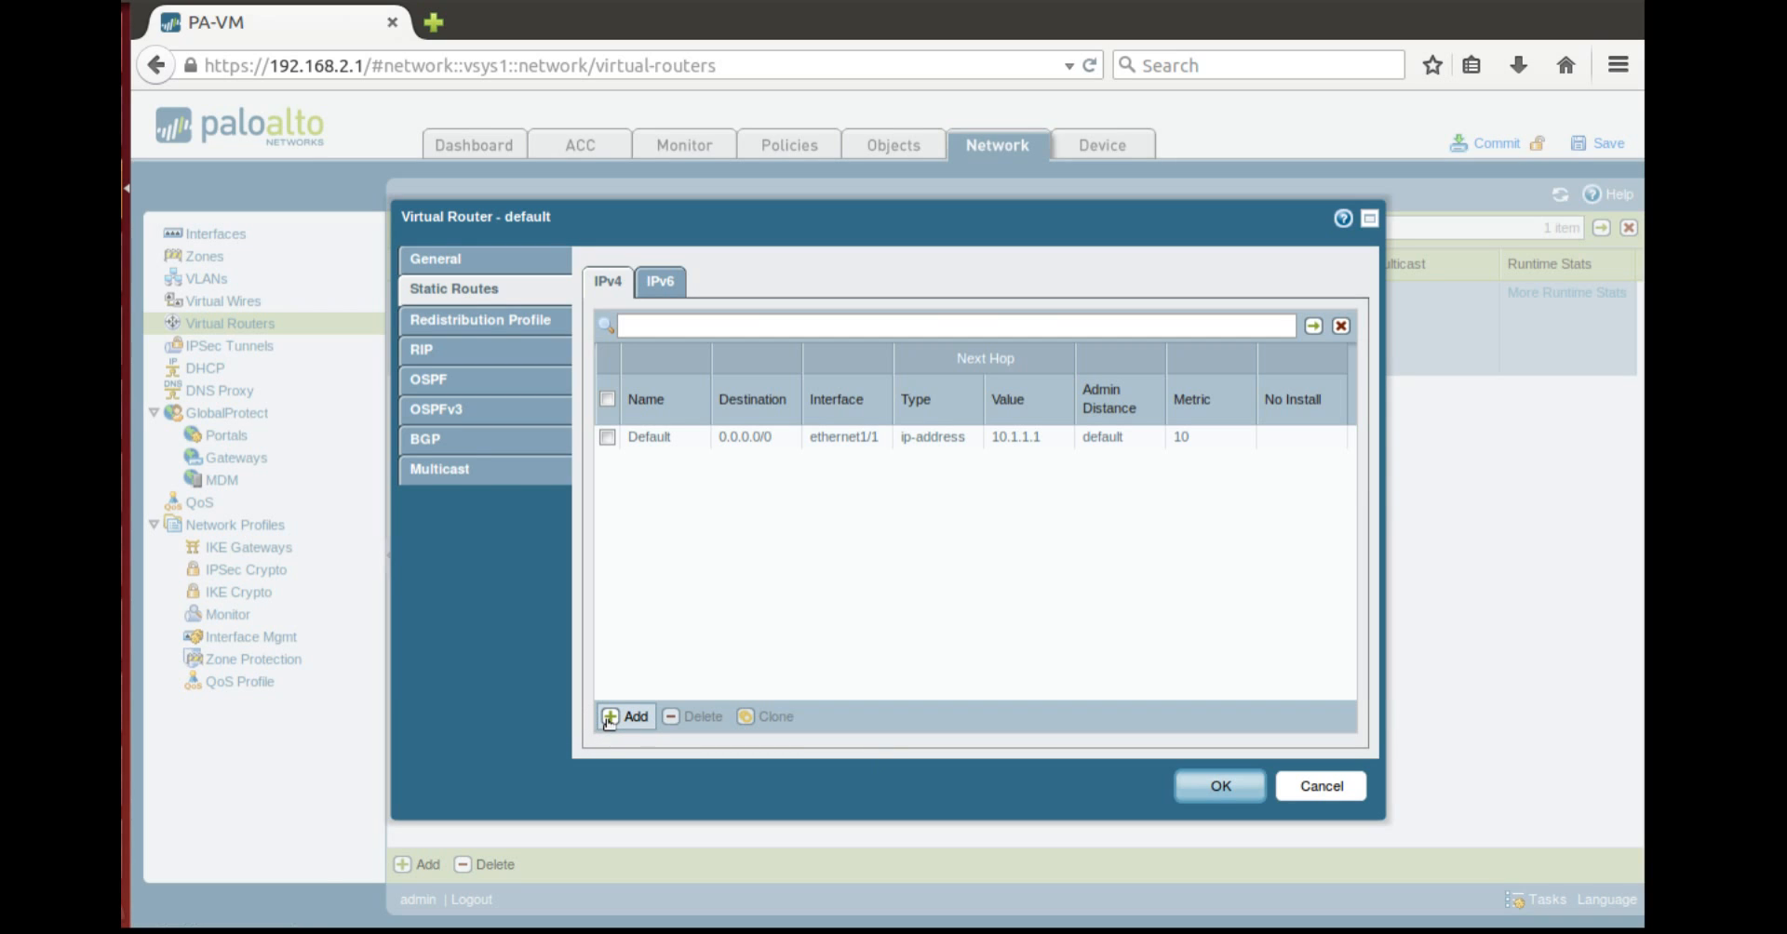
Add route Parner-1-network to 192.168.100.0/24 via tunnel.2, no next hop, and save
{"action": "left_click", "coordinate": [626, 717]}
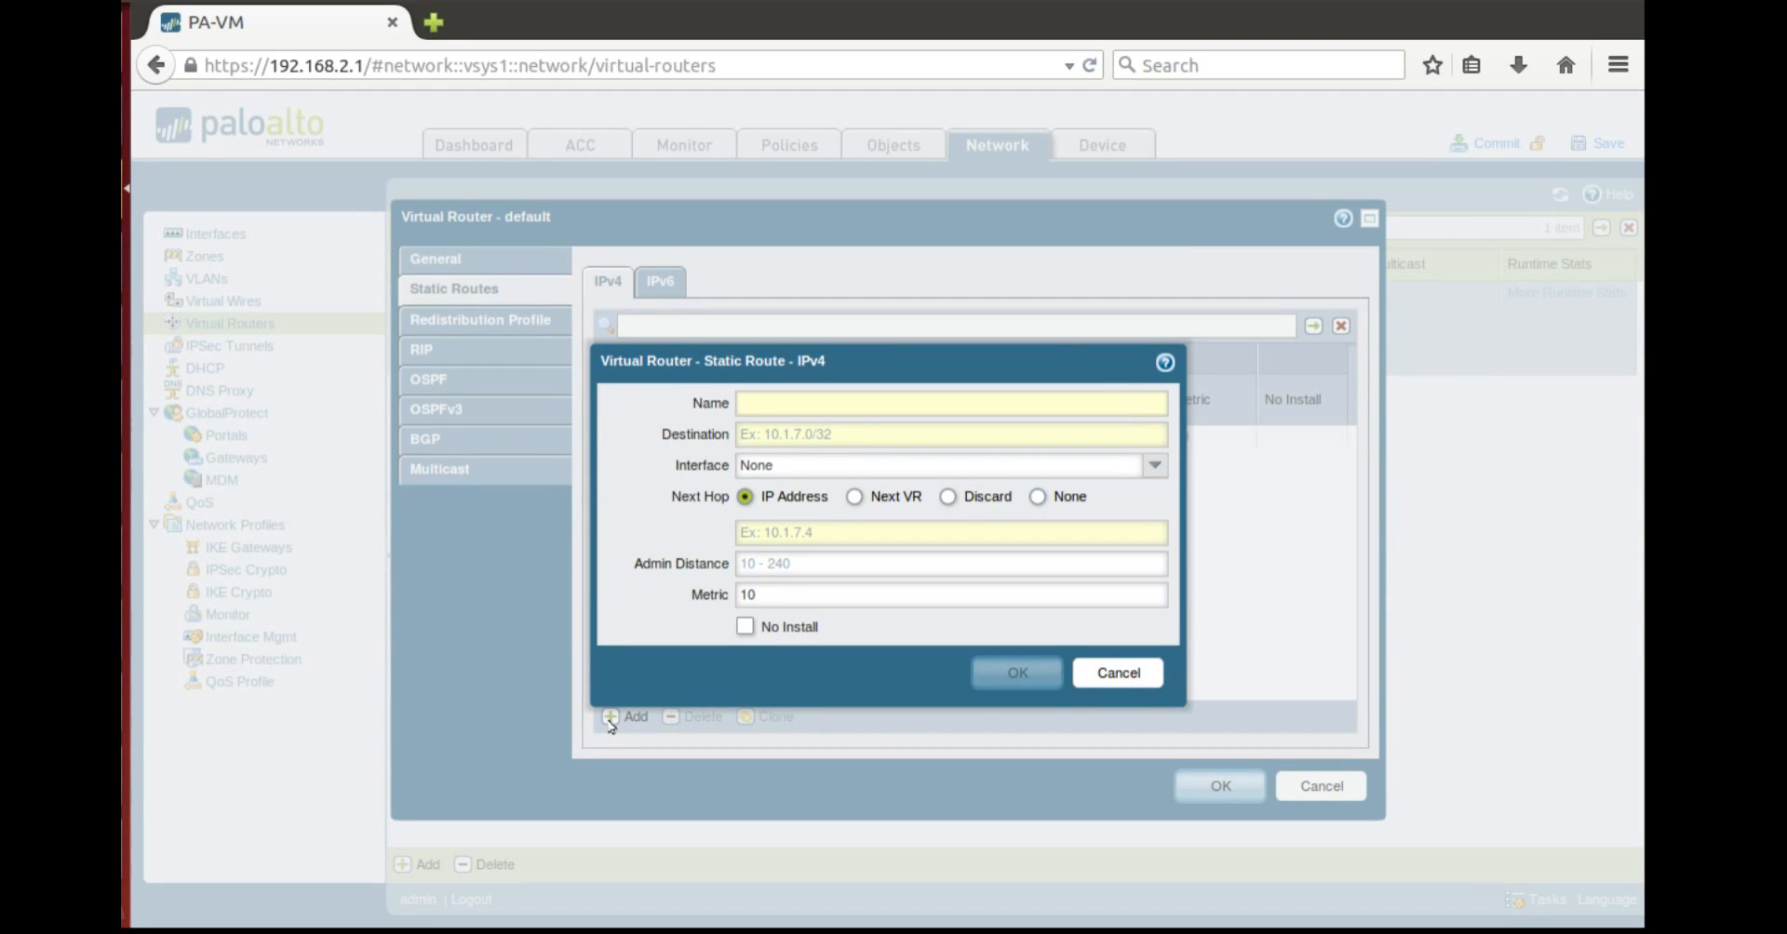
{"action": "type", "text": "PArn"}
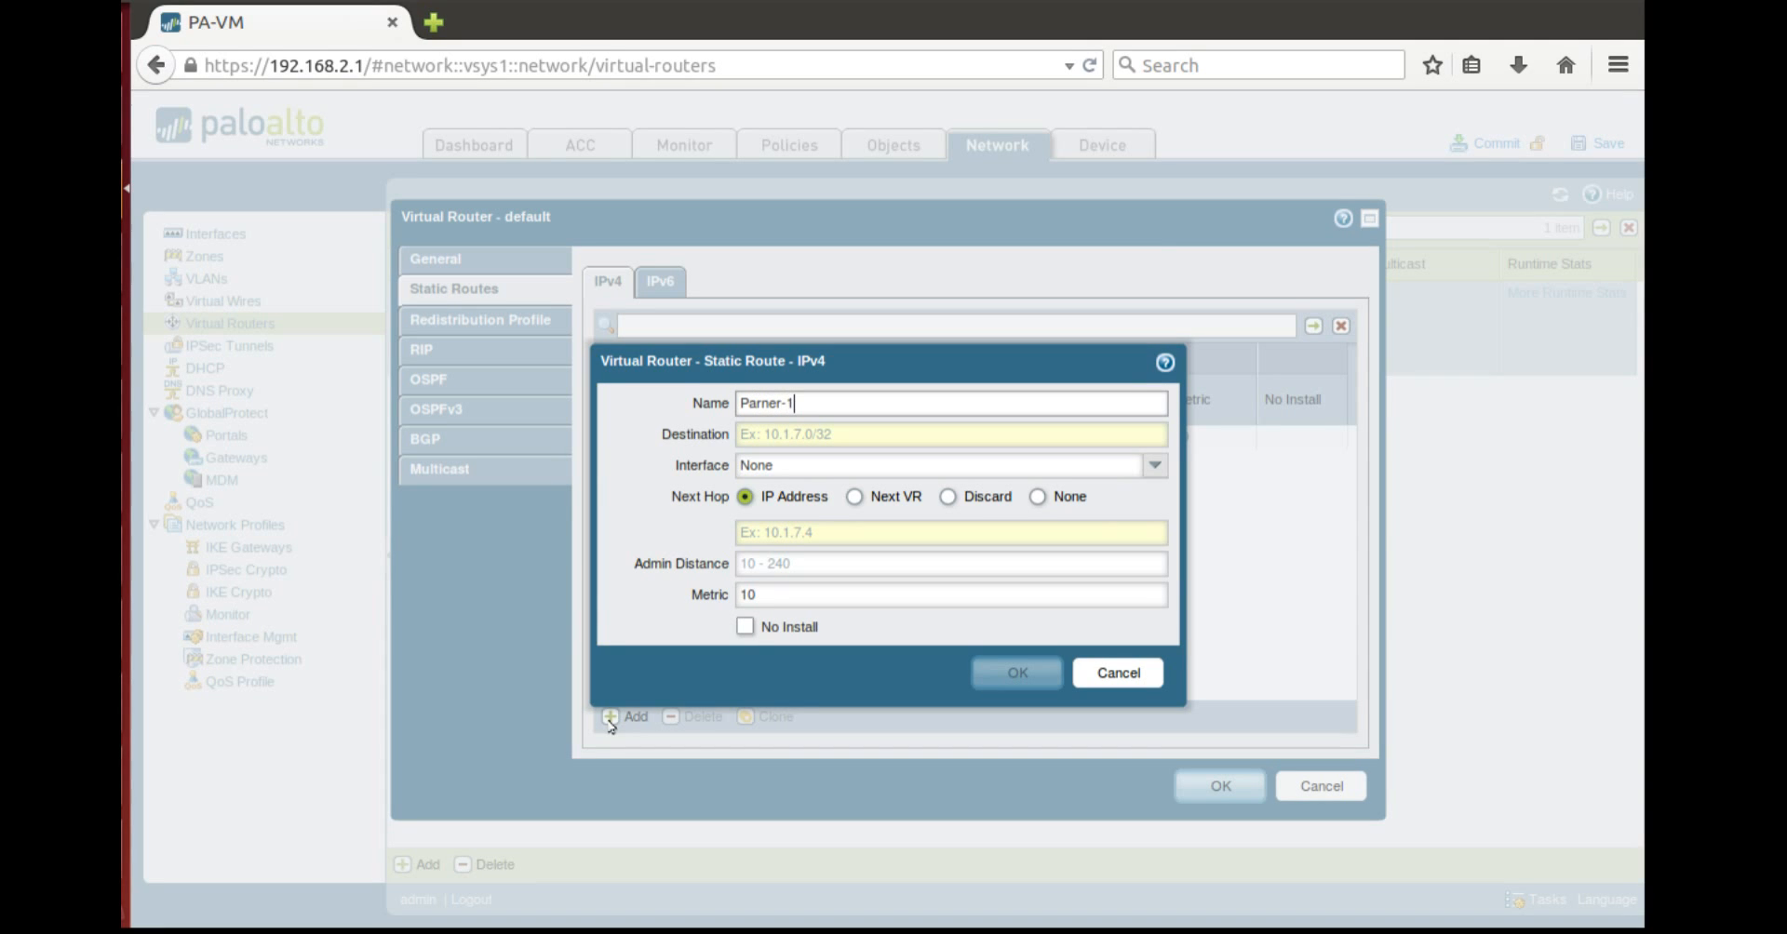
{"action": "type", "text": "-network"}
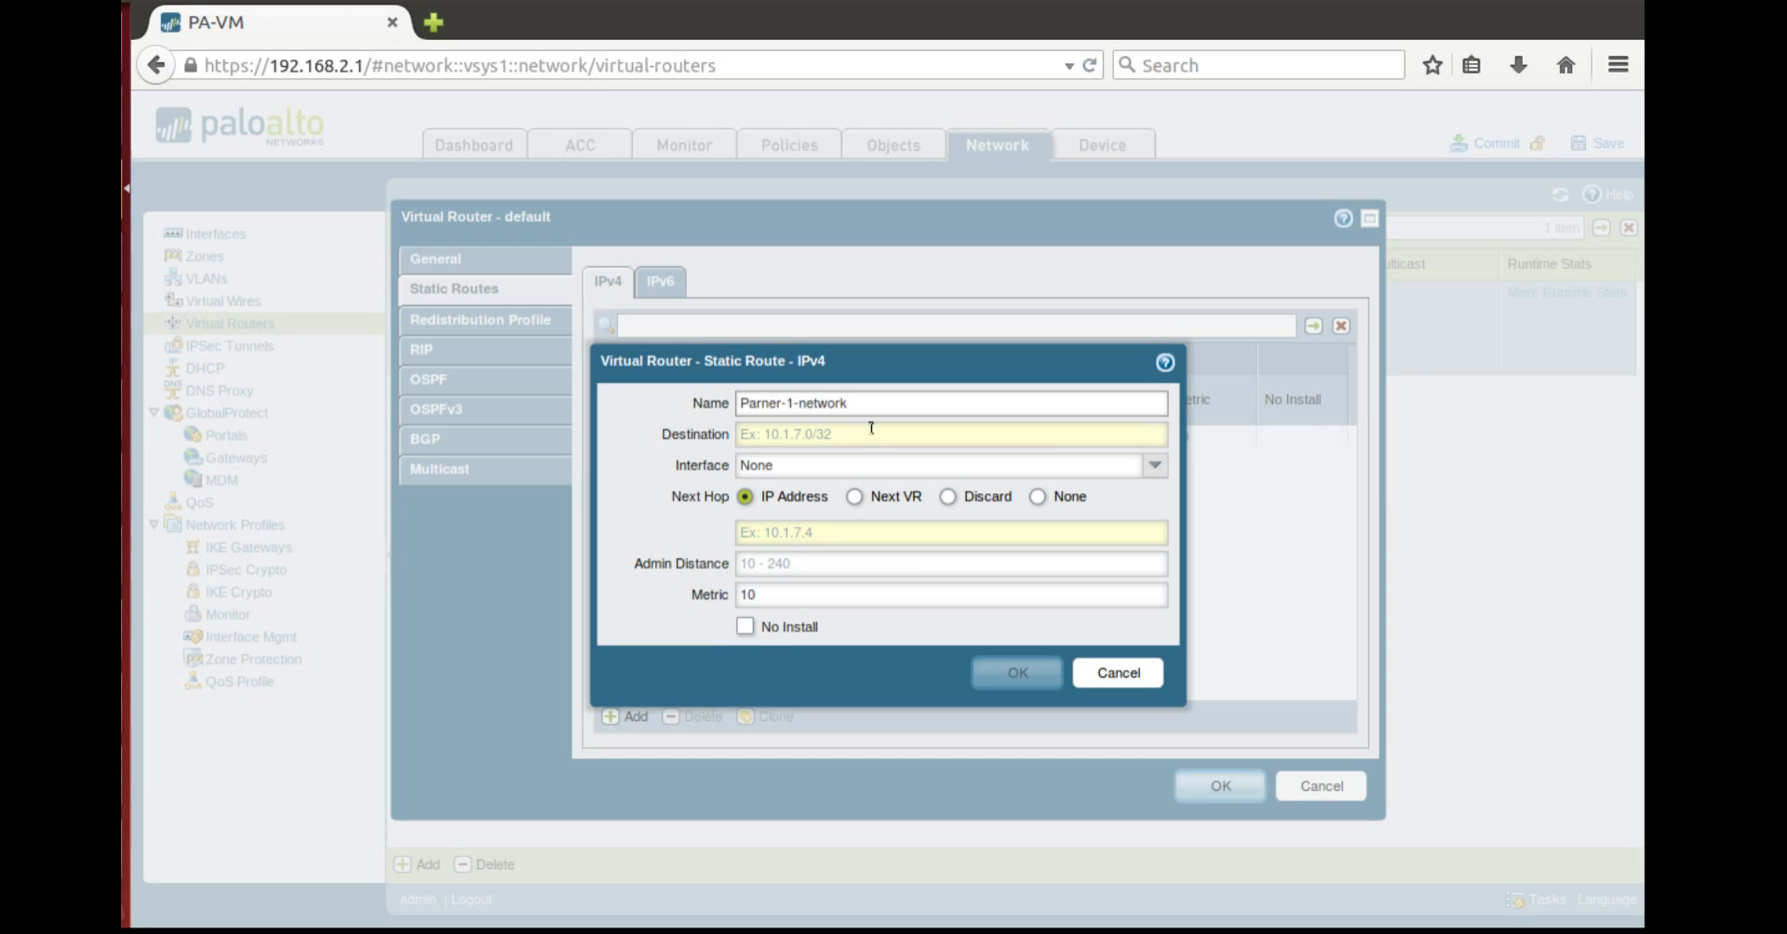
{"action": "type", "text": "192.168.100.0/24"}
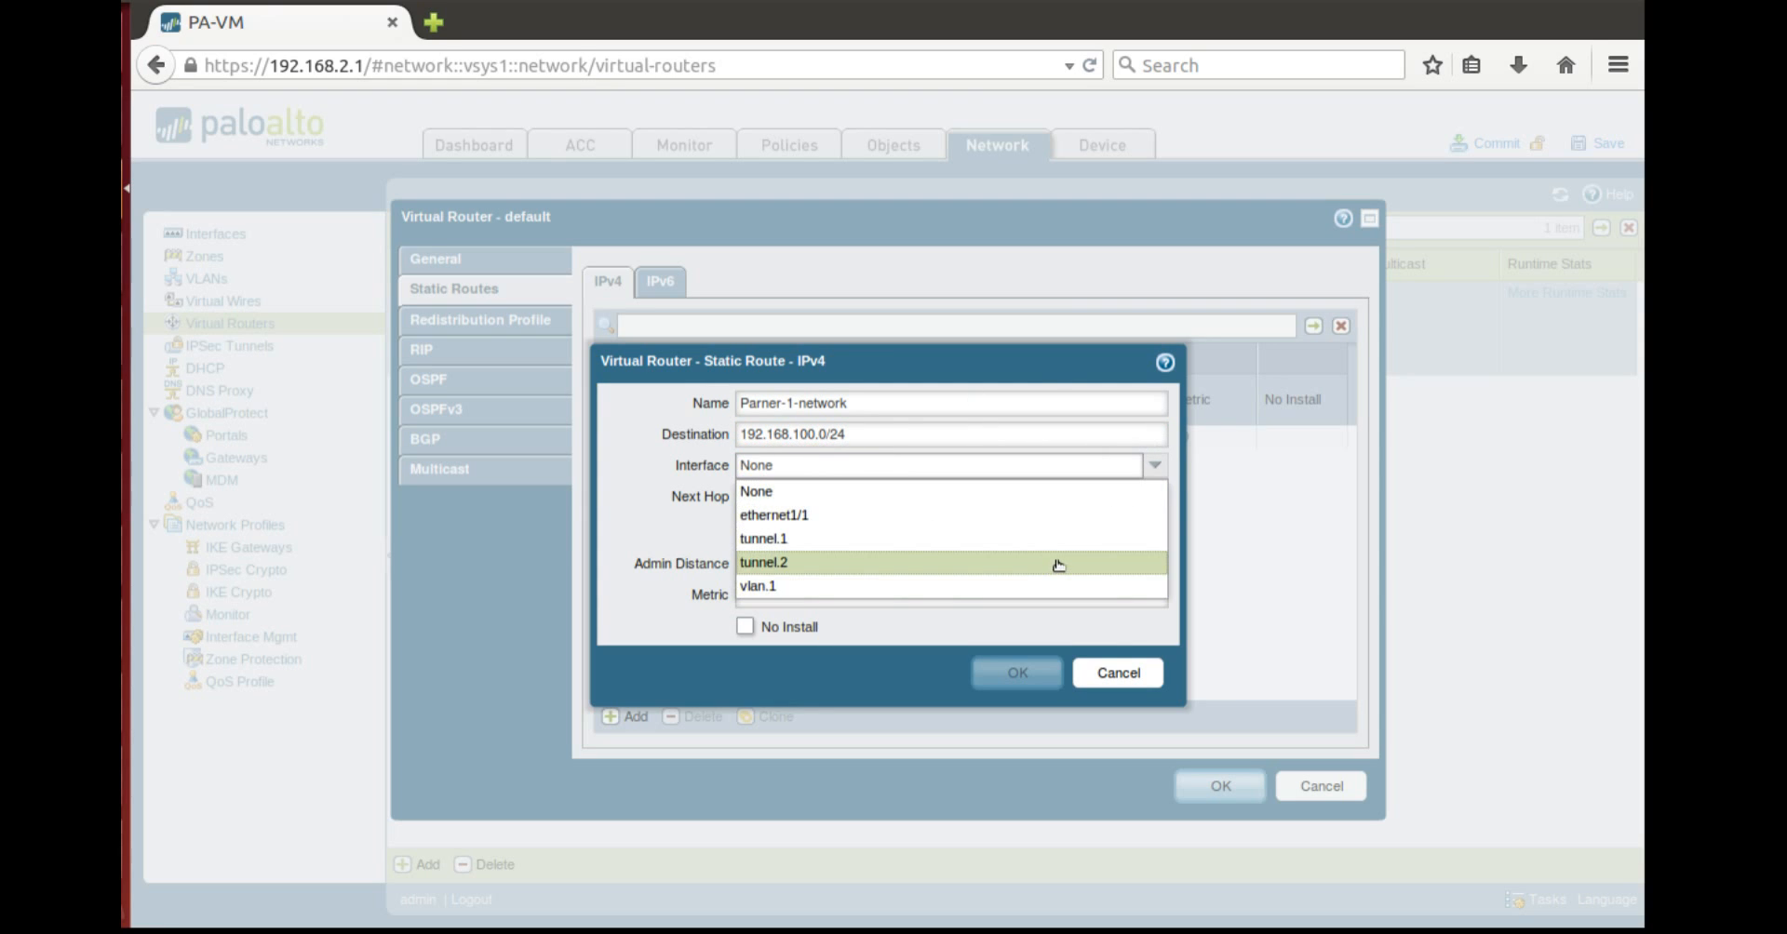
{"action": "left_click", "coordinate": [763, 563]}
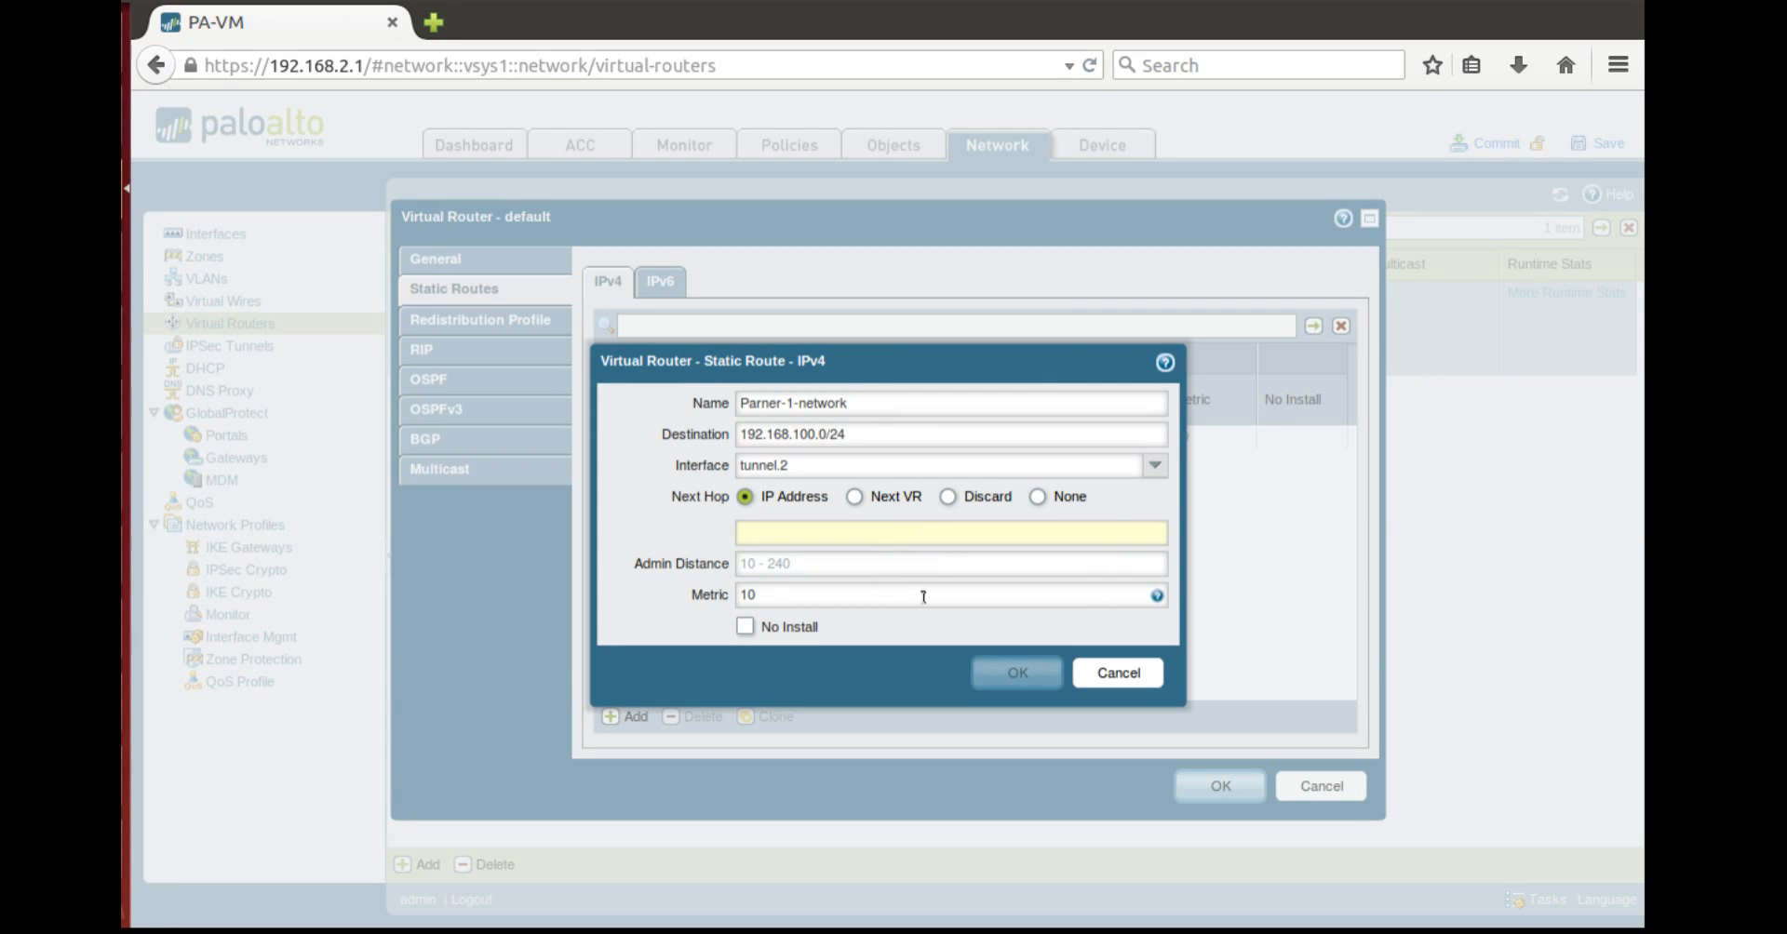
{"action": "mouse_move", "coordinate": [990, 599]}
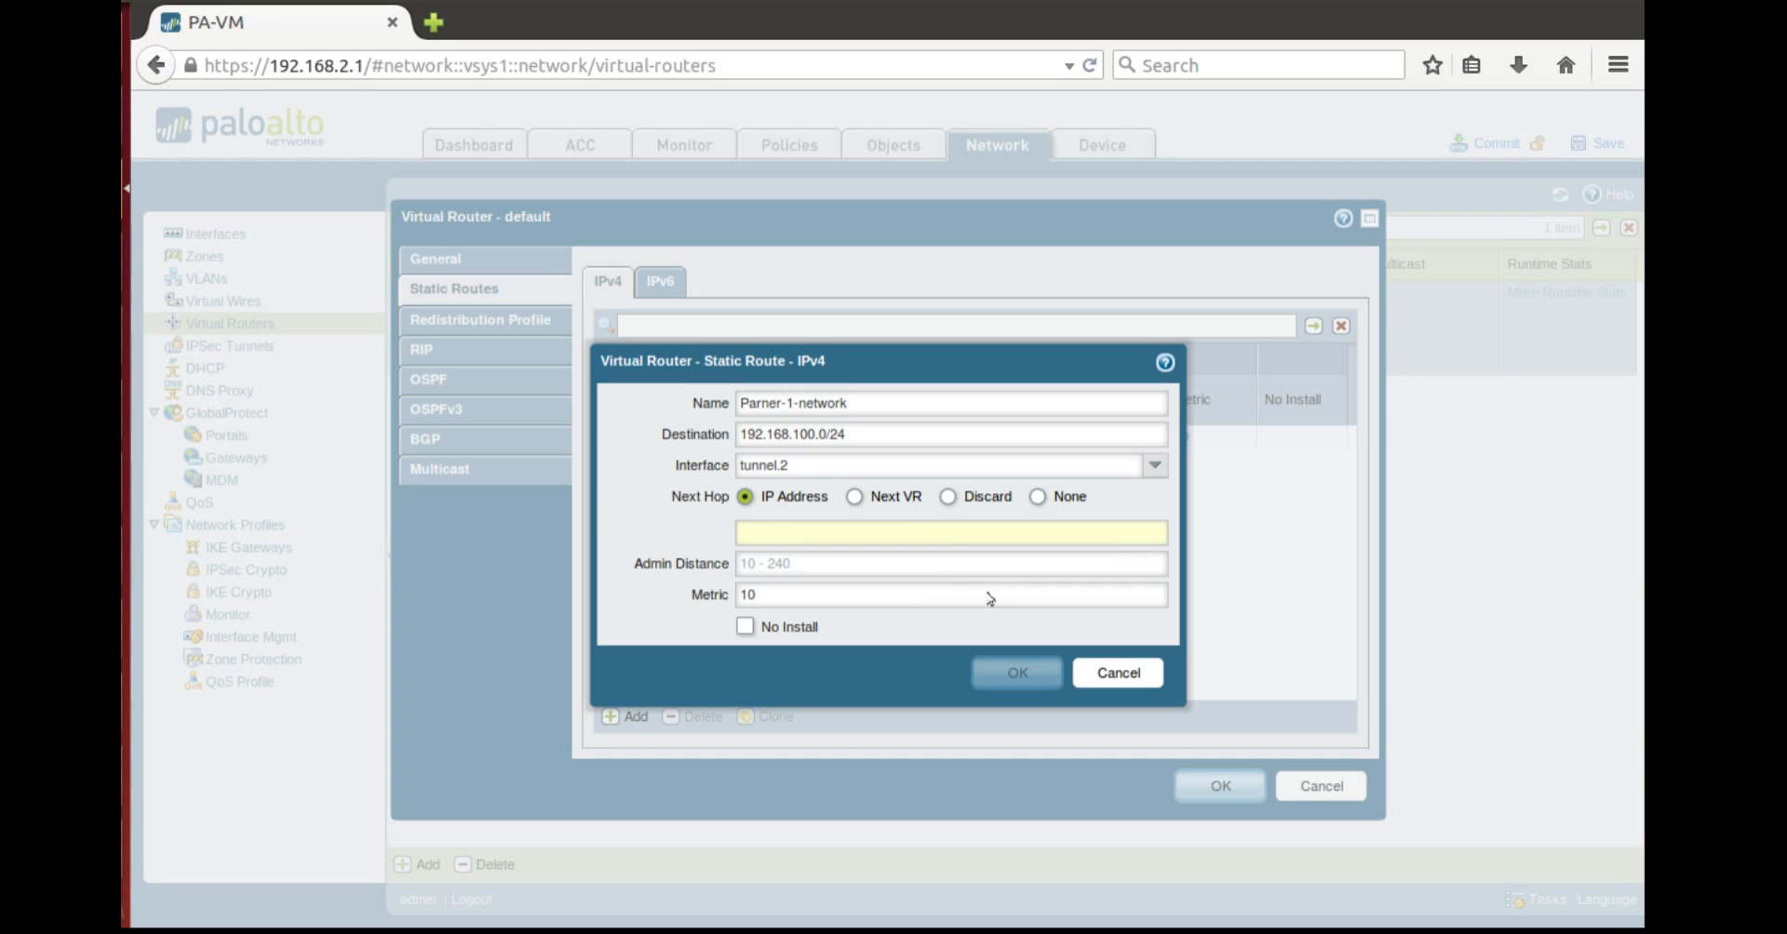
{"action": "left_click", "coordinate": [950, 532]}
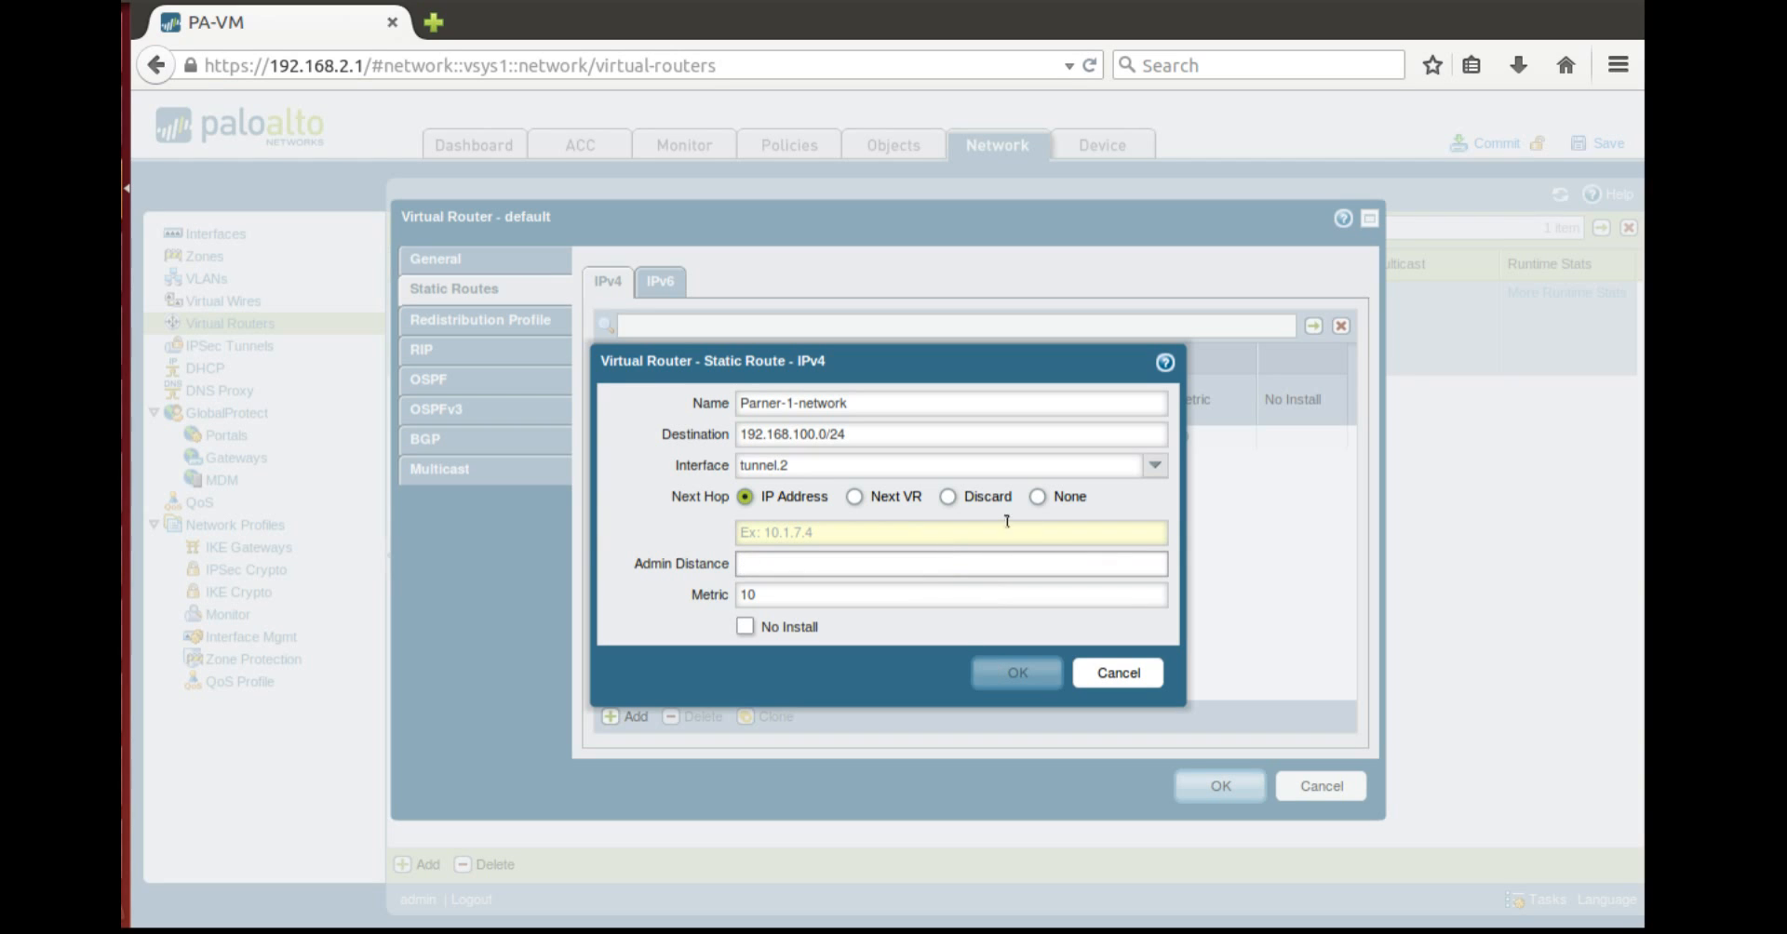
{"action": "left_click", "coordinate": [1036, 497]}
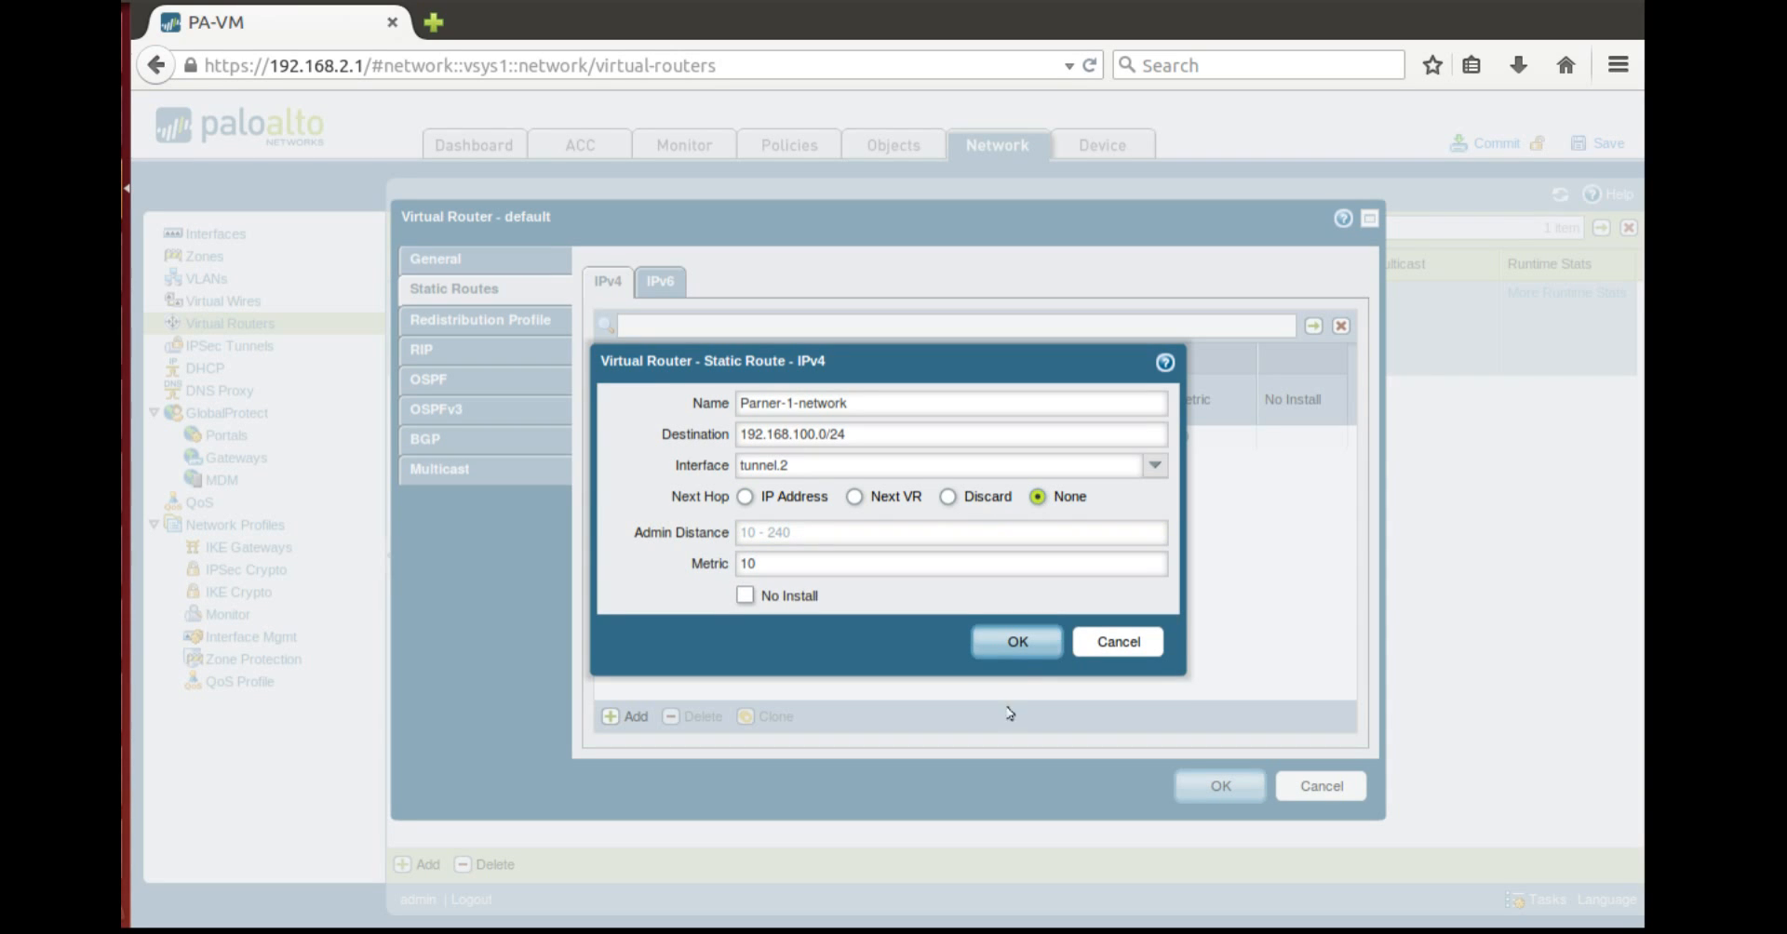
{"action": "left_click", "coordinate": [1016, 641]}
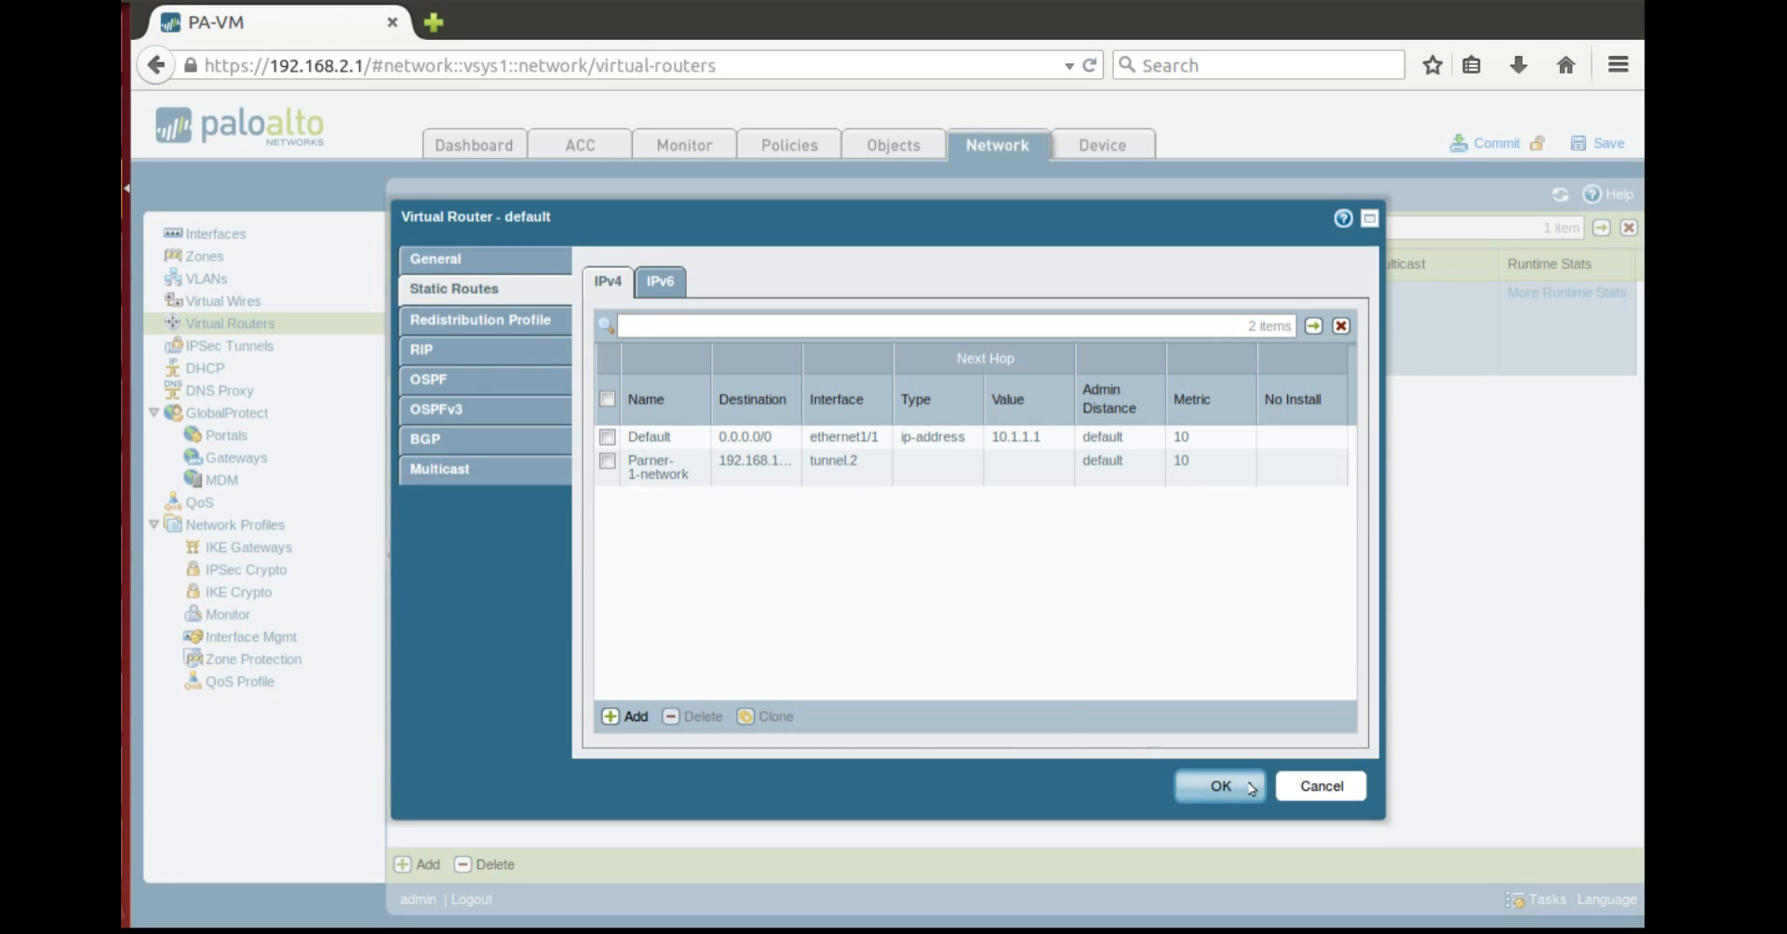
{"action": "left_click", "coordinate": [1221, 787]}
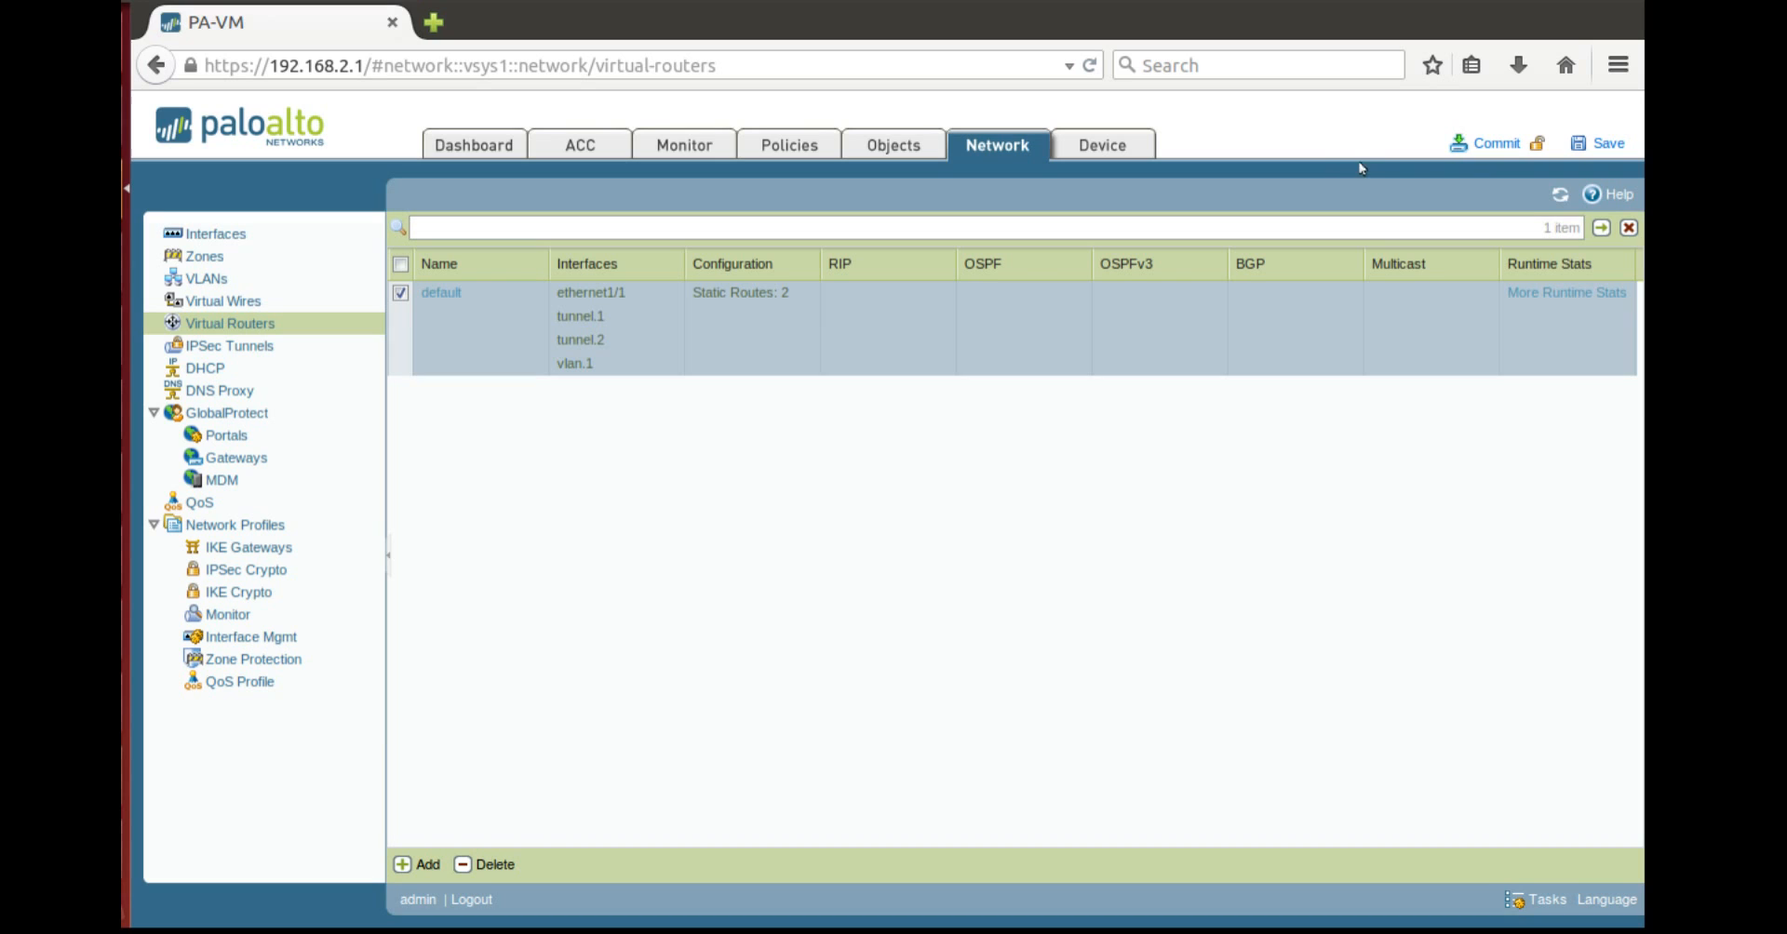
{"action": "mouse_move", "coordinate": [1492, 153]}
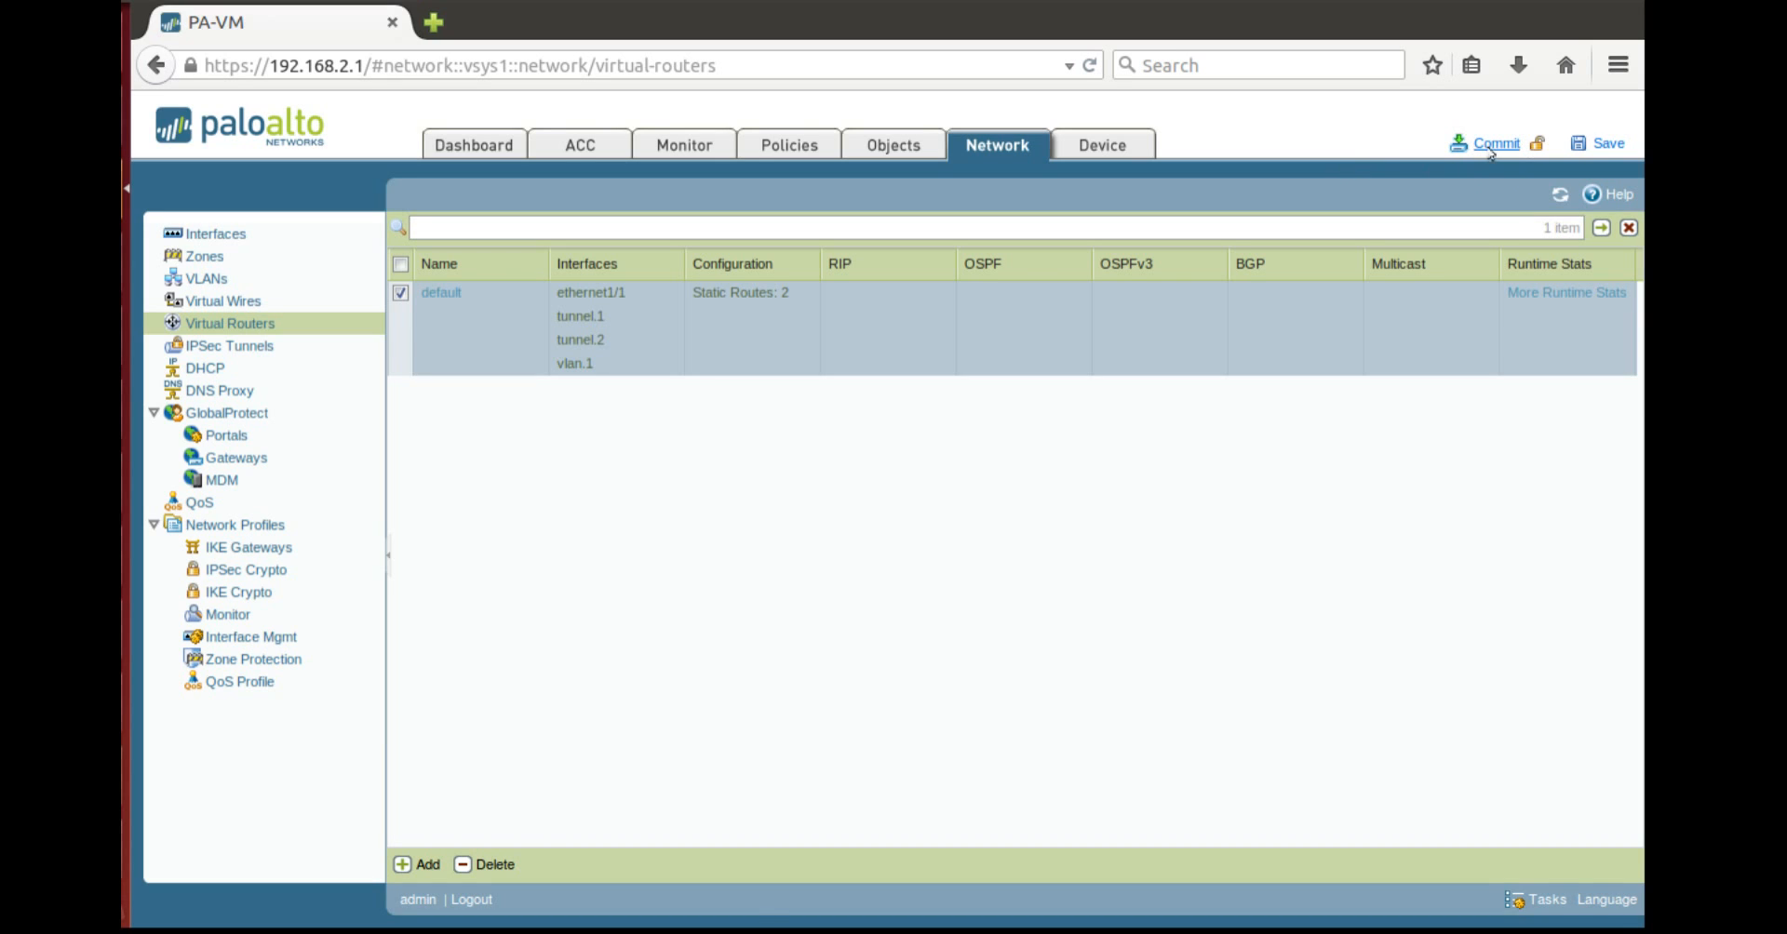
Commit the configuration with the new static route, overwriting the running configuration
{"action": "left_click", "coordinate": [1496, 143]}
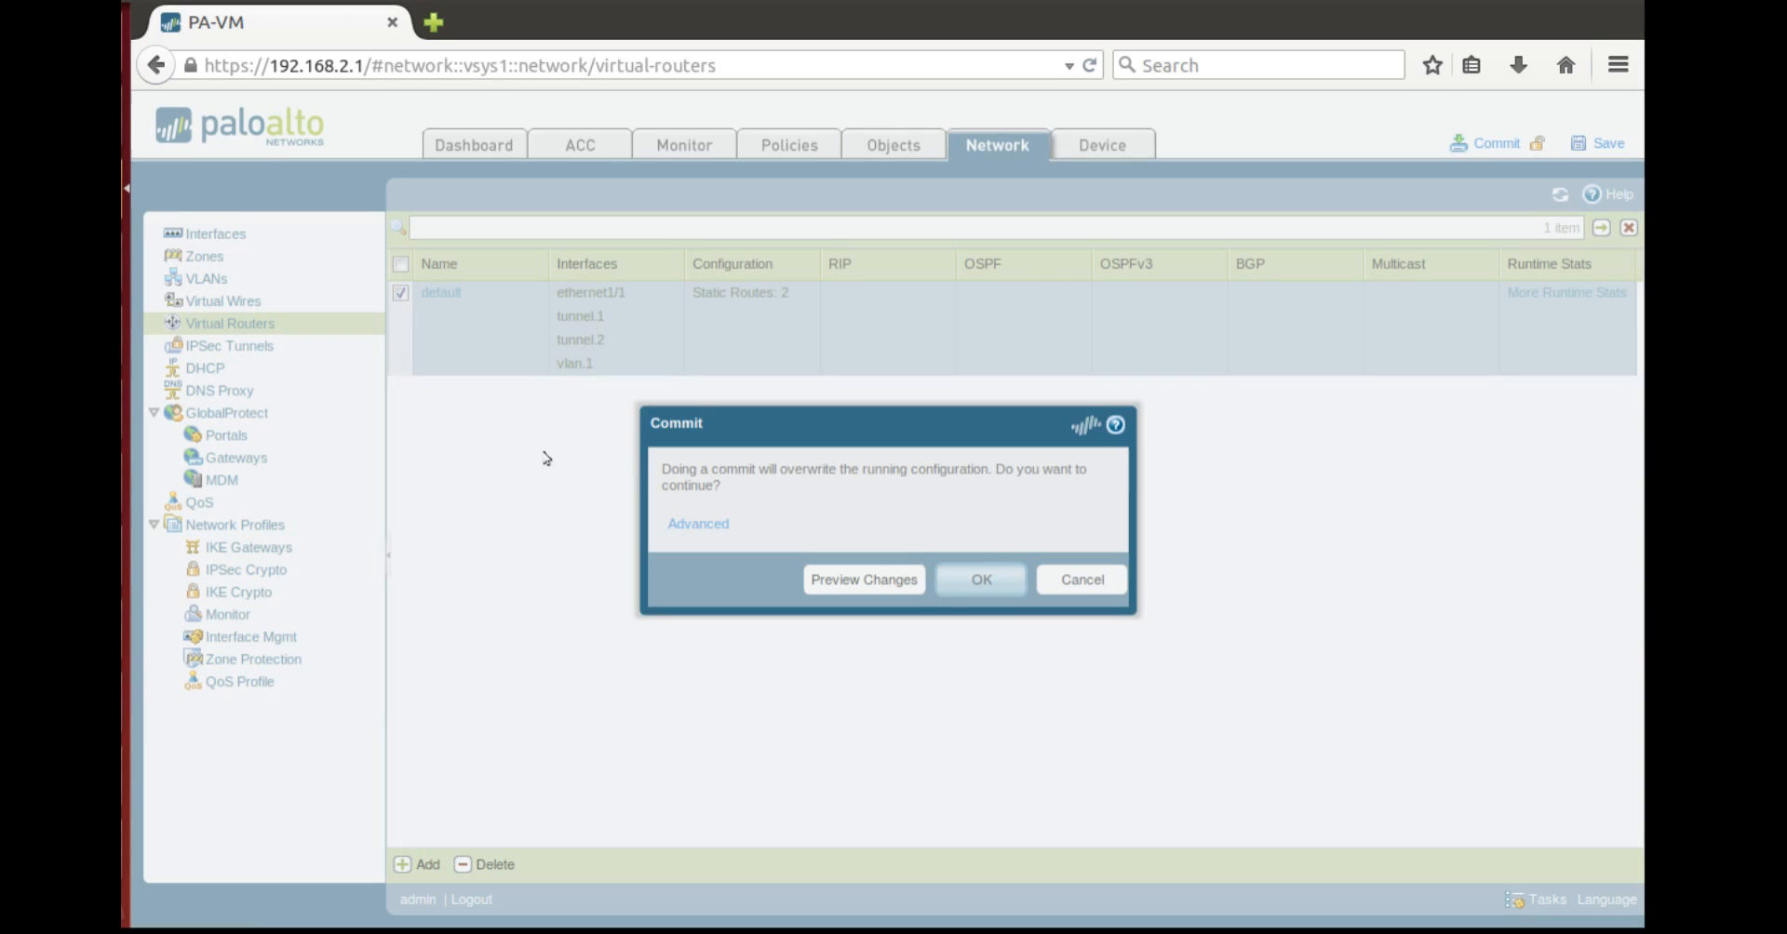
{"action": "left_click", "coordinate": [981, 579]}
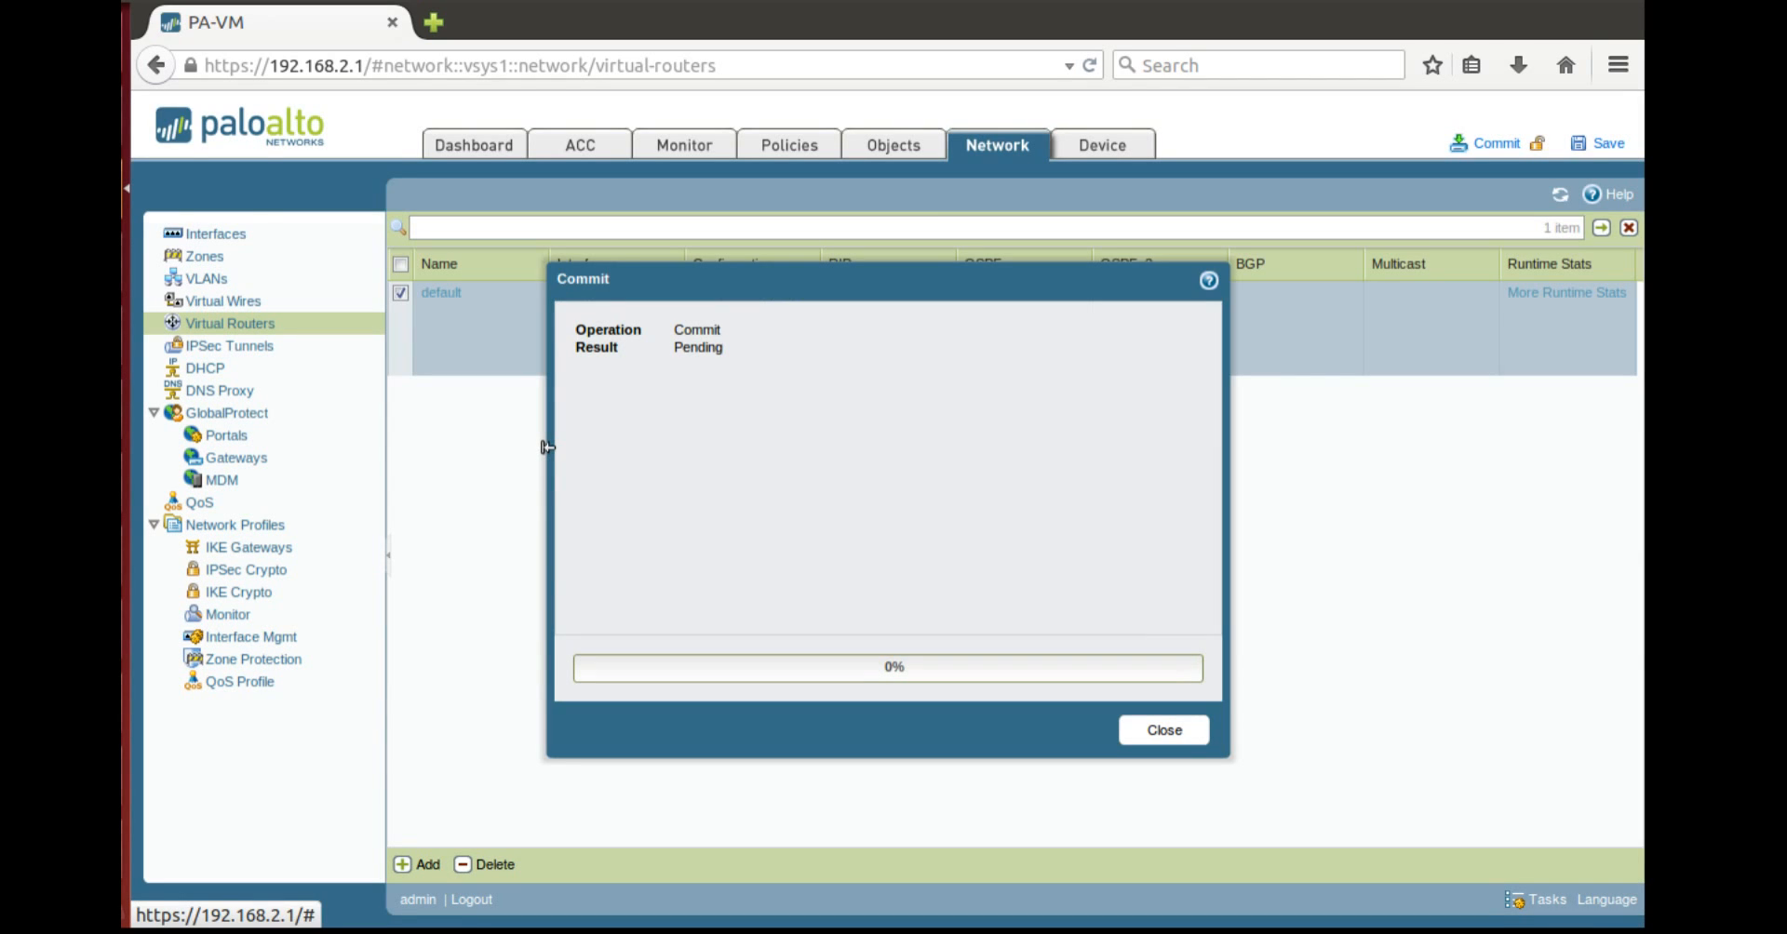
{"action": "mouse_move", "coordinate": [1154, 757]}
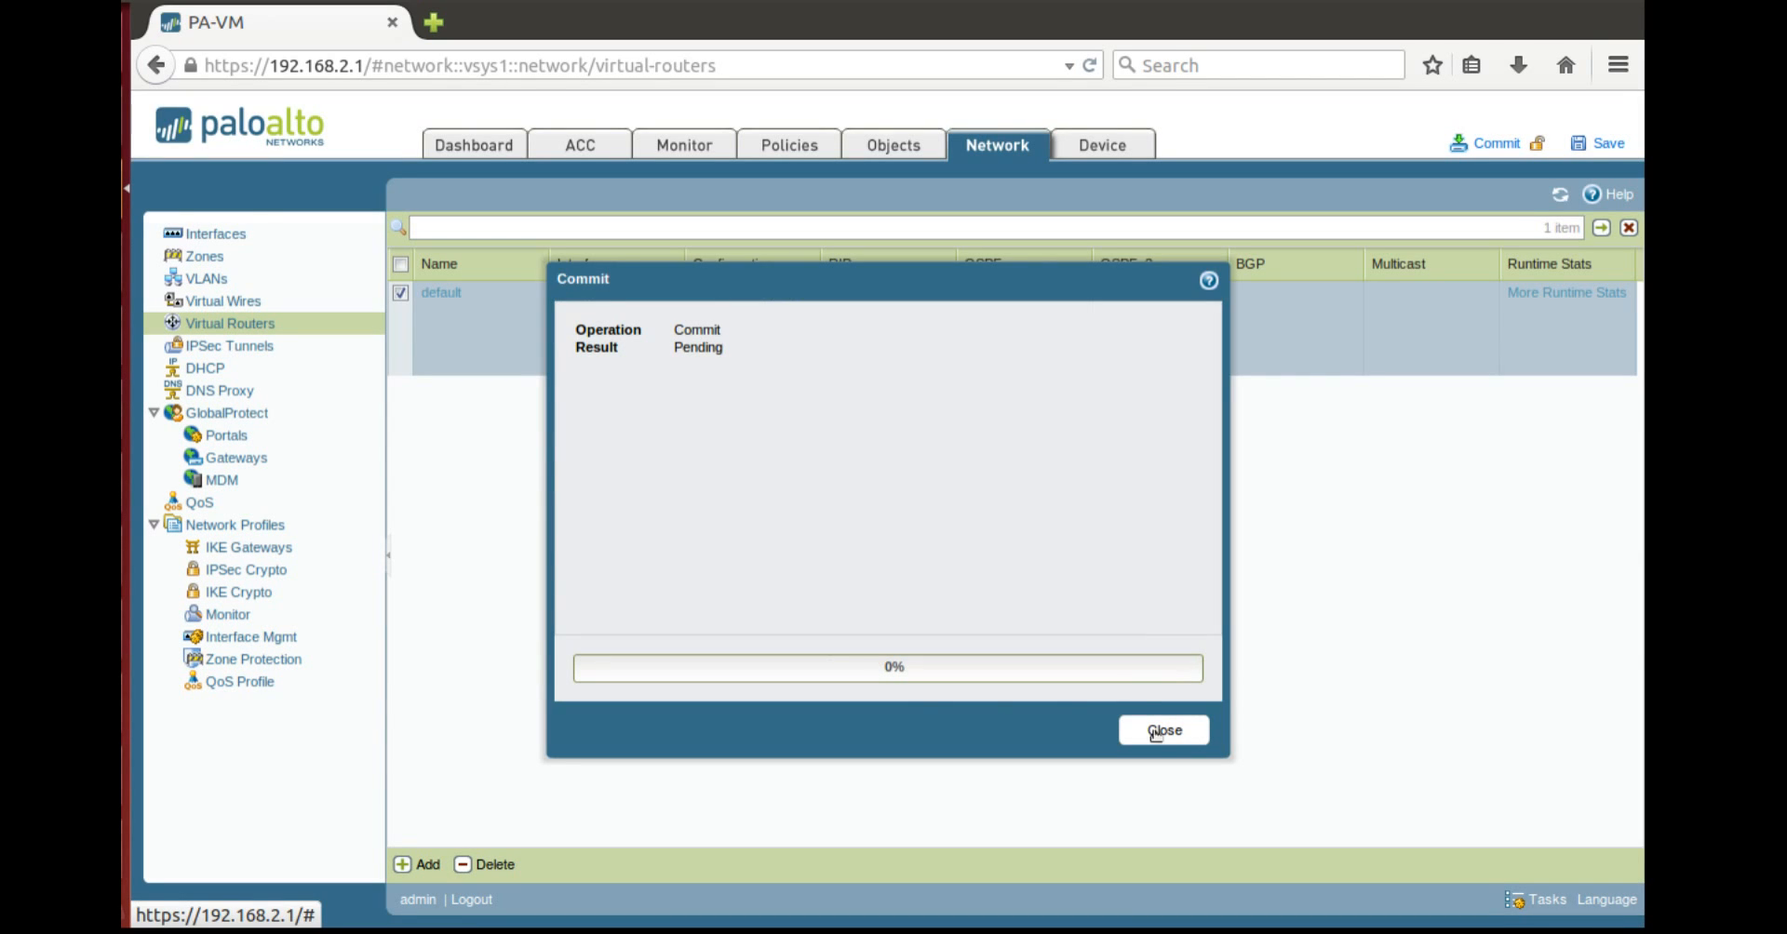
{"action": "left_click", "coordinate": [1163, 729]}
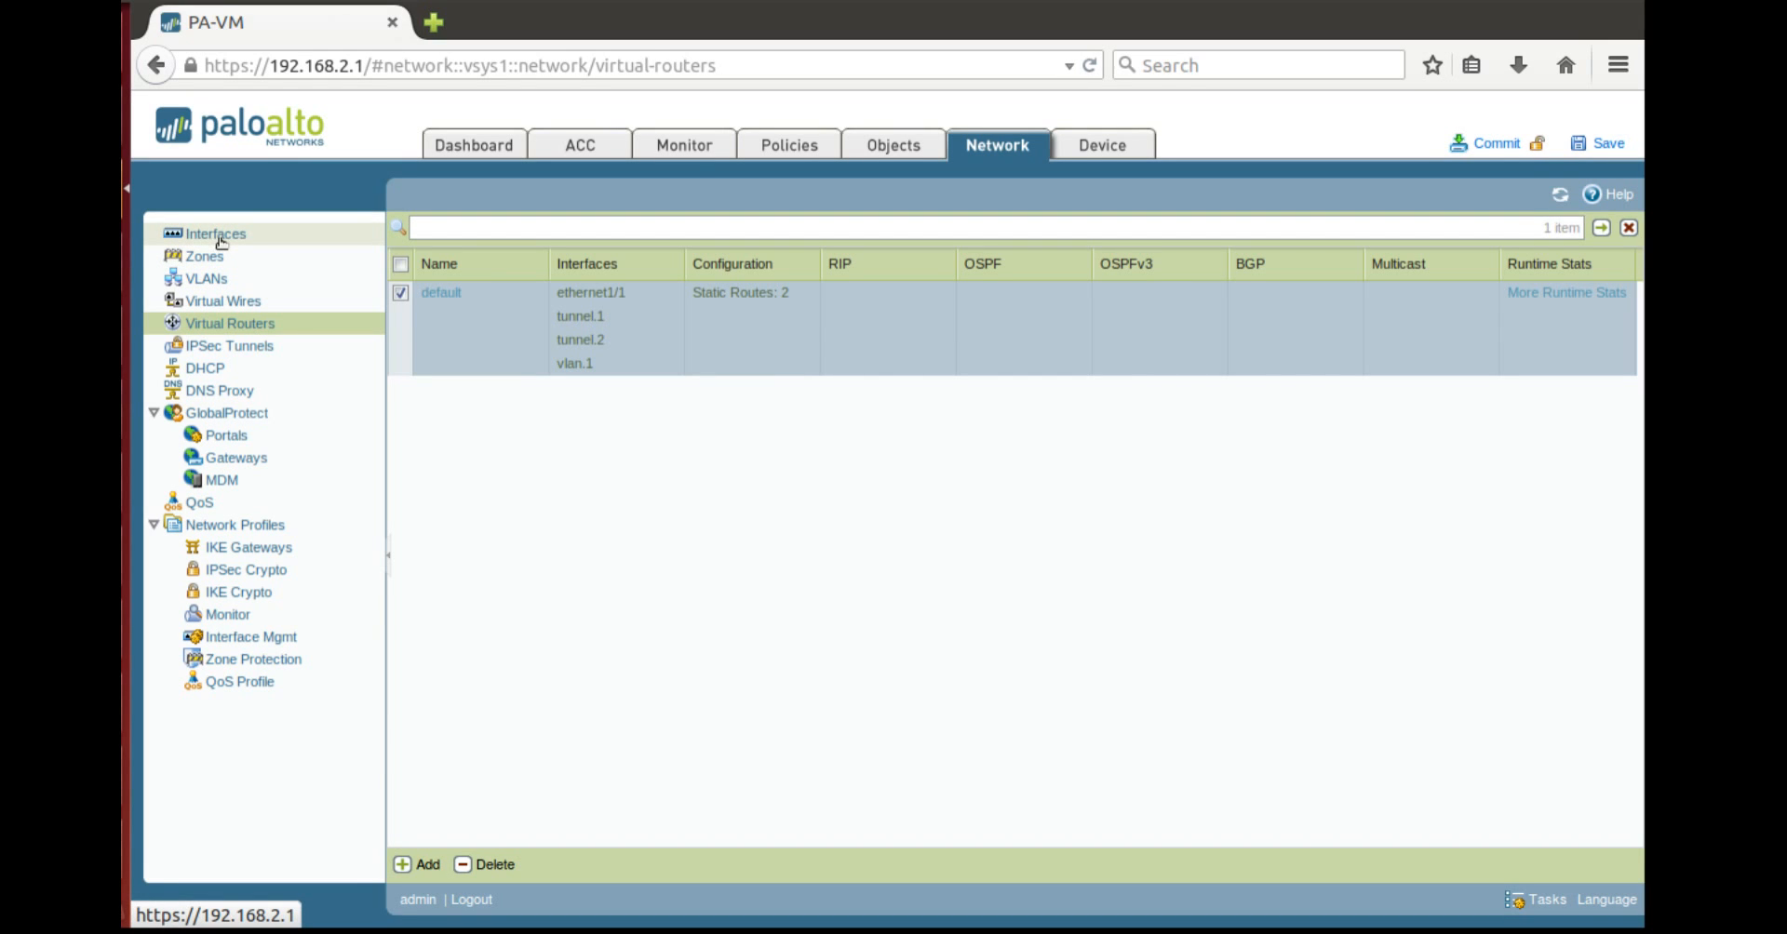
Check the IPSec Tunnels list for the PArtner-1 tunnel status on tunnel.2
{"action": "left_click", "coordinate": [215, 234]}
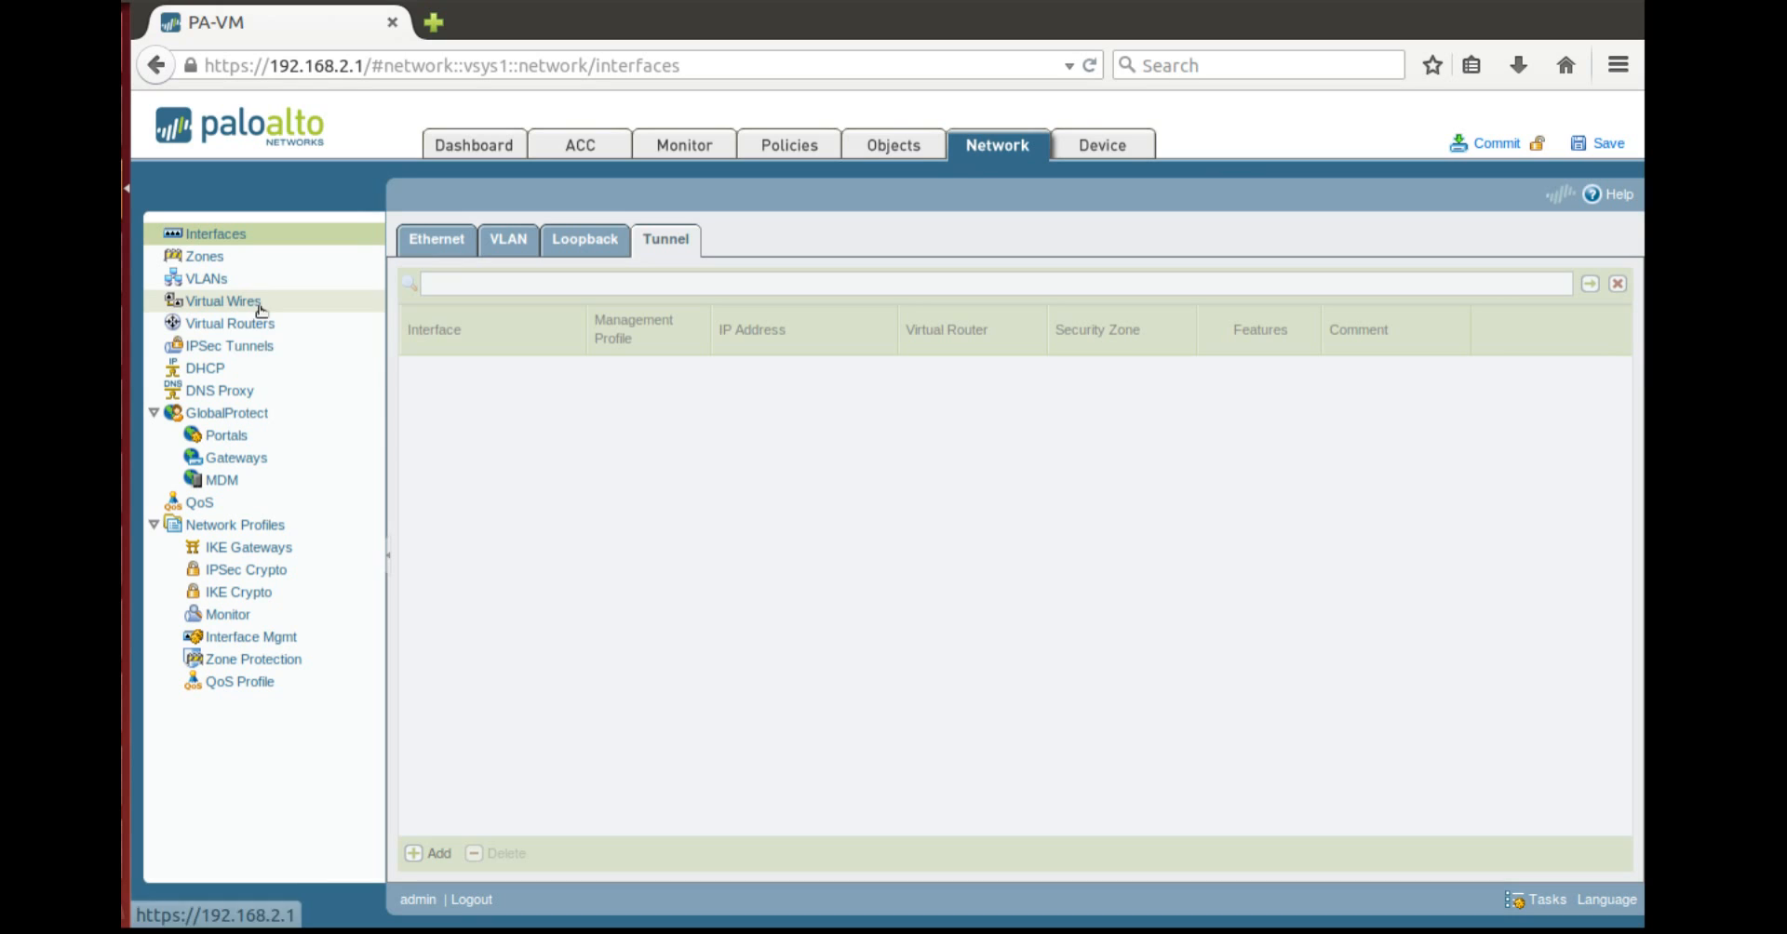
{"action": "left_click", "coordinate": [229, 346]}
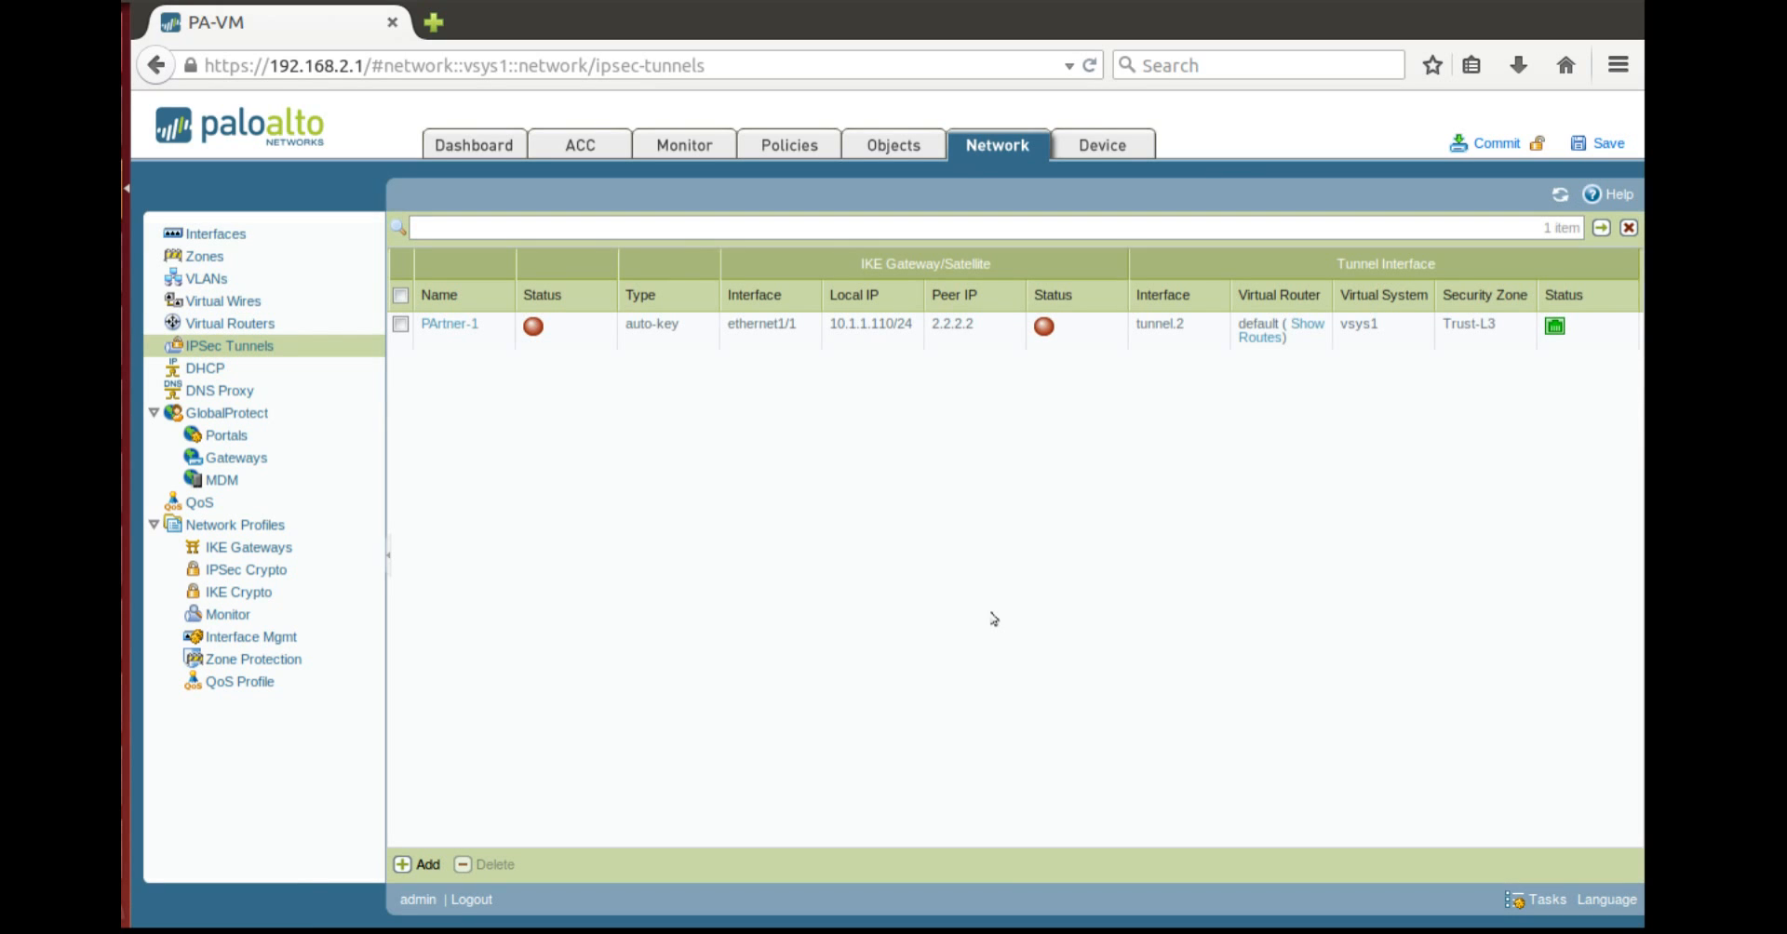
{"action": "mouse_move", "coordinate": [1034, 392]}
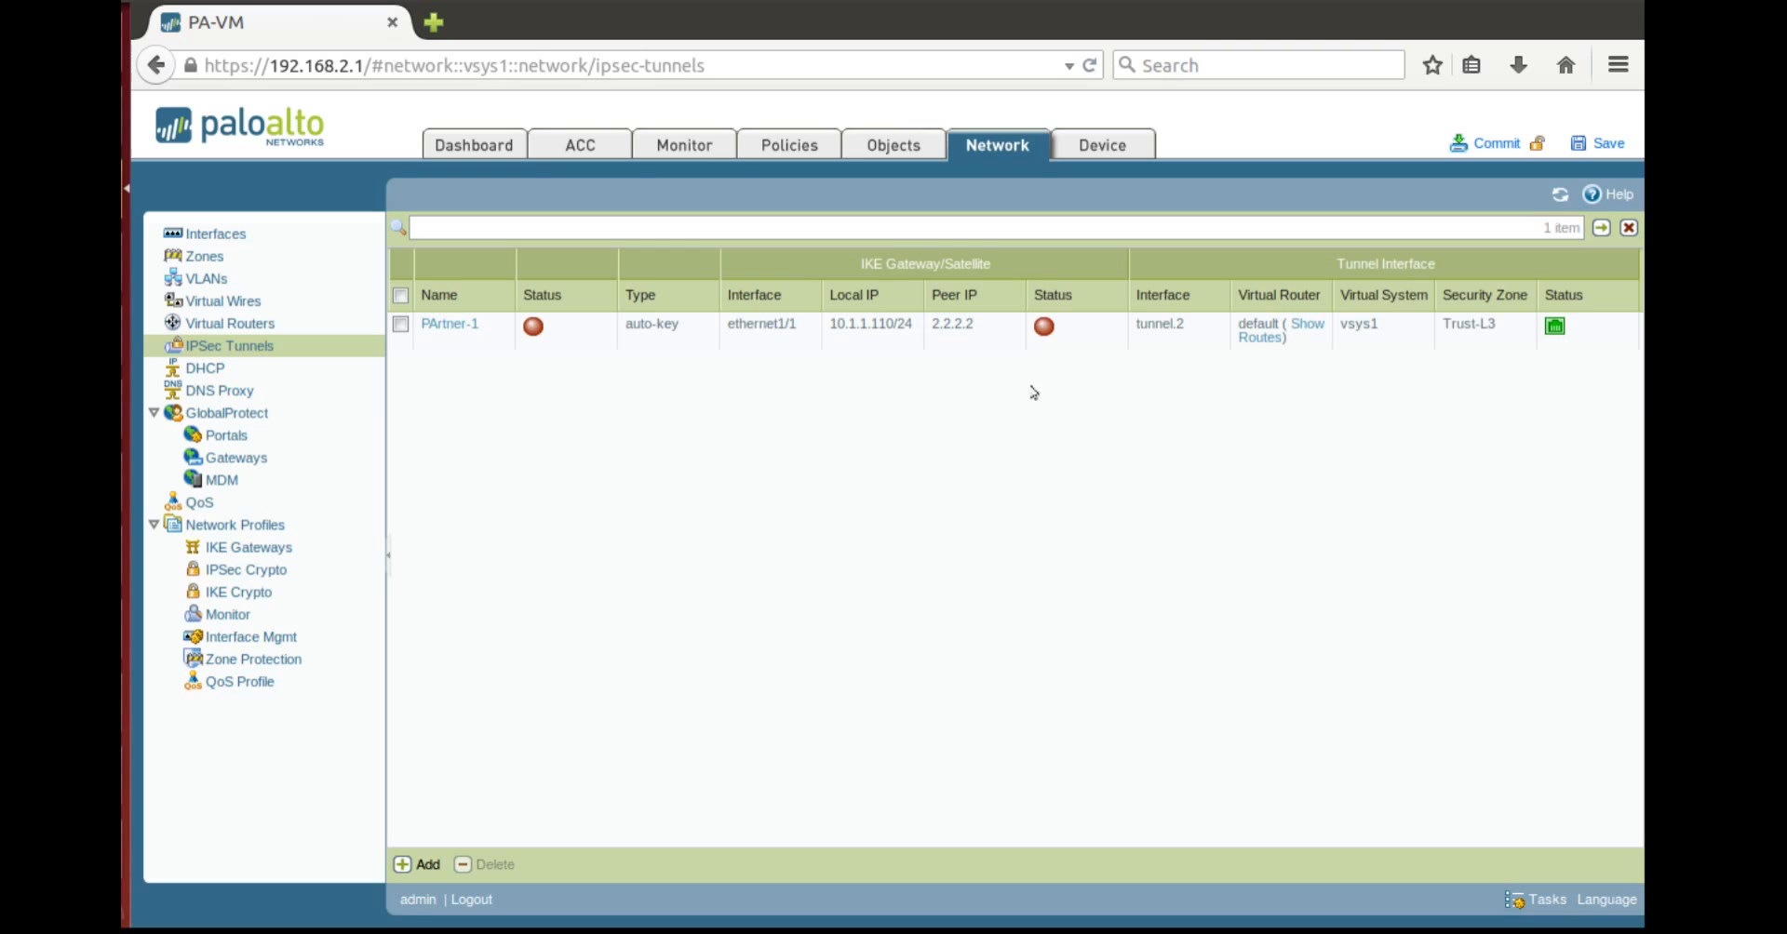
{"action": "mouse_move", "coordinate": [847, 400]}
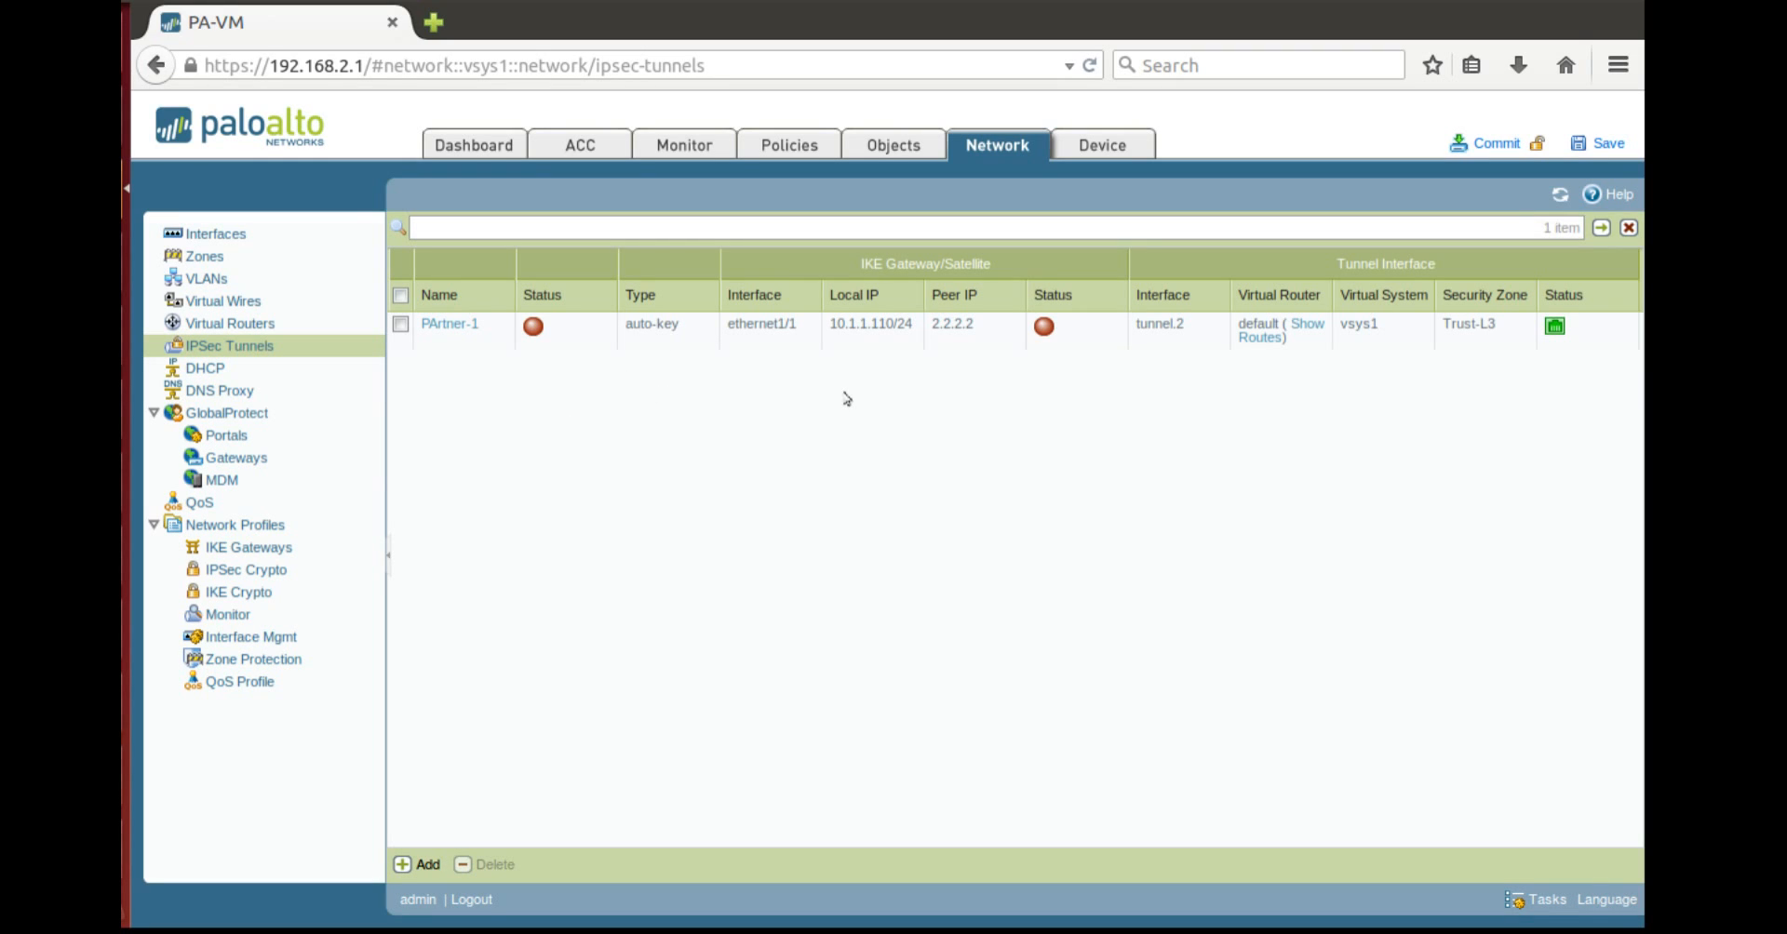
{"action": "mouse_move", "coordinate": [1150, 395]}
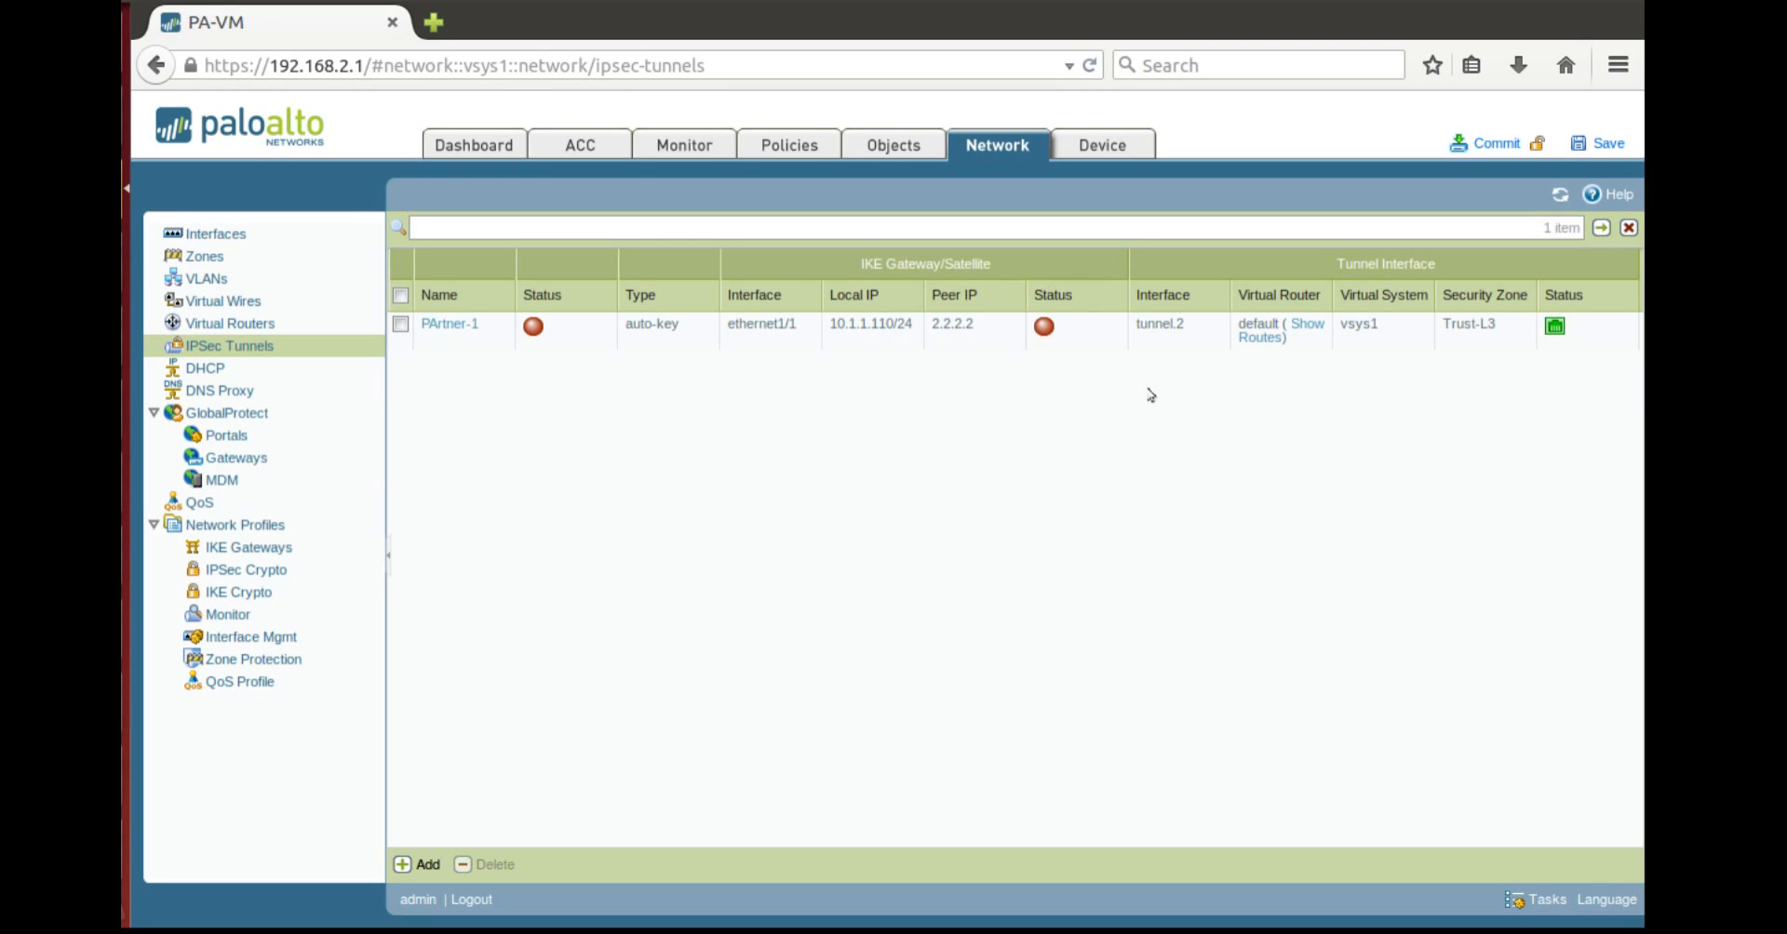
{"action": "mouse_move", "coordinate": [1260, 369]}
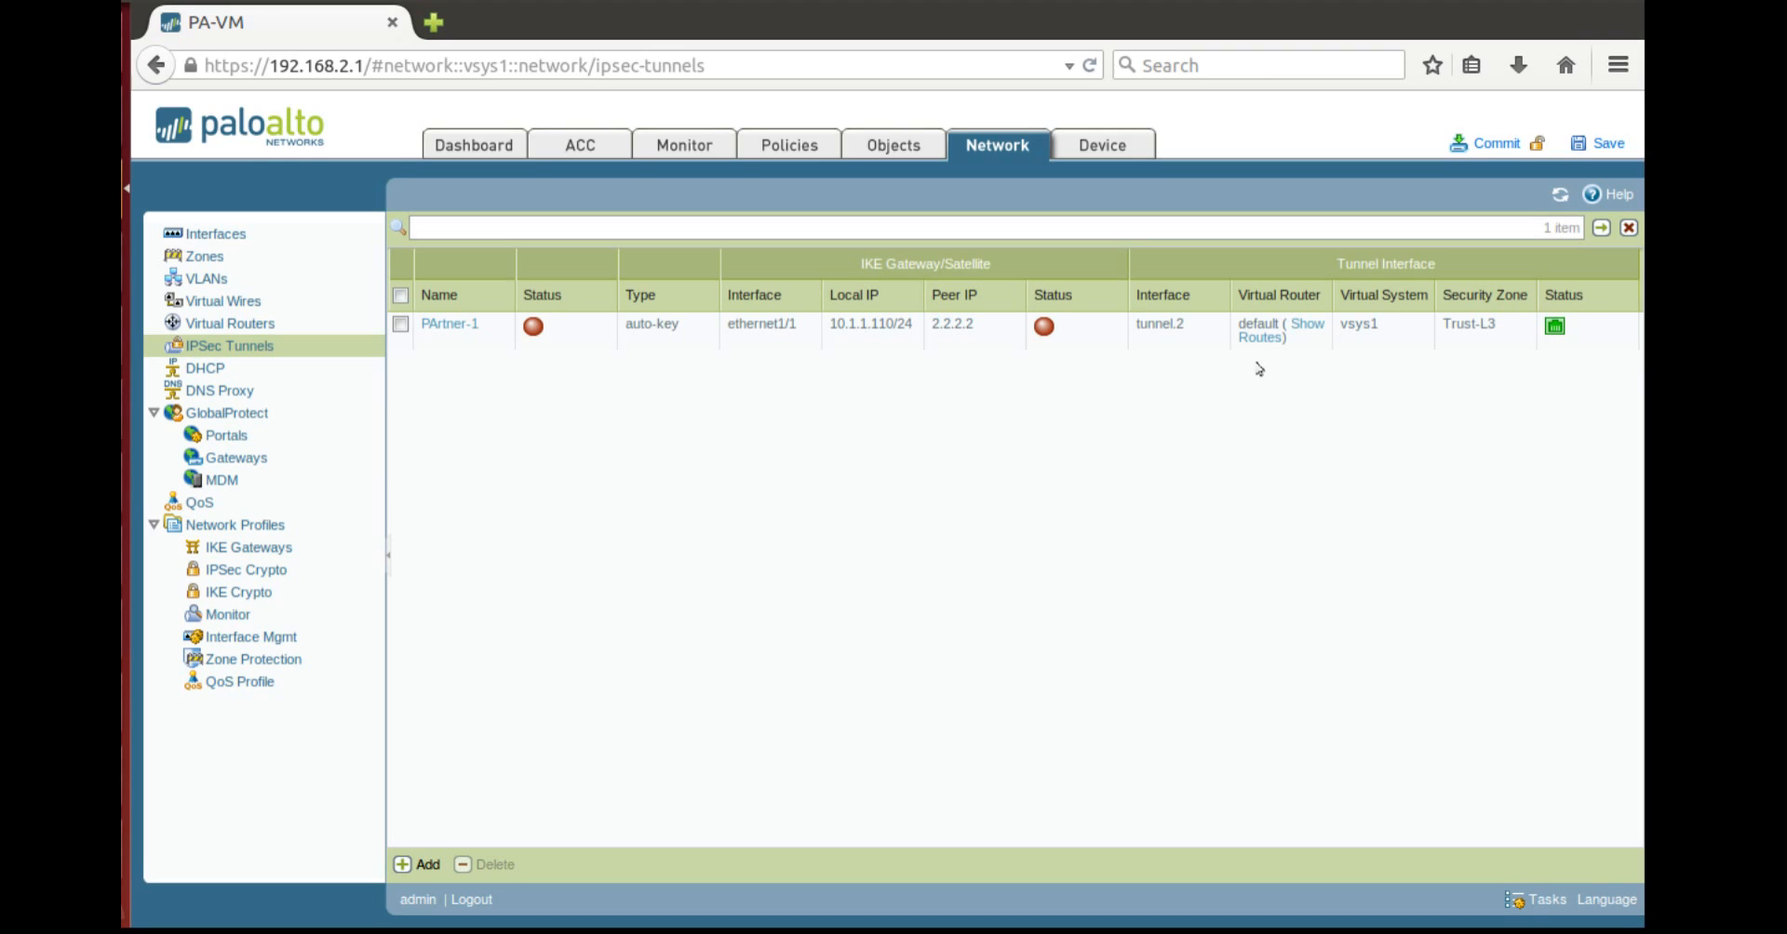
{"action": "mouse_move", "coordinate": [1487, 368]}
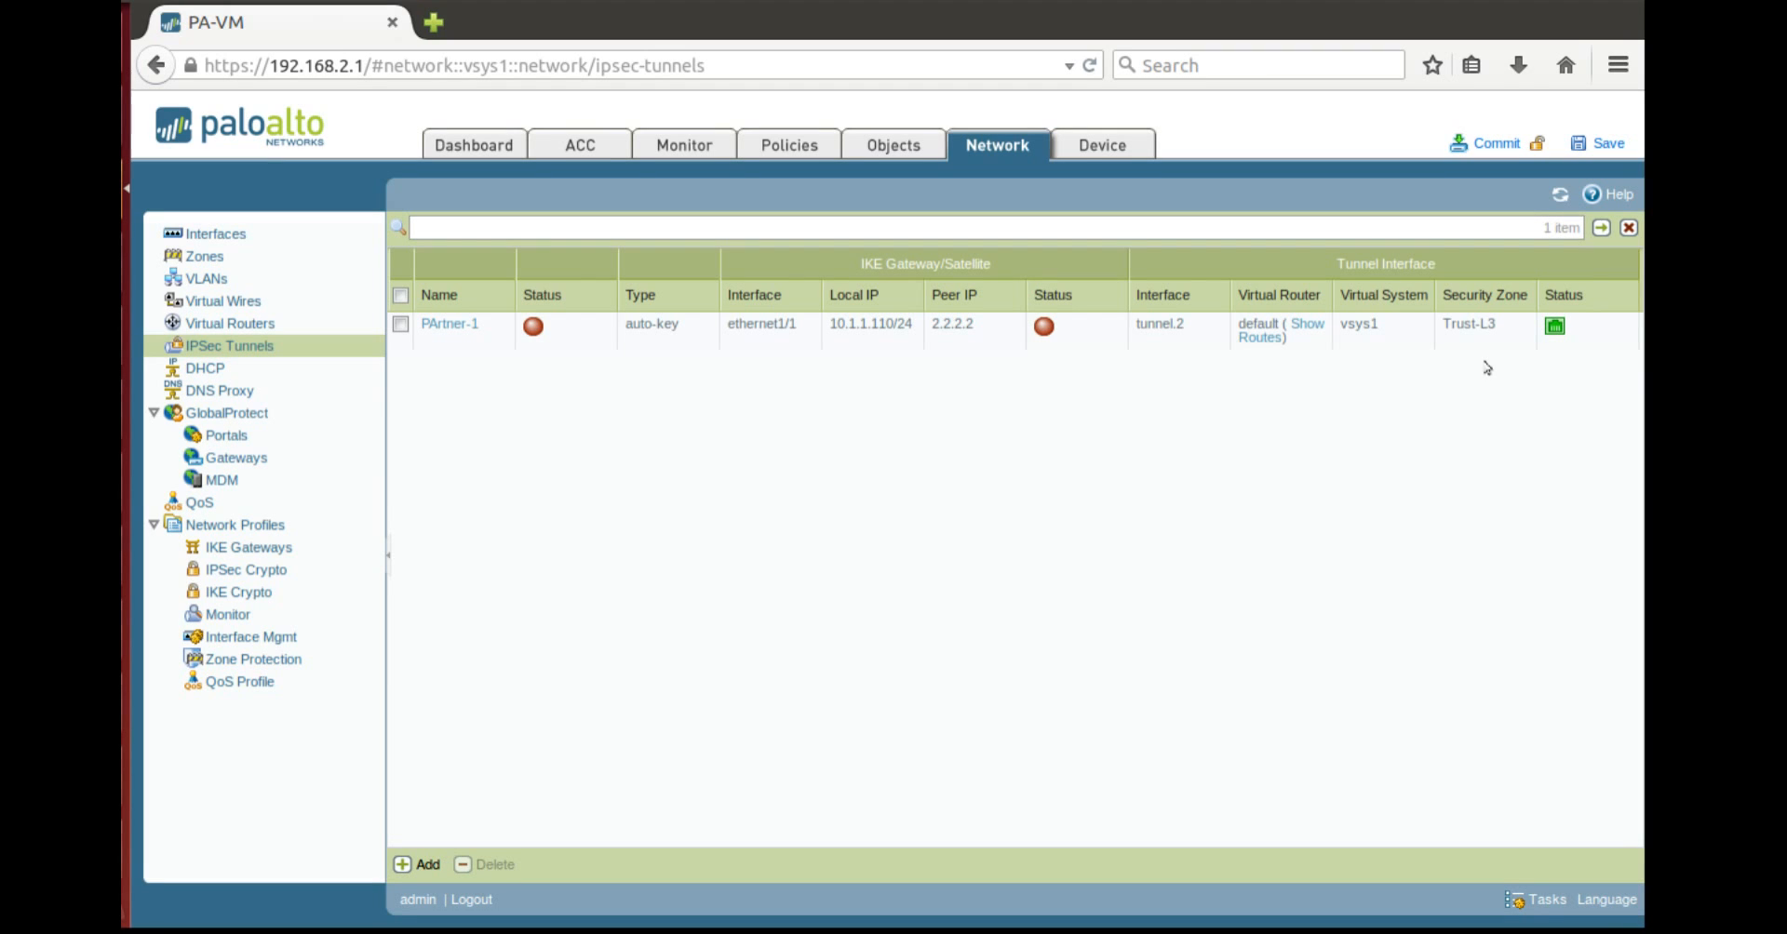
{"action": "mouse_move", "coordinate": [1311, 484]}
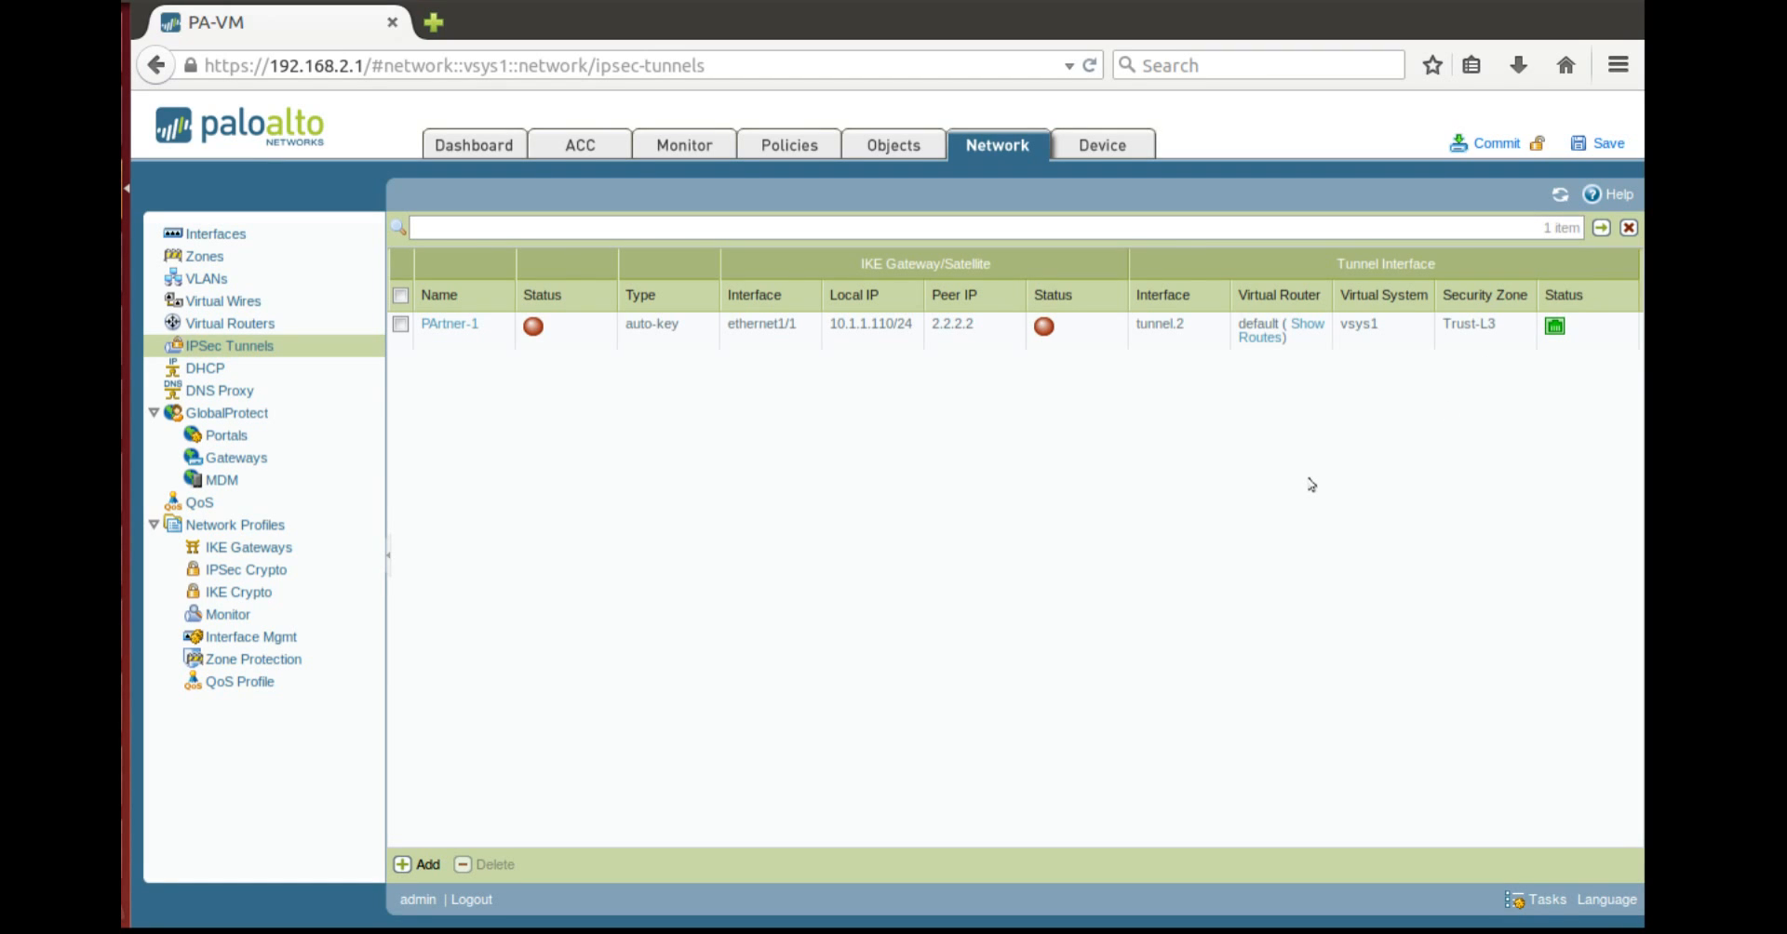